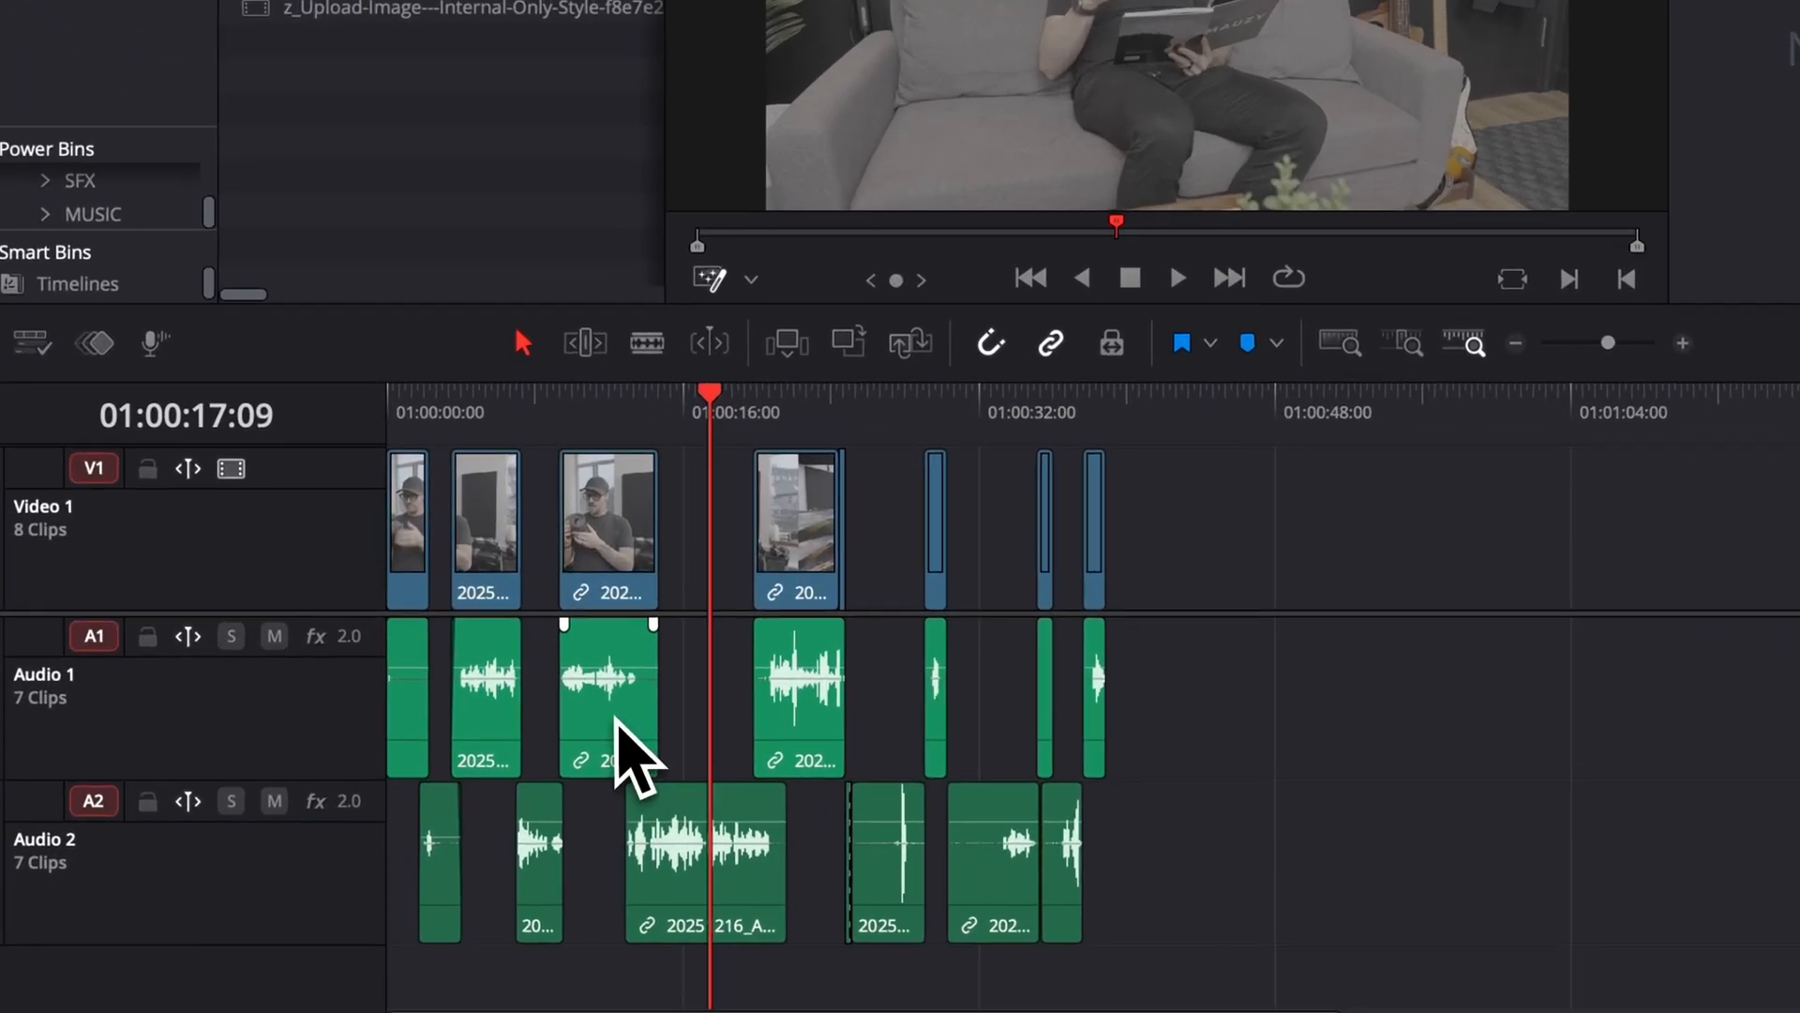
# Step: Enable AI Voice Isolation at amount 98 on clip 20251216_A1II01_0997
pyautogui.click(1647, 35)
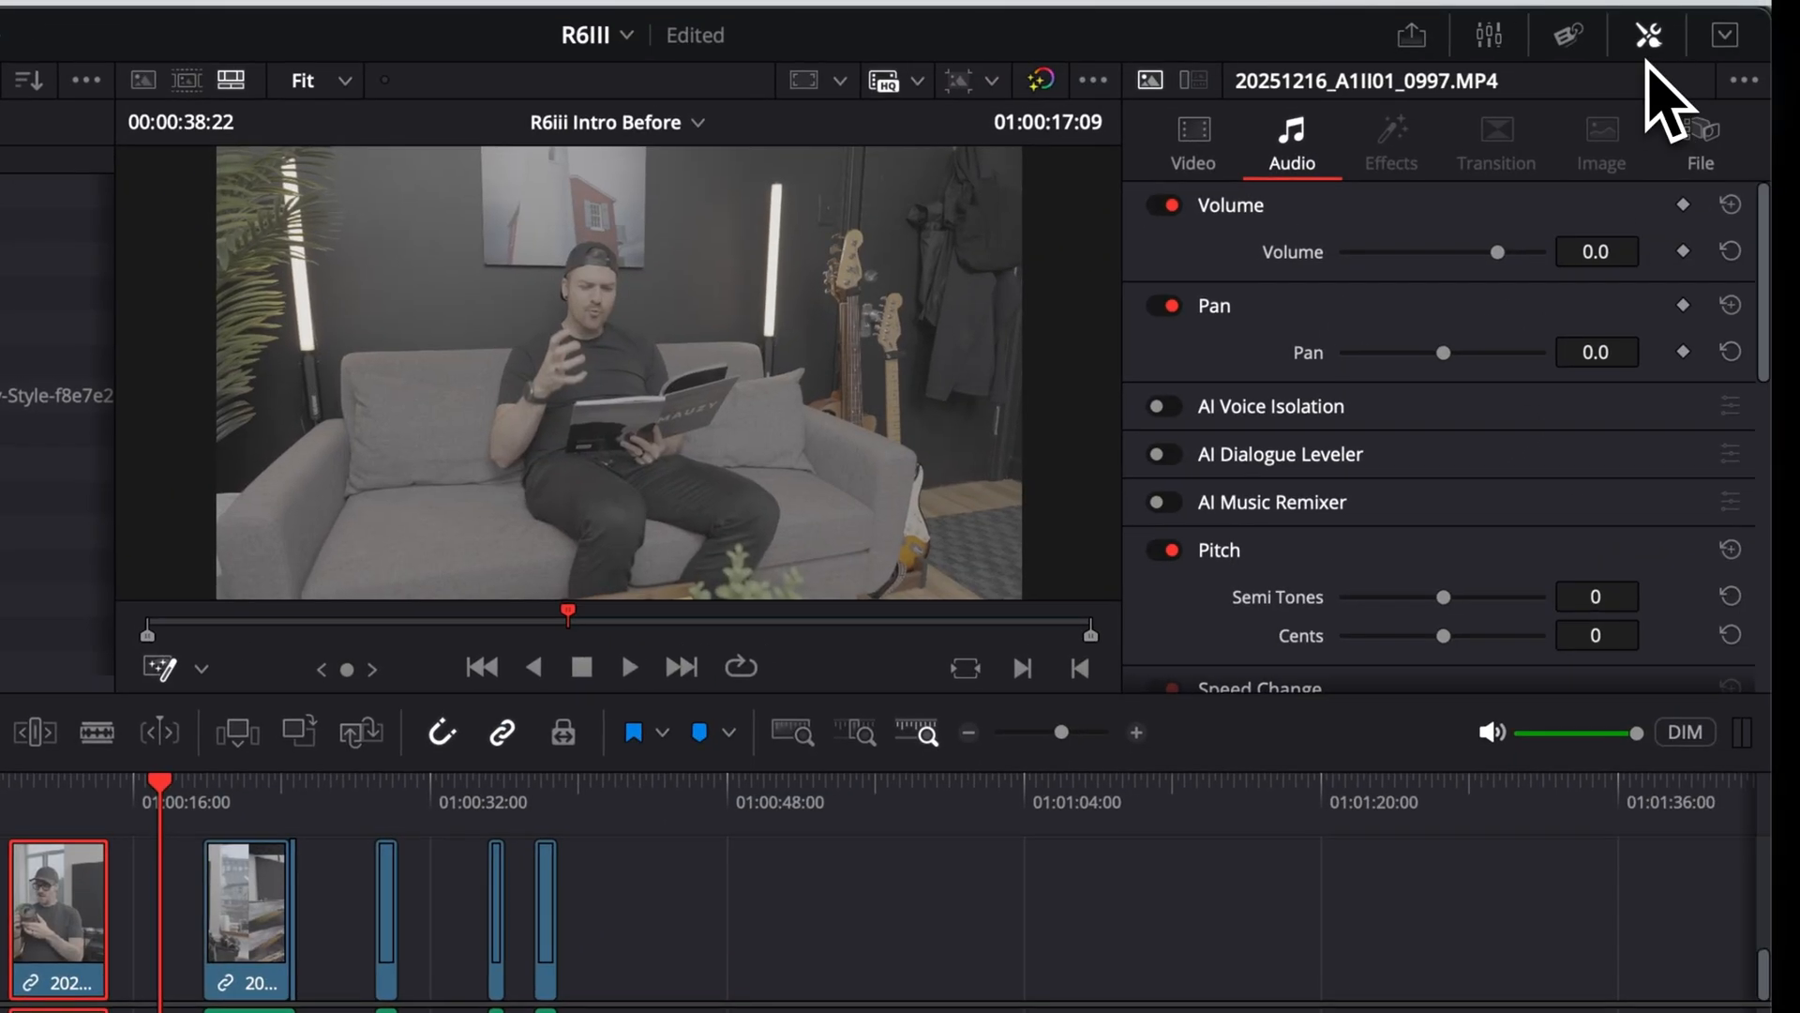
pyautogui.click(303, 81)
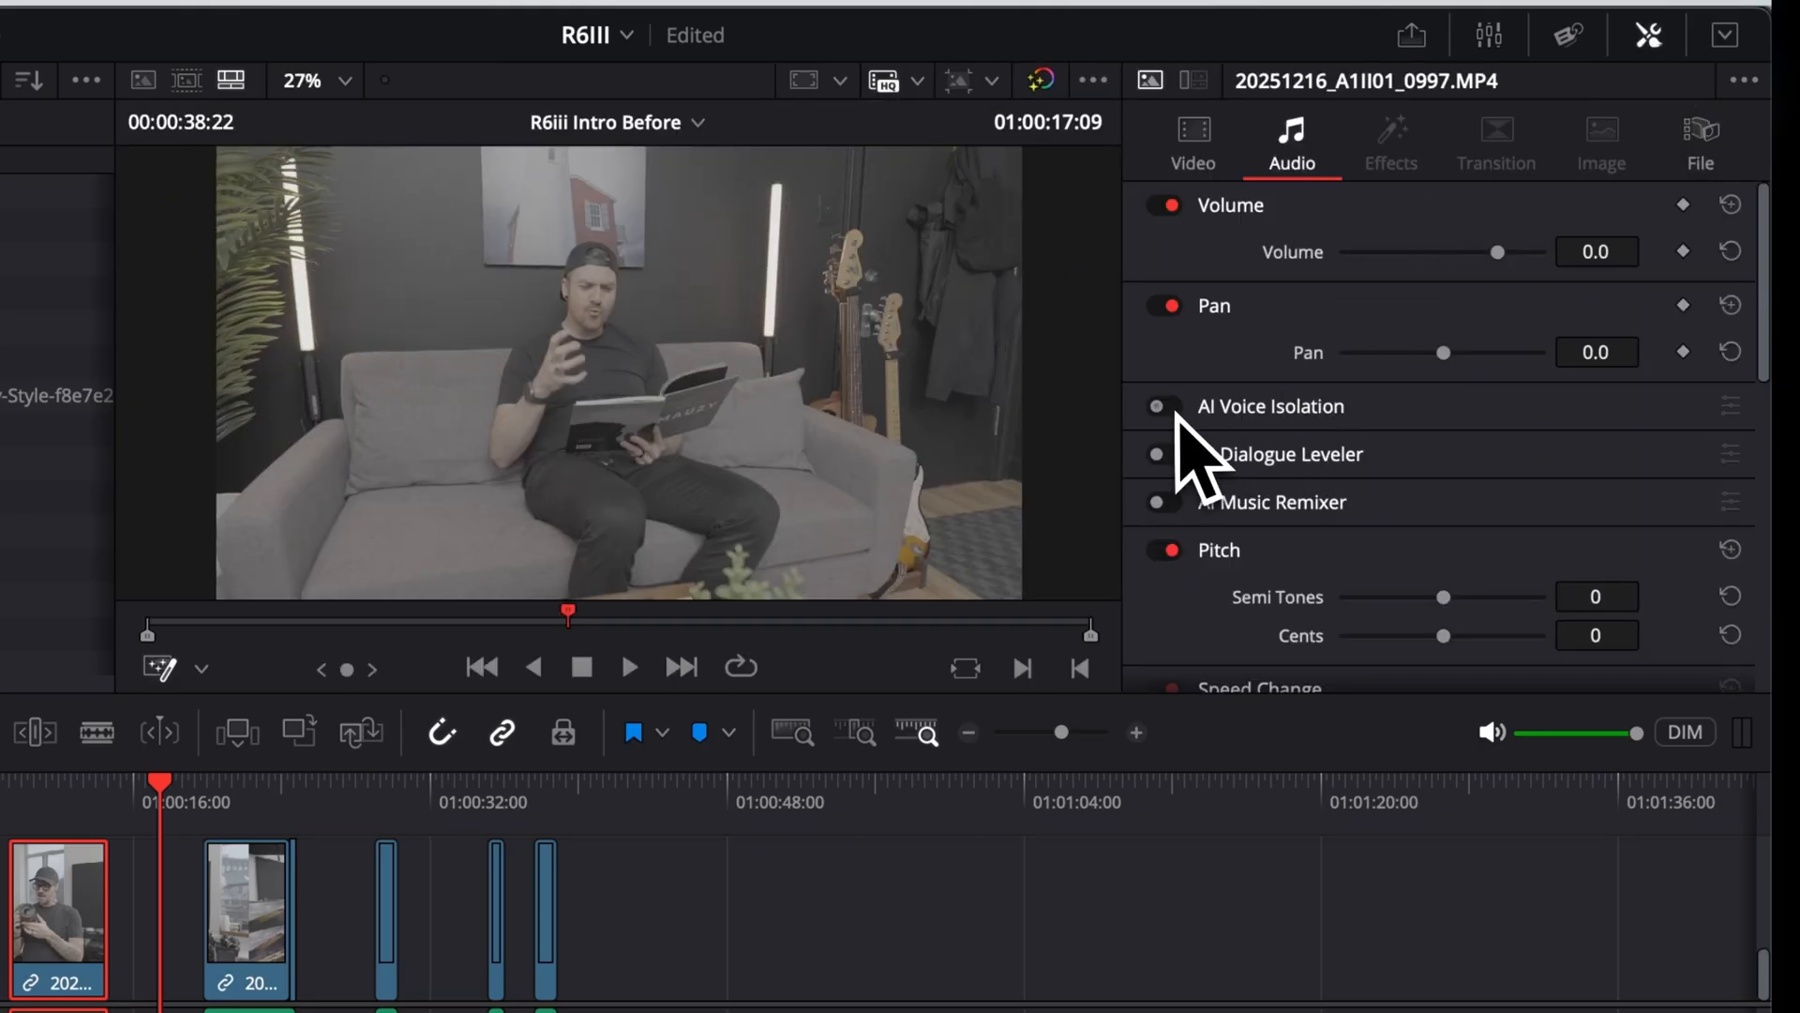
pyautogui.click(1159, 405)
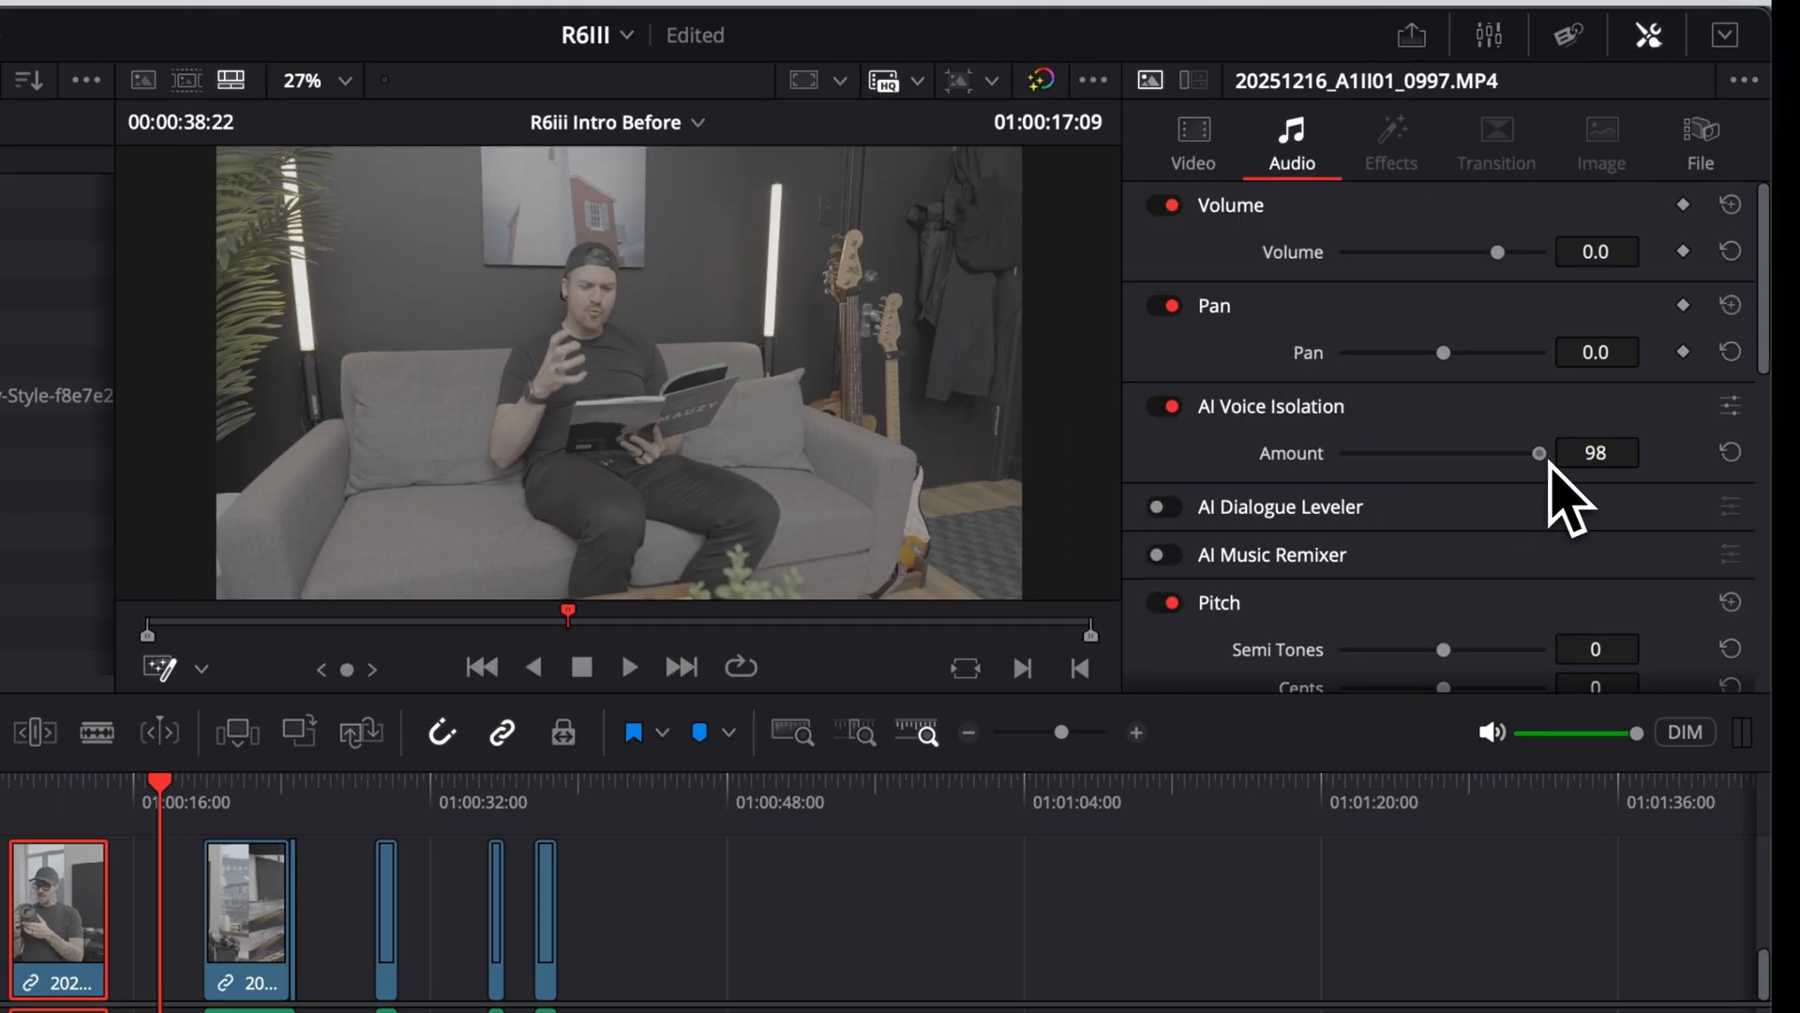
pyautogui.moveTo(1536, 452); pyautogui.dragTo(1548, 451)
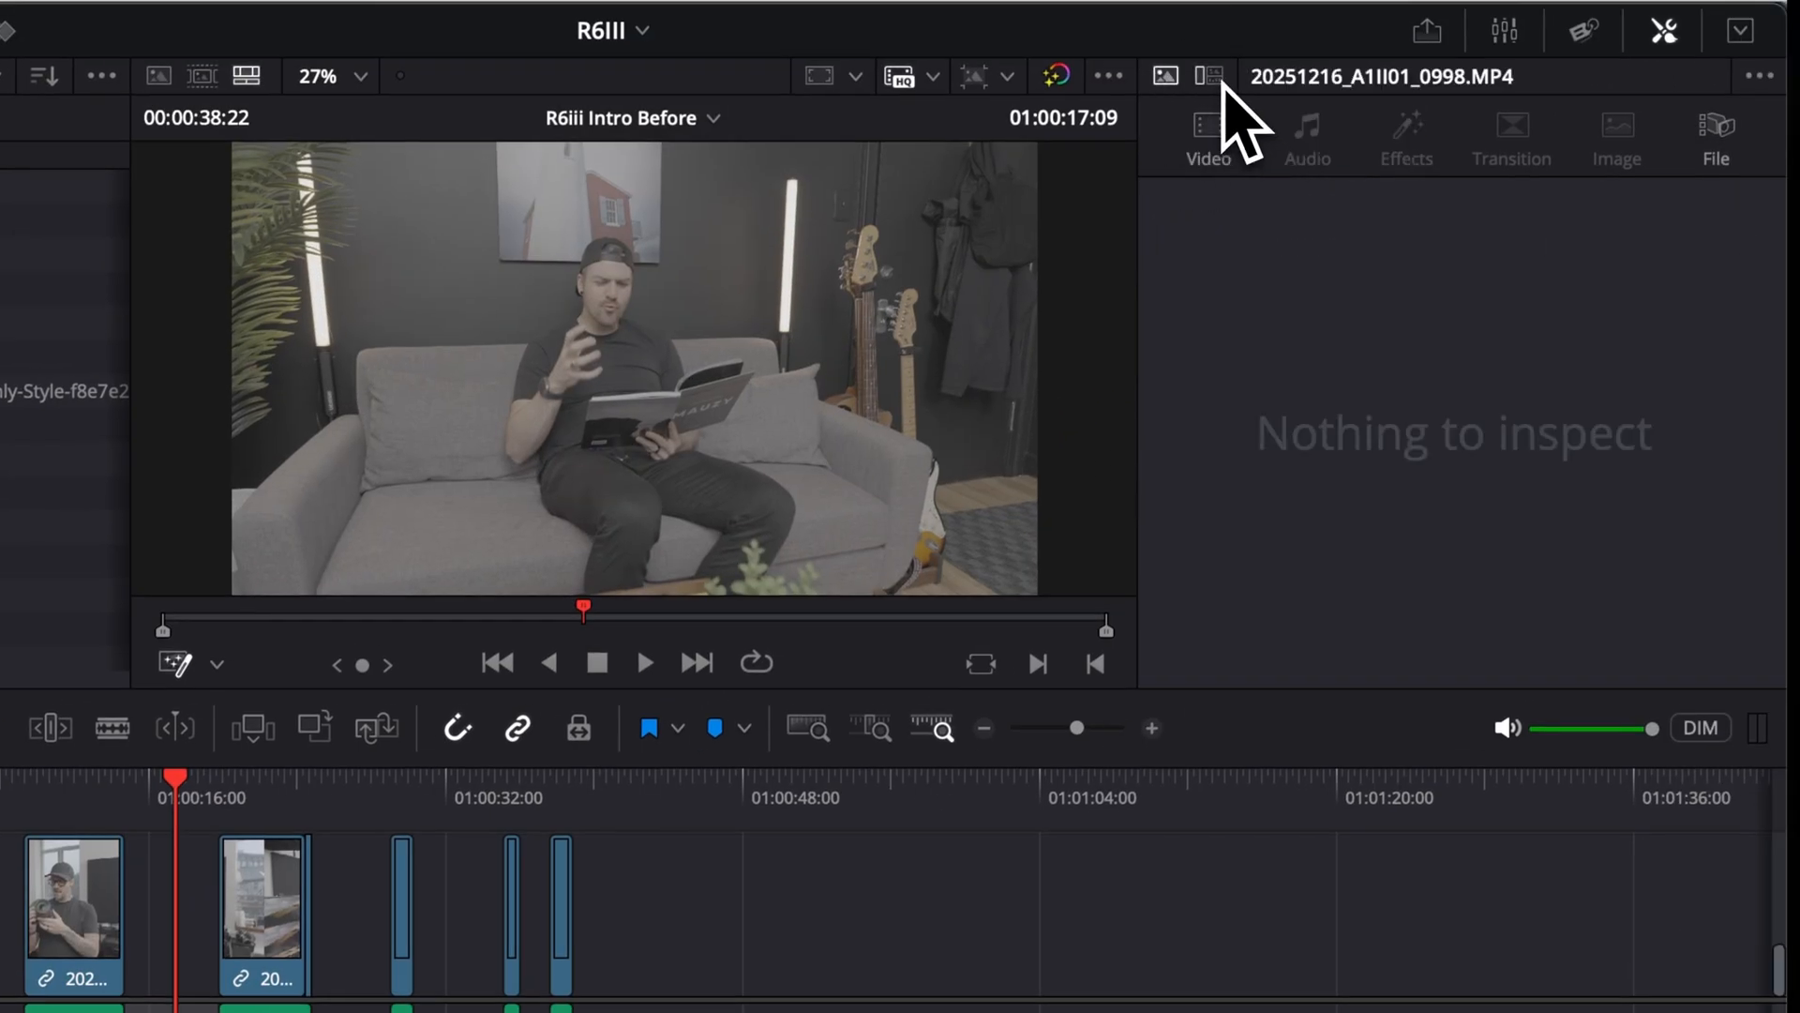
# Step: Turn on Audio 2 track voice isolation, trying 0 and 69 before settling near 25
pyautogui.click(1305, 135)
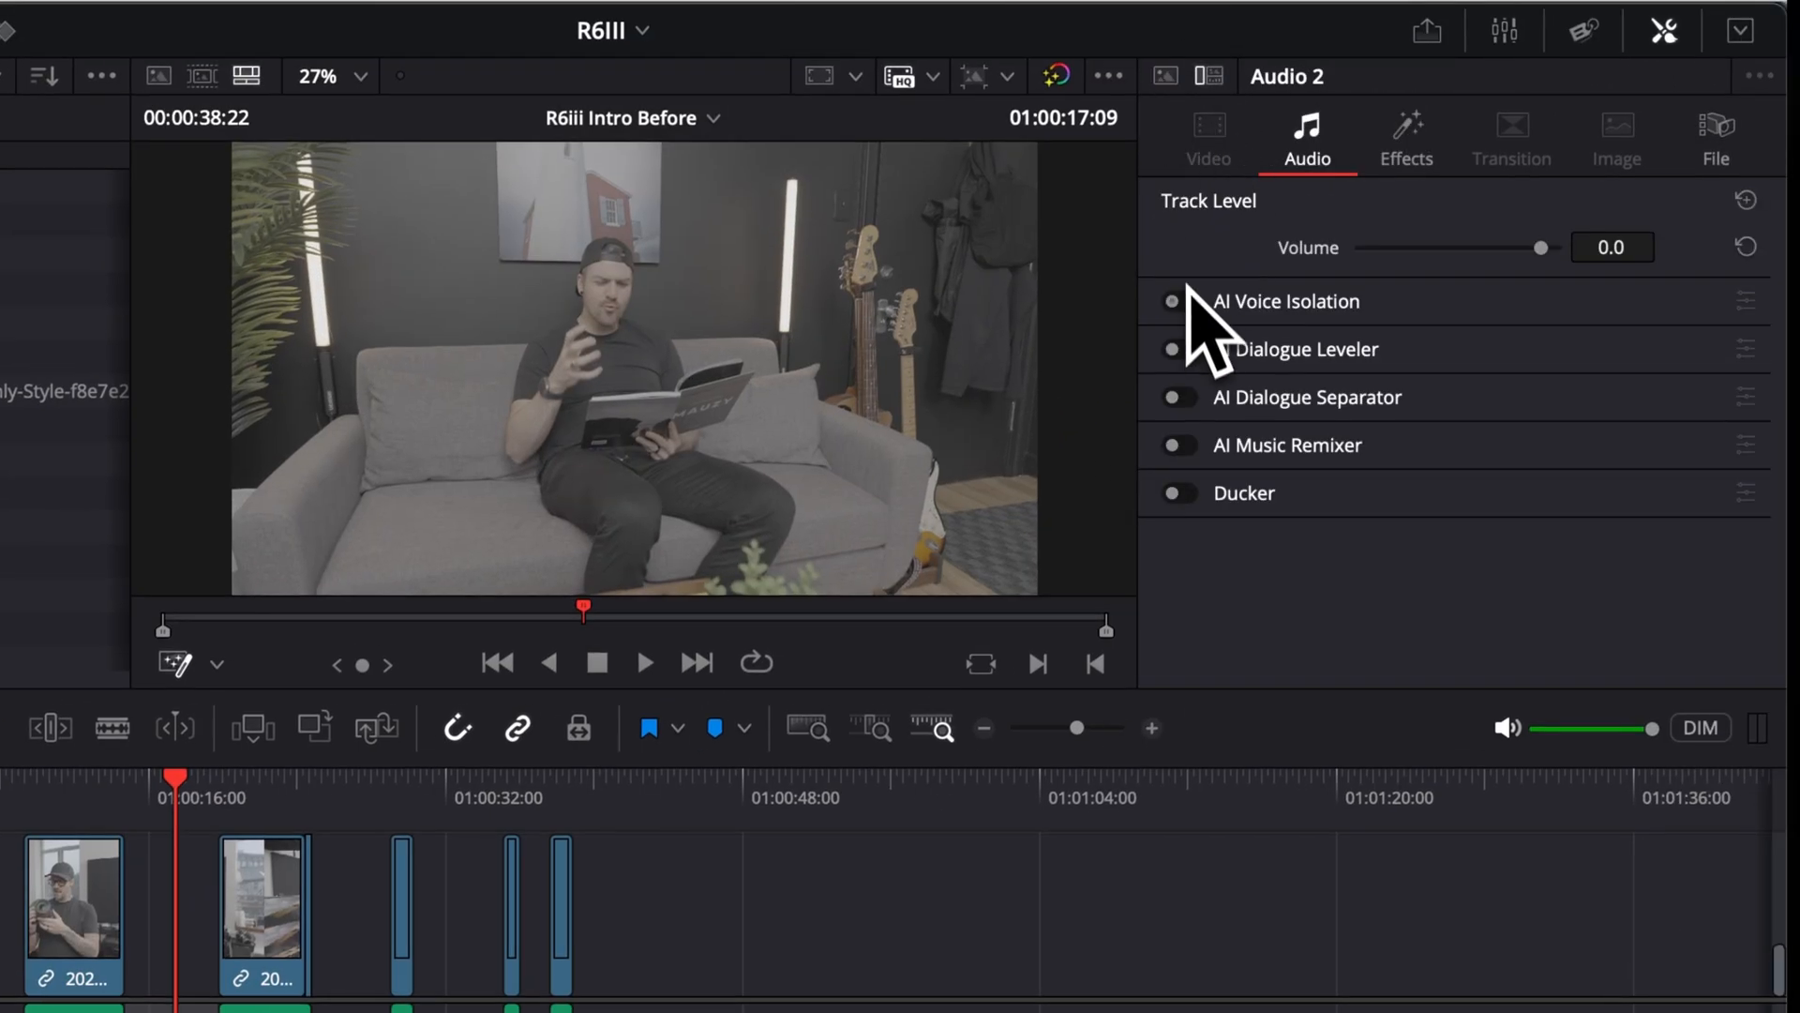
pyautogui.click(1174, 301)
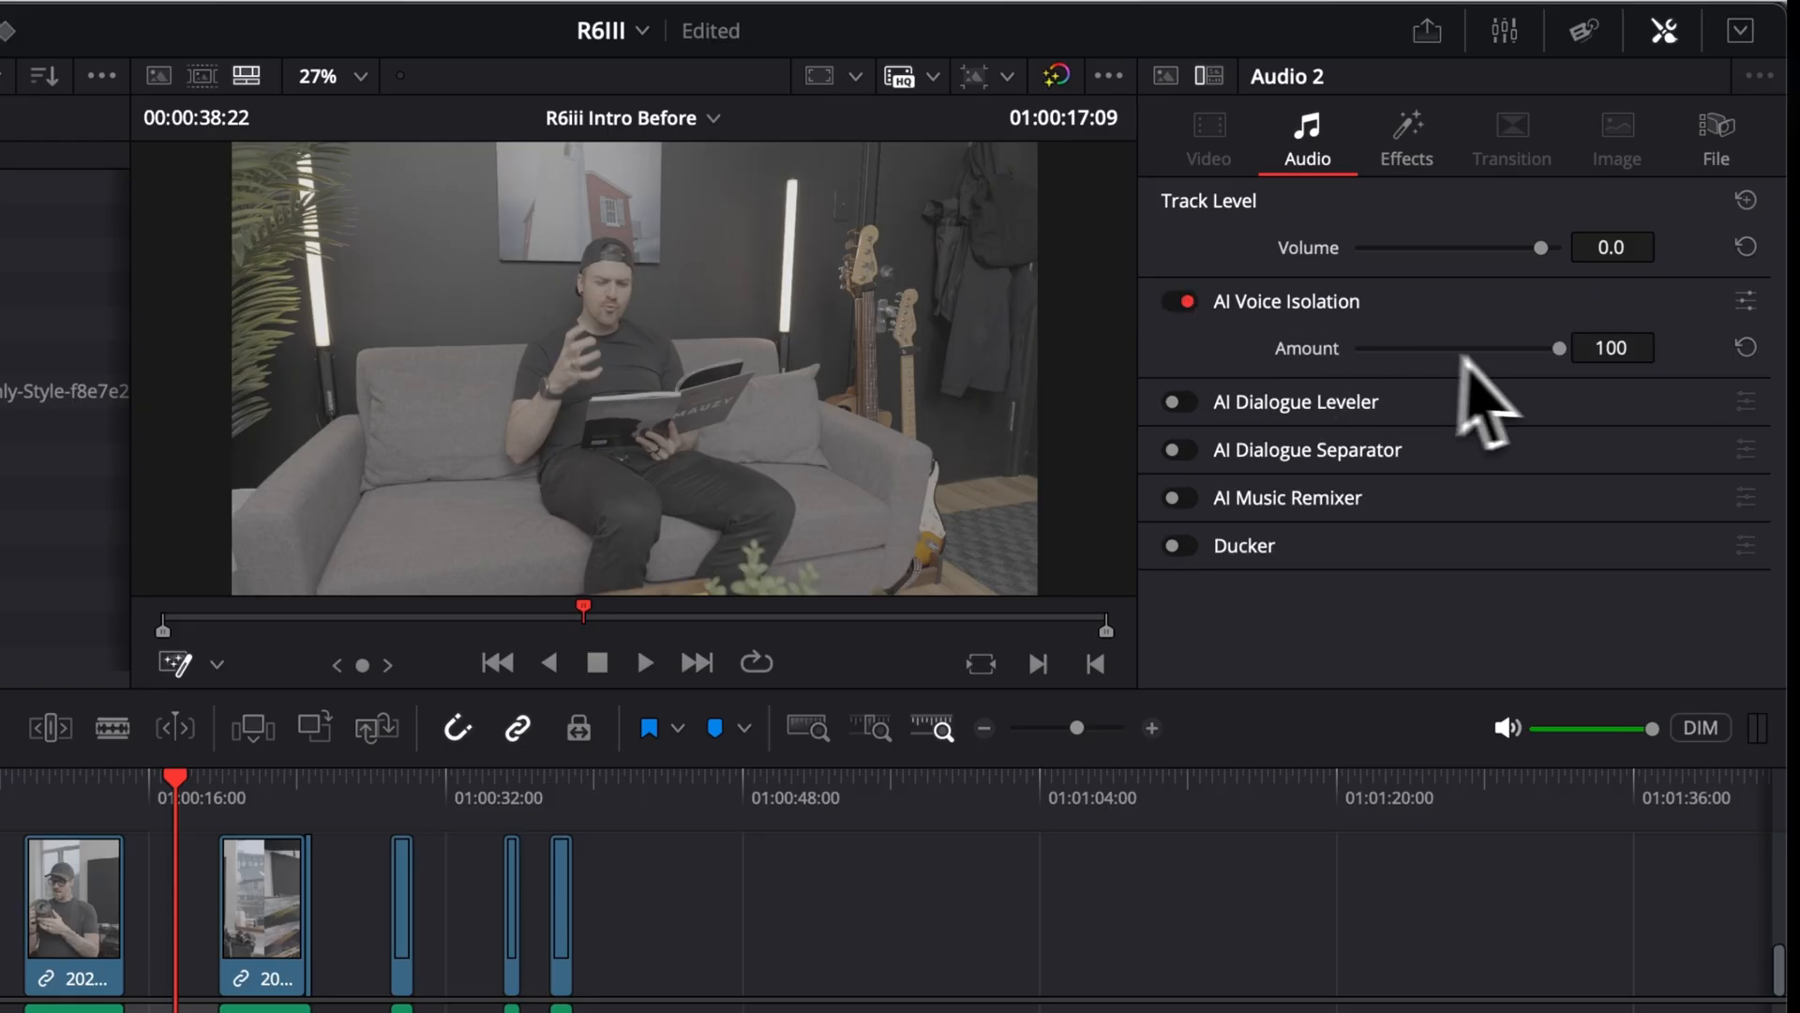
pyautogui.moveTo(1555, 348); pyautogui.dragTo(1354, 348)
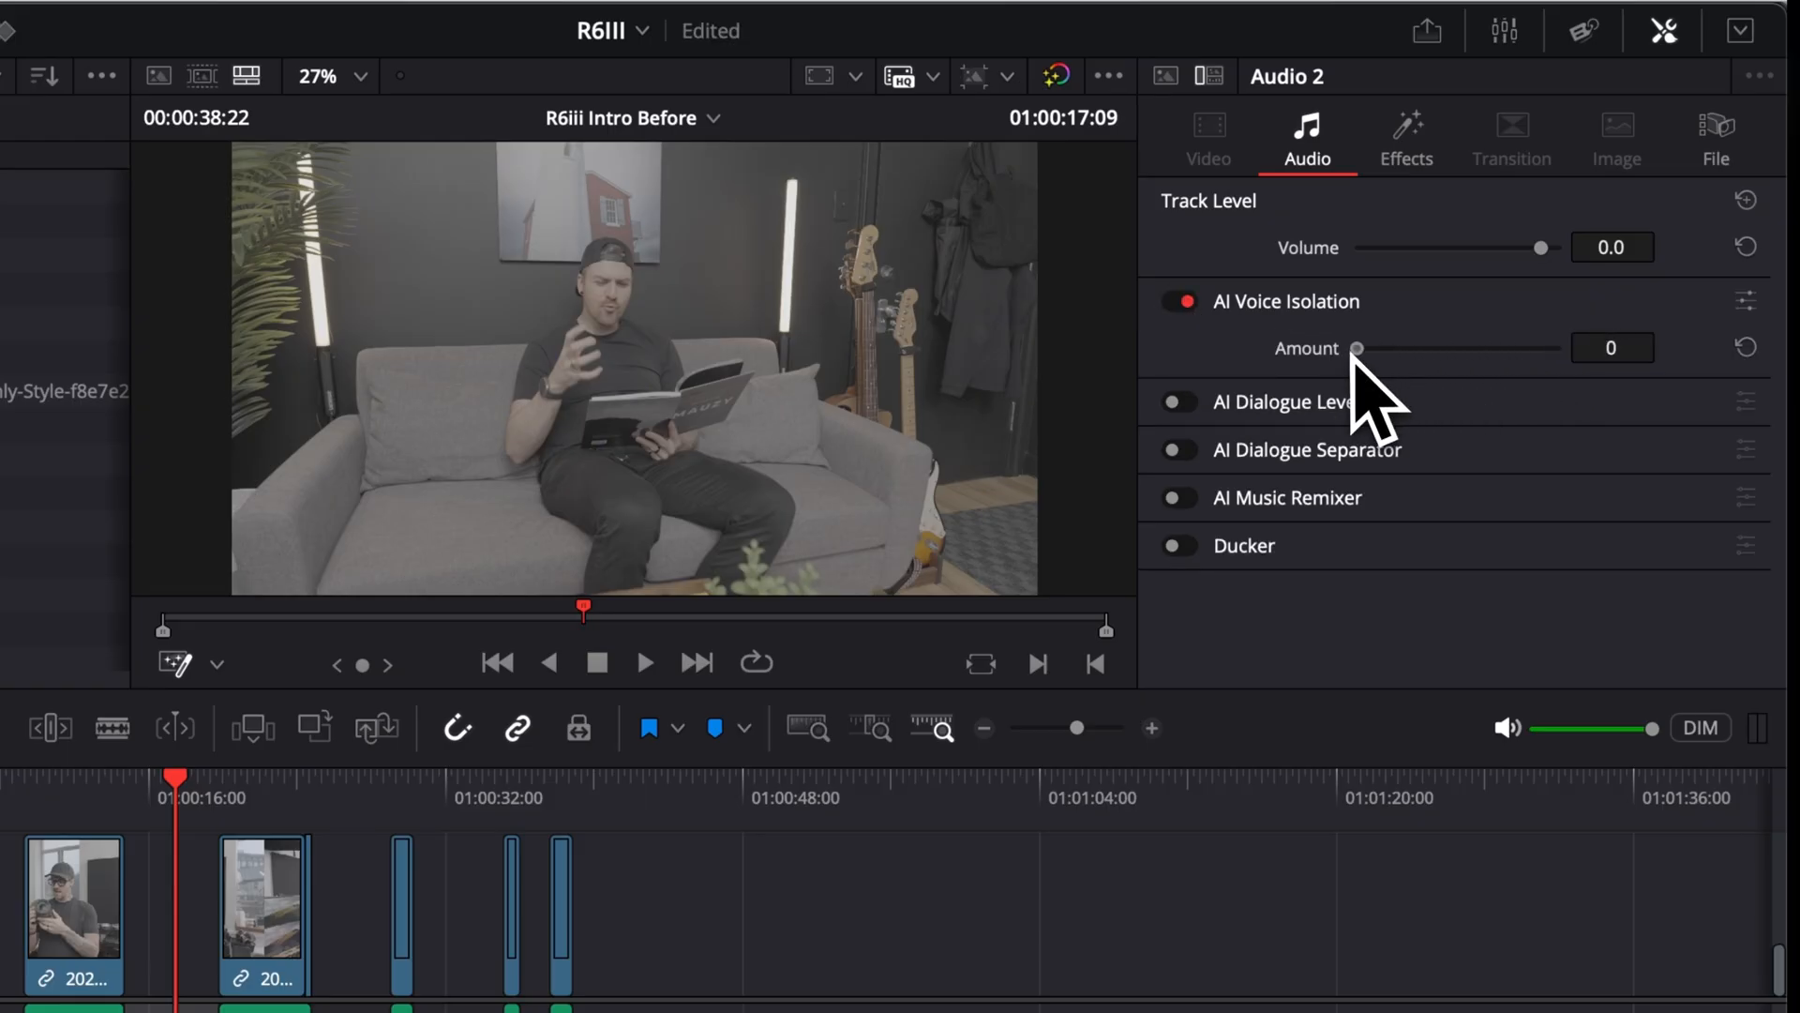
pyautogui.moveTo(1356, 348); pyautogui.dragTo(1494, 348)
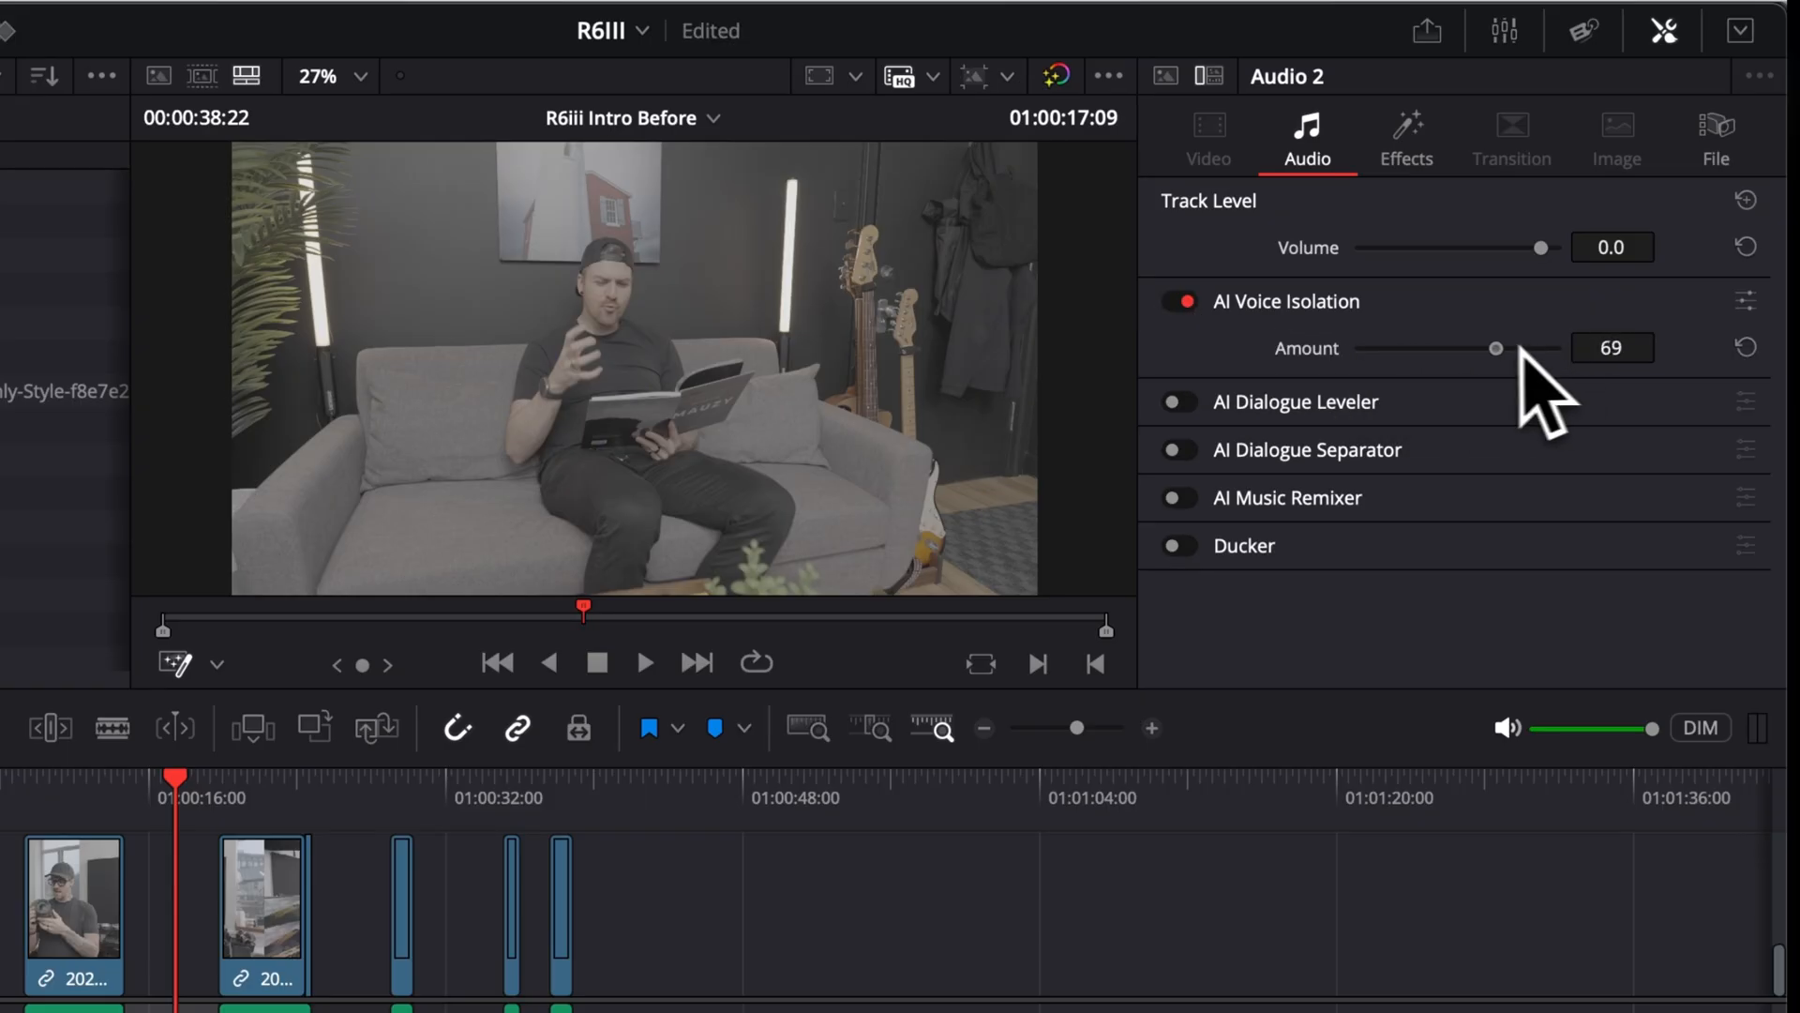
pyautogui.moveTo(1496, 346); pyautogui.dragTo(1407, 347)
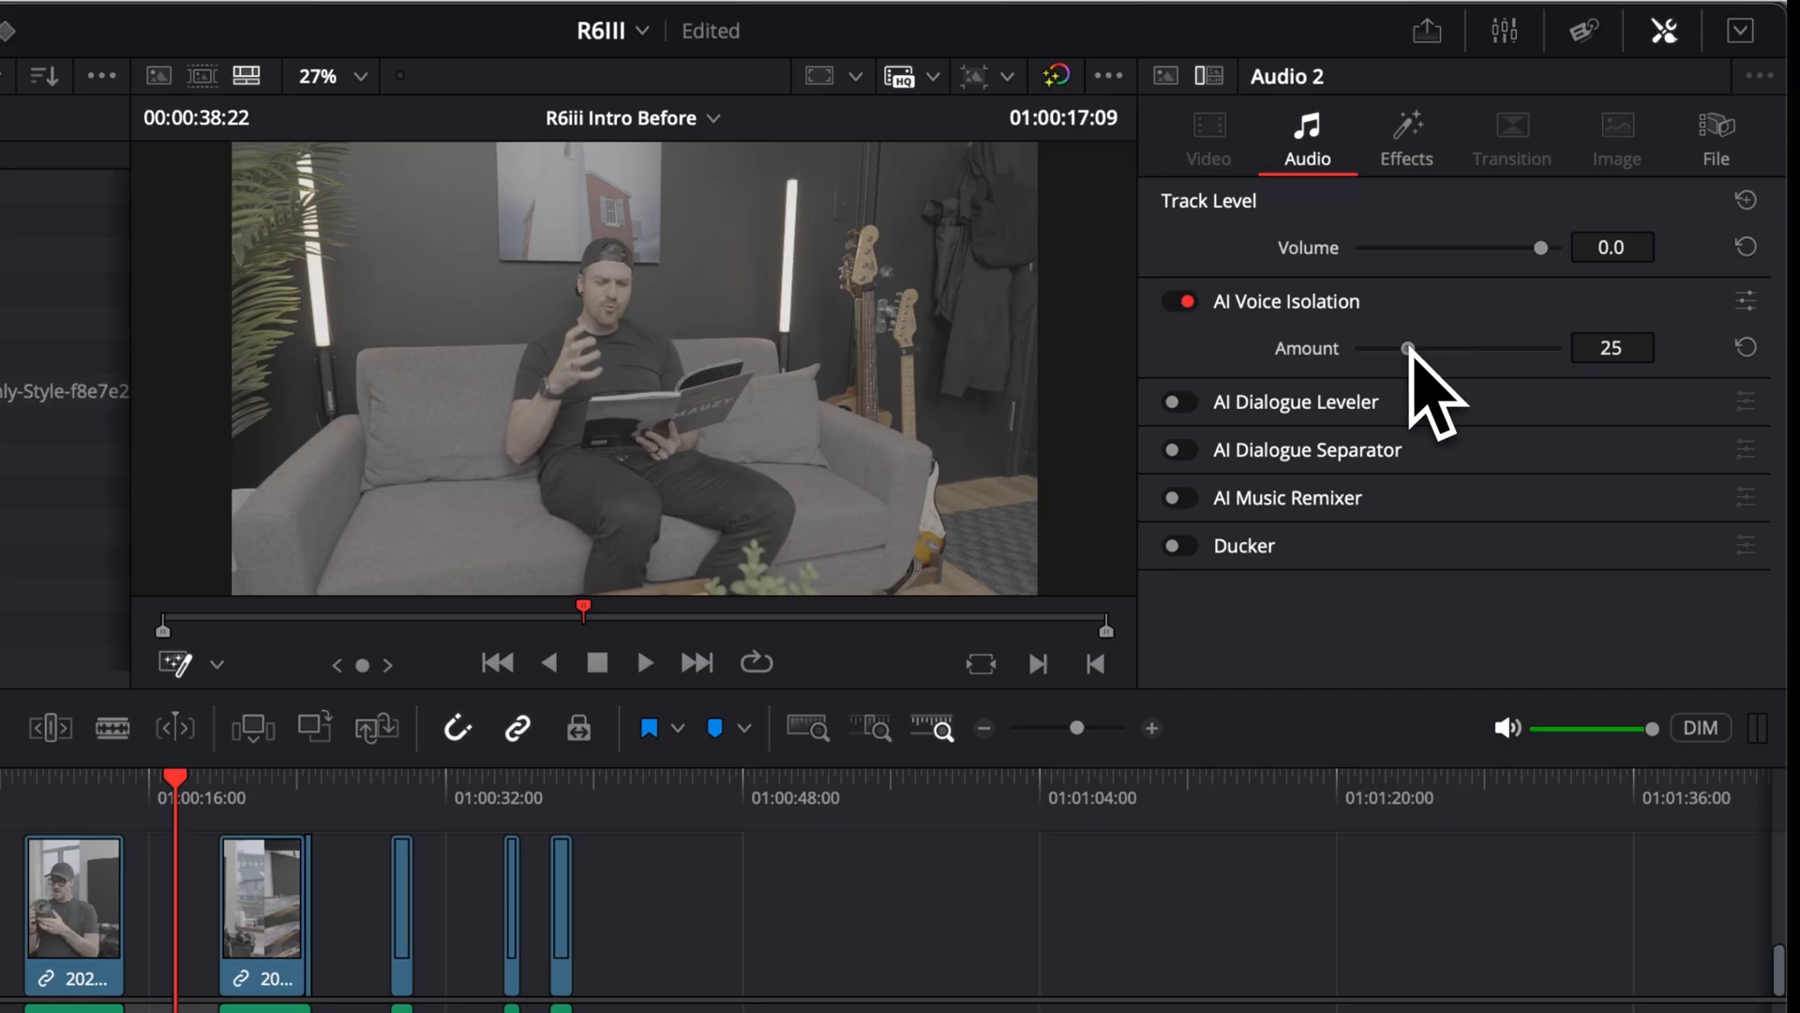
pyautogui.moveTo(1408, 348); pyautogui.dragTo(1396, 348)
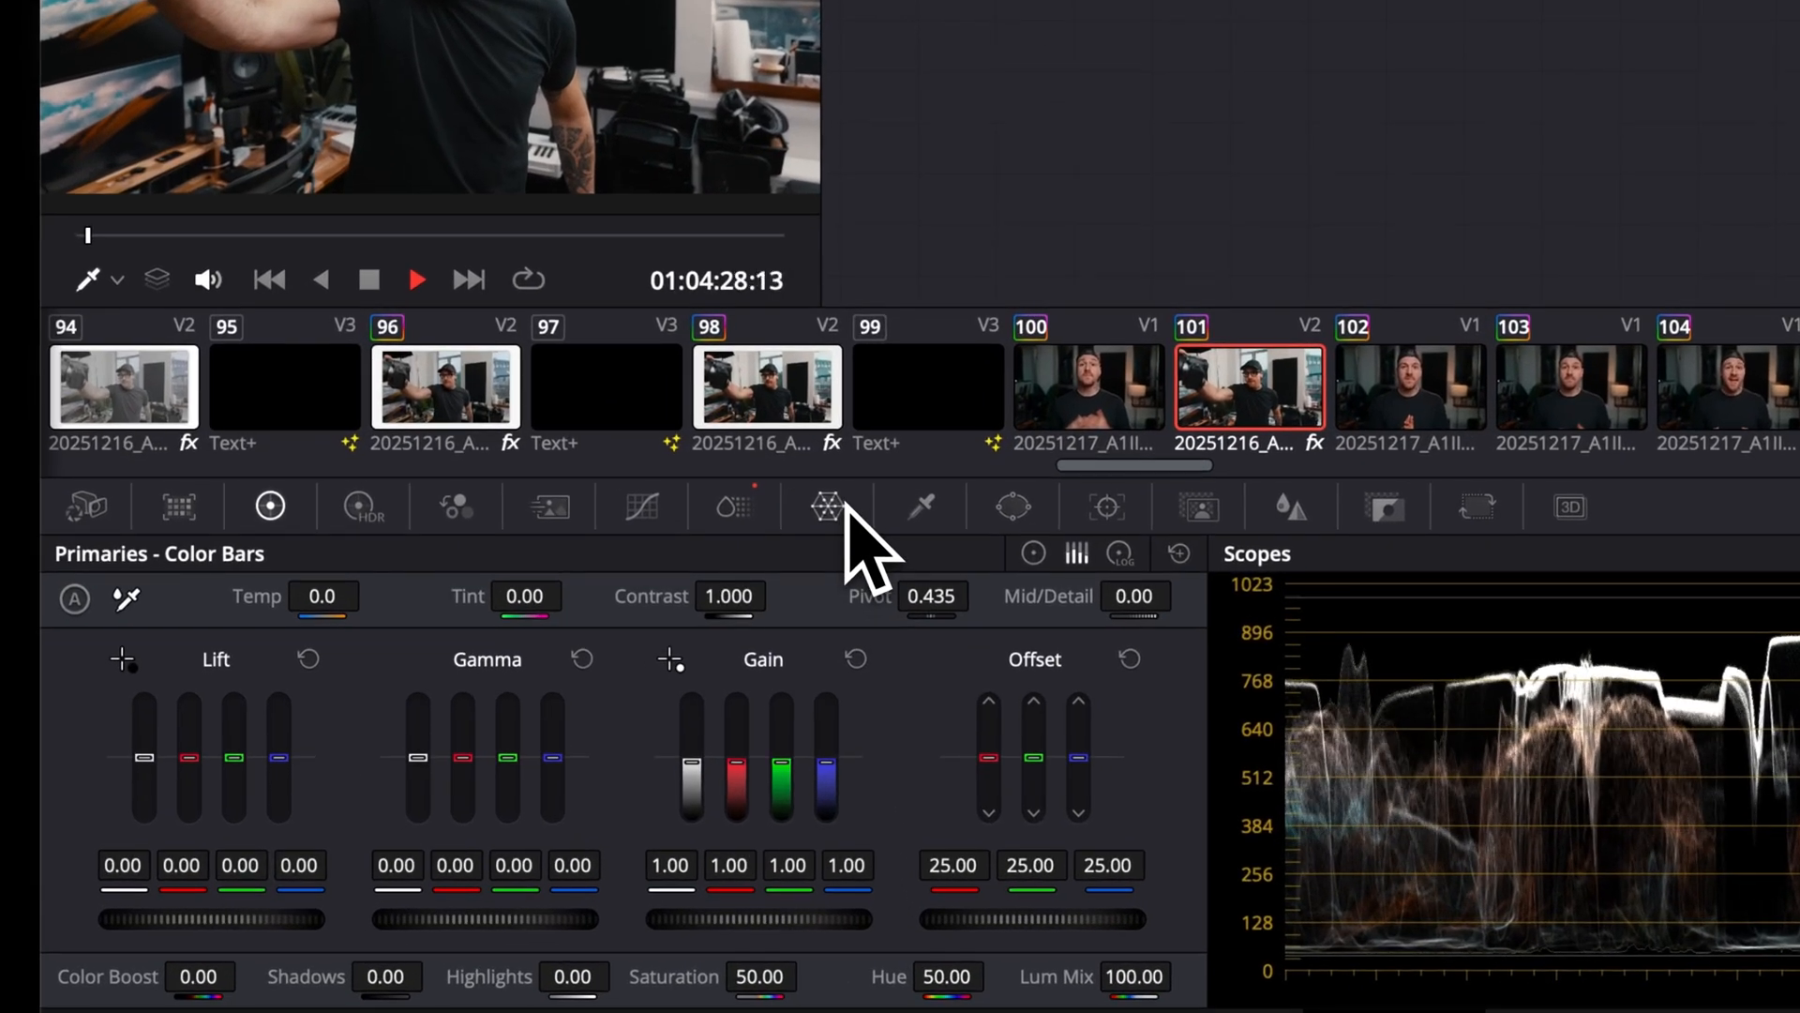
# Step: Open the Color Warper palette for clip 101
pyautogui.click(827, 506)
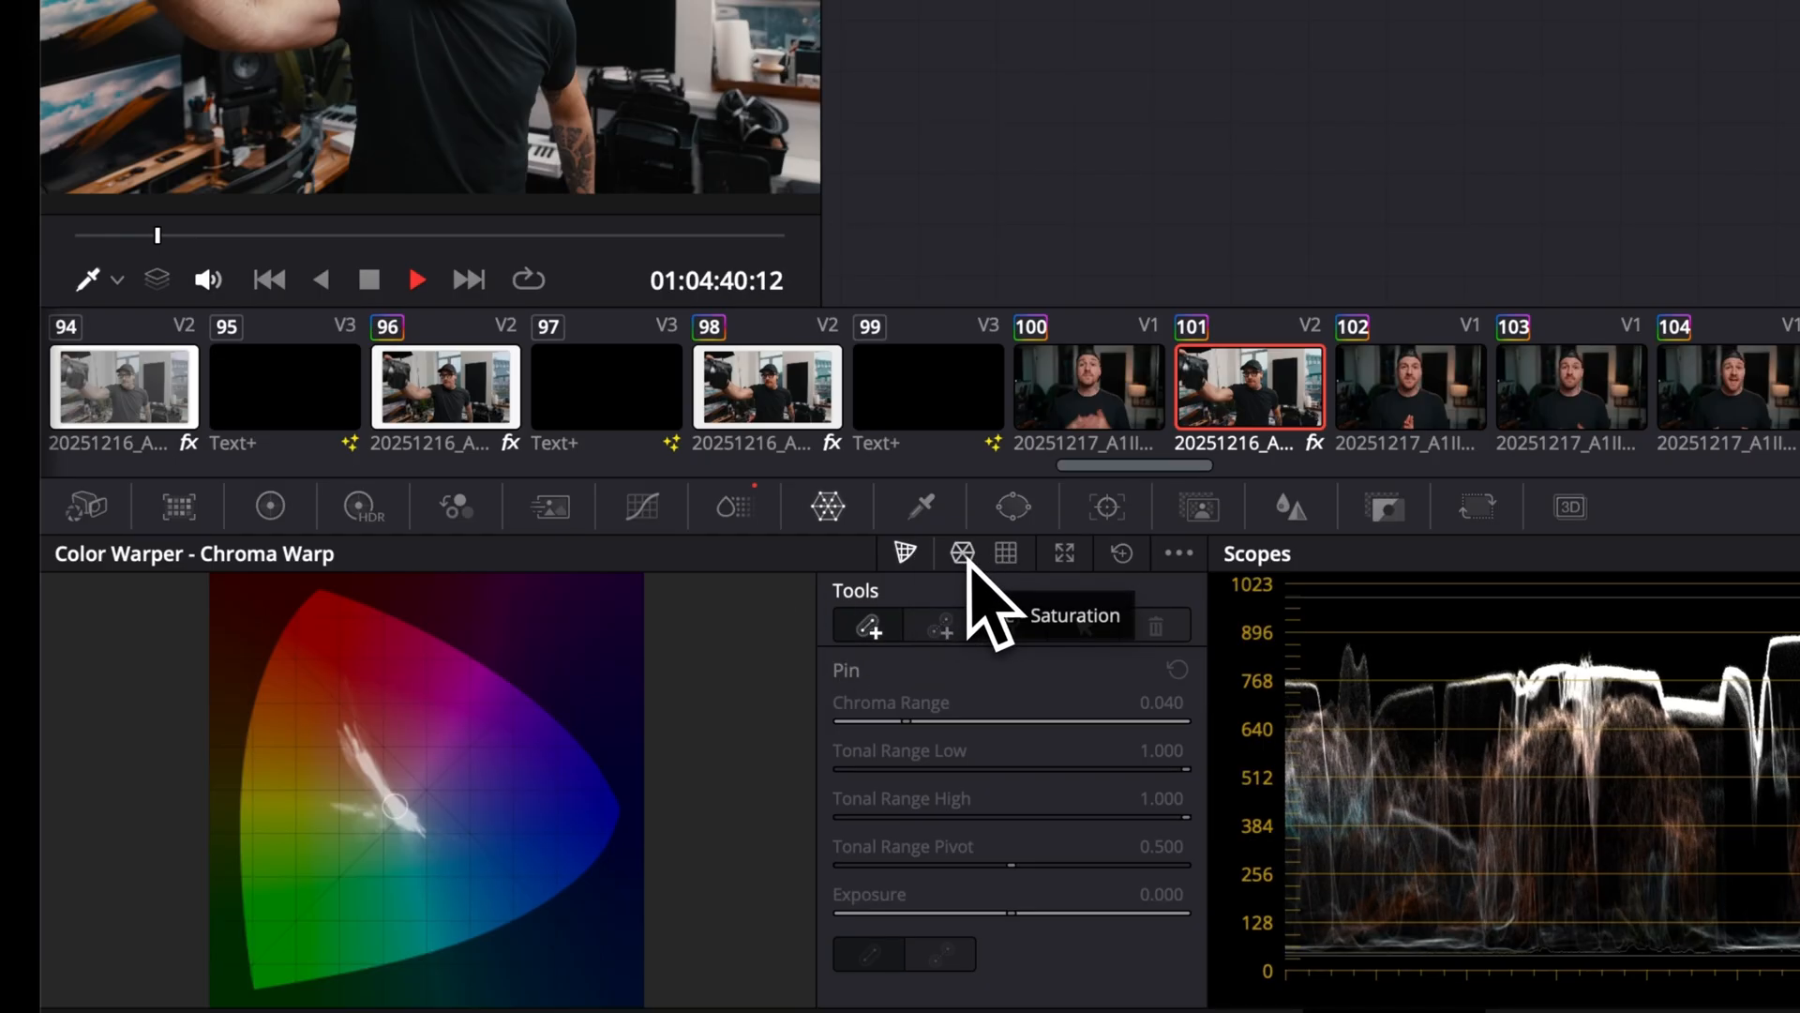
# Step: Switch to Hue-Saturation mode, drag a red point in and out, then return it to neutral
pyautogui.click(962, 553)
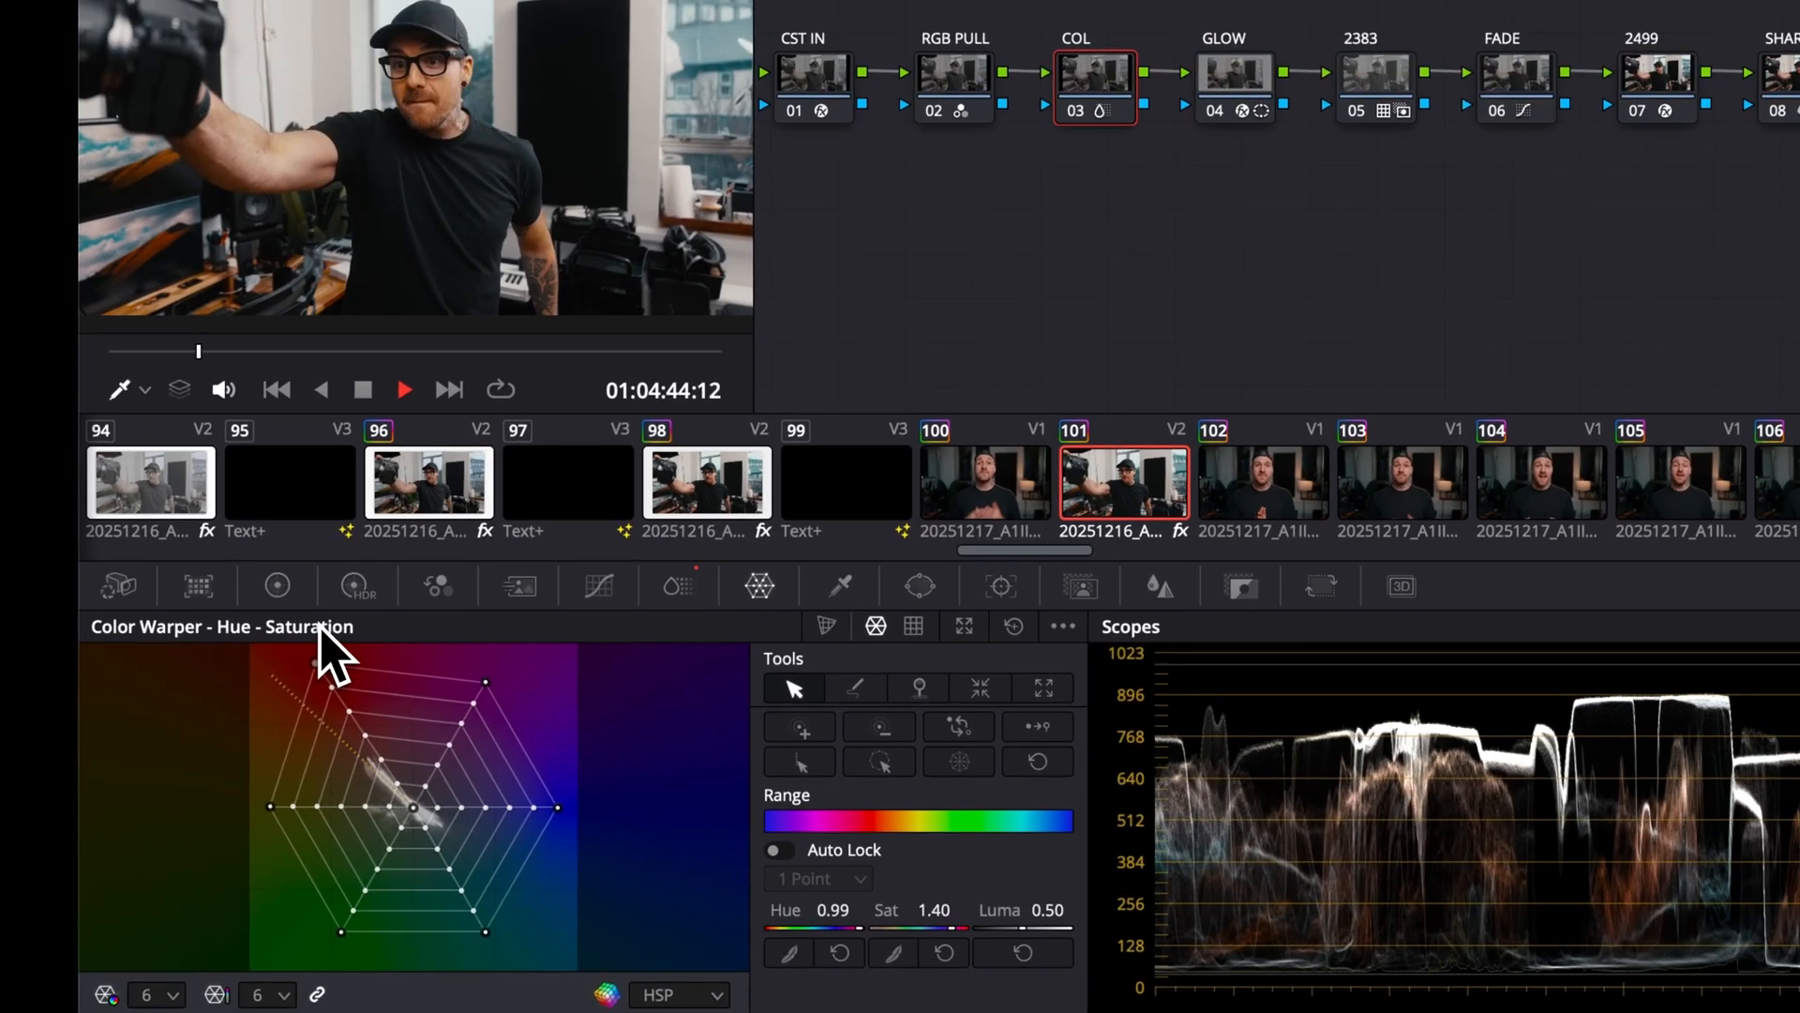
pyautogui.moveTo(333, 671); pyautogui.dragTo(413, 793)
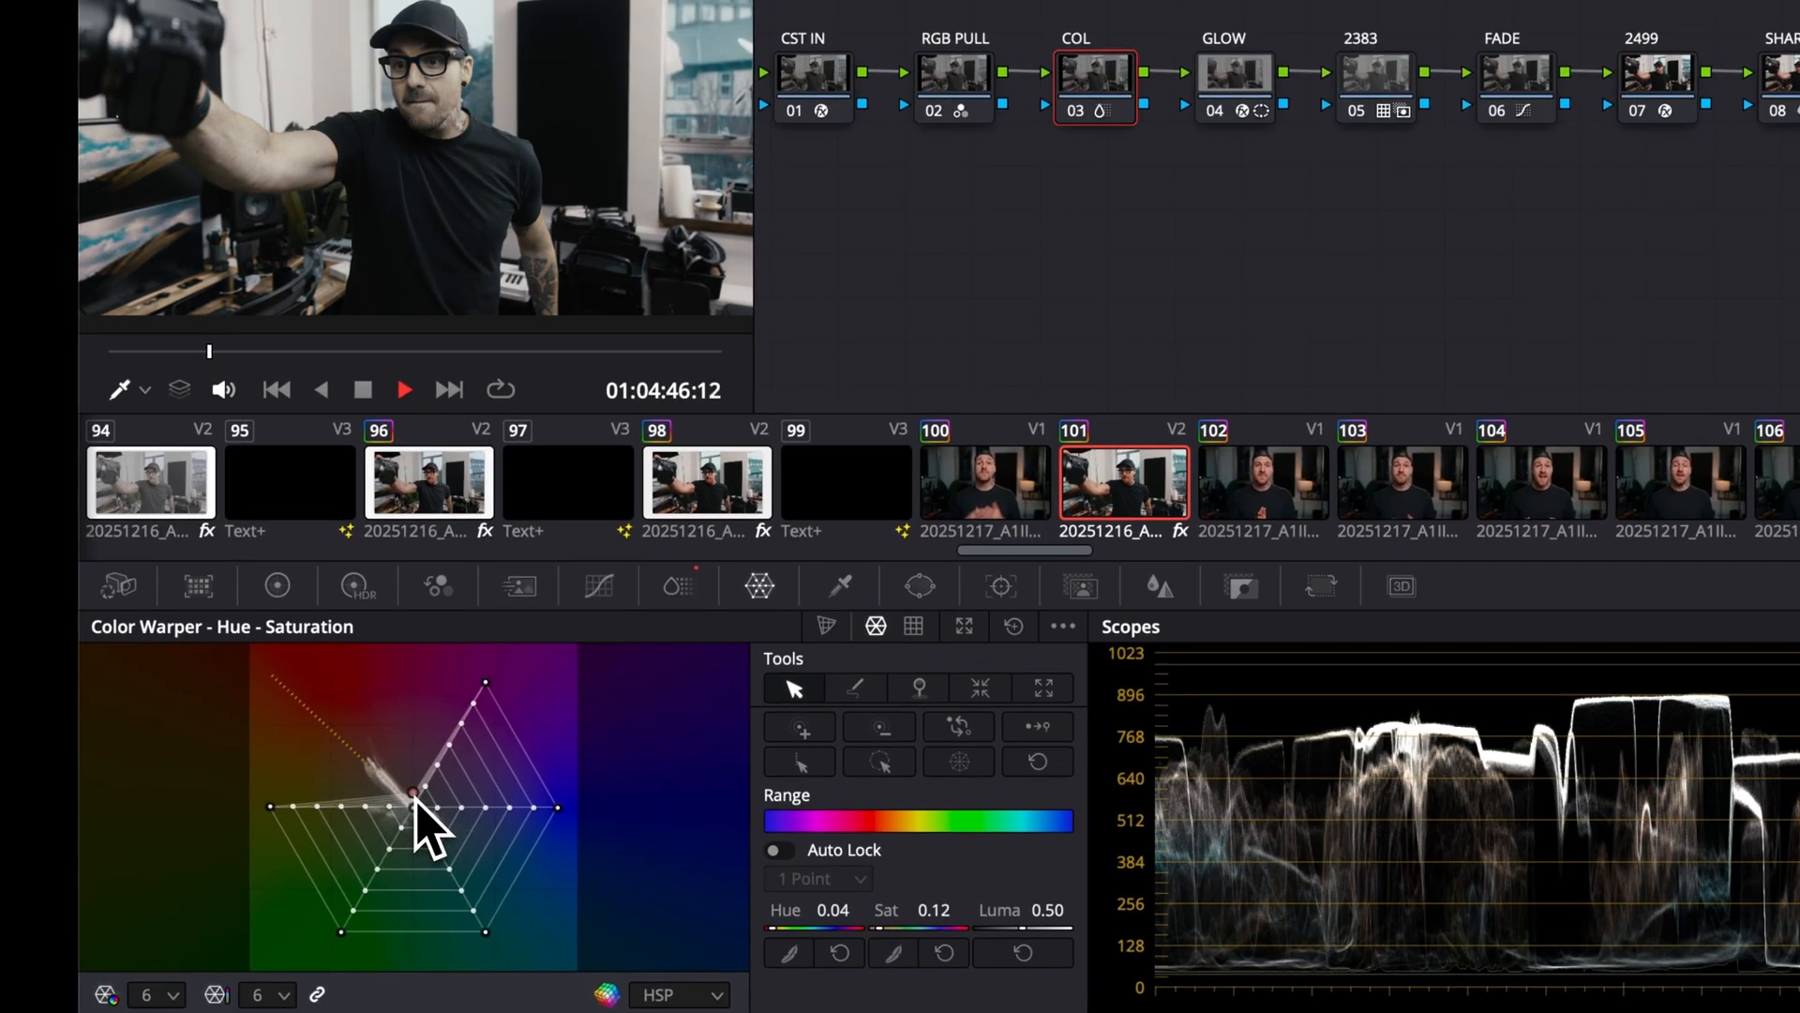
pyautogui.moveTo(414, 792); pyautogui.dragTo(411, 807)
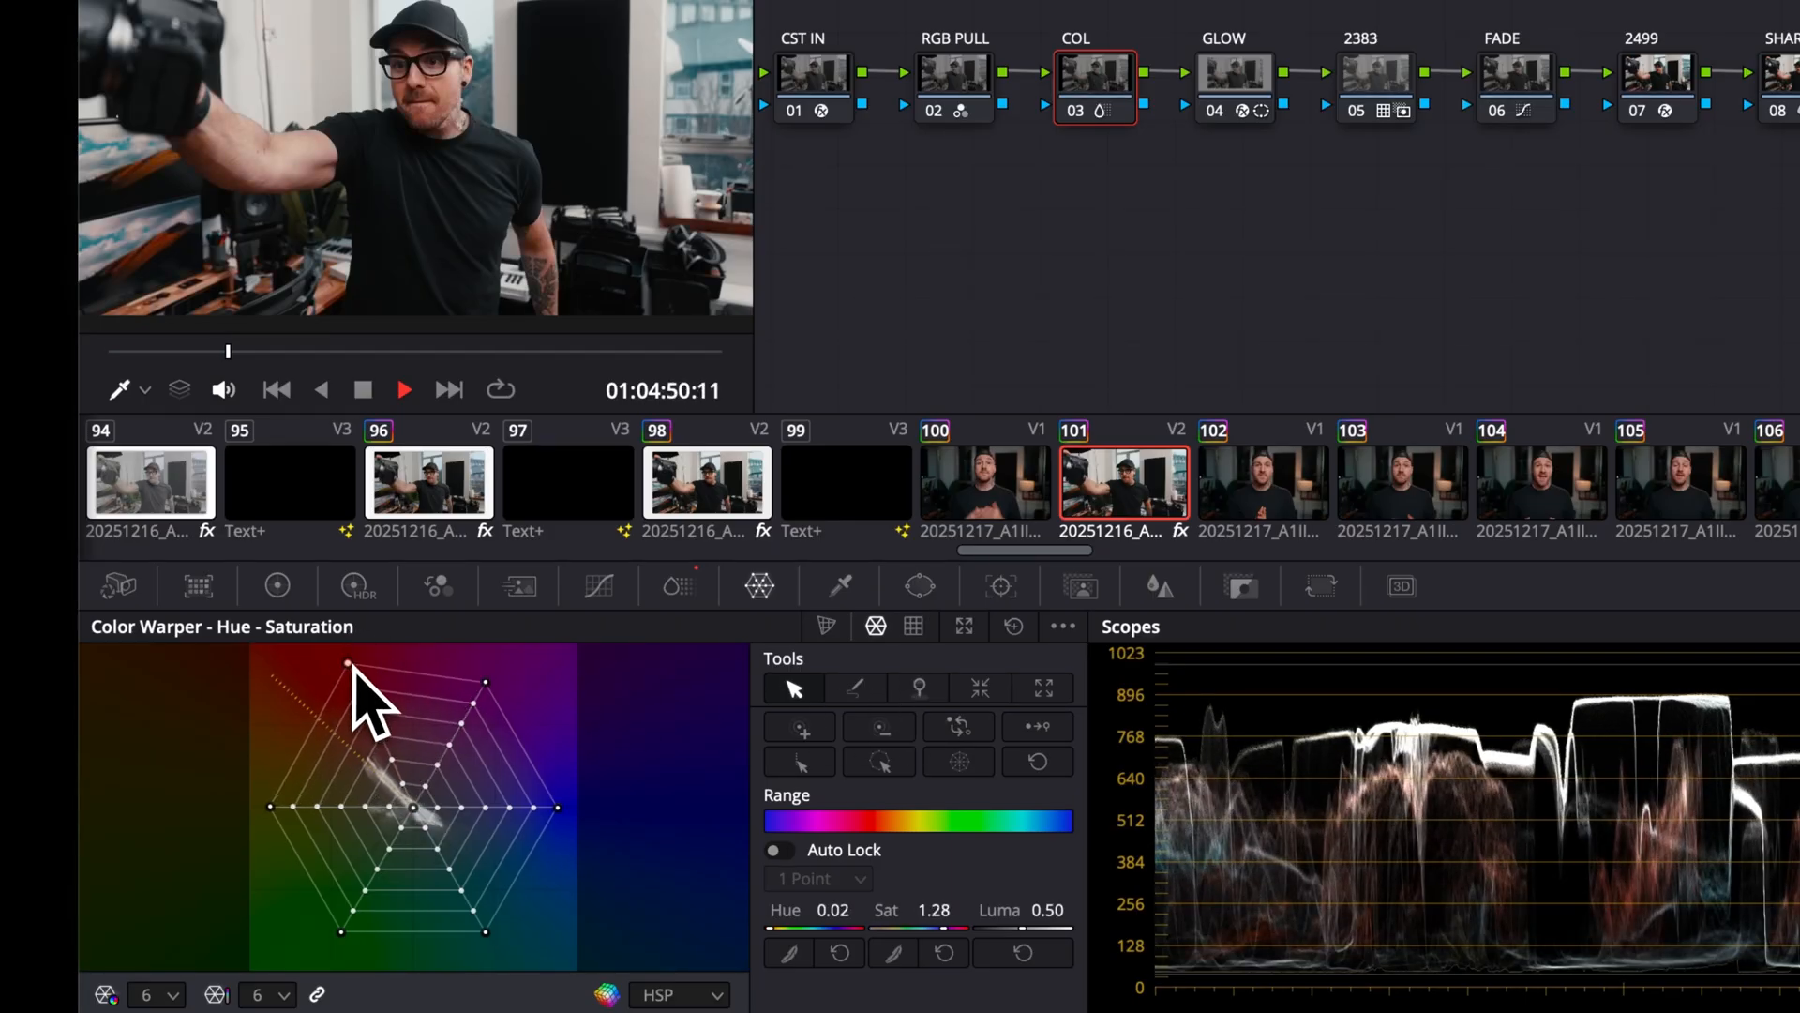
pyautogui.moveTo(344, 671); pyautogui.dragTo(275, 718)
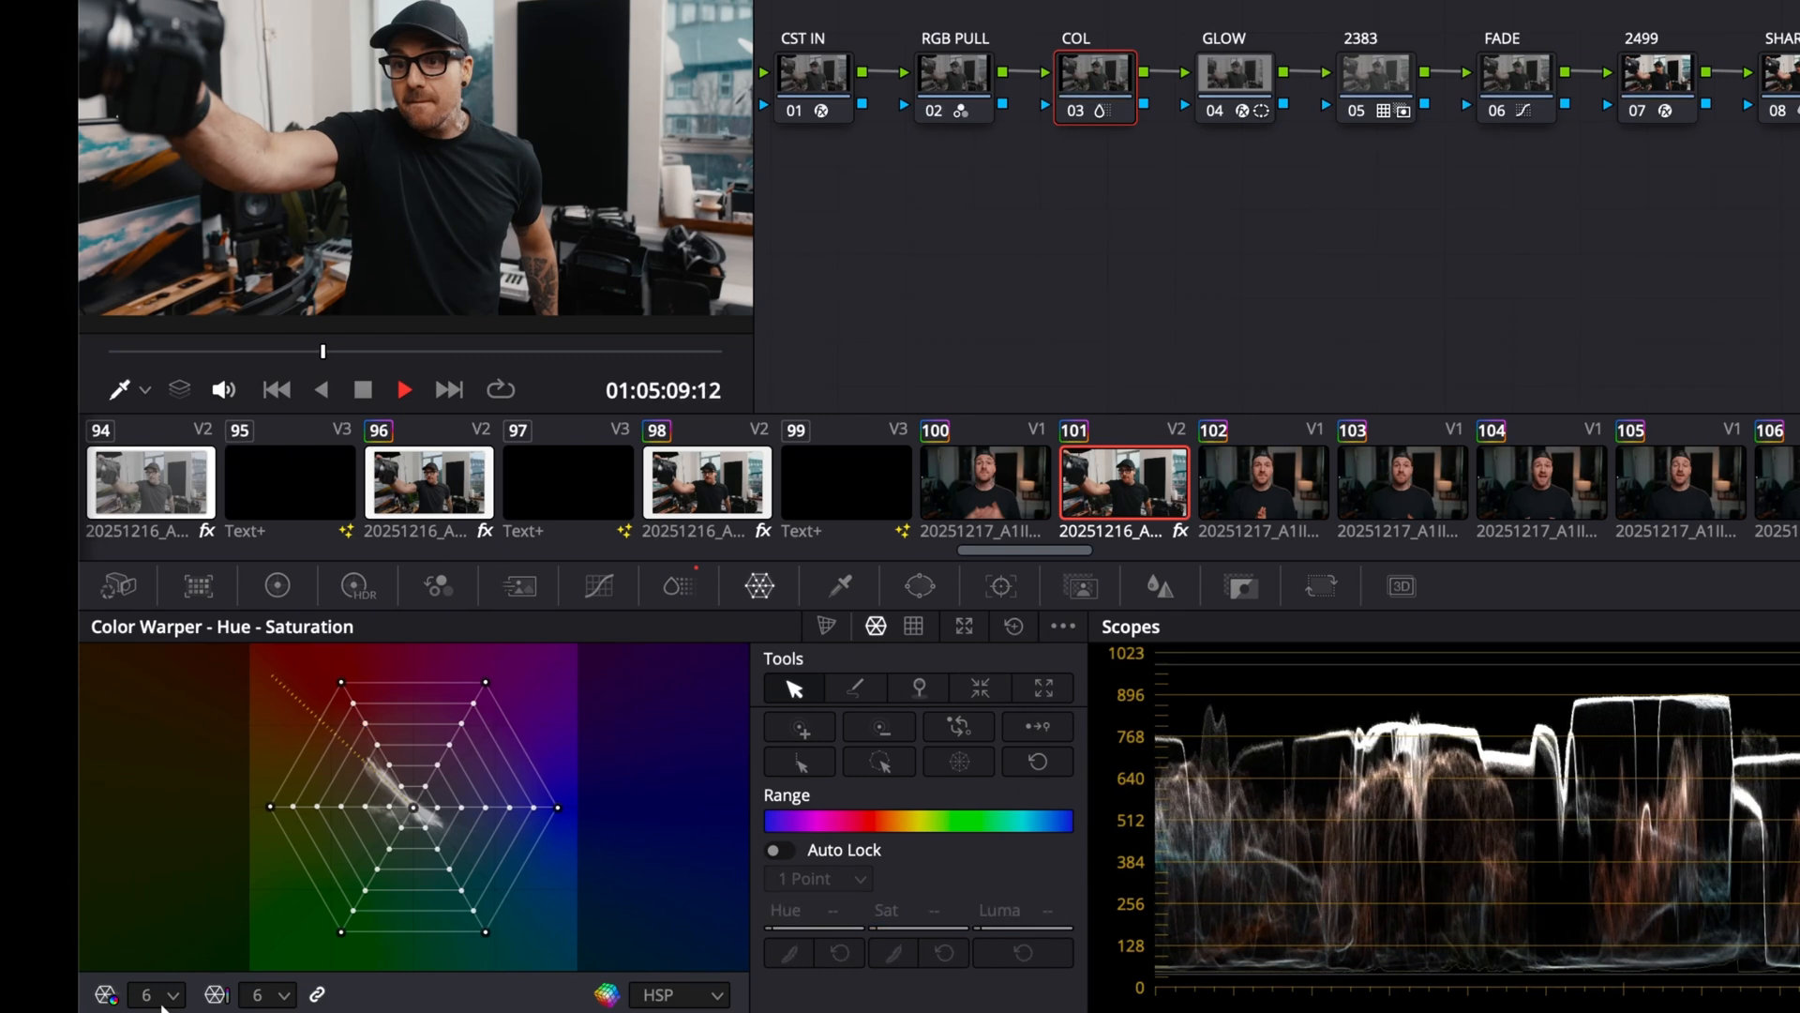
# Step: Use a 16-point grid and reshape saturation for red and hues 0.14, 0.36, 0.58, 0.77
pyautogui.click(155, 994)
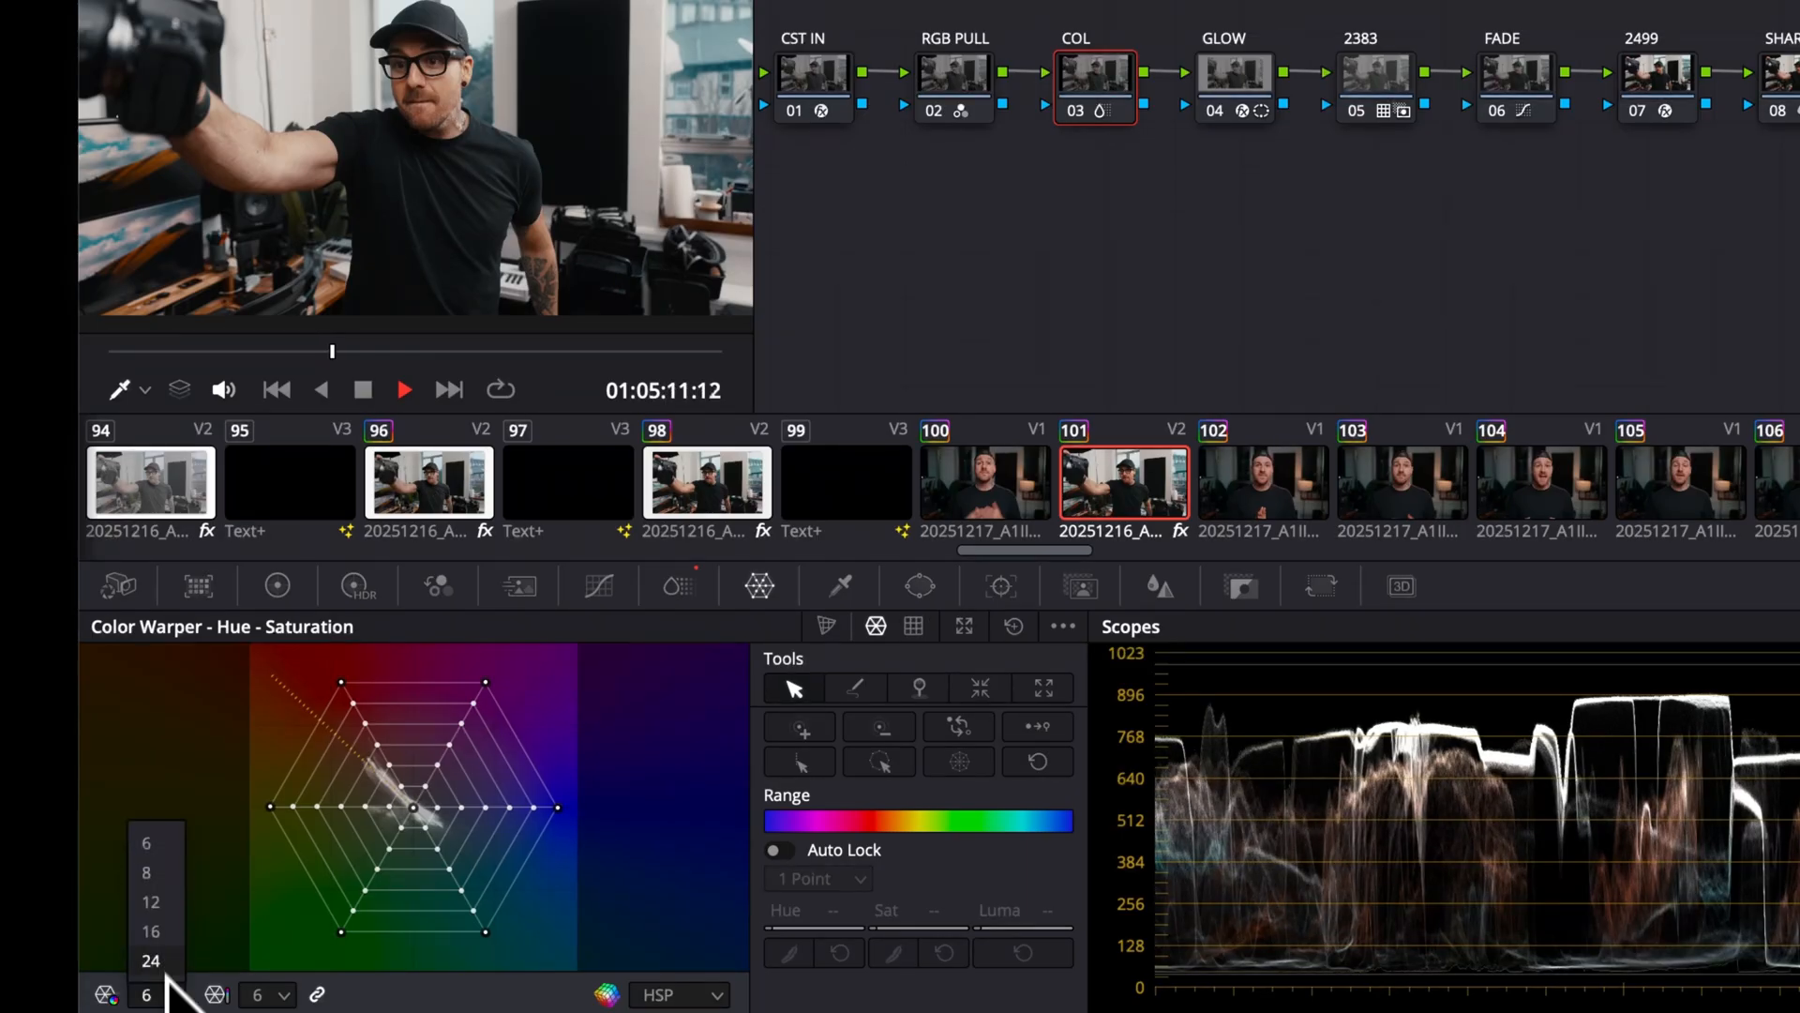
pyautogui.click(149, 931)
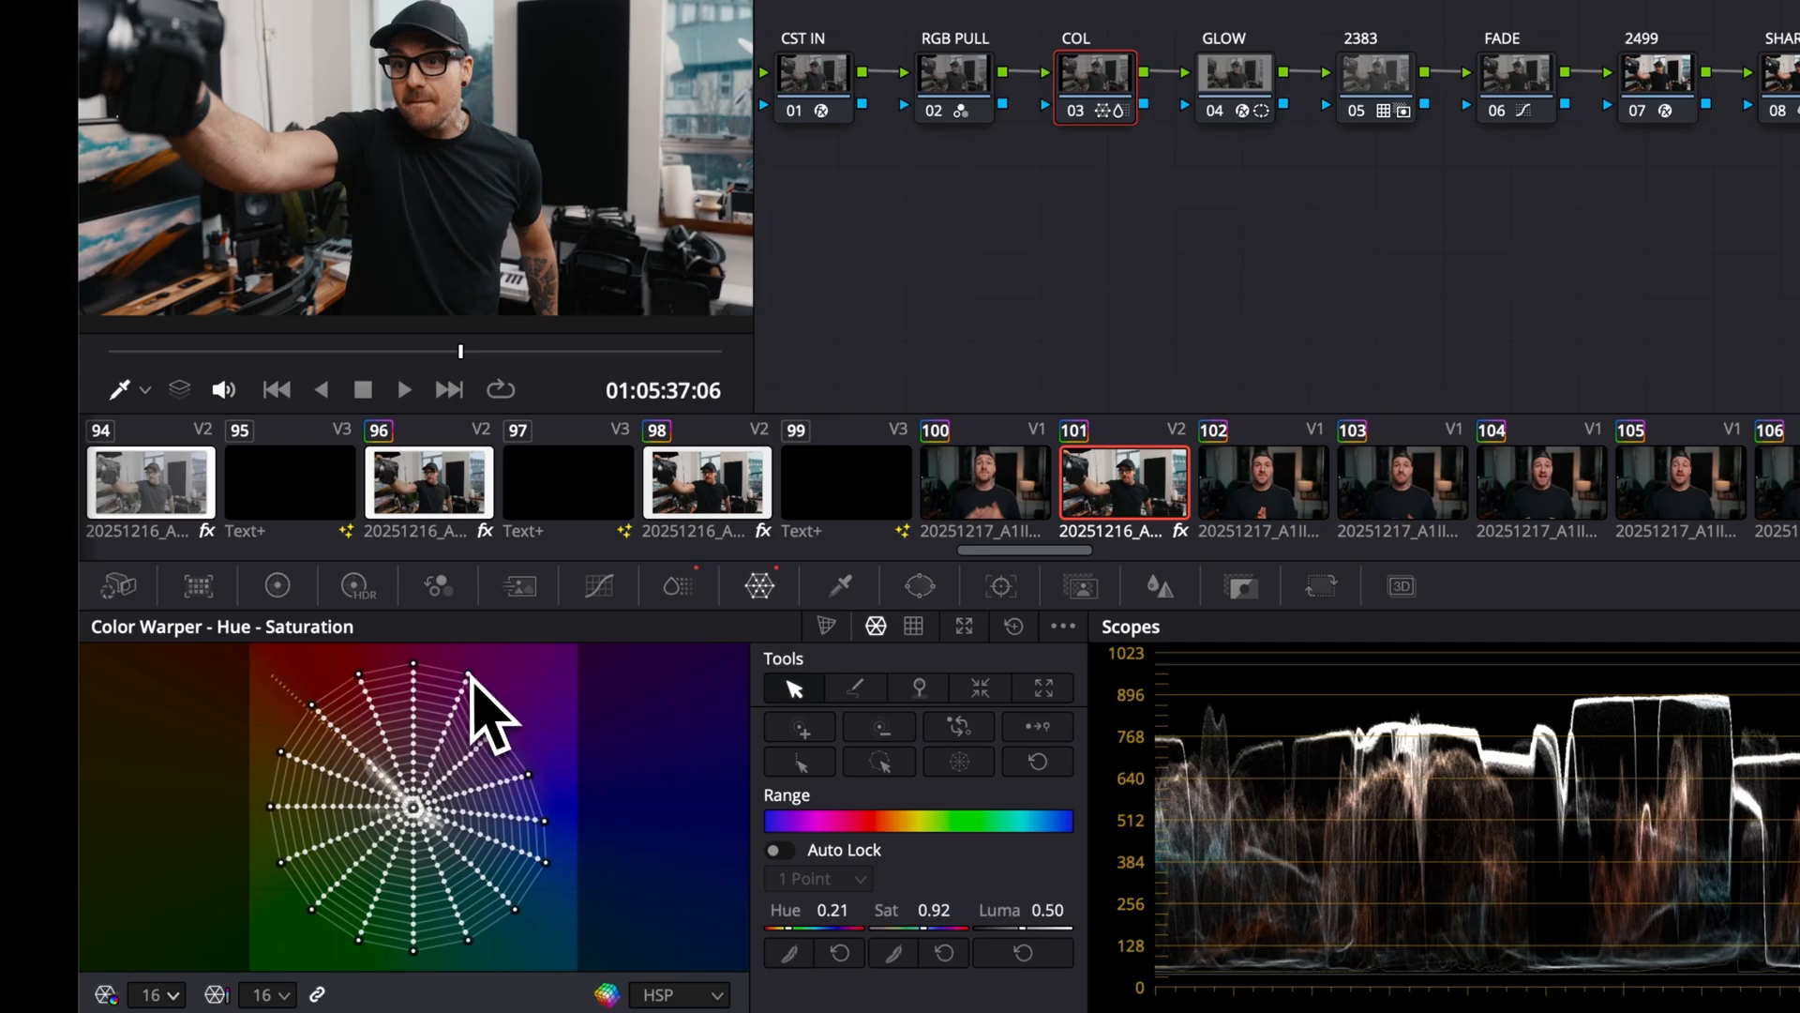
pyautogui.moveTo(482, 712); pyautogui.dragTo(356, 689)
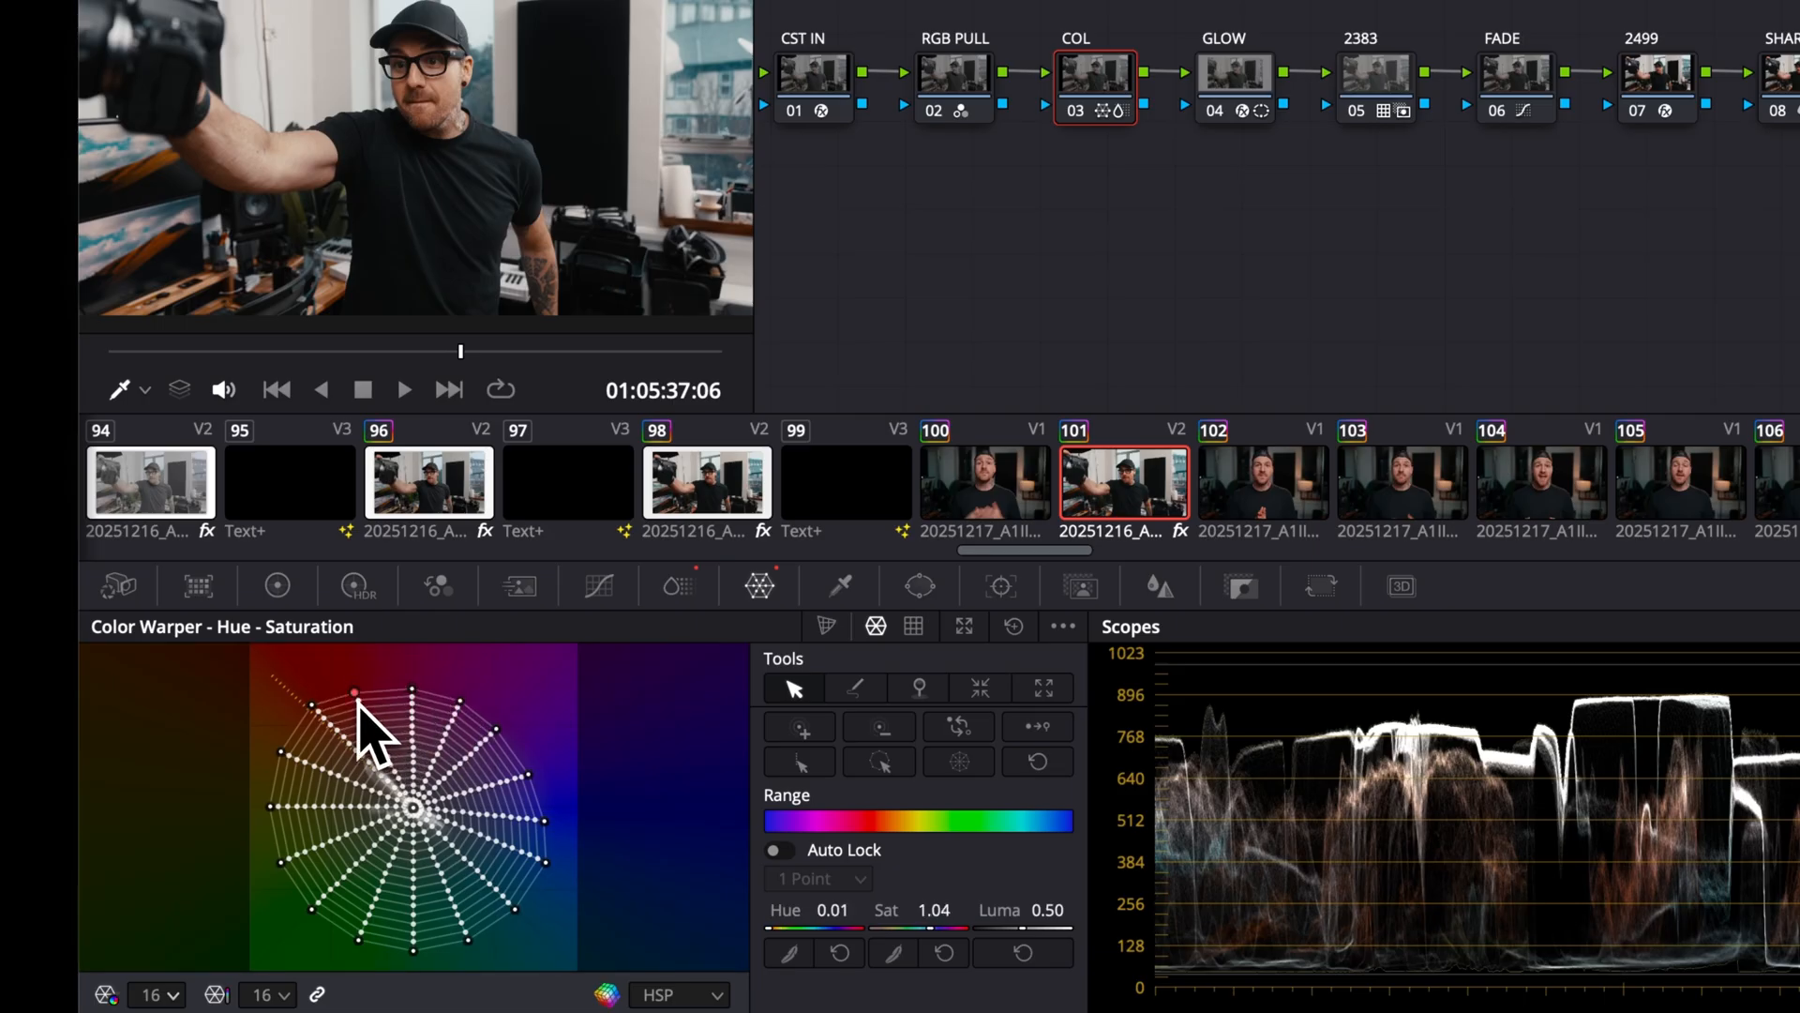
pyautogui.moveTo(362, 695); pyautogui.dragTo(460, 741)
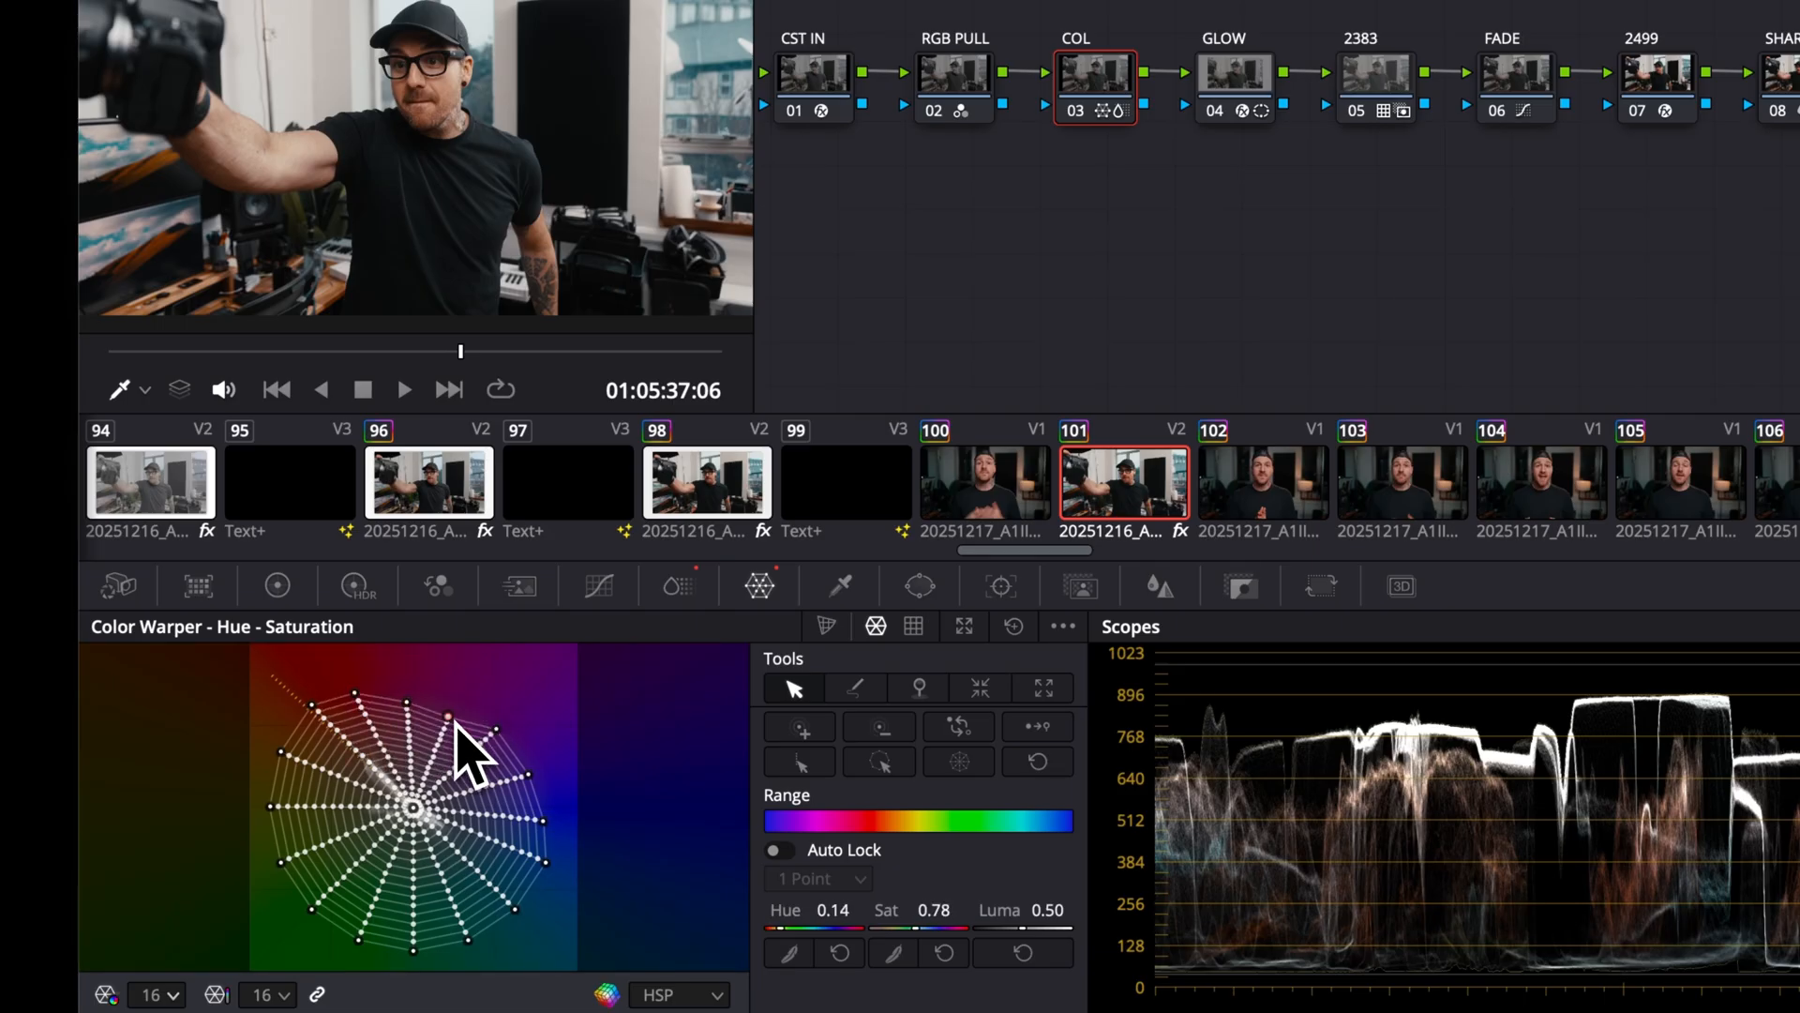
pyautogui.moveTo(460, 746); pyautogui.dragTo(528, 824)
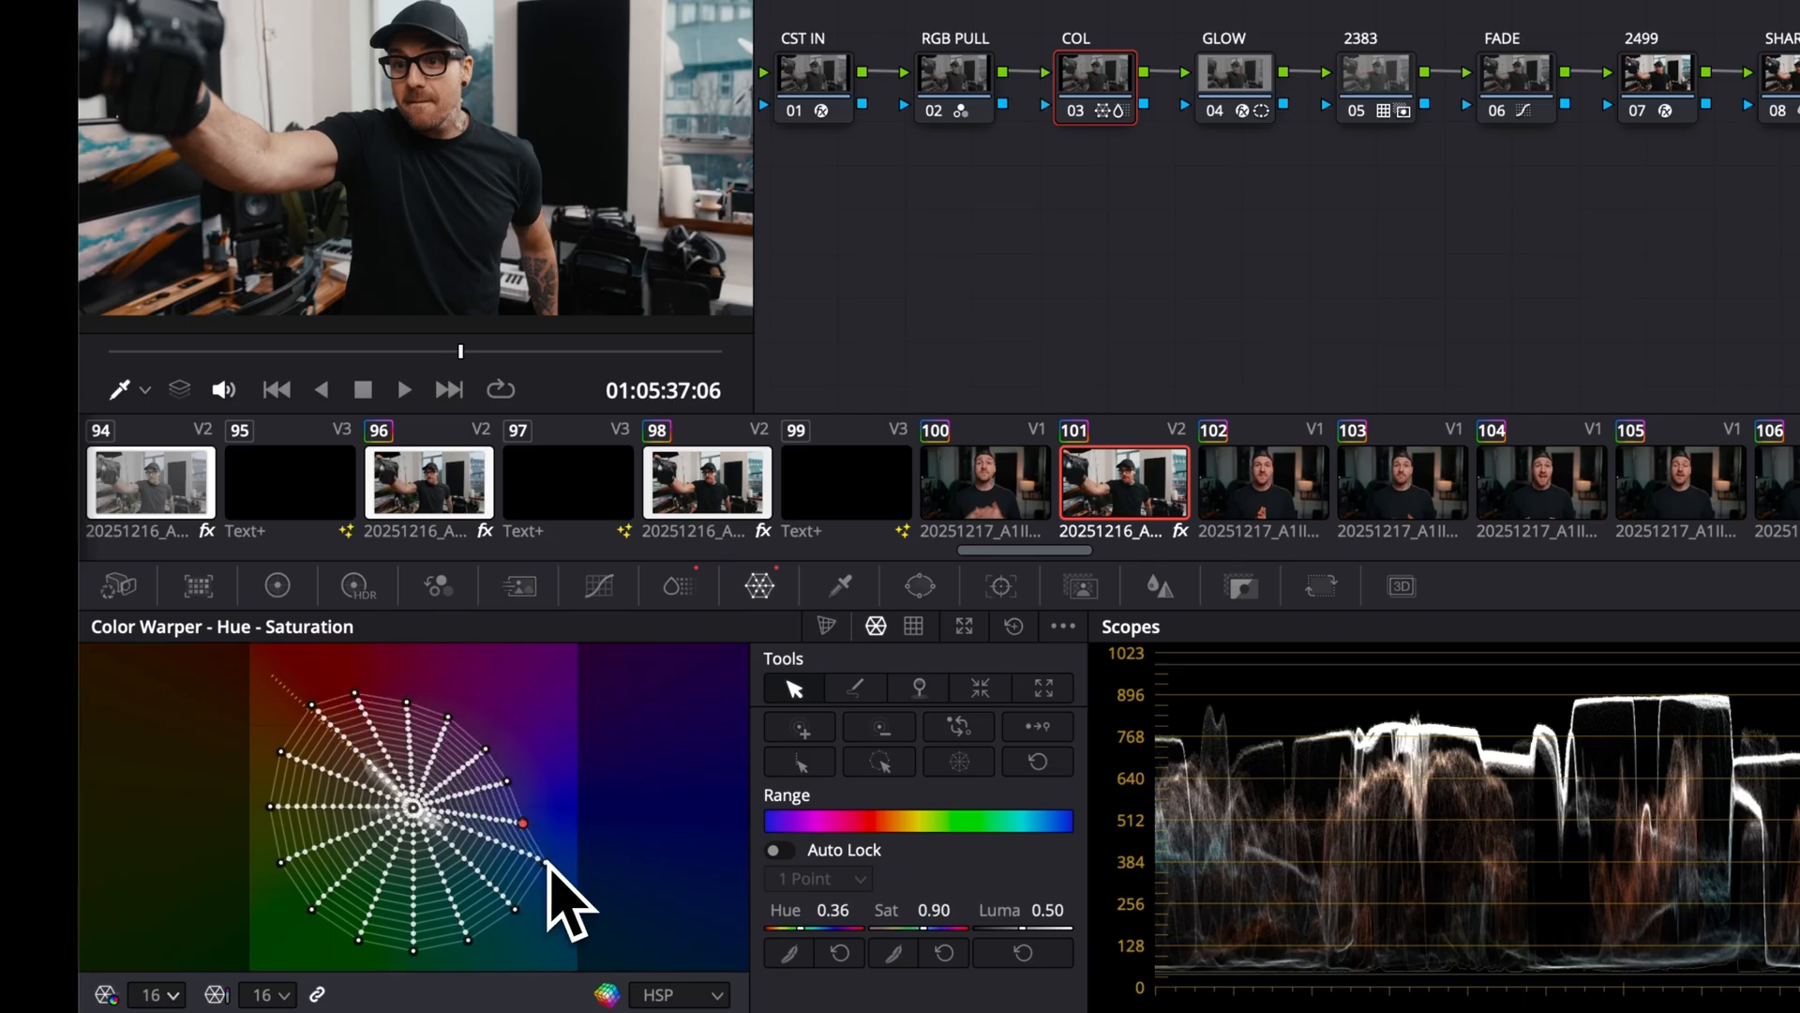
pyautogui.moveTo(526, 825); pyautogui.dragTo(416, 940)
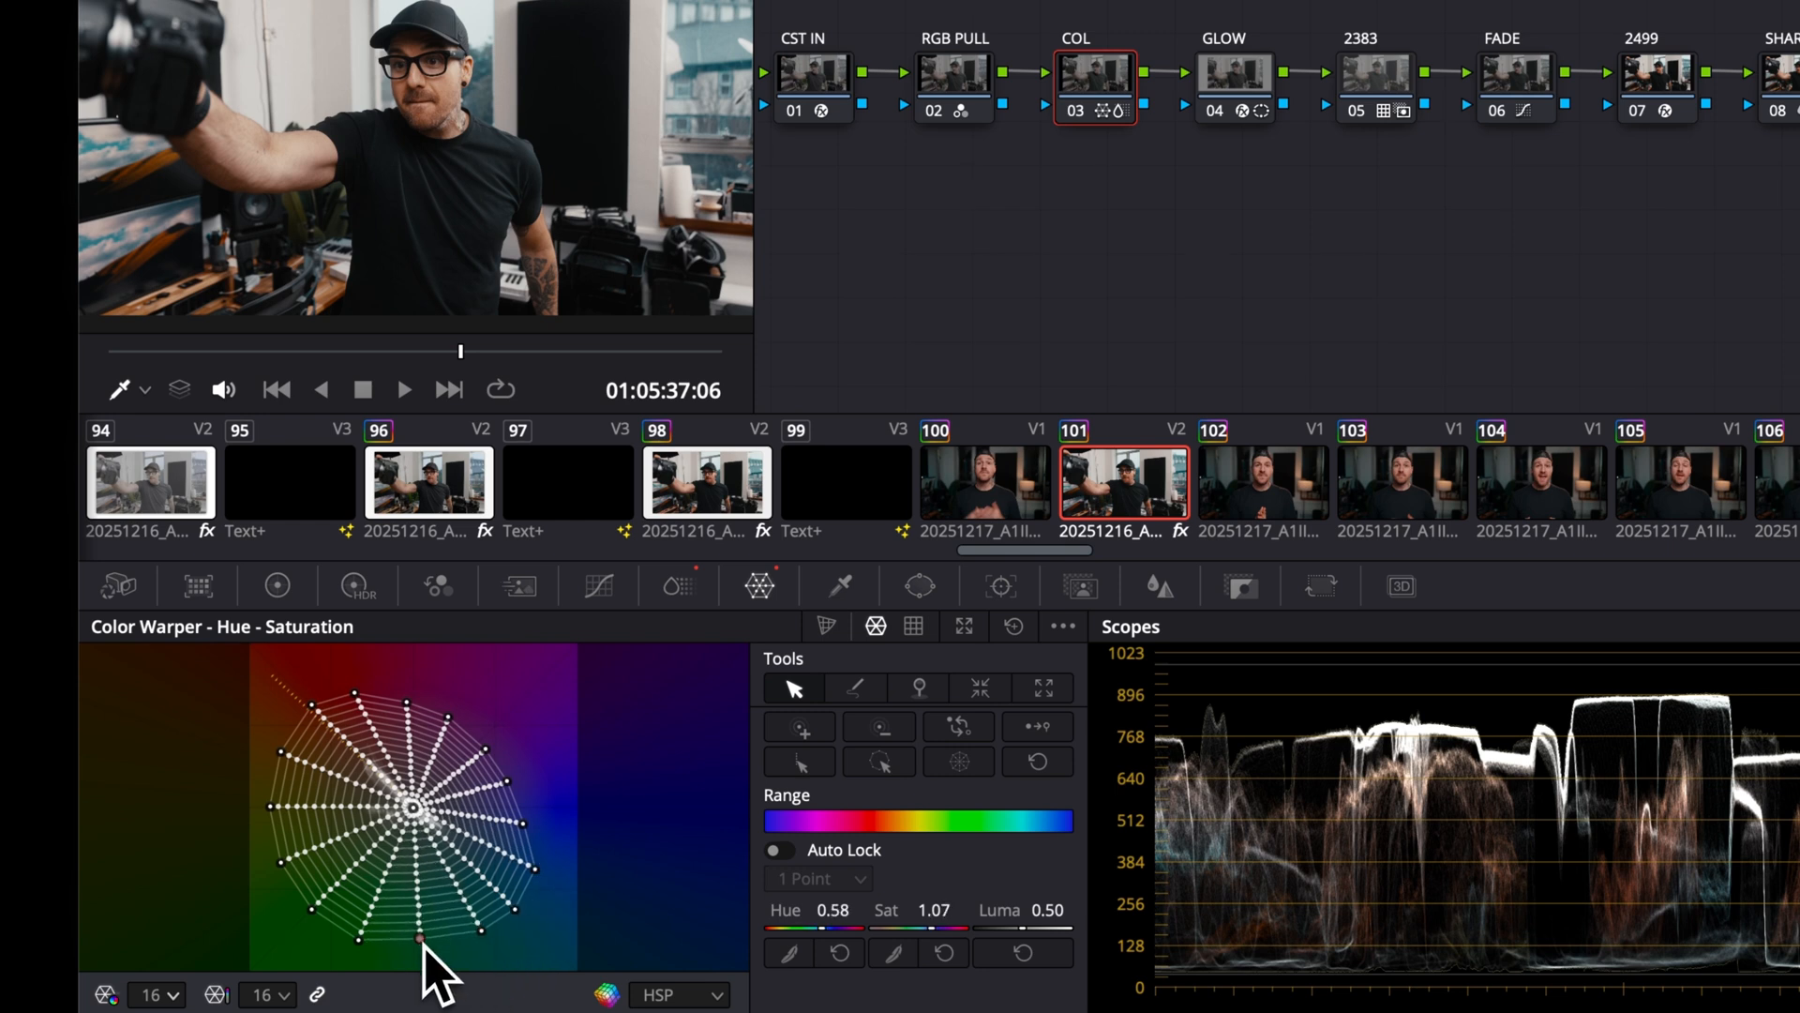
pyautogui.moveTo(417, 940); pyautogui.dragTo(285, 860)
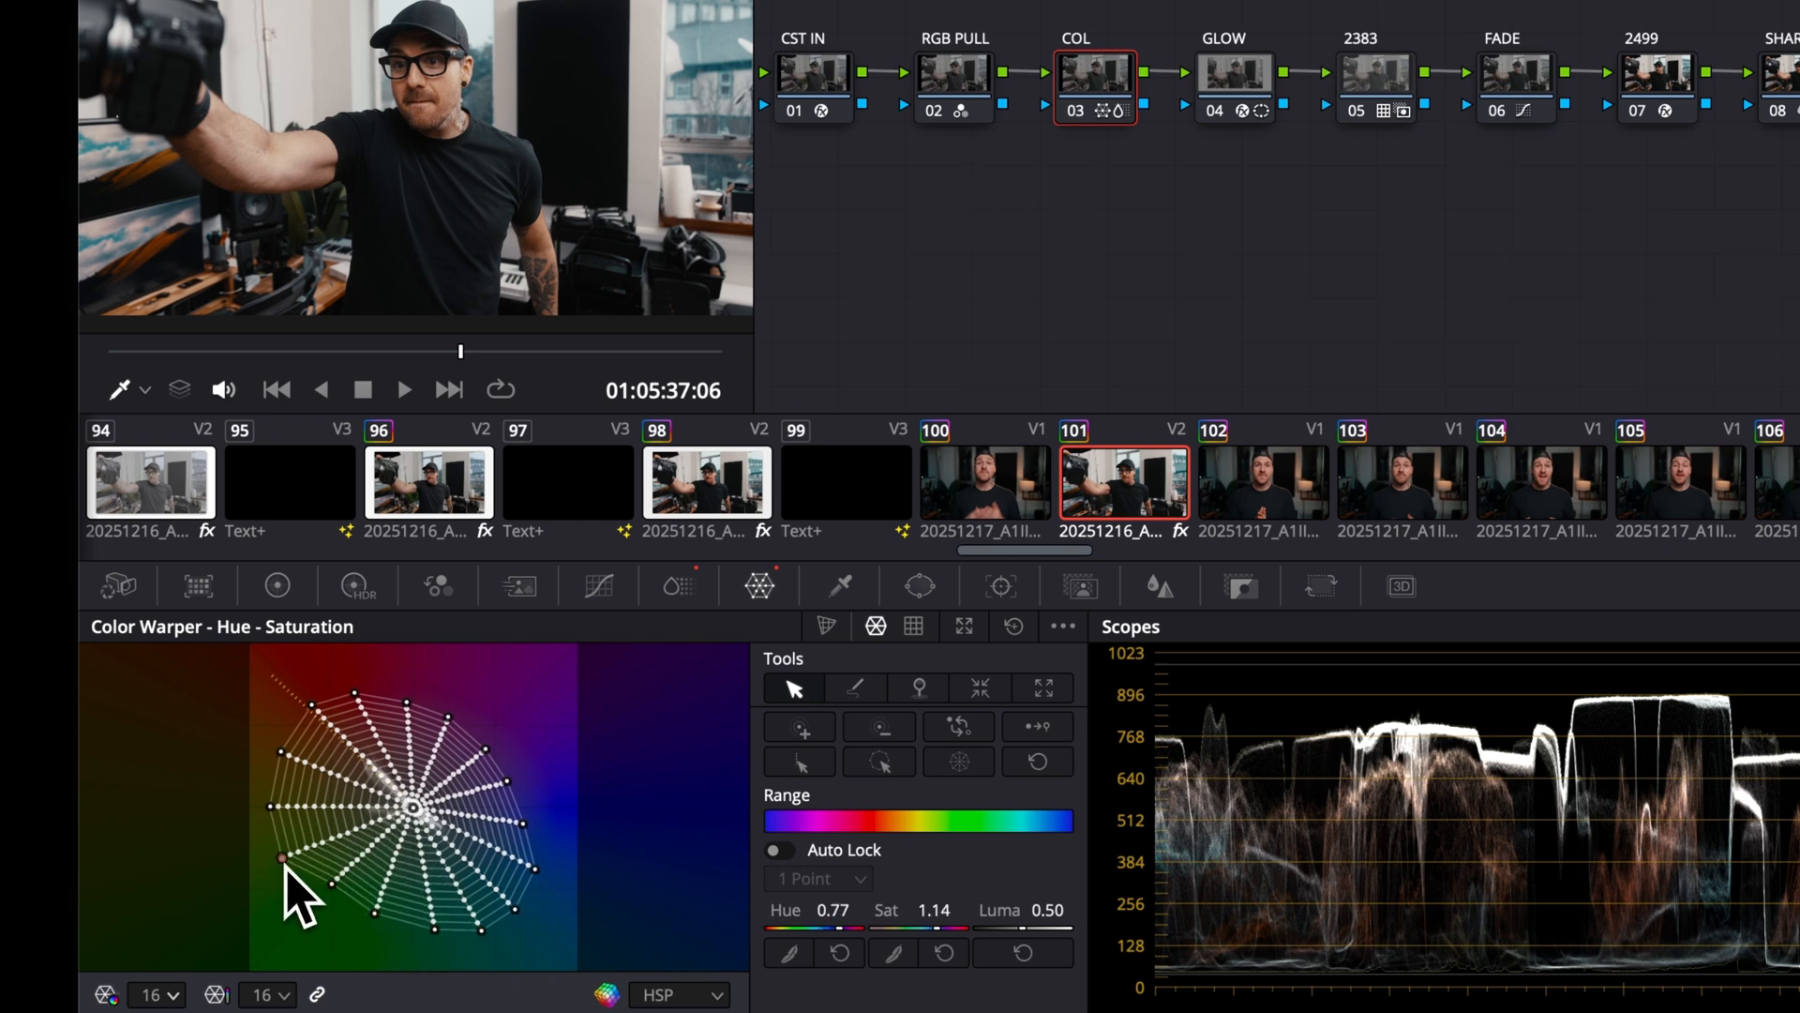
pyautogui.moveTo(285, 861); pyautogui.dragTo(585, 758)
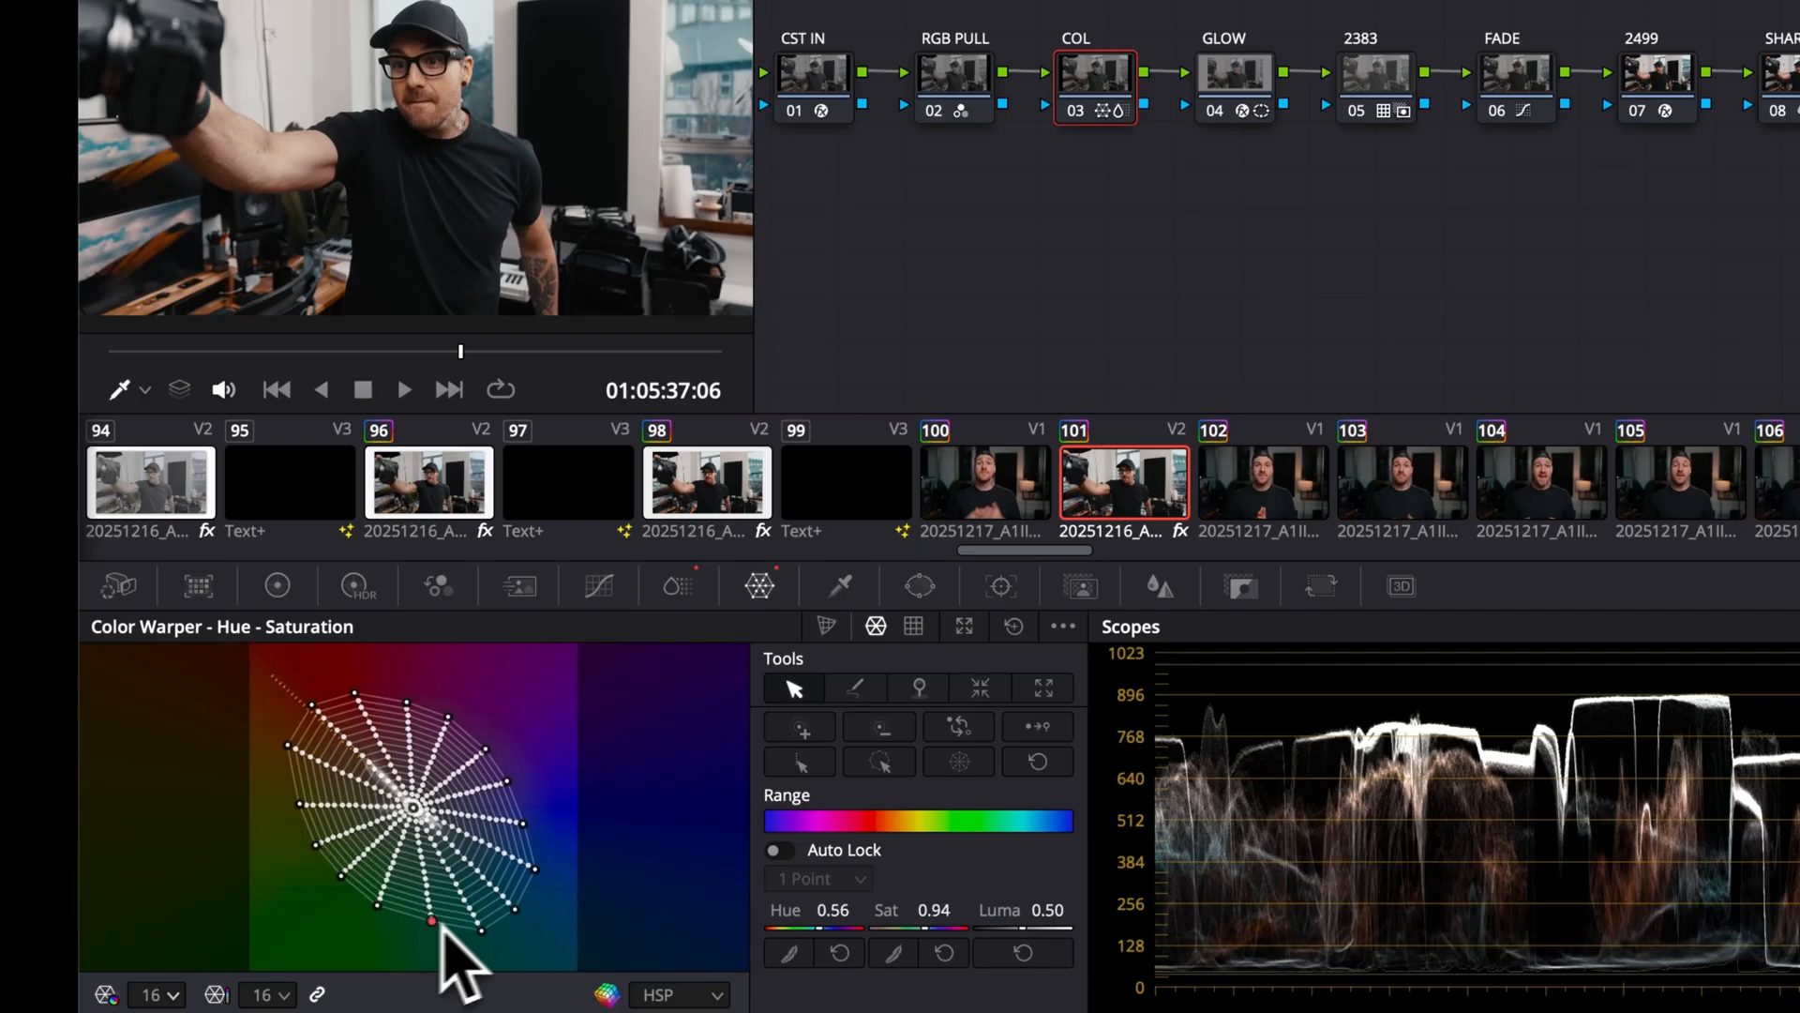
# Step: Select another warp point and pull a reddish hue toward neutral
pyautogui.click(403, 389)
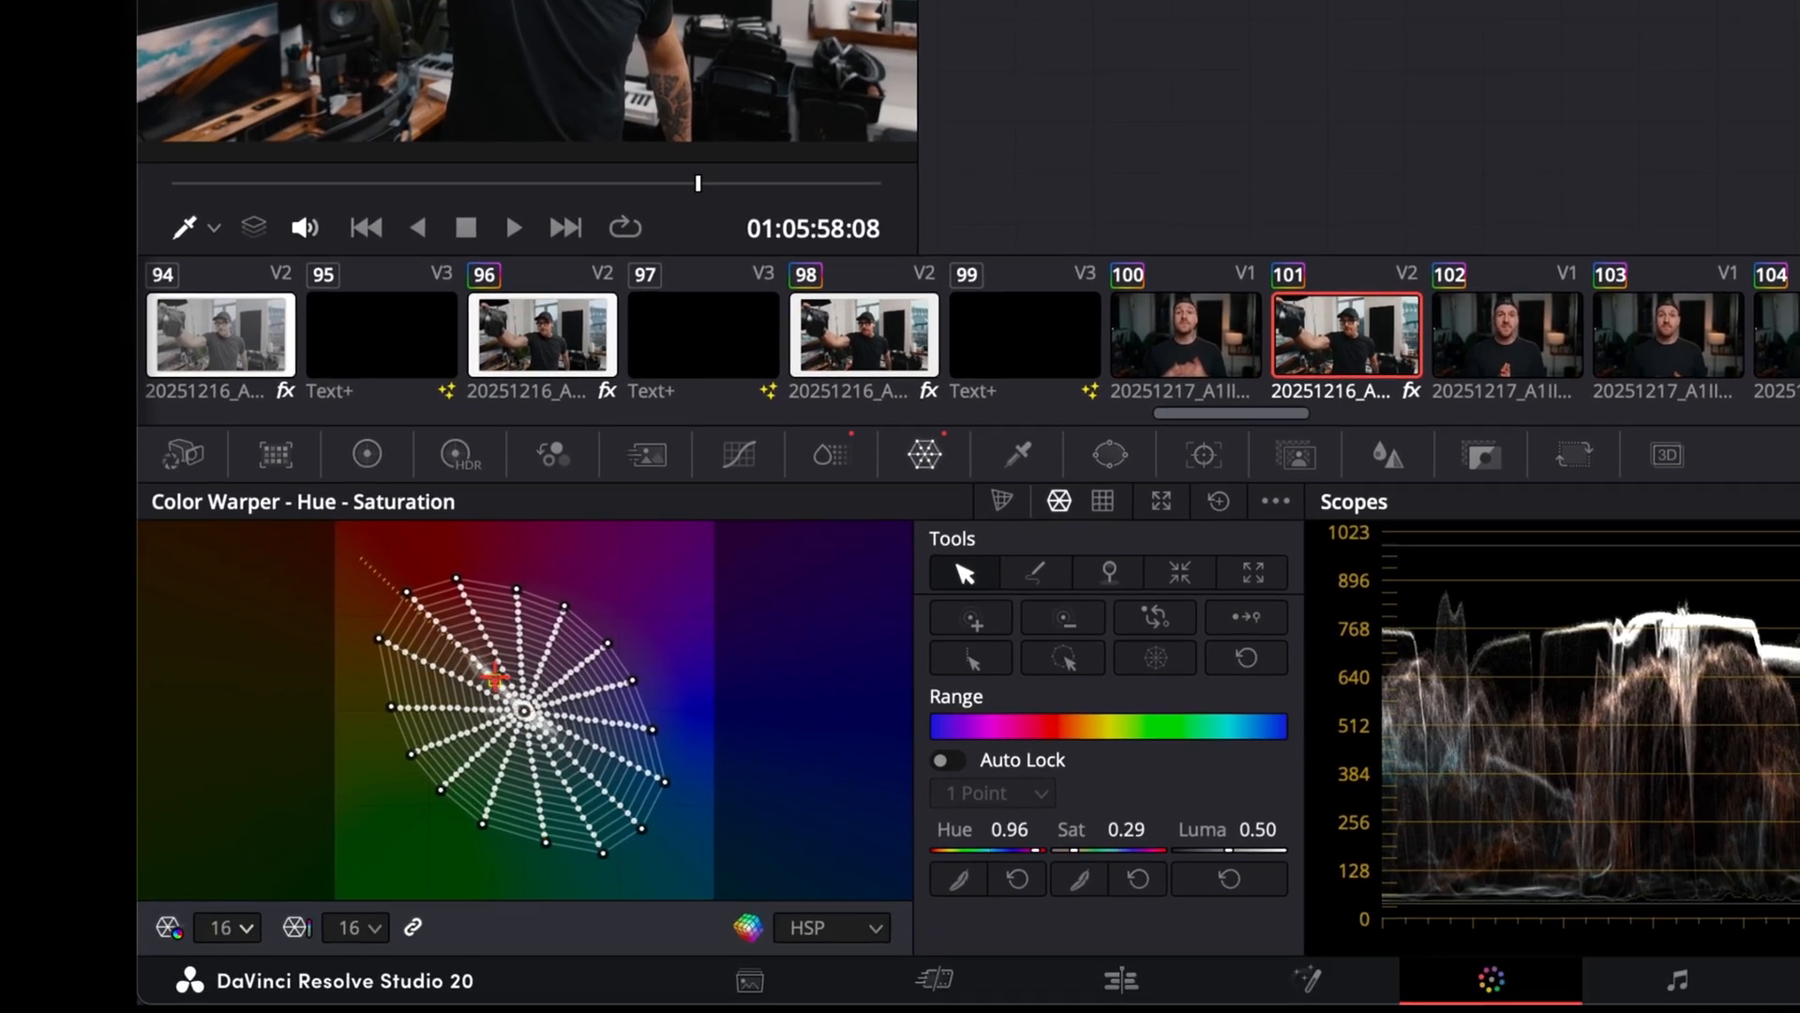
pyautogui.click(1105, 572)
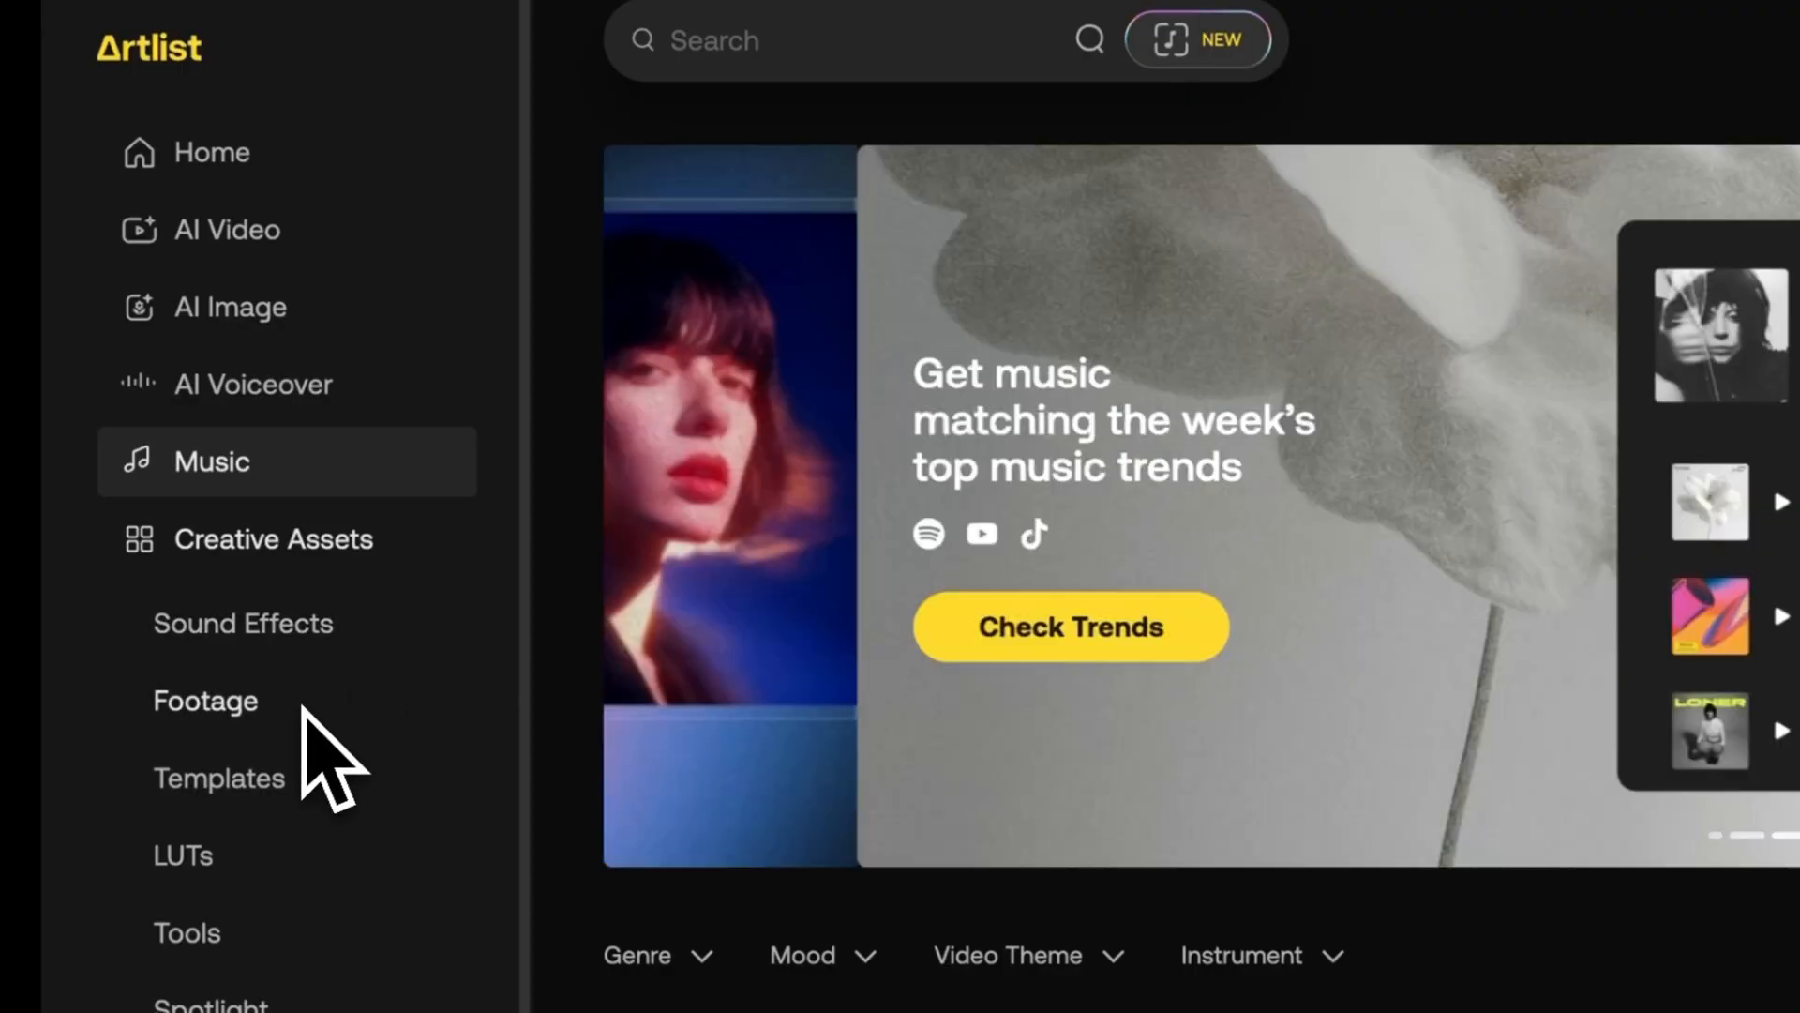
# Step: Expand Creative Assets in Artlist's sidebar and go to AI Voiceover
pyautogui.click(271, 540)
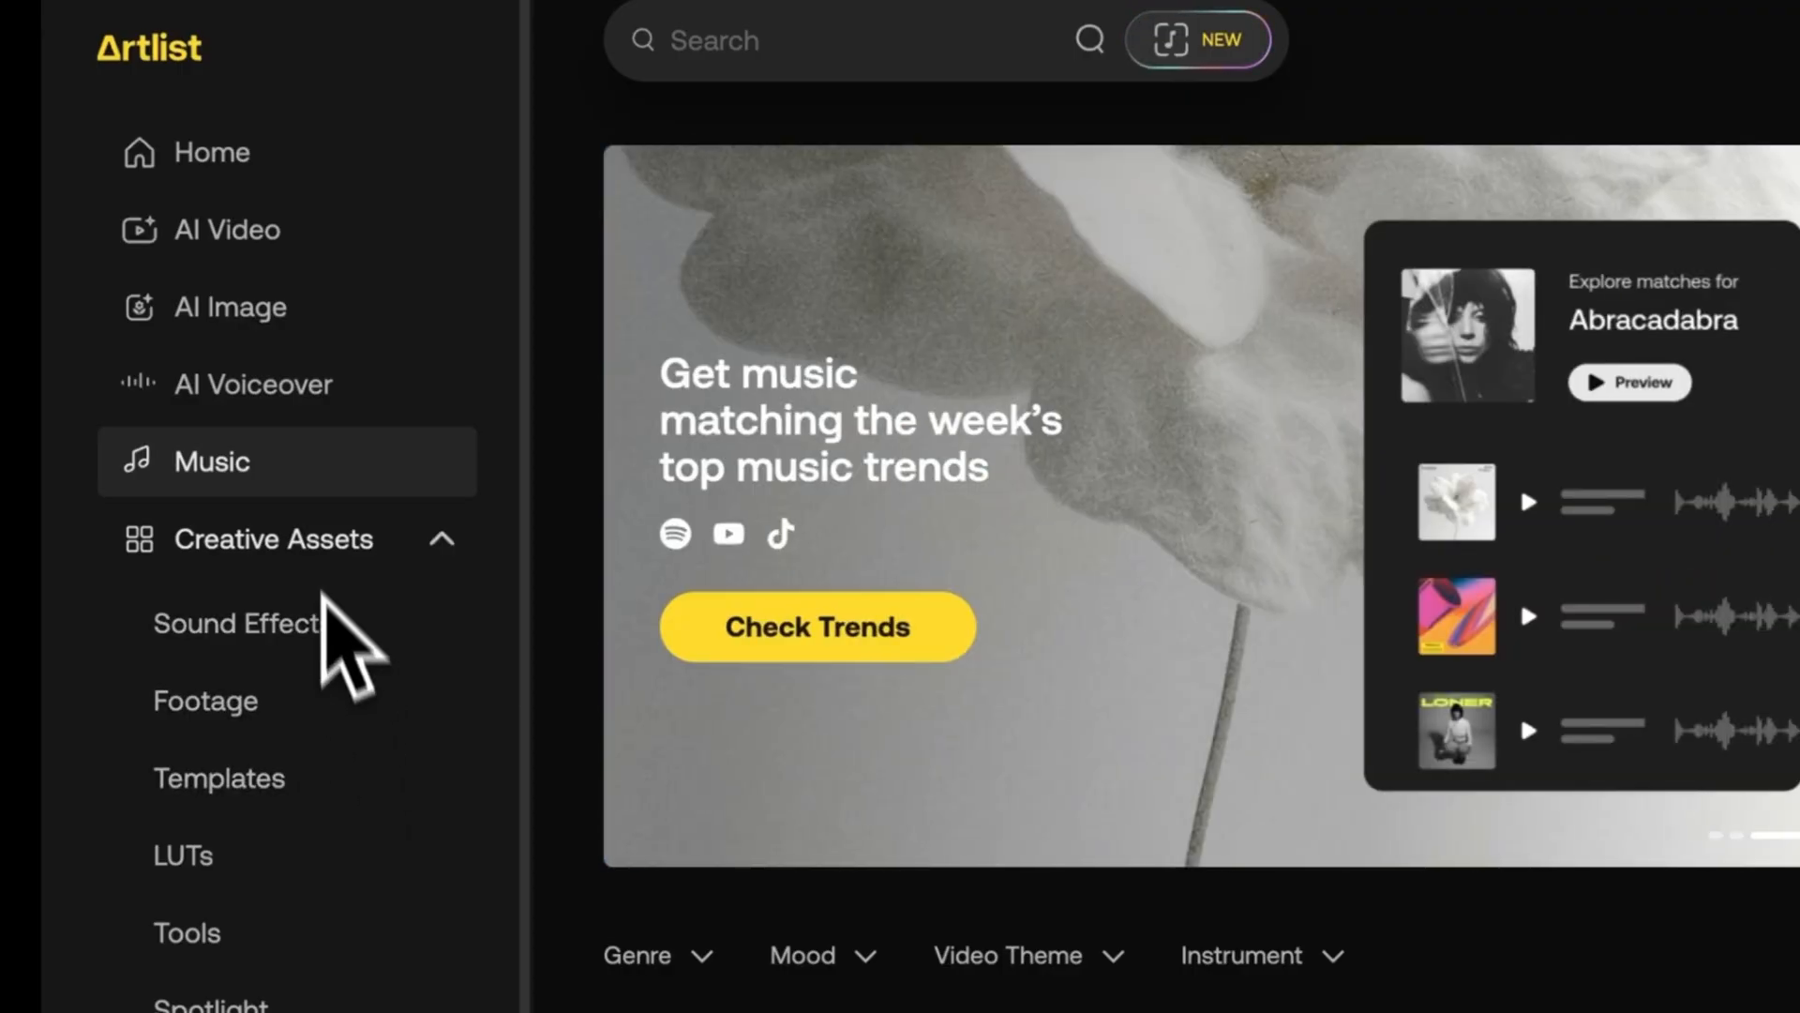
pyautogui.click(254, 383)
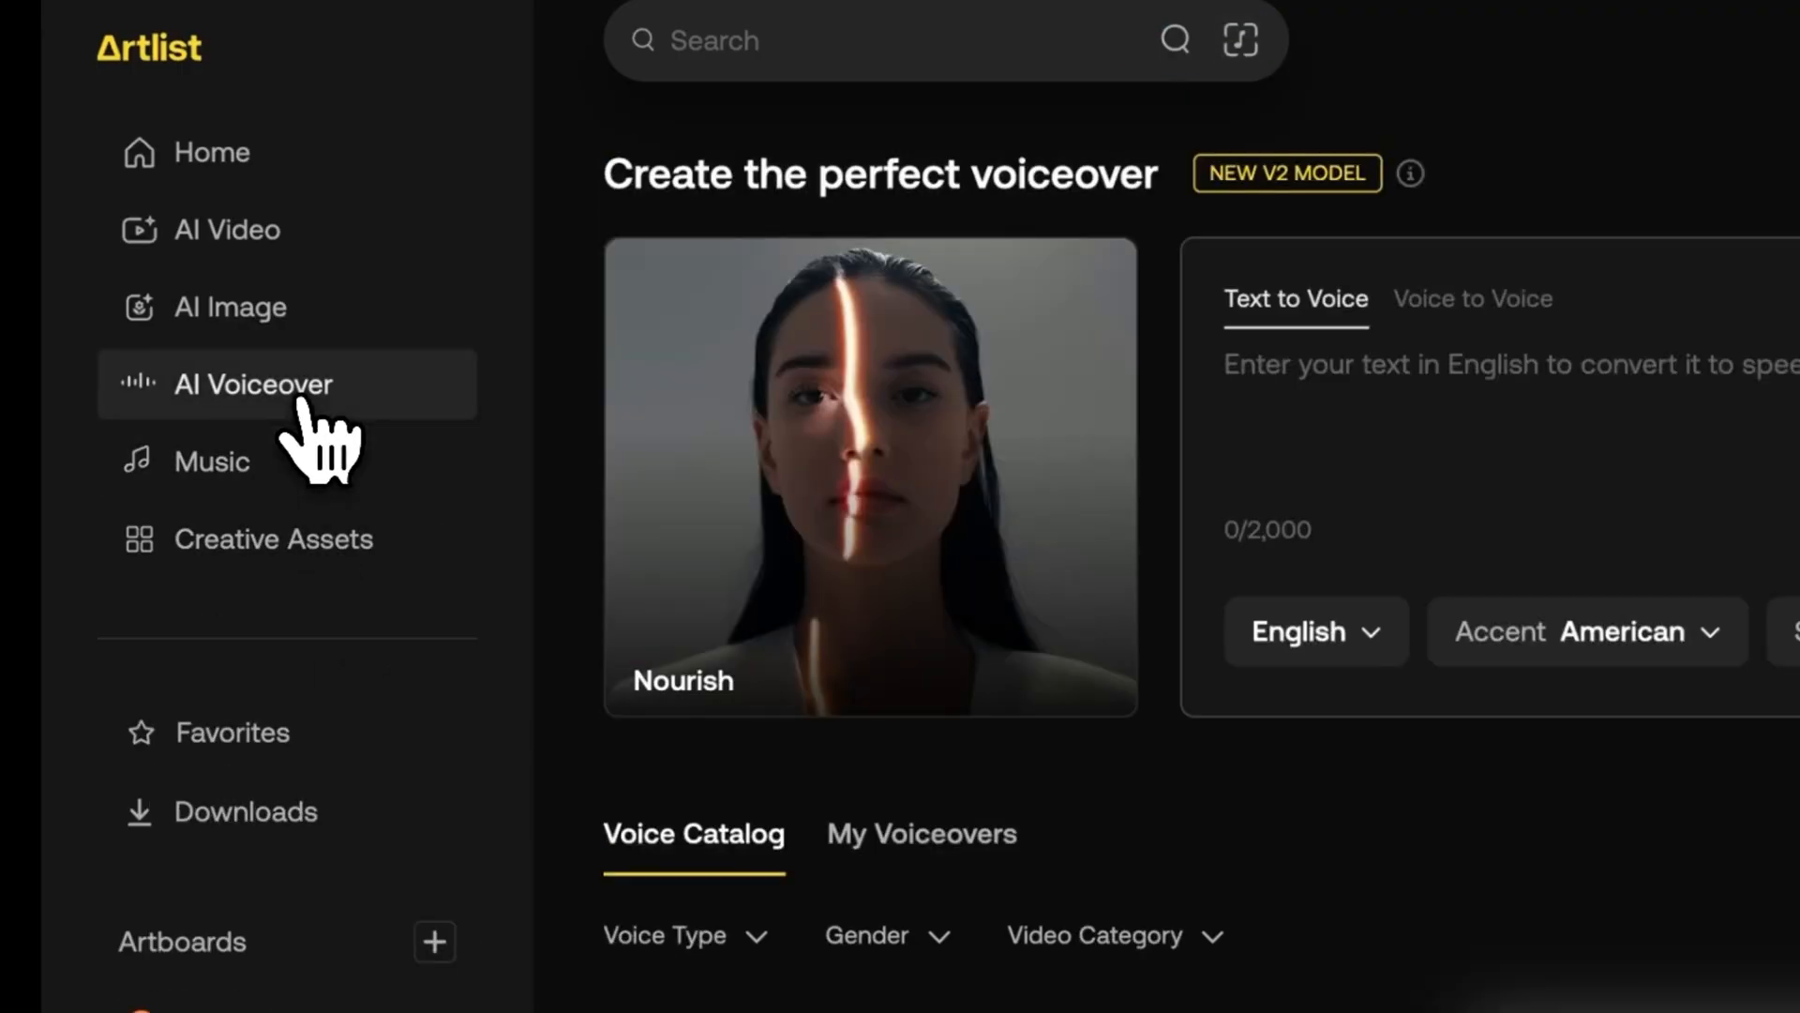
pyautogui.click(234, 305)
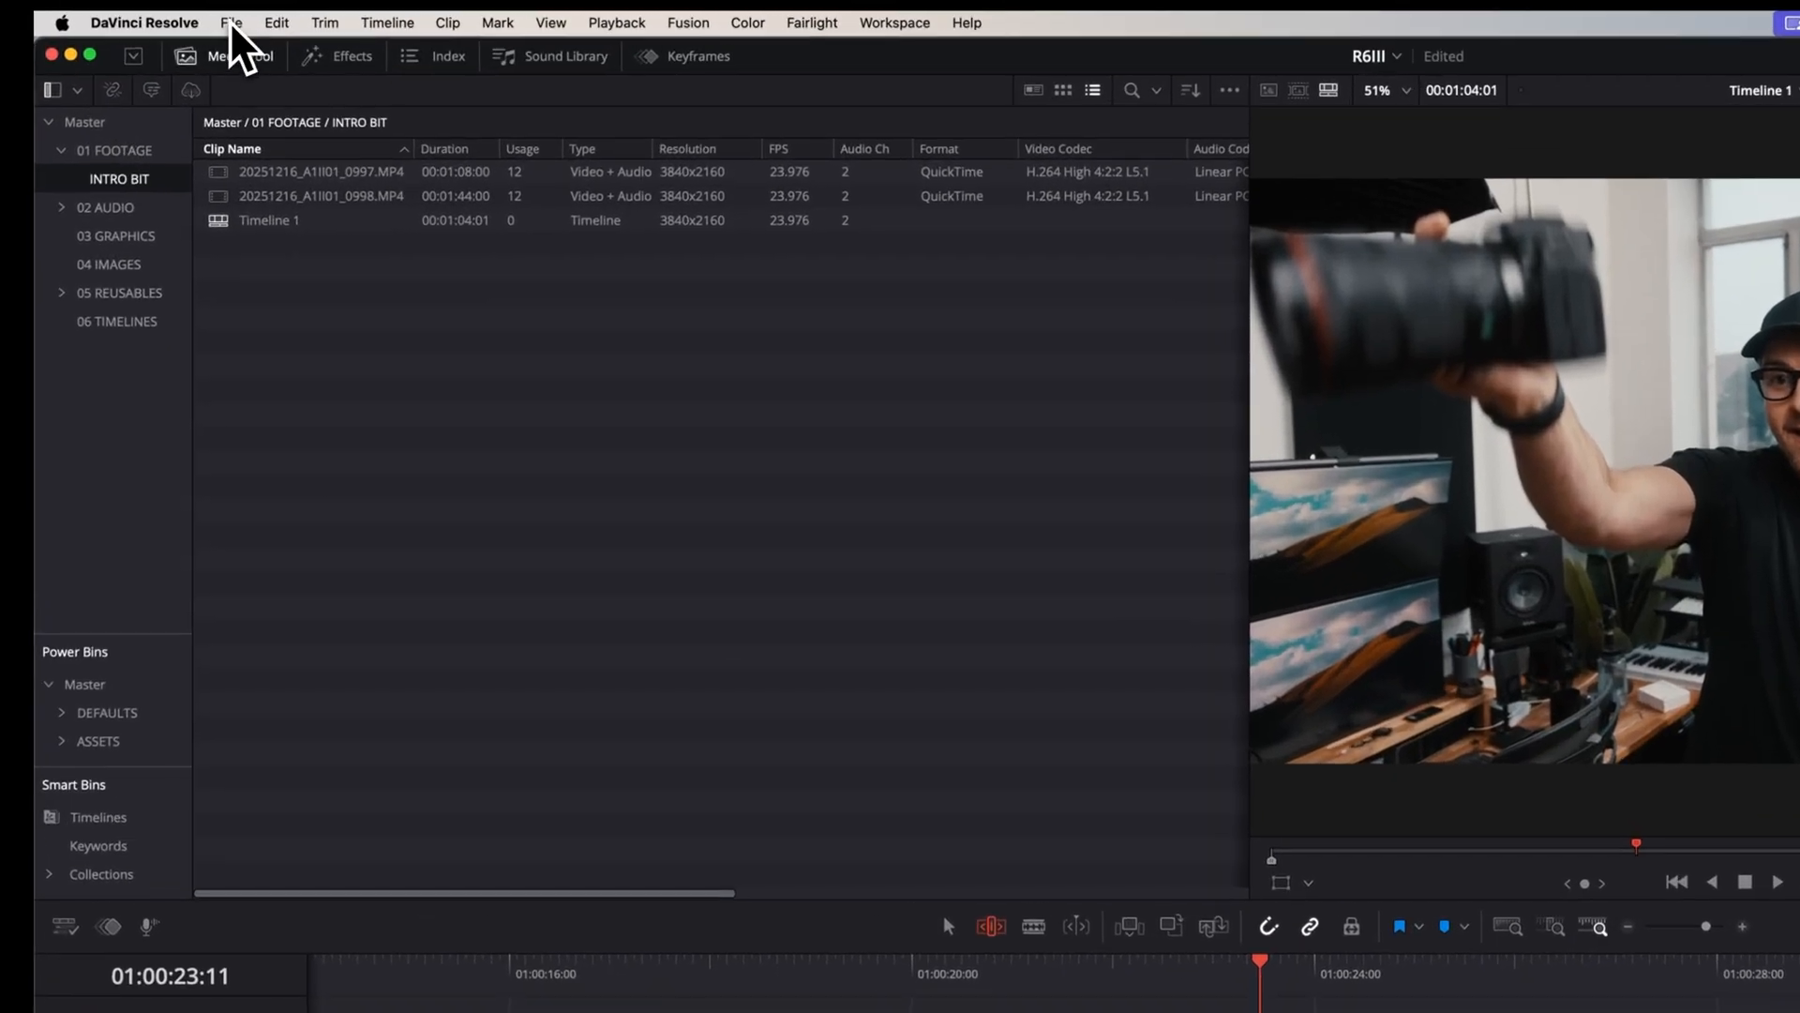
# Step: Reach a timeline export option under DaVinci Resolve's File > Export menu
pyautogui.click(231, 21)
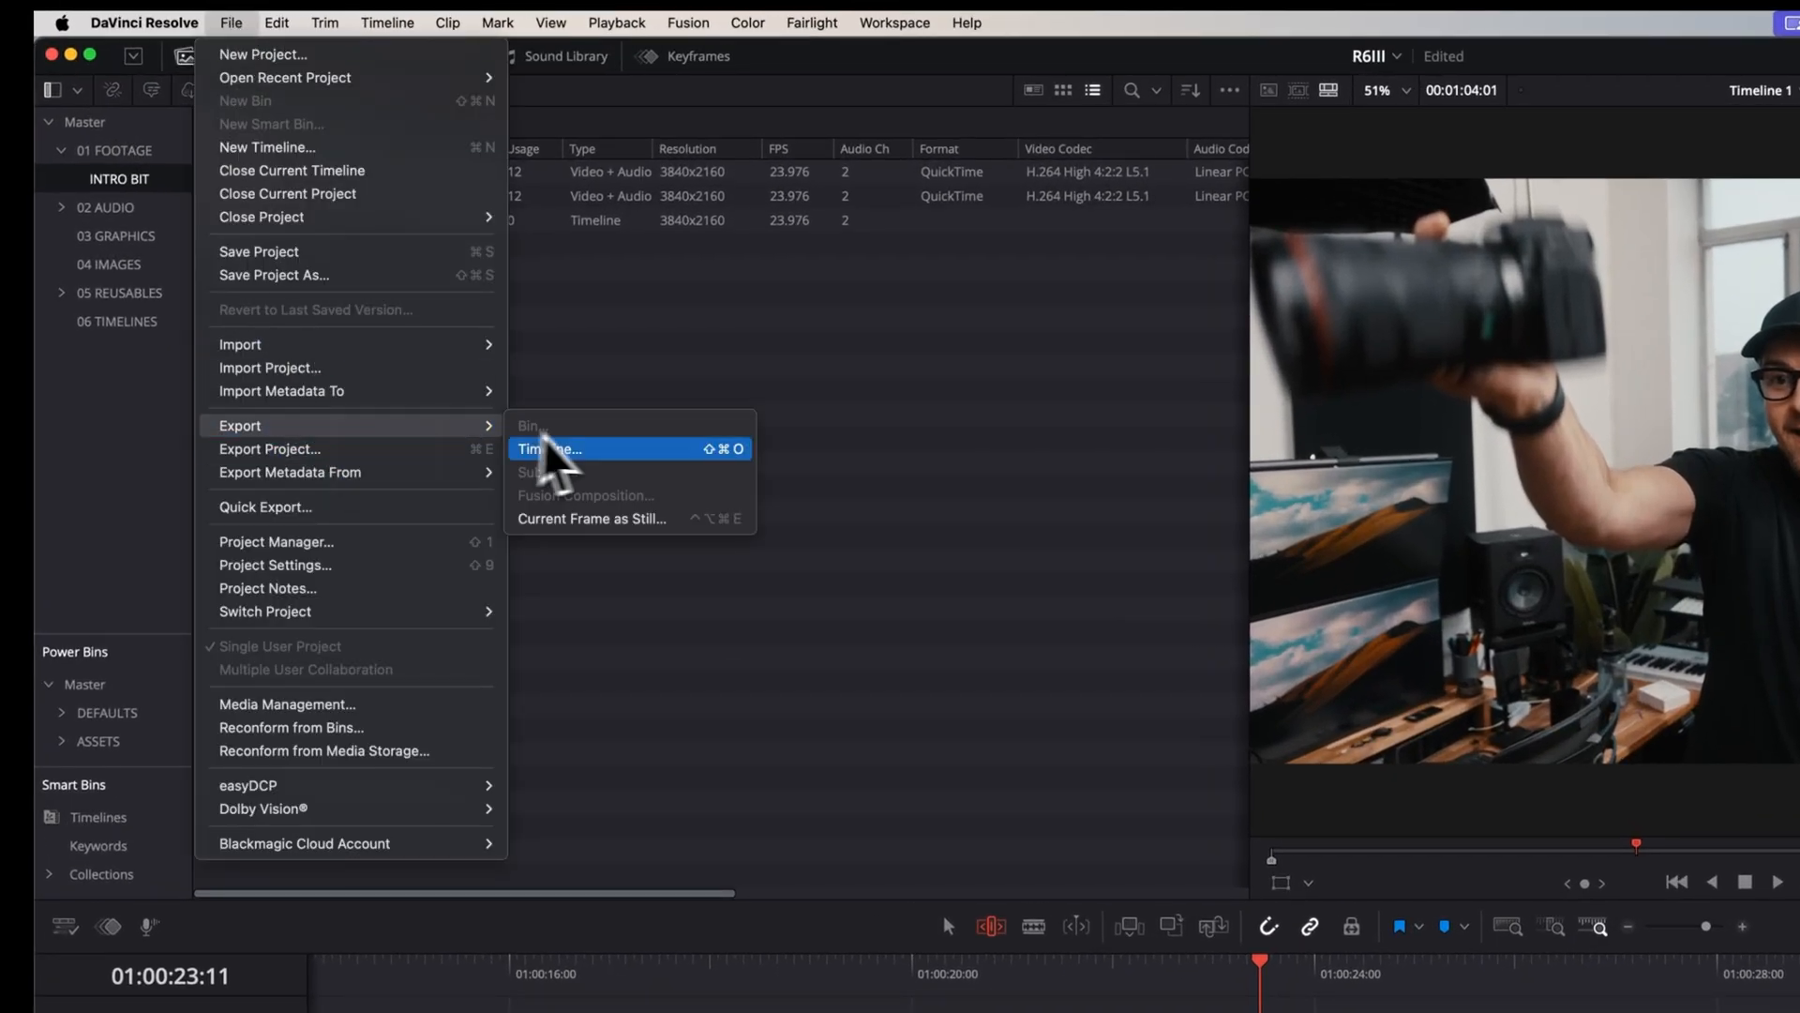
pyautogui.click(591, 517)
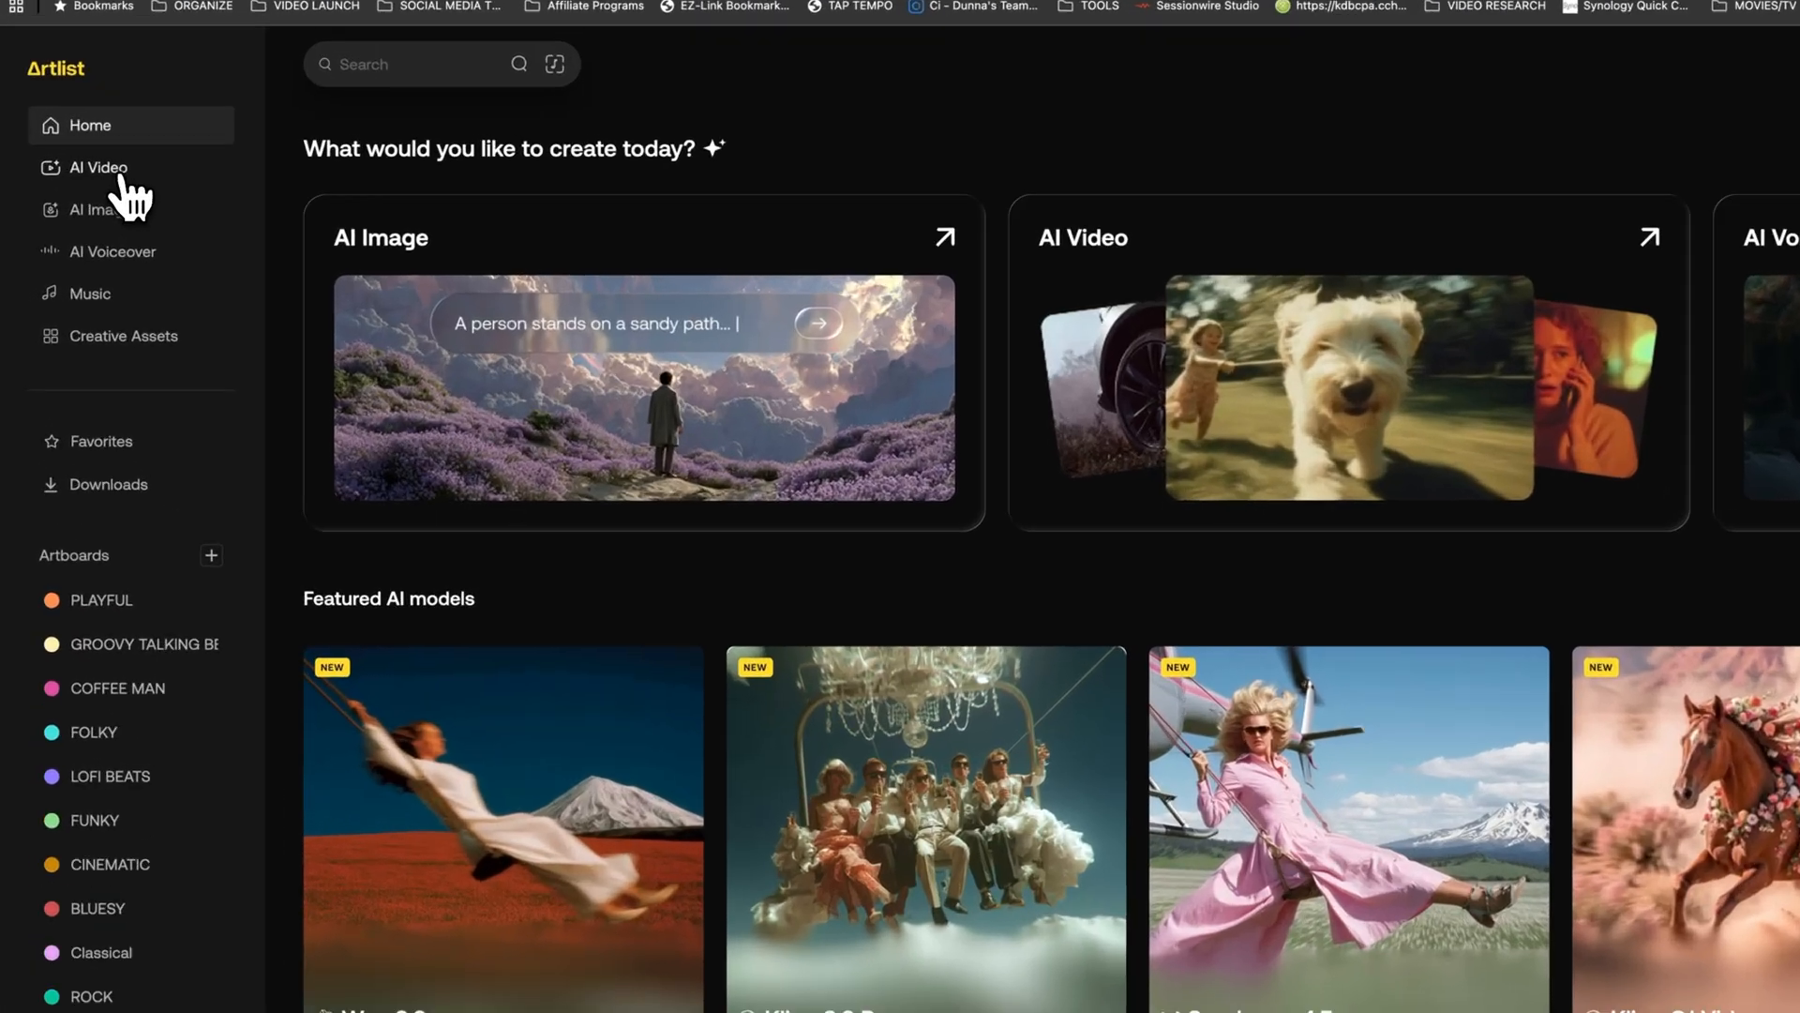
# Step: Create a camera-throw Image to Video clip from Desktop frames and preview it
pyautogui.click(97, 167)
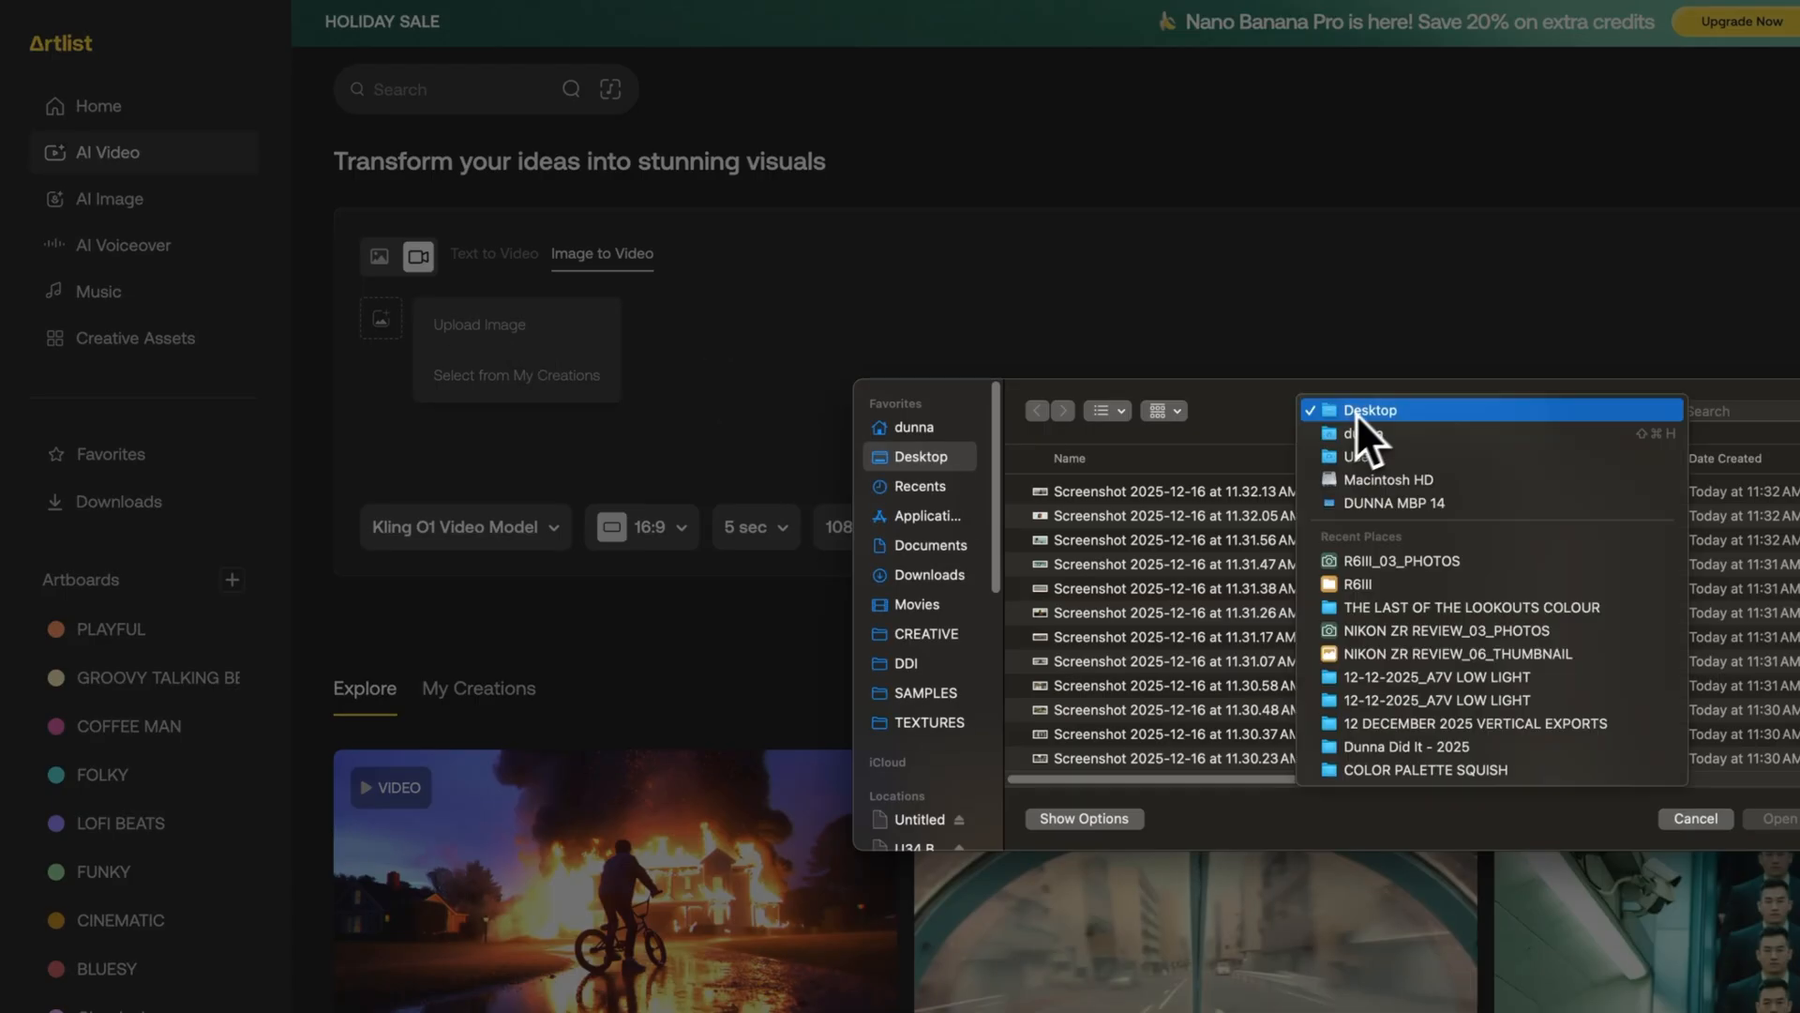
pyautogui.click(1398, 561)
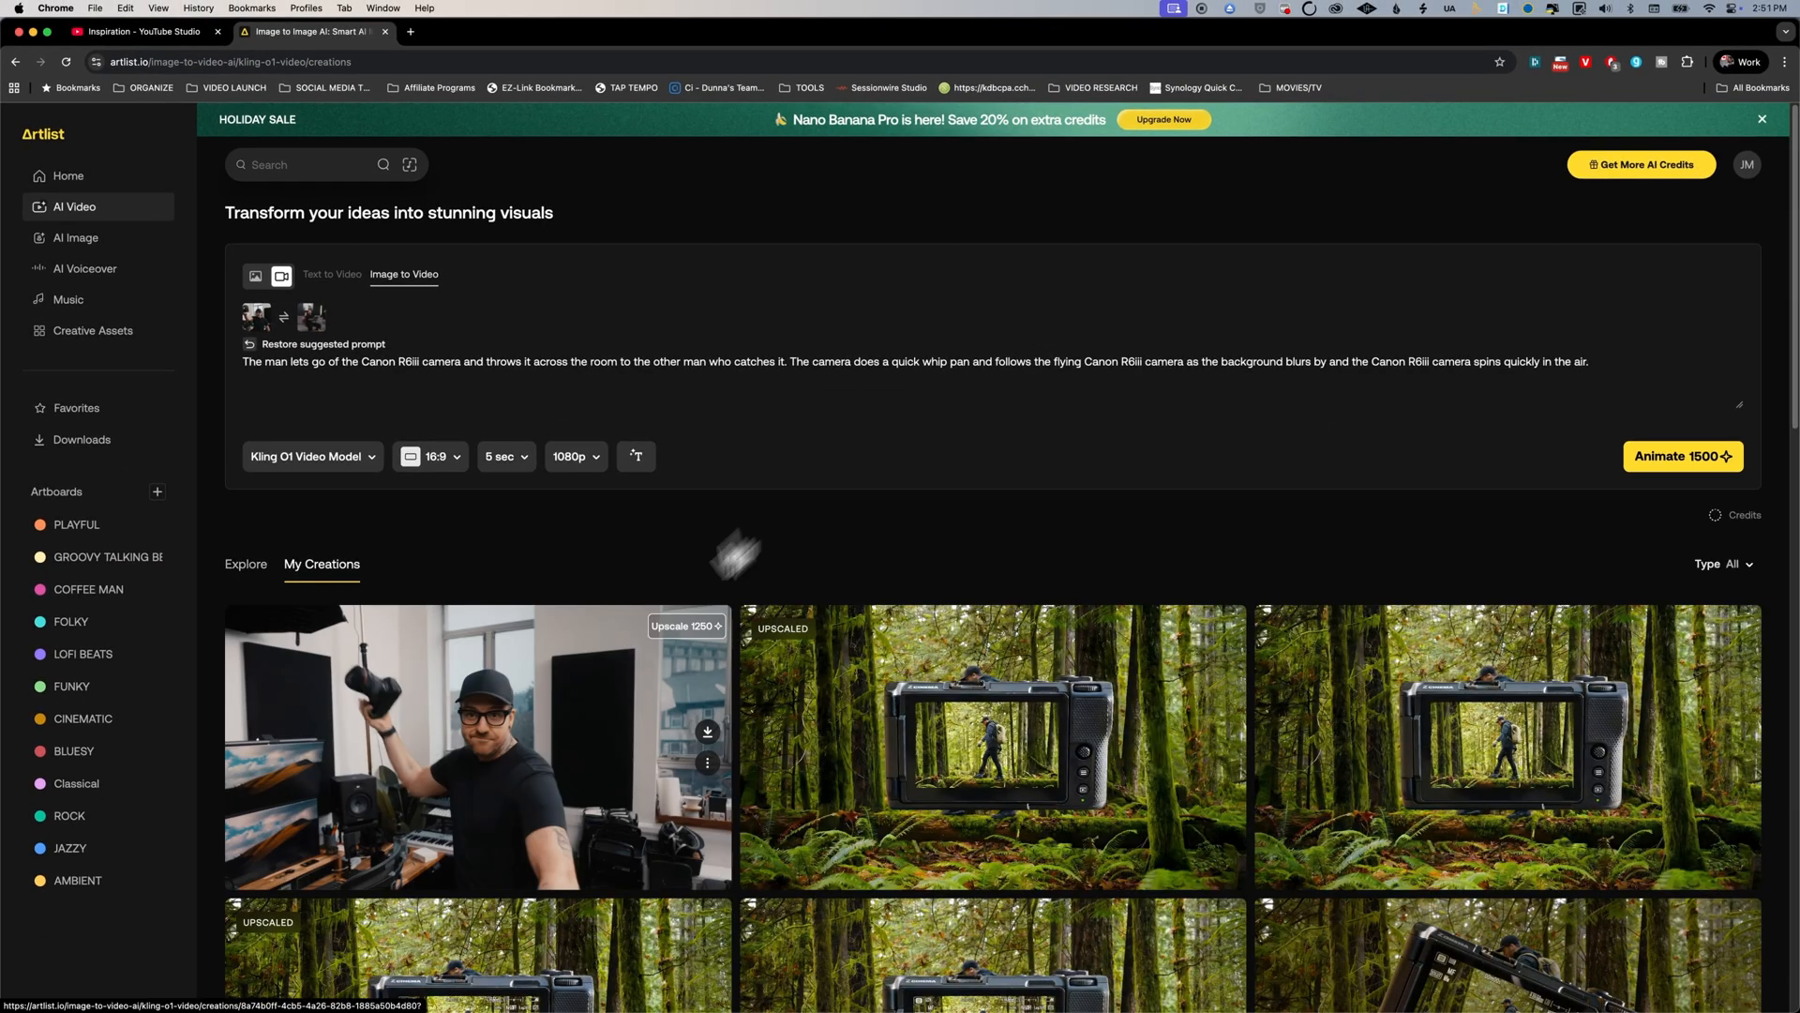
pyautogui.moveTo(584, 697)
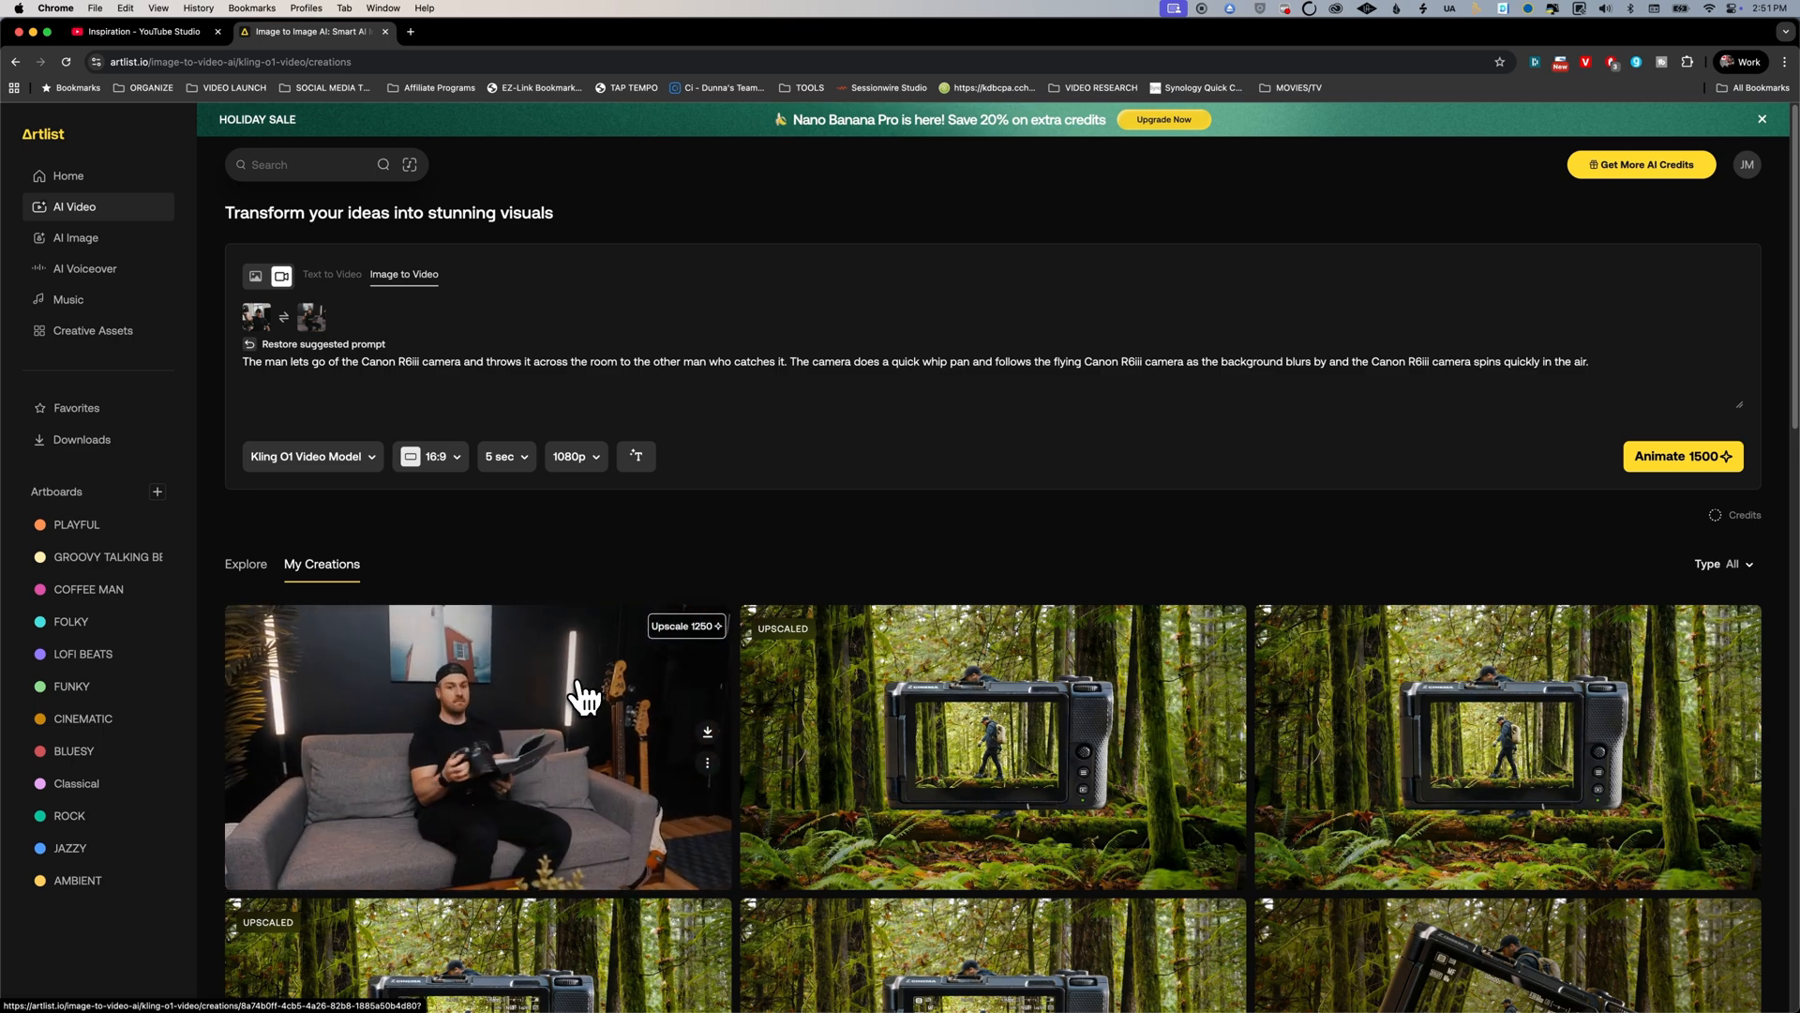
pyautogui.click(1683, 456)
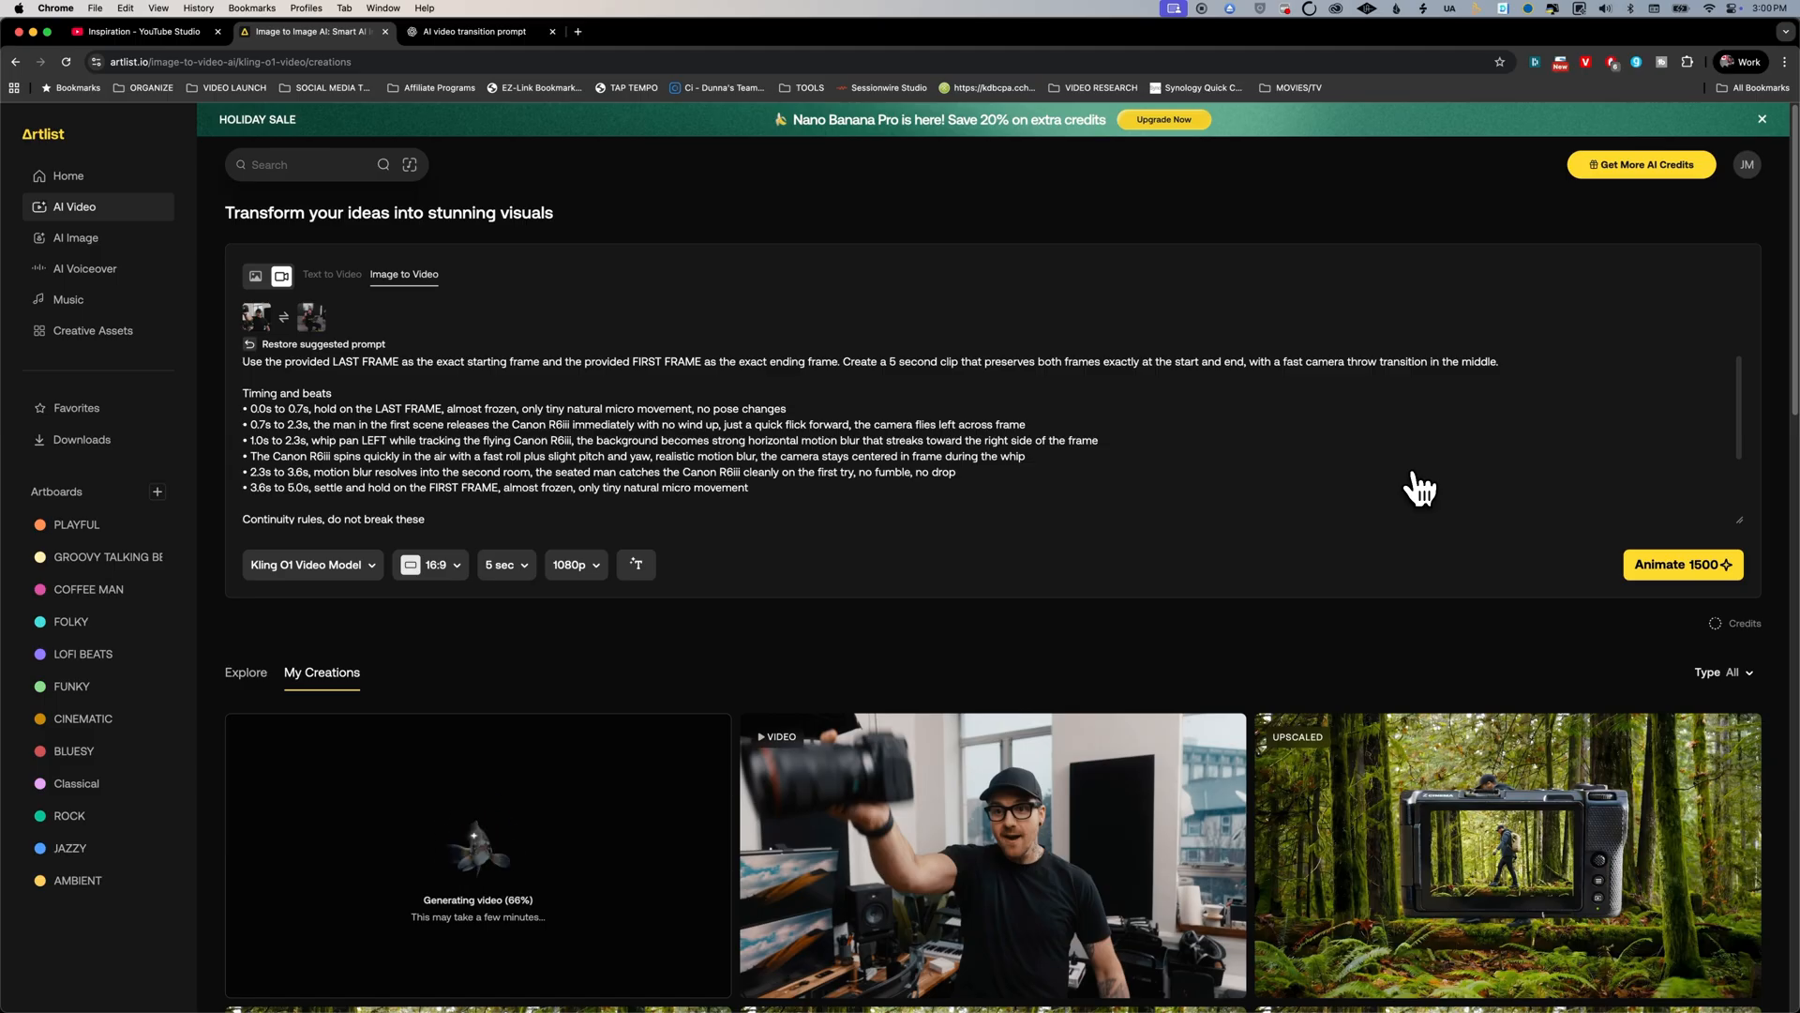
pyautogui.scroll(-3)
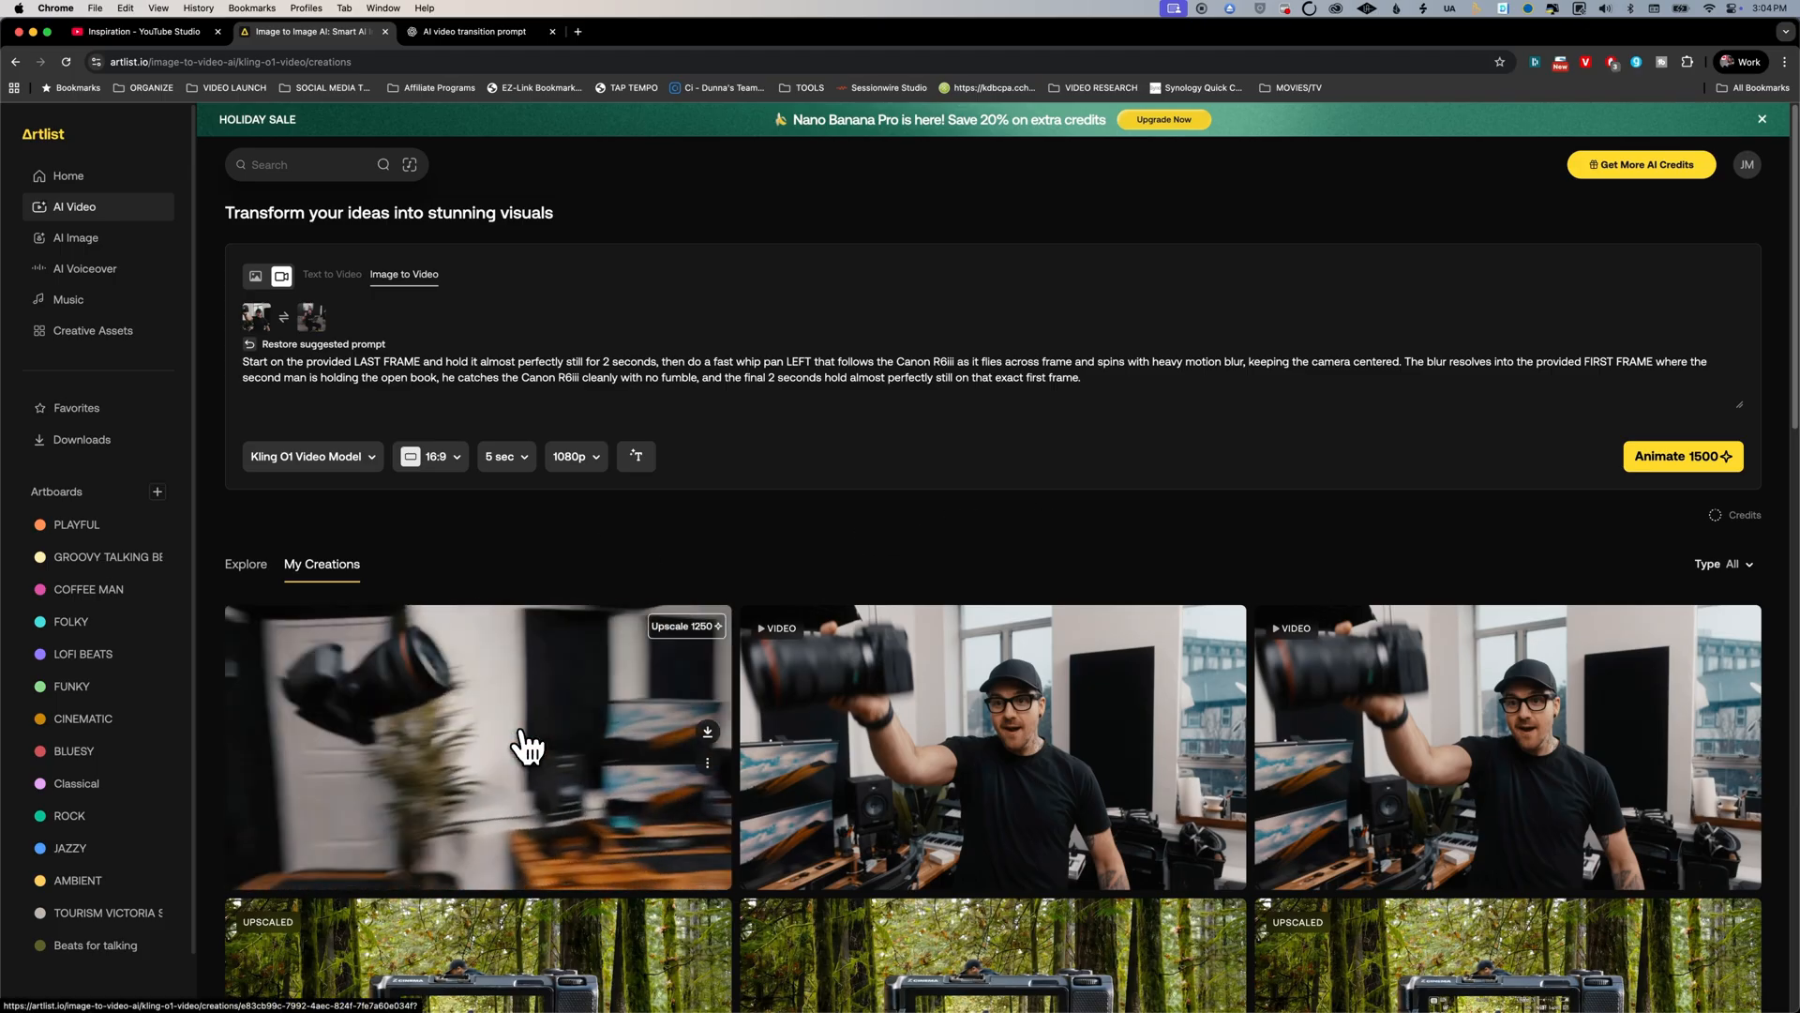
pyautogui.scroll(-3)
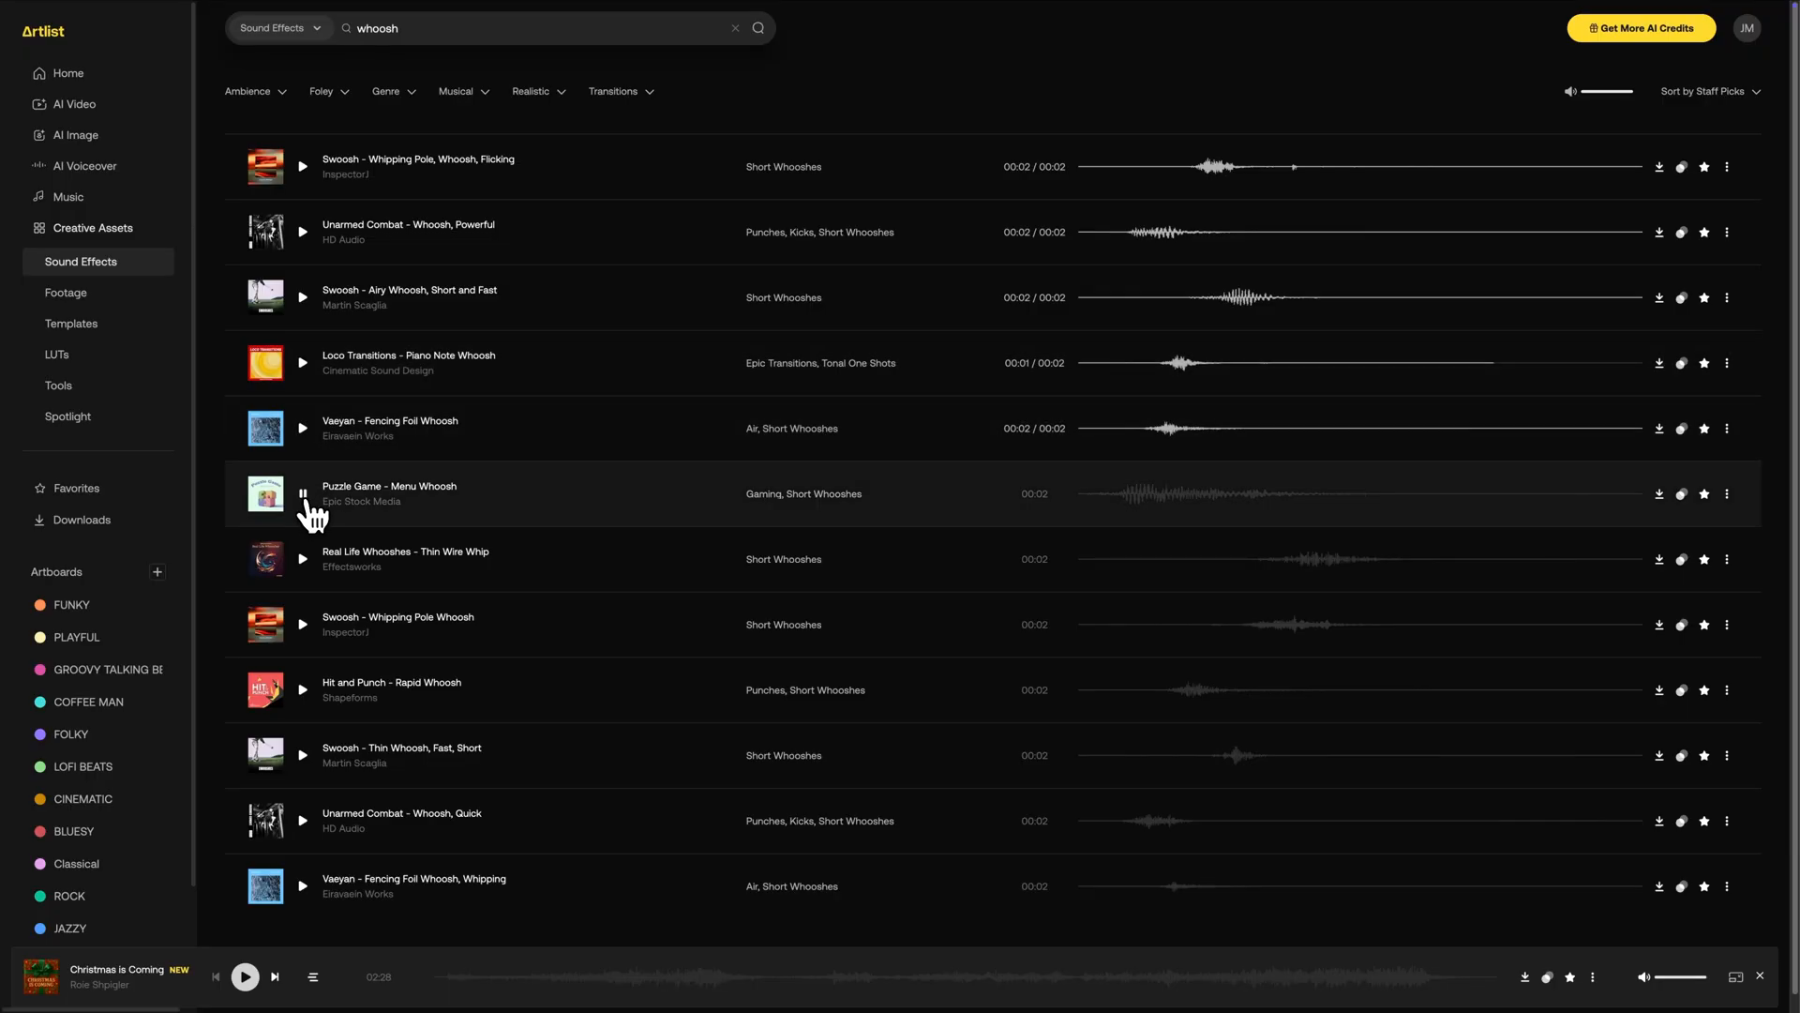
# Step: Search Artlist sound effects for 'smack'
pyautogui.write('smack')
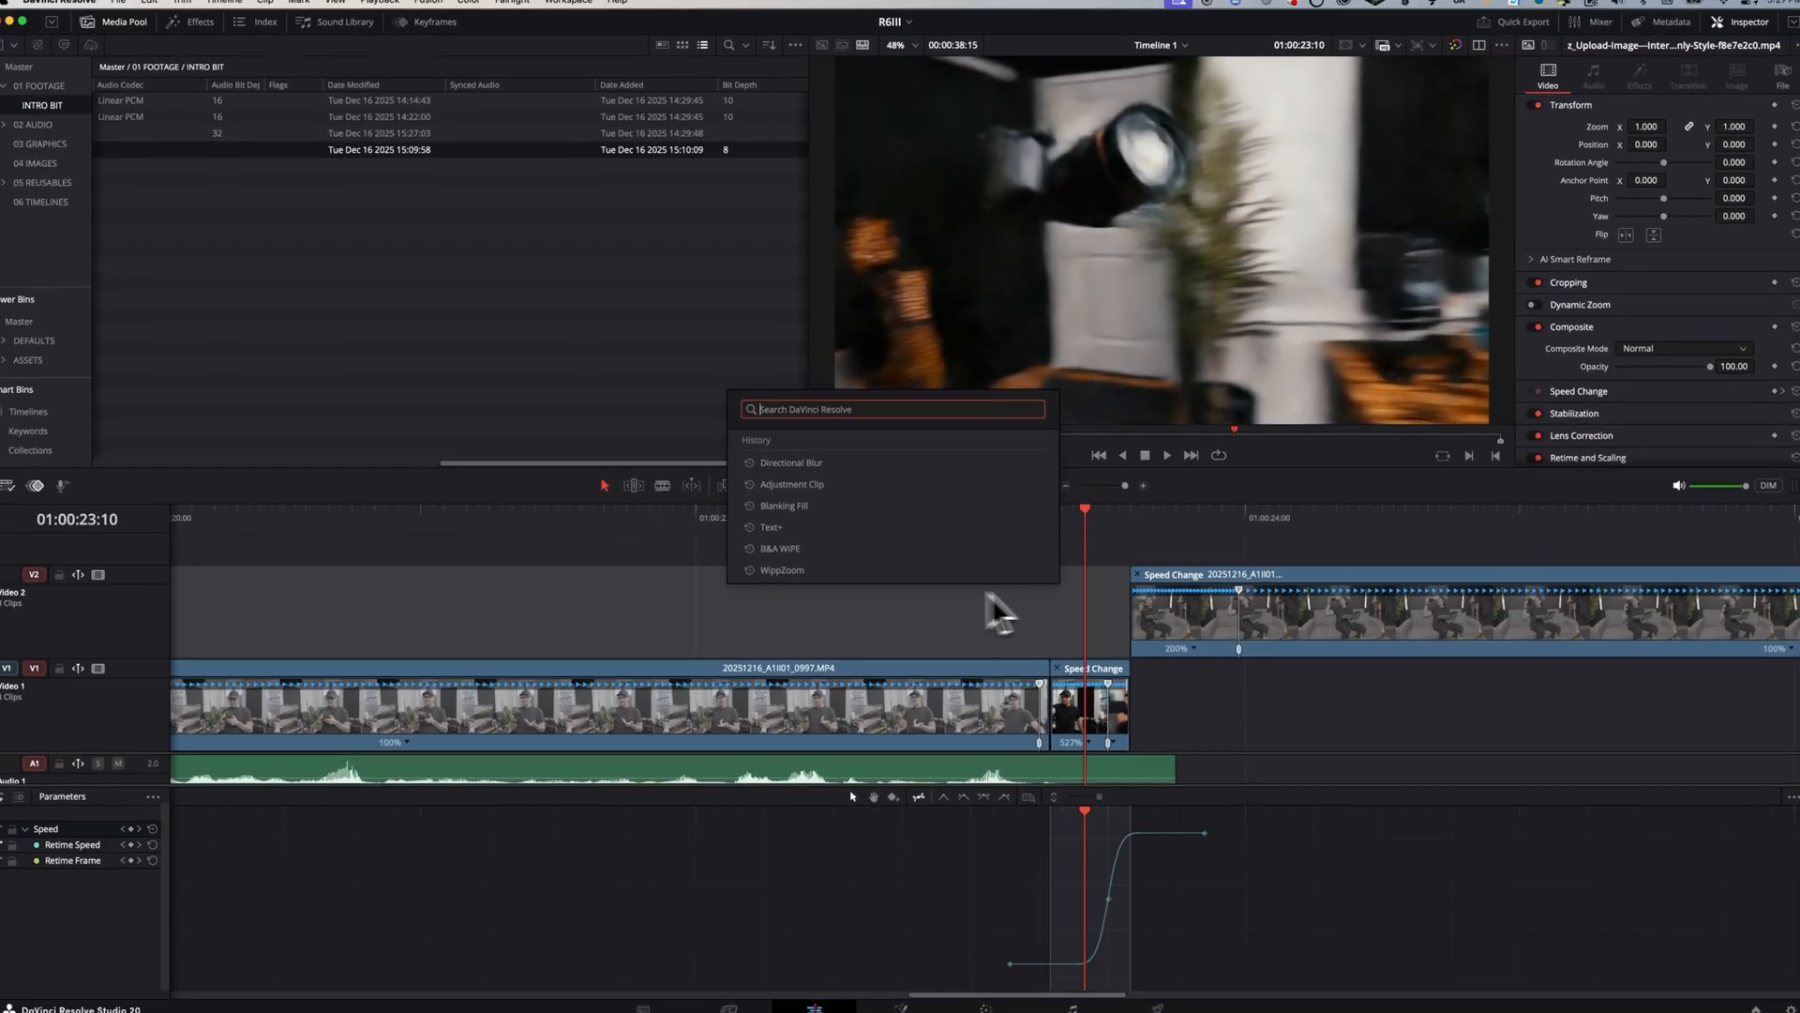
# Step: Add an Adjustment Clip from command search and apply Directional Blur to it
pyautogui.write('adju')
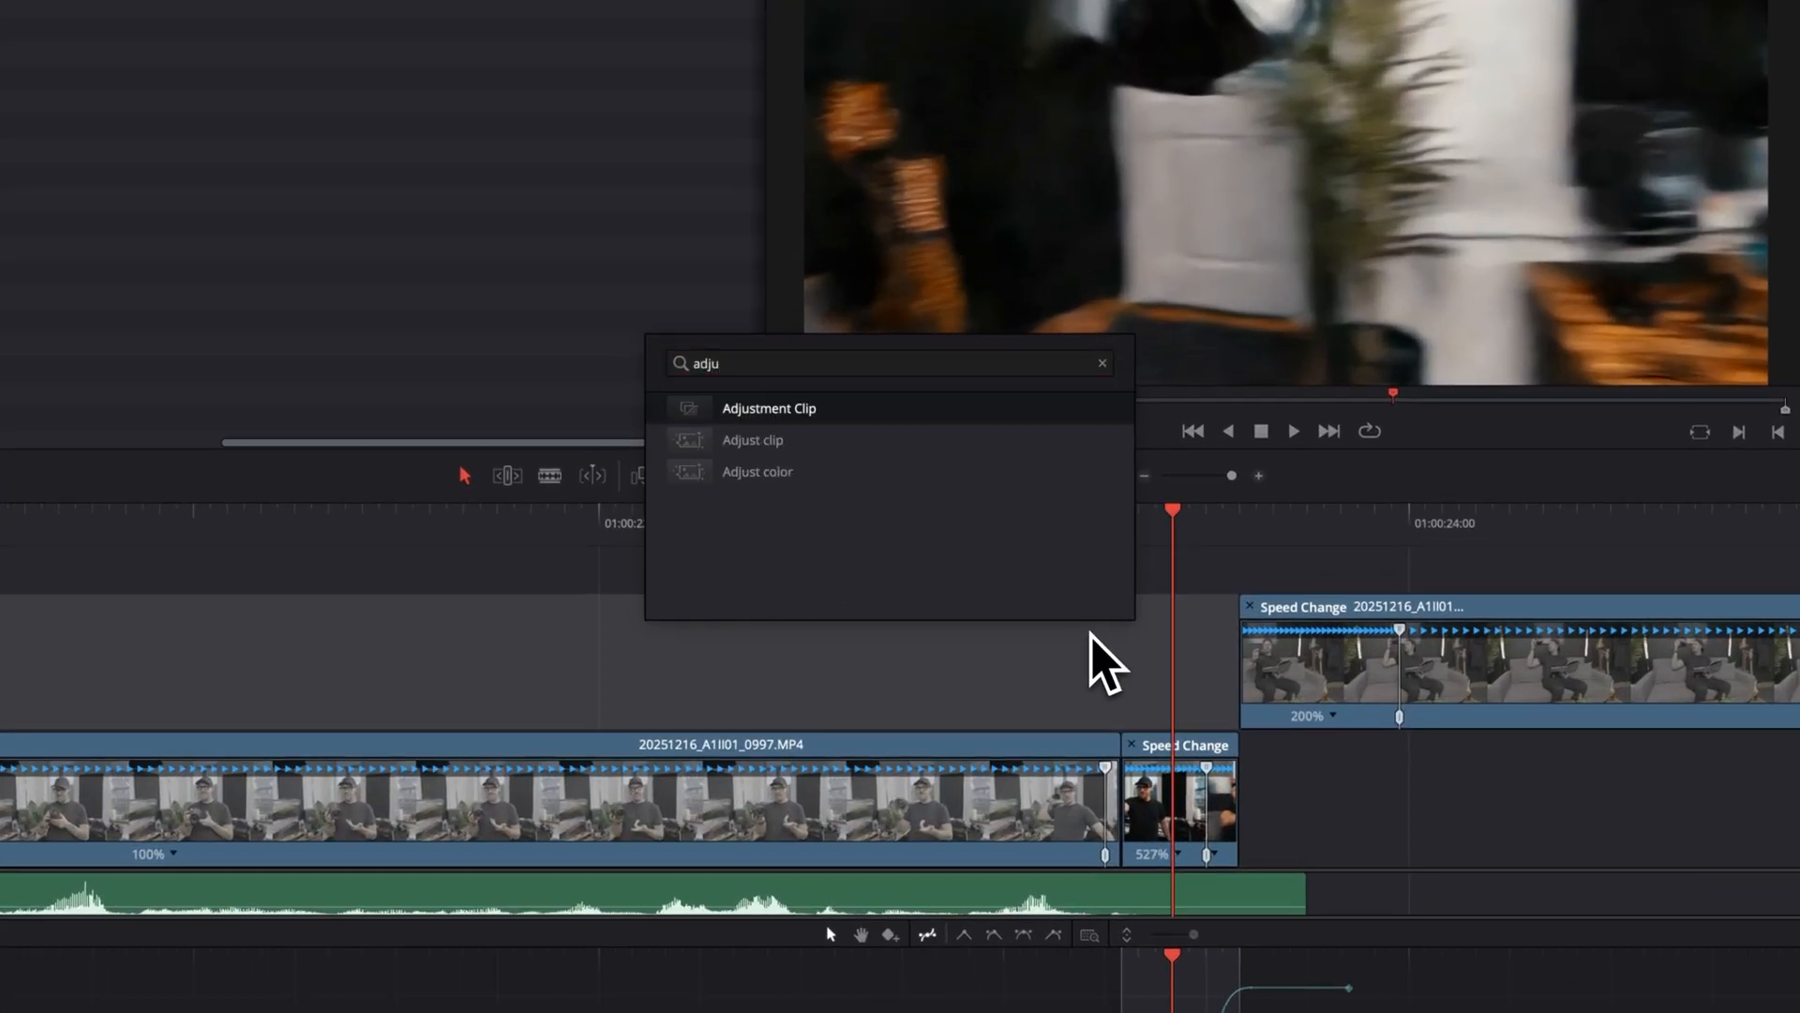
pyautogui.click(768, 408)
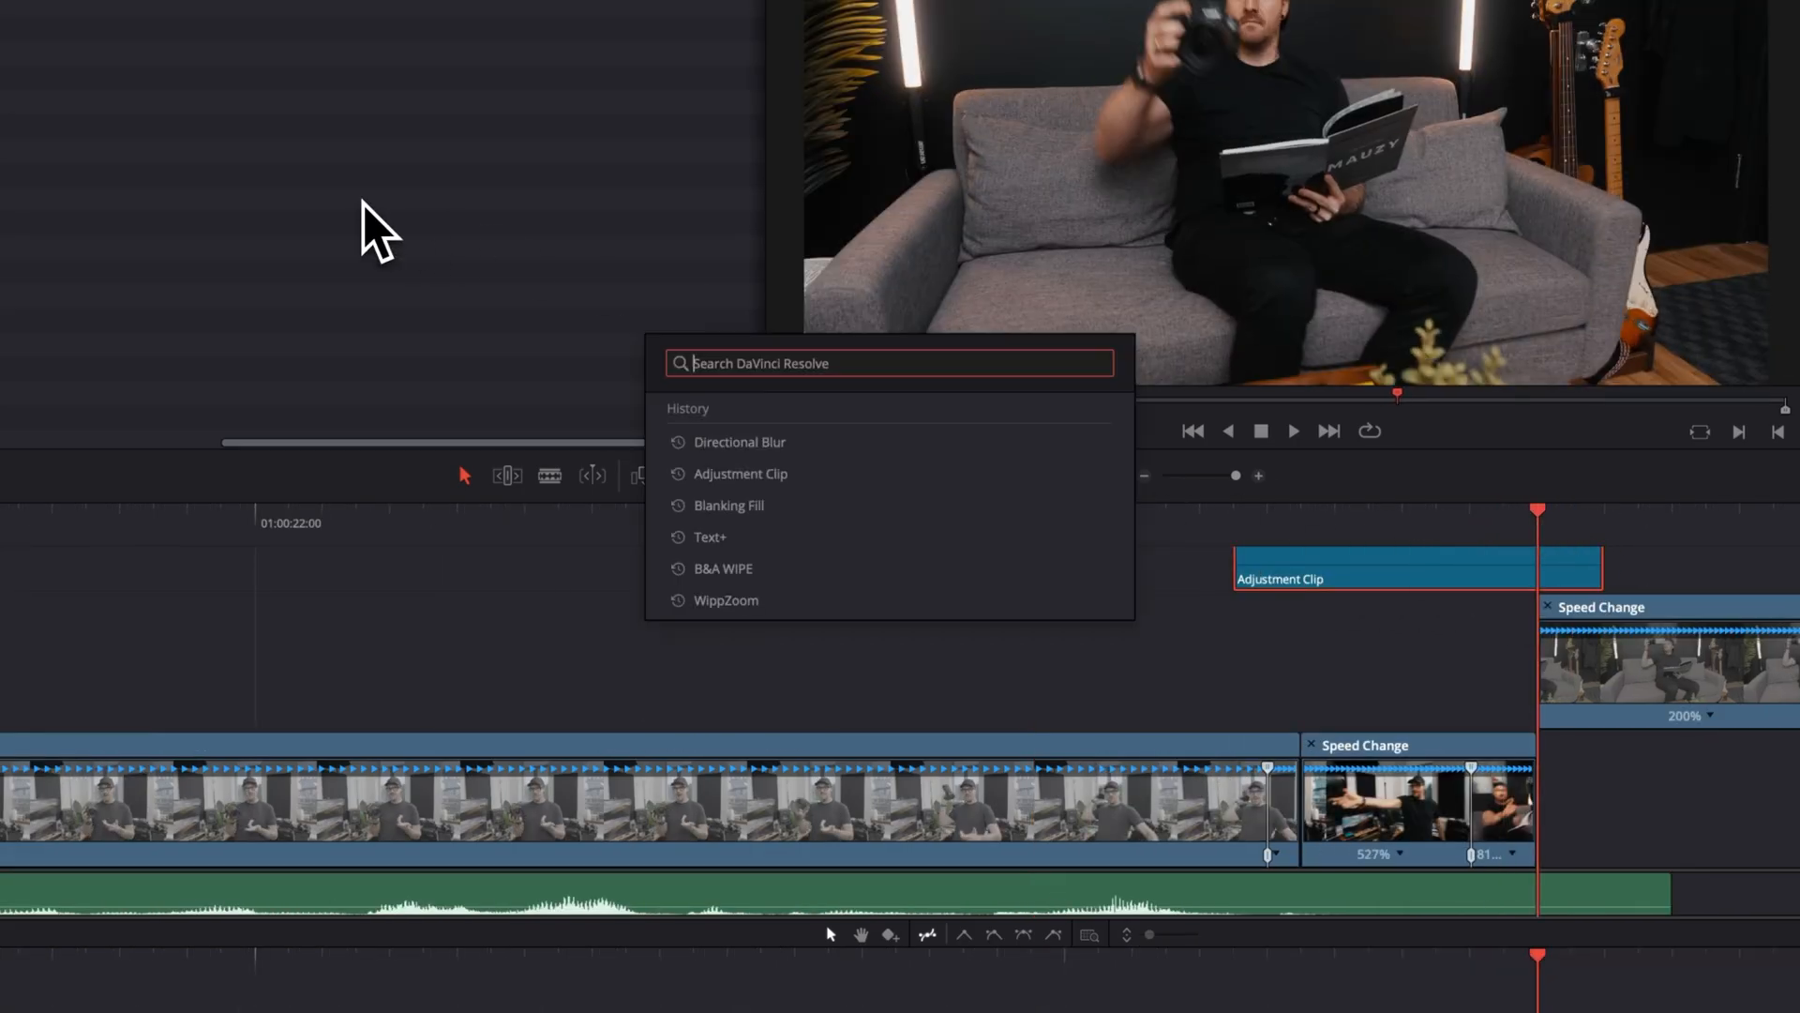
pyautogui.write('dir')
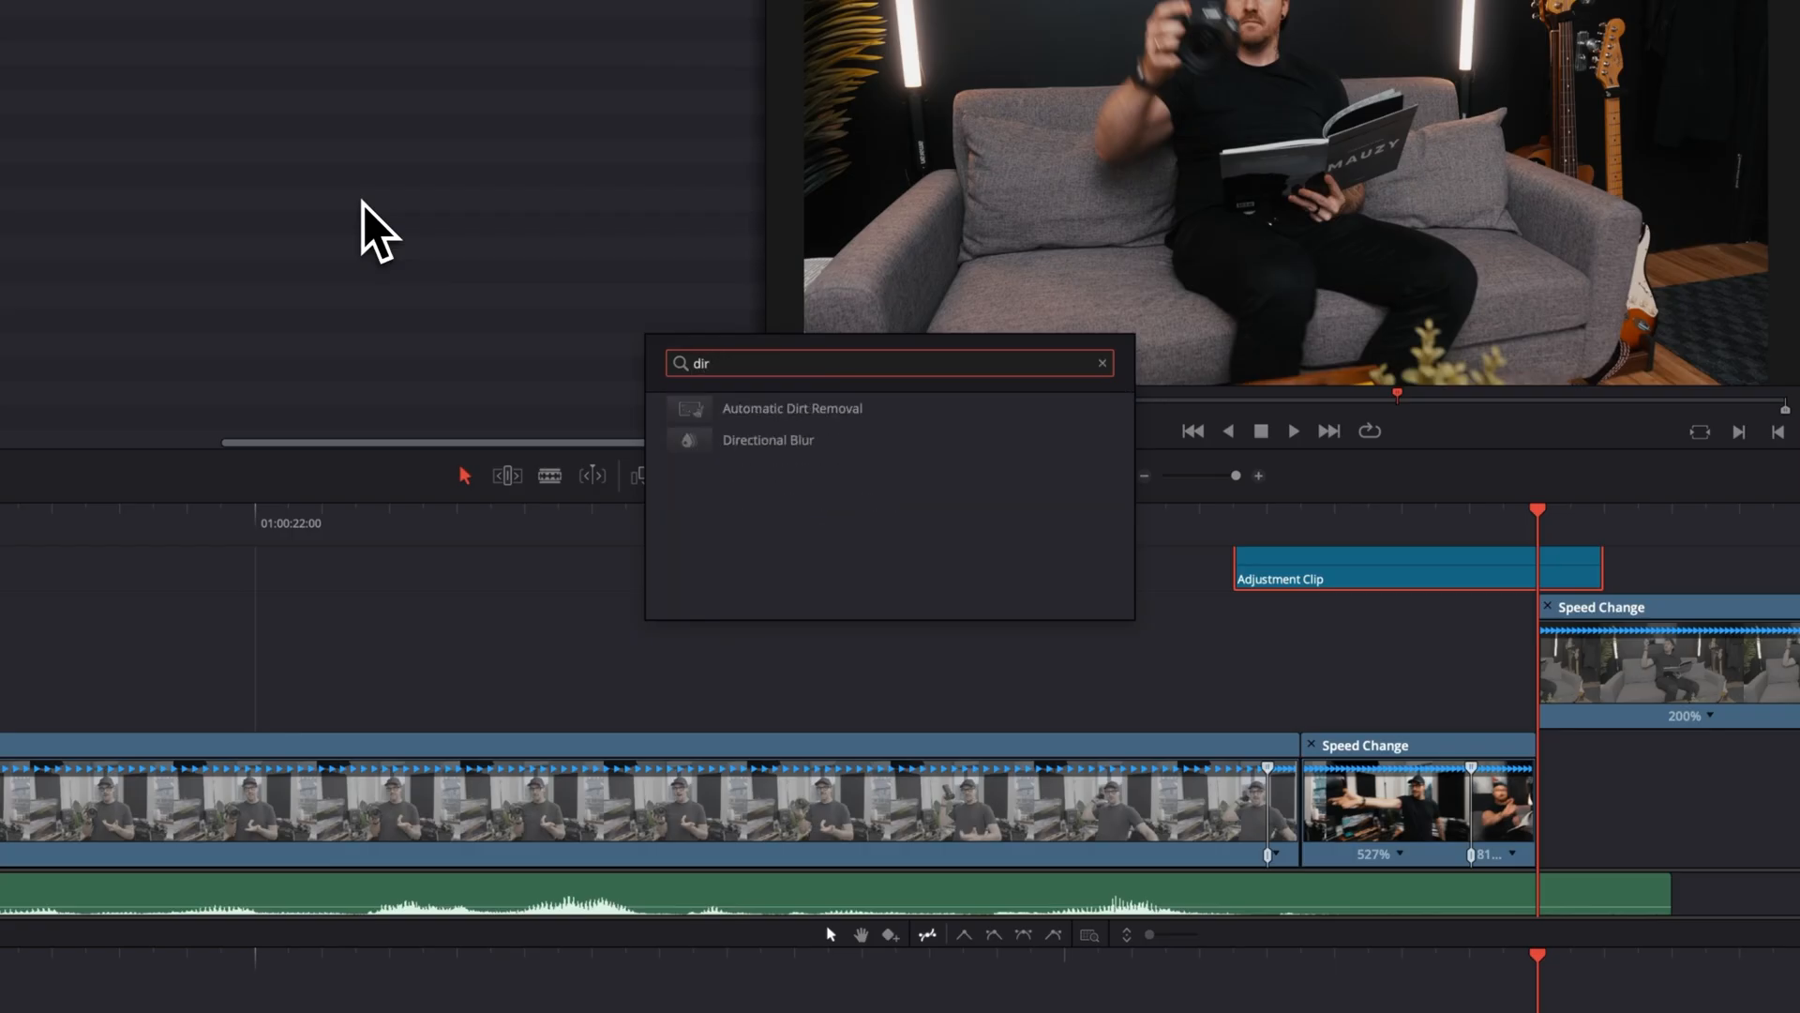
pyautogui.moveTo(767, 440)
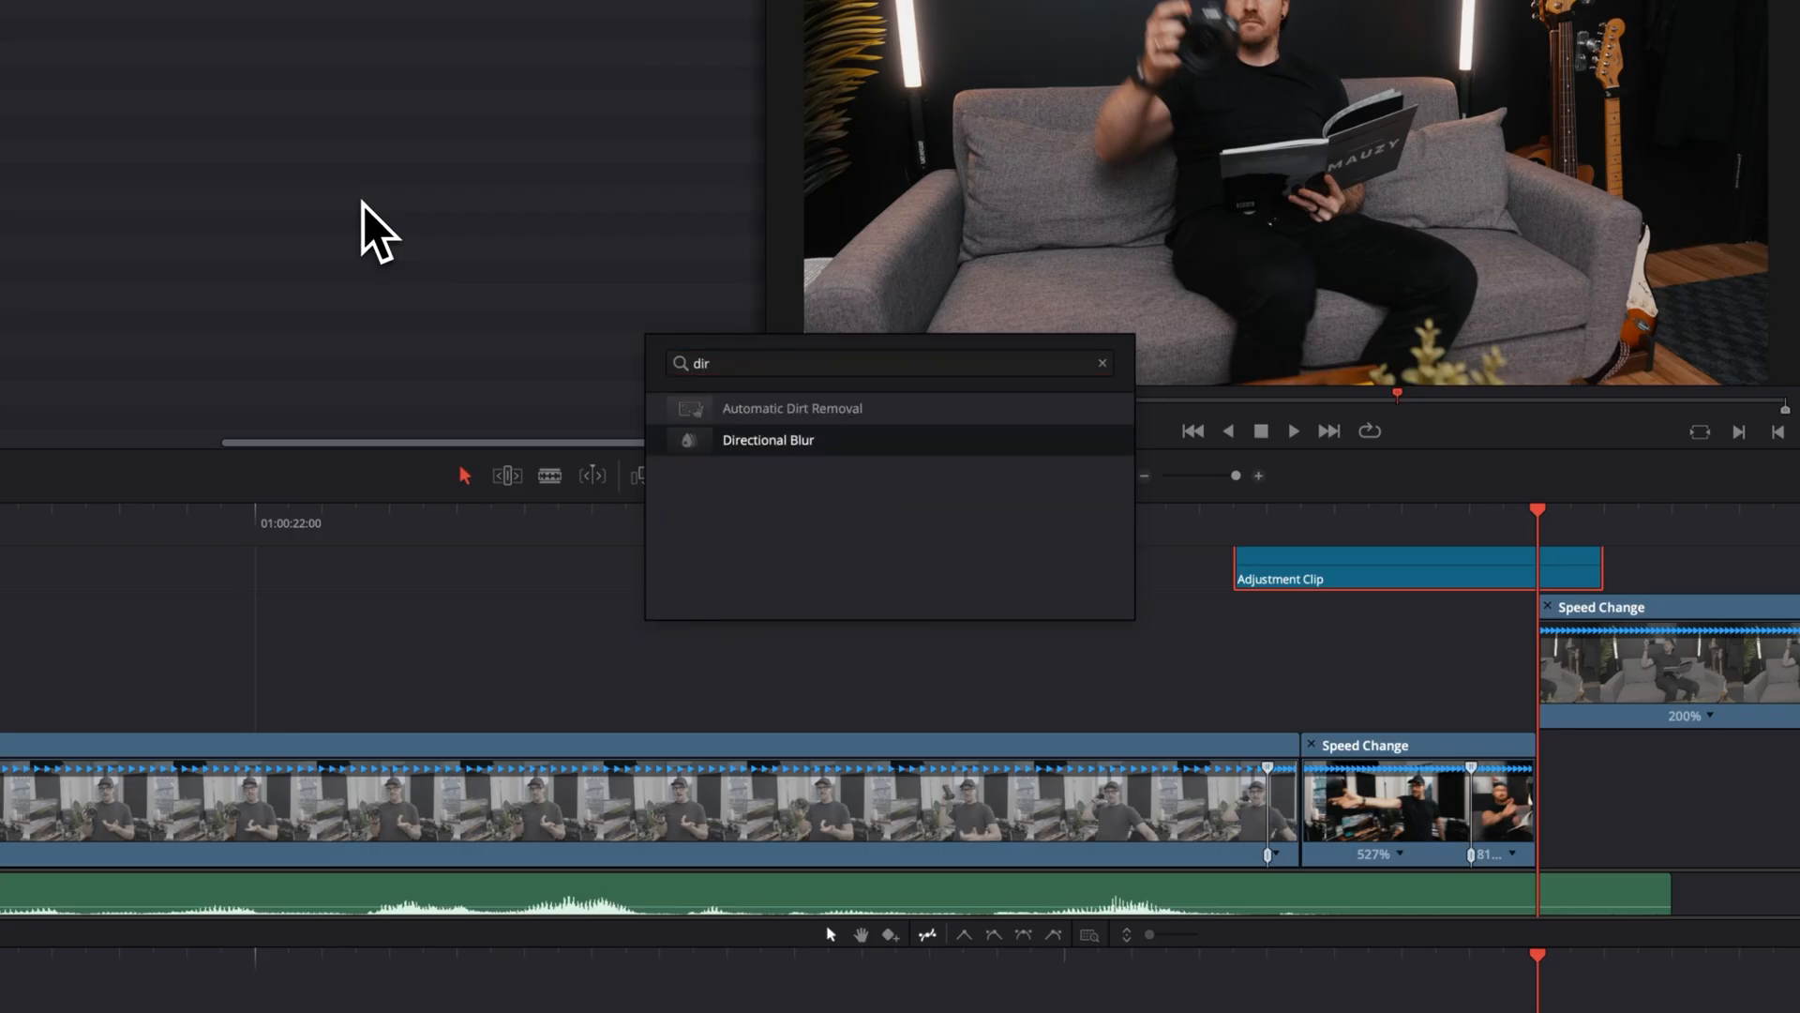
pyautogui.click(767, 439)
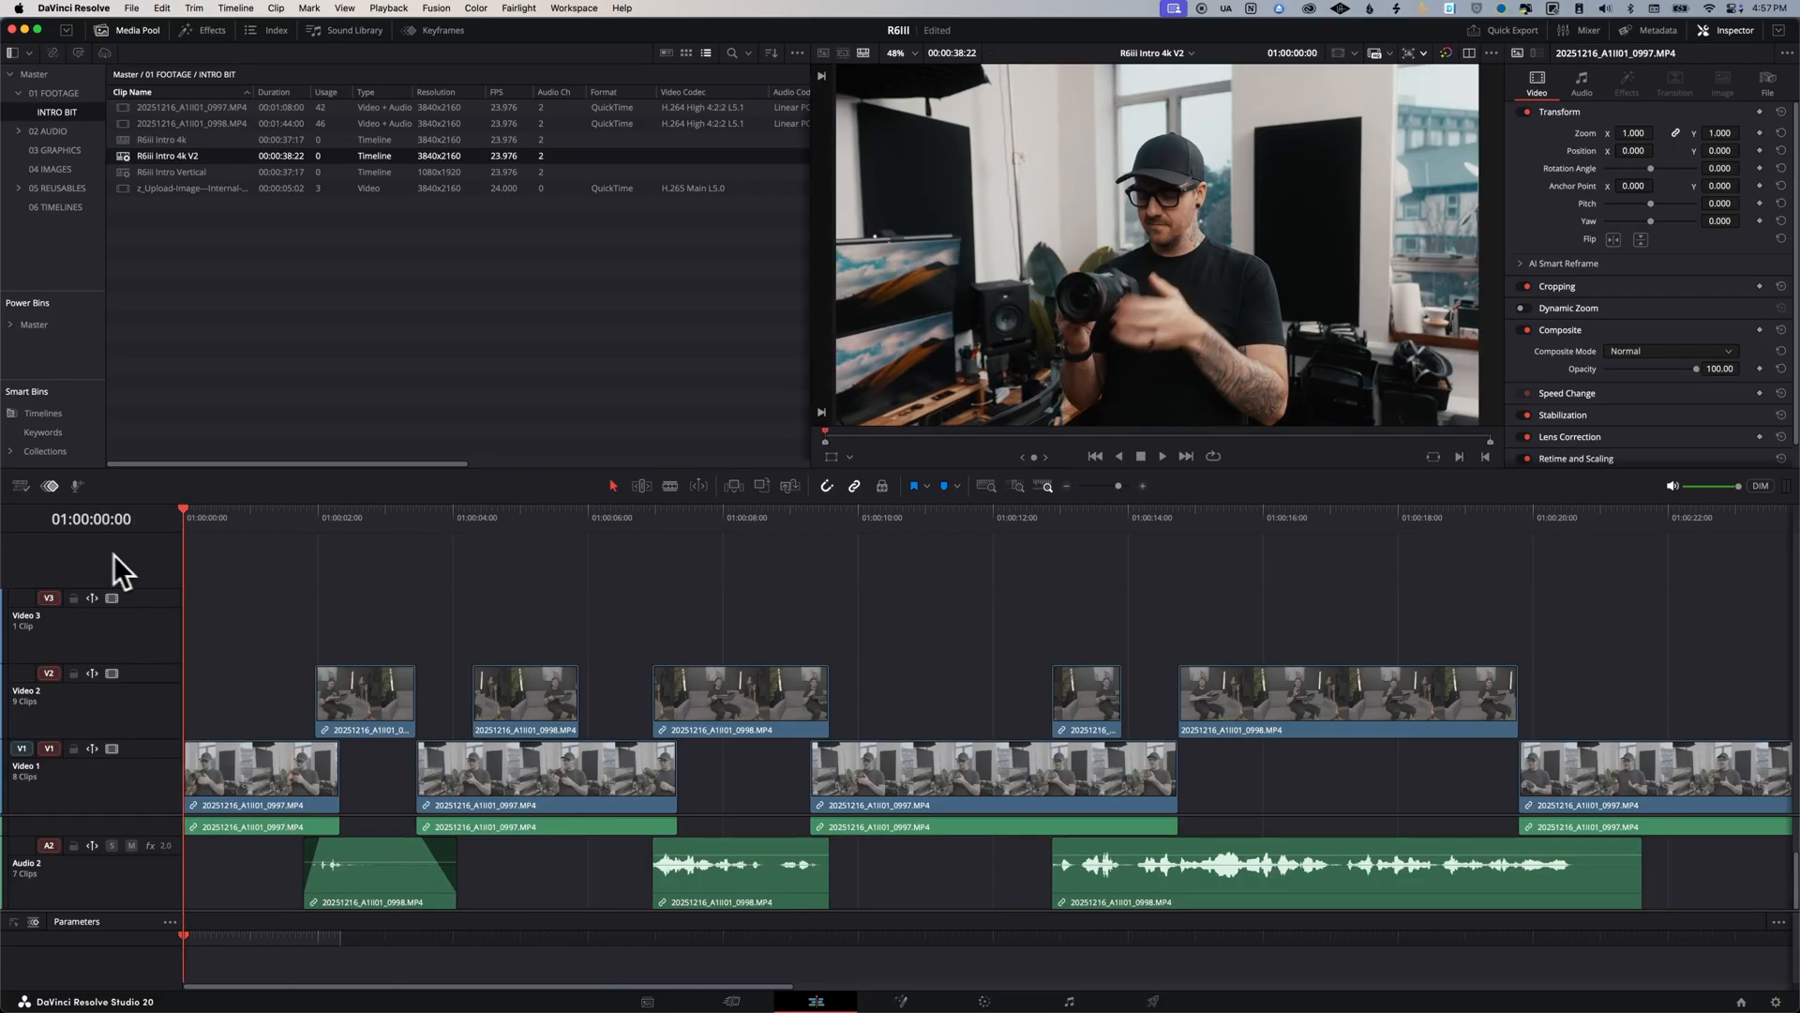
pyautogui.moveTo(280, 605)
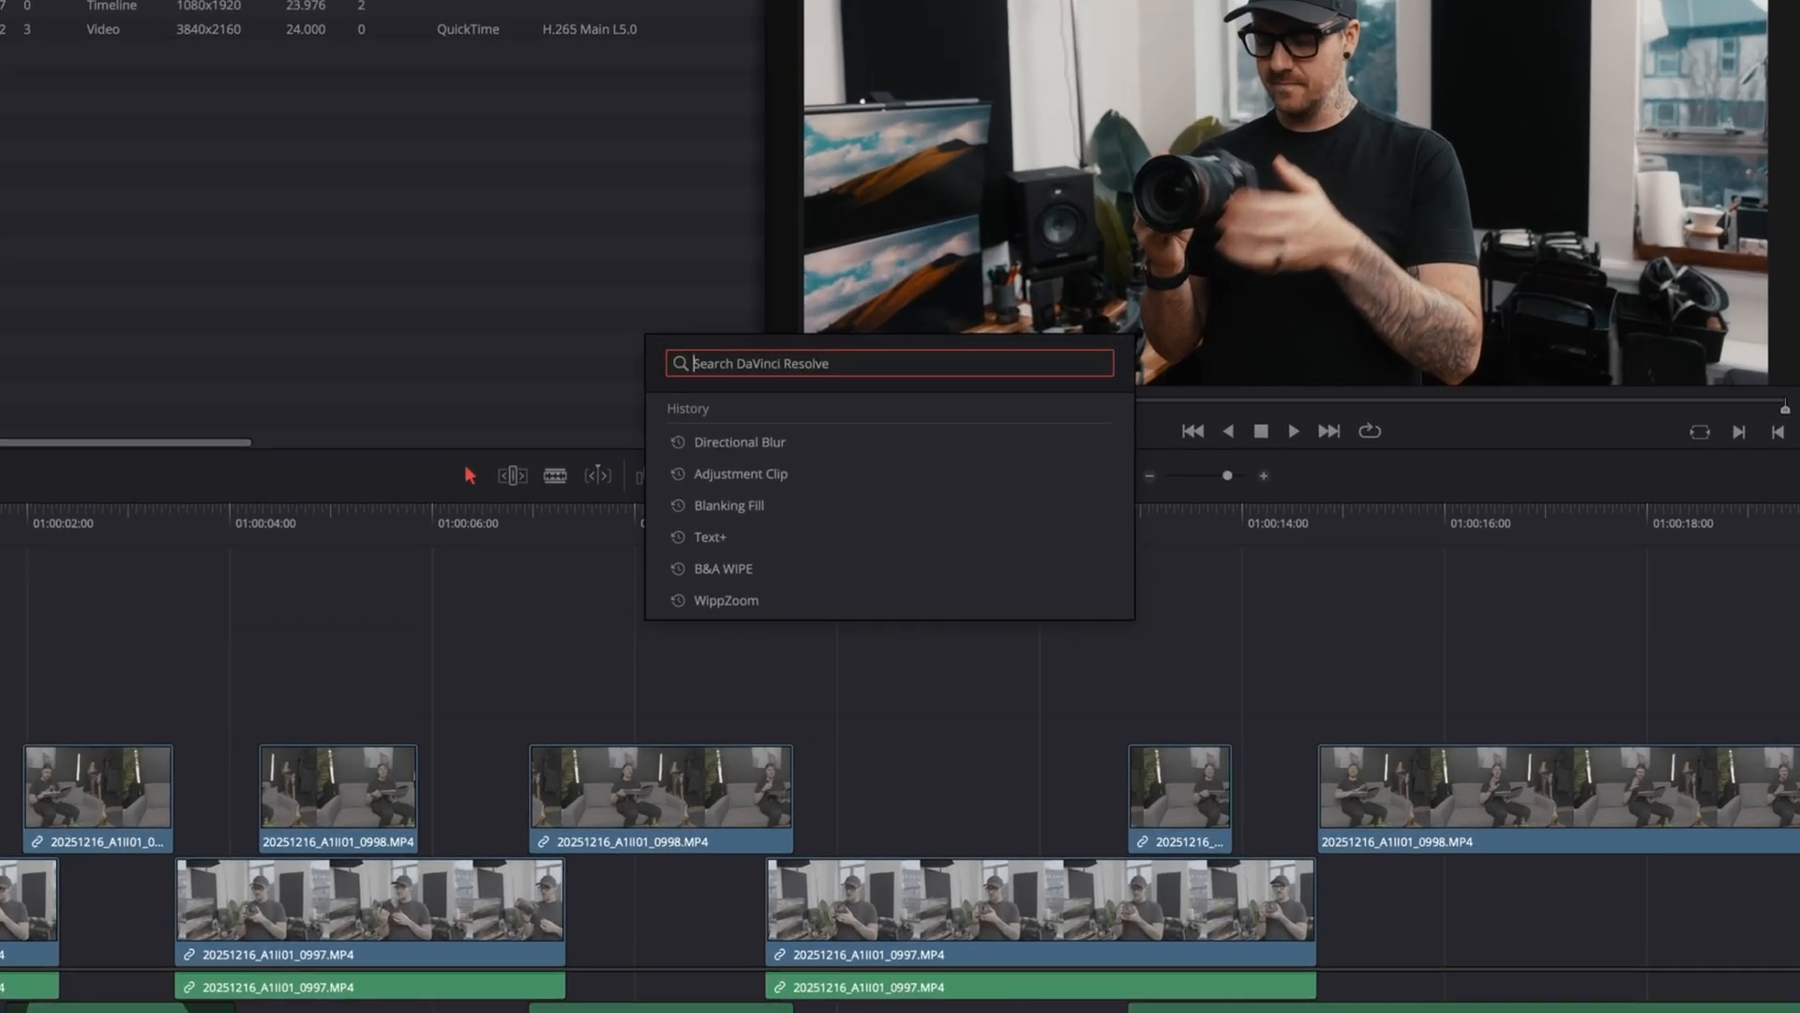
# Step: Search for 'text' to find the Text+ title
pyautogui.write('text')
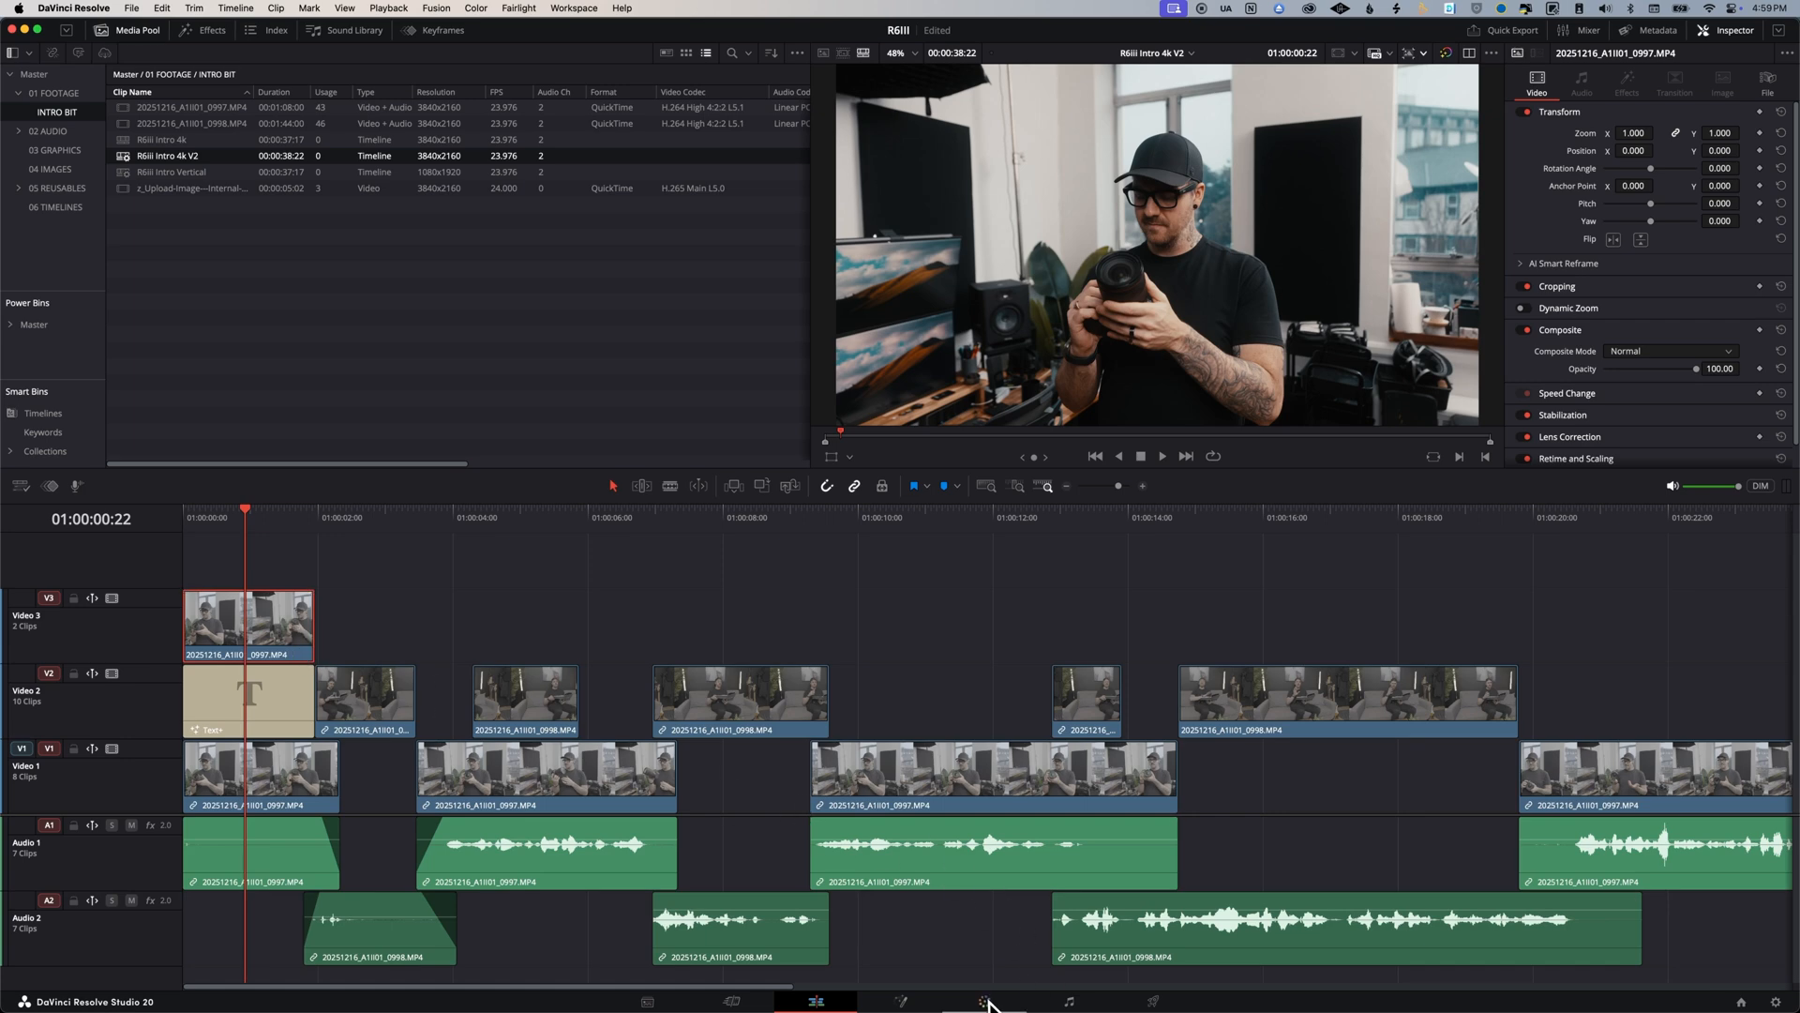
# Step: On the Color page, add an alpha output to the node tree
pyautogui.click(982, 1000)
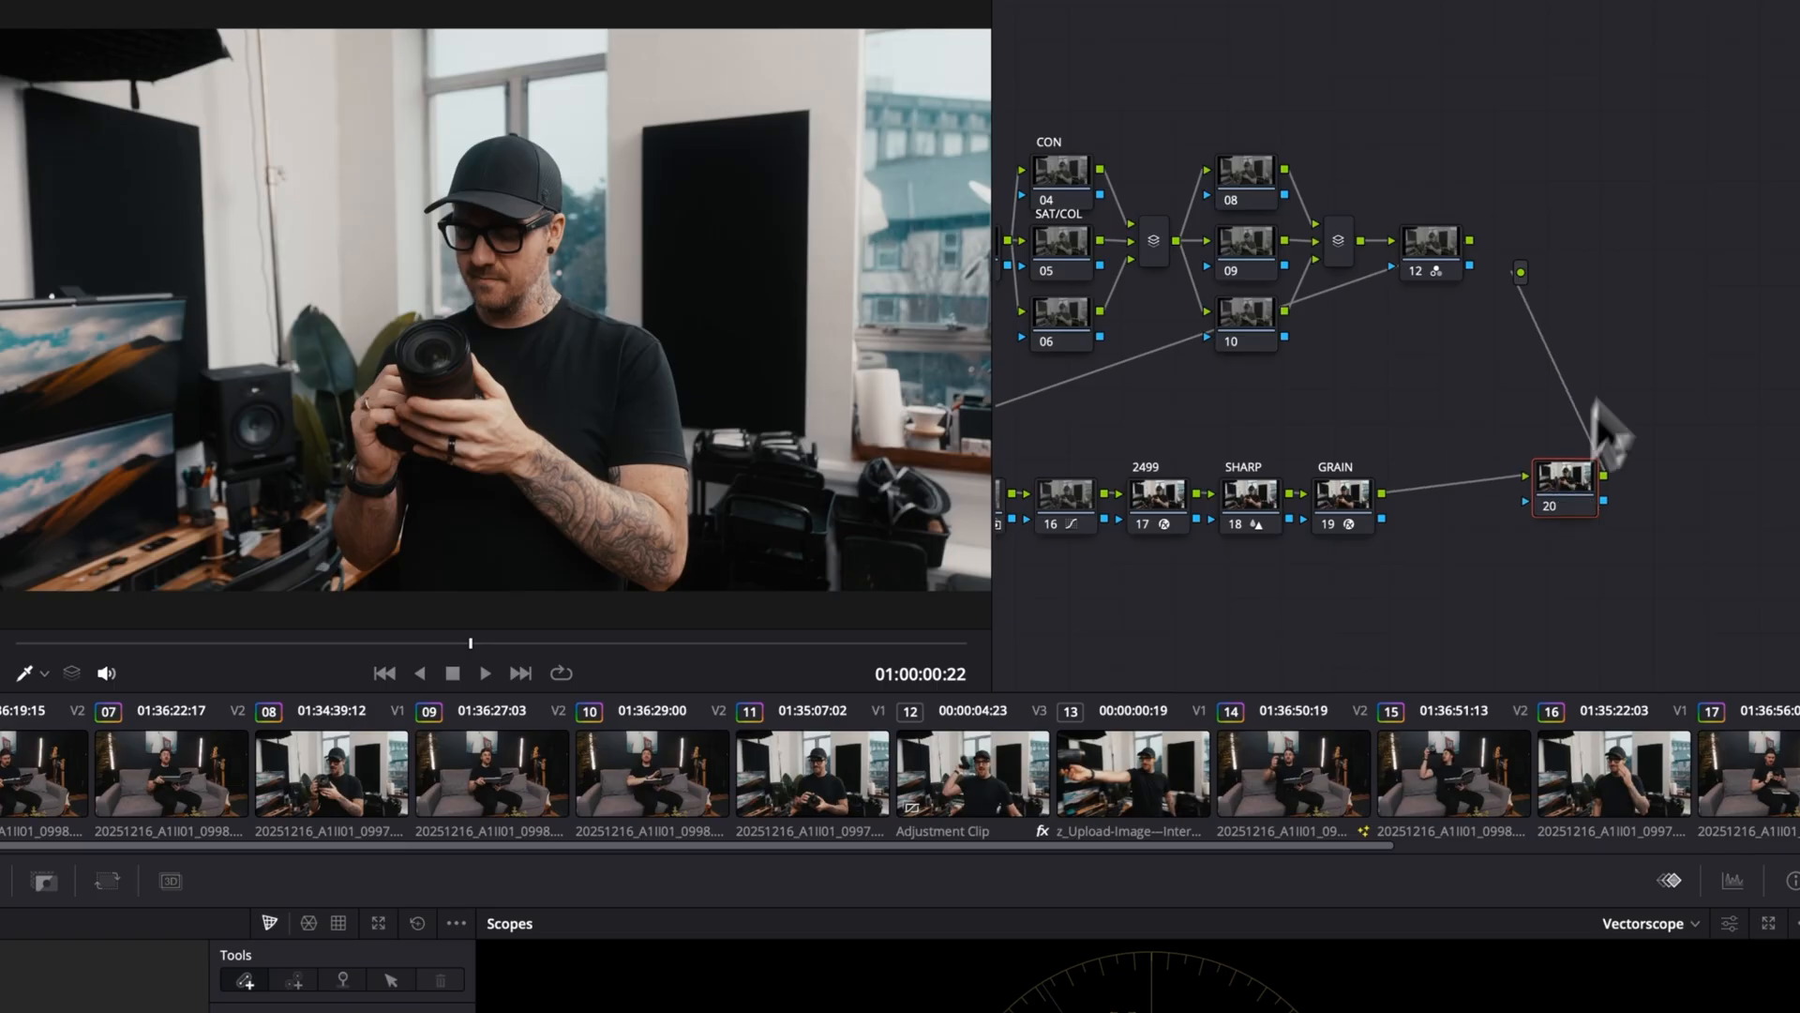
pyautogui.rightClick(1590, 431)
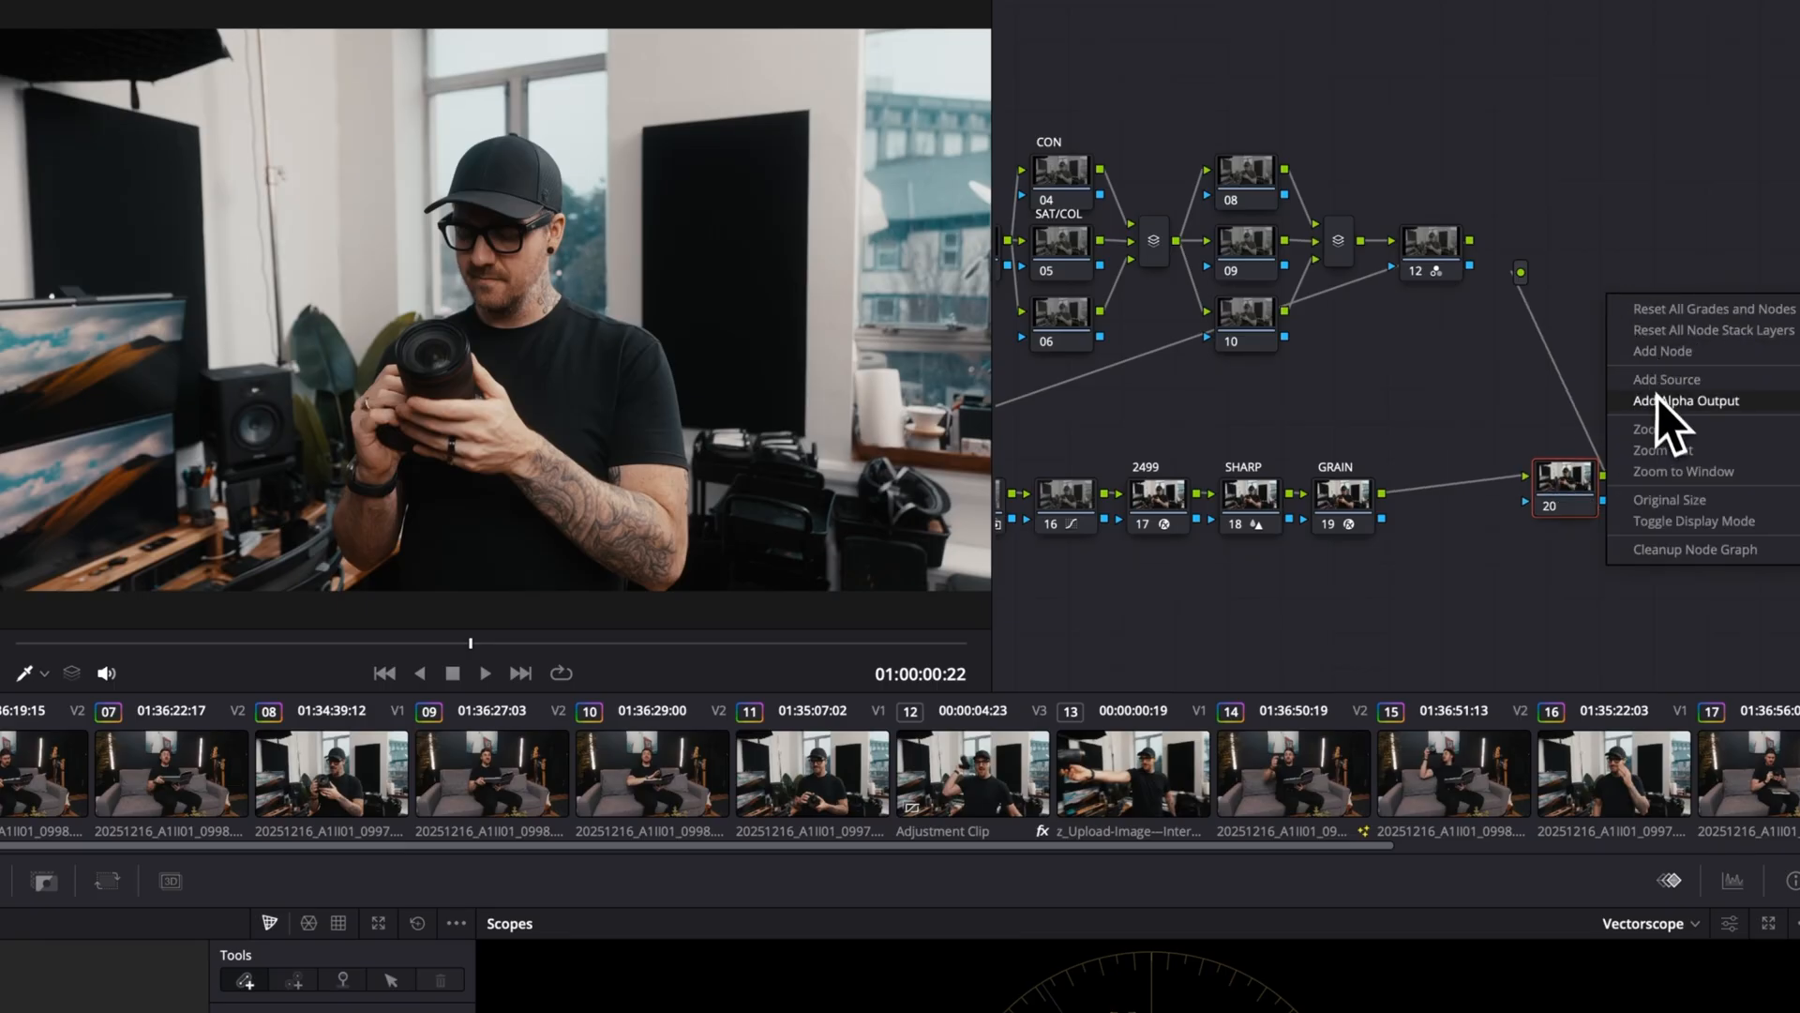
pyautogui.click(1684, 400)
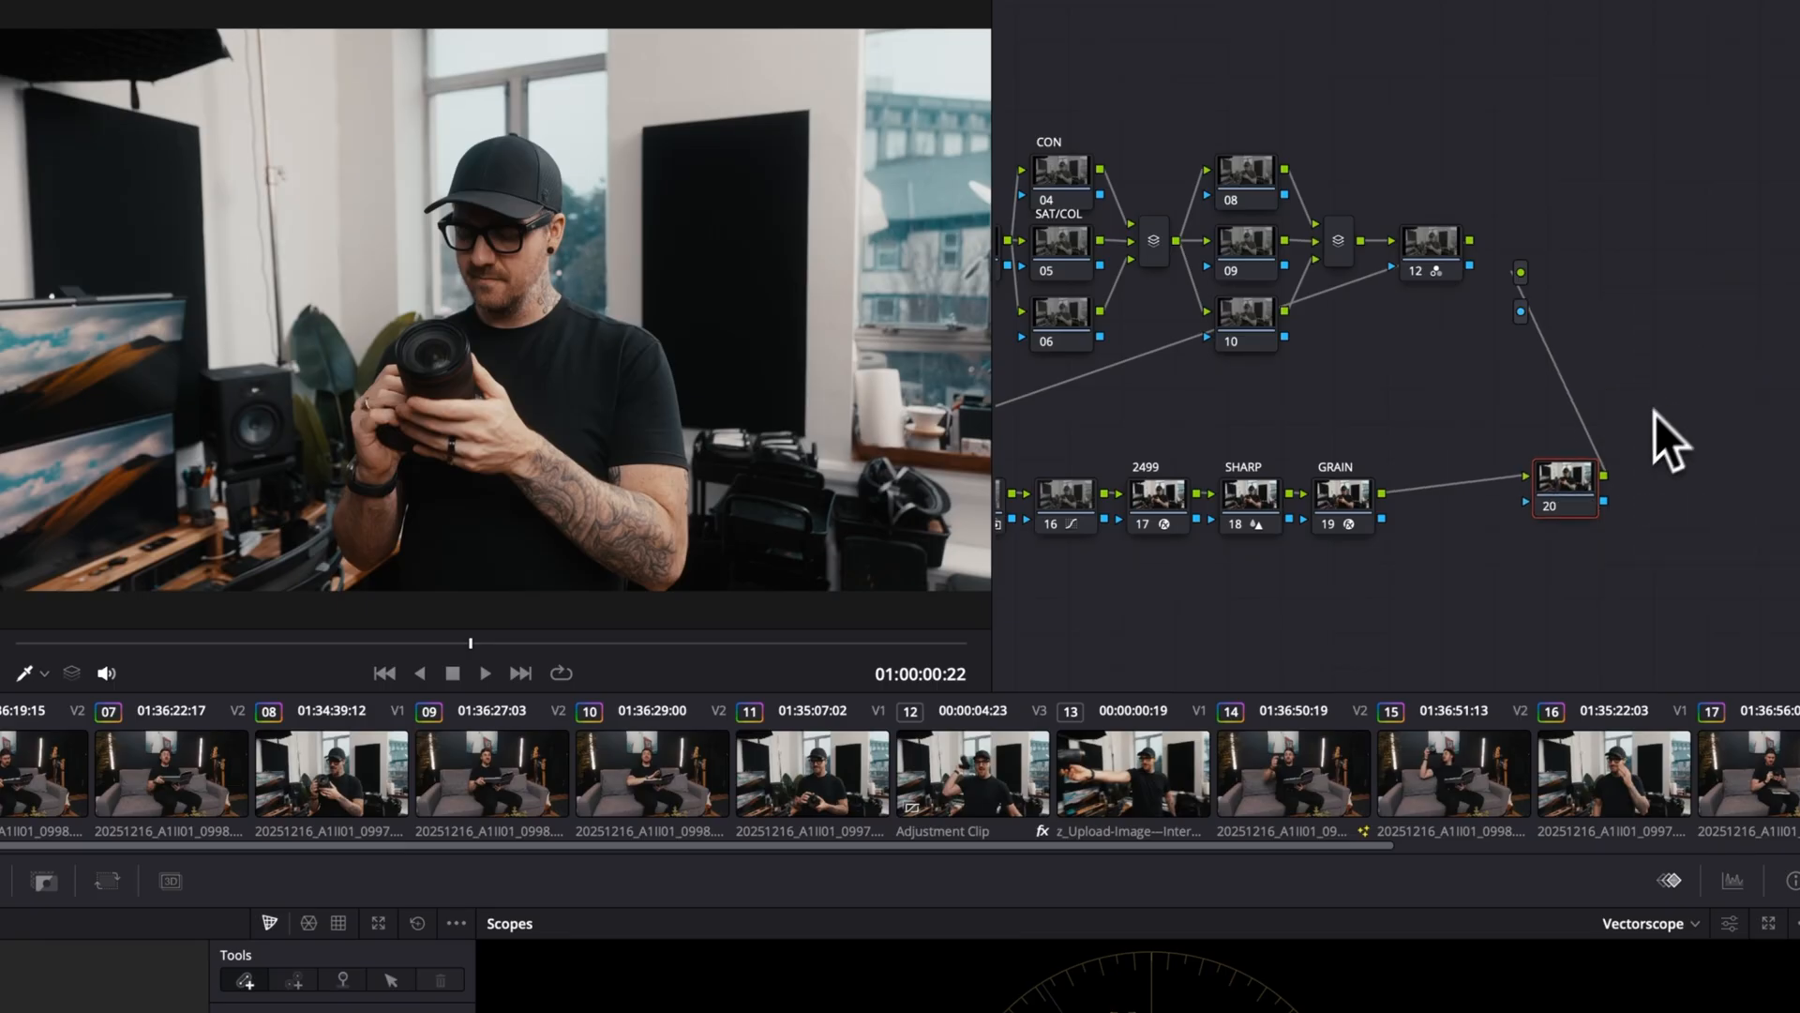
pyautogui.moveTo(1573, 379)
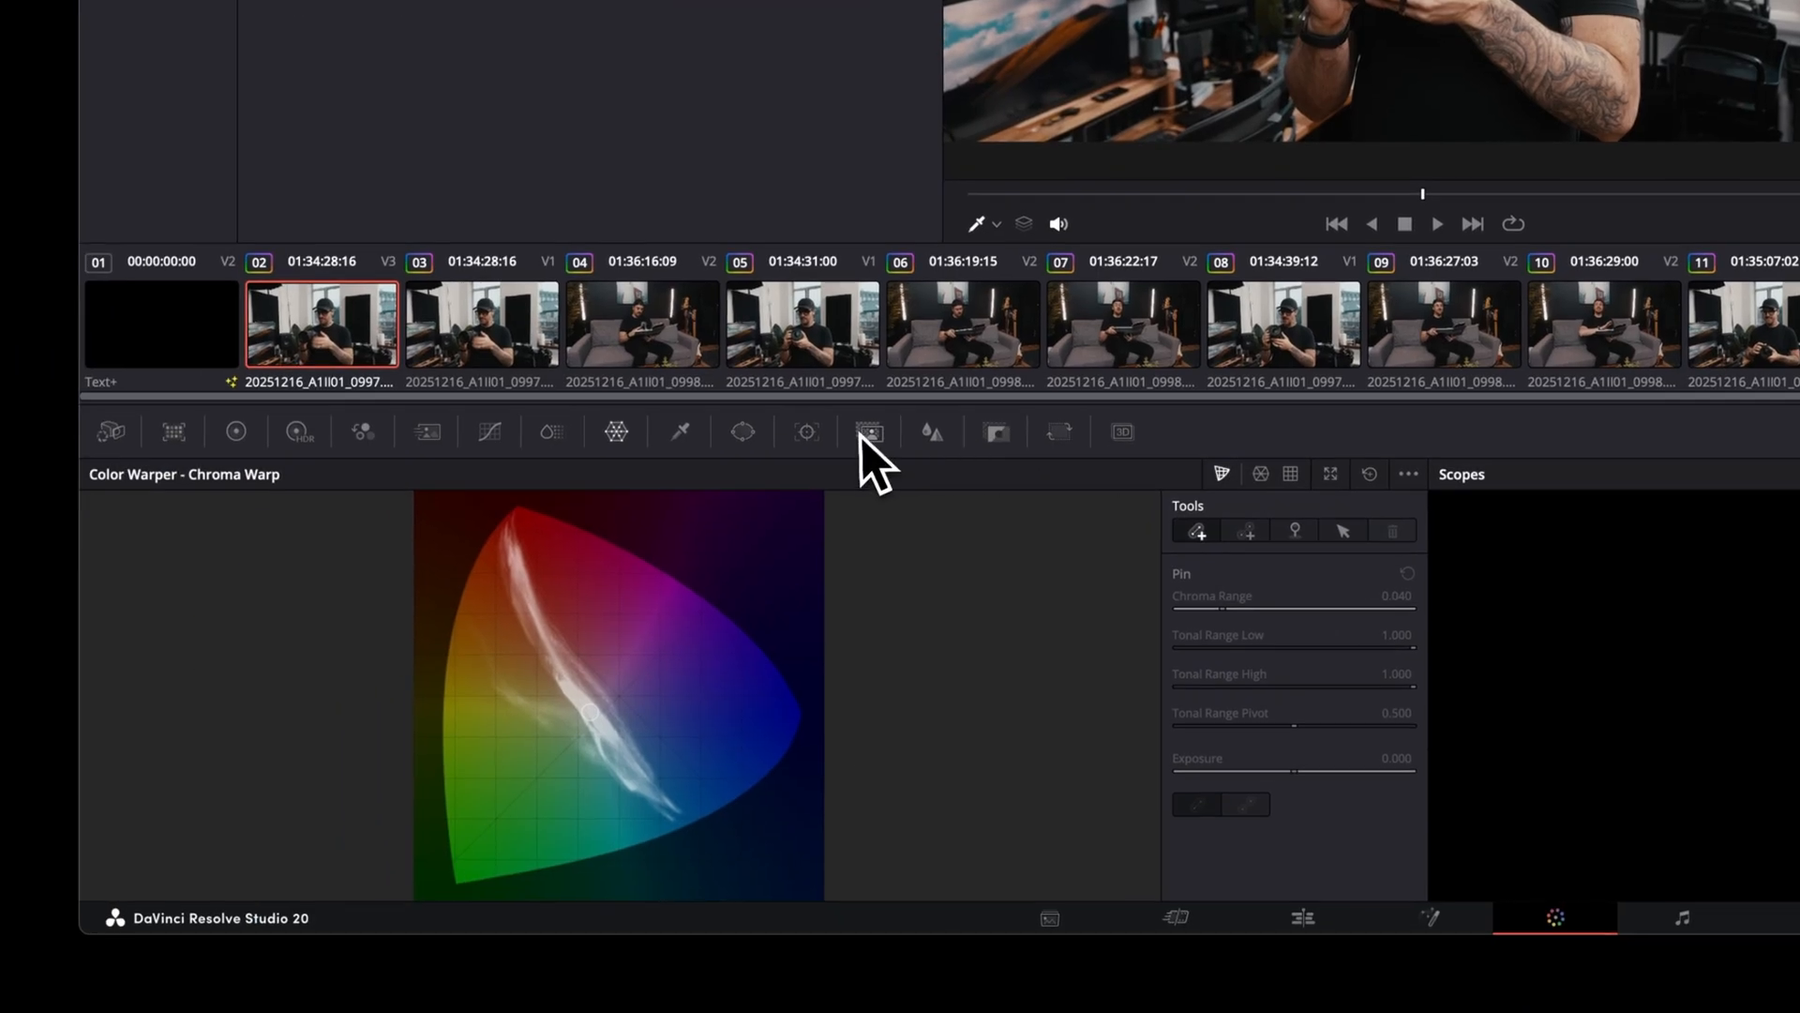
# Step: Mask the subject with Magic Mask at Better quality, exclude an area, and track forward
pyautogui.click(867, 431)
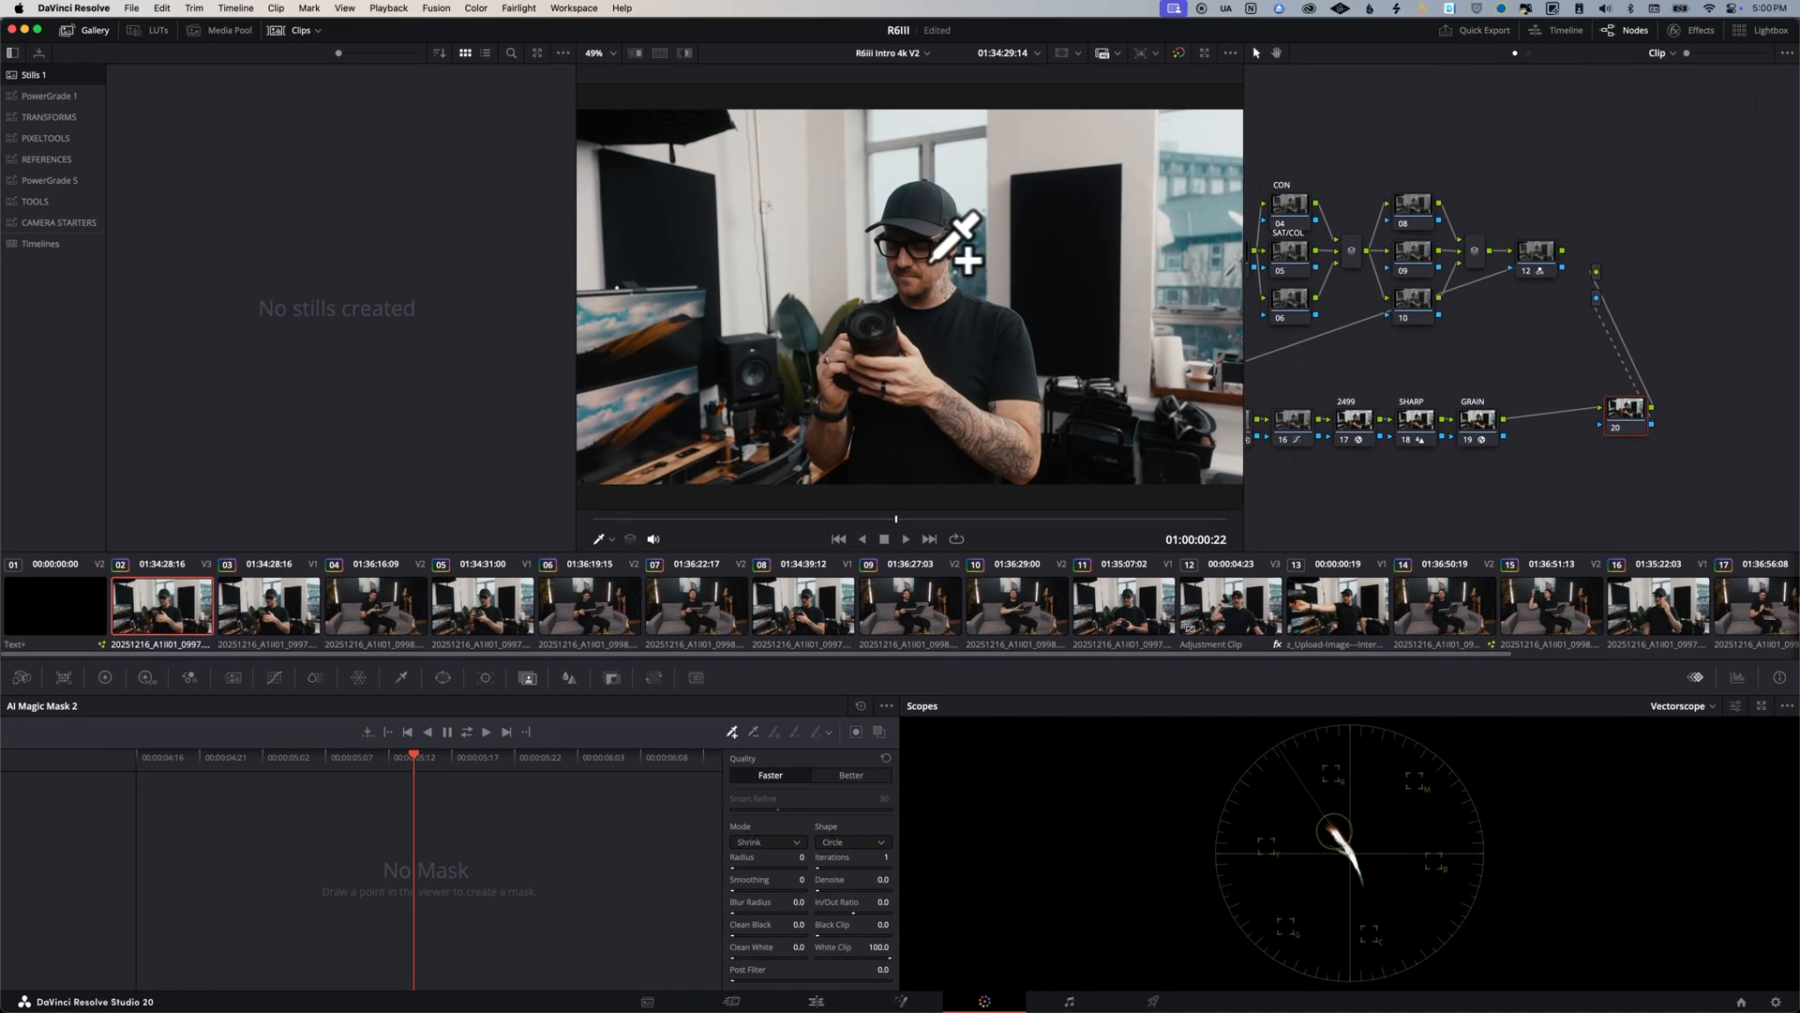
pyautogui.press('shift+h')
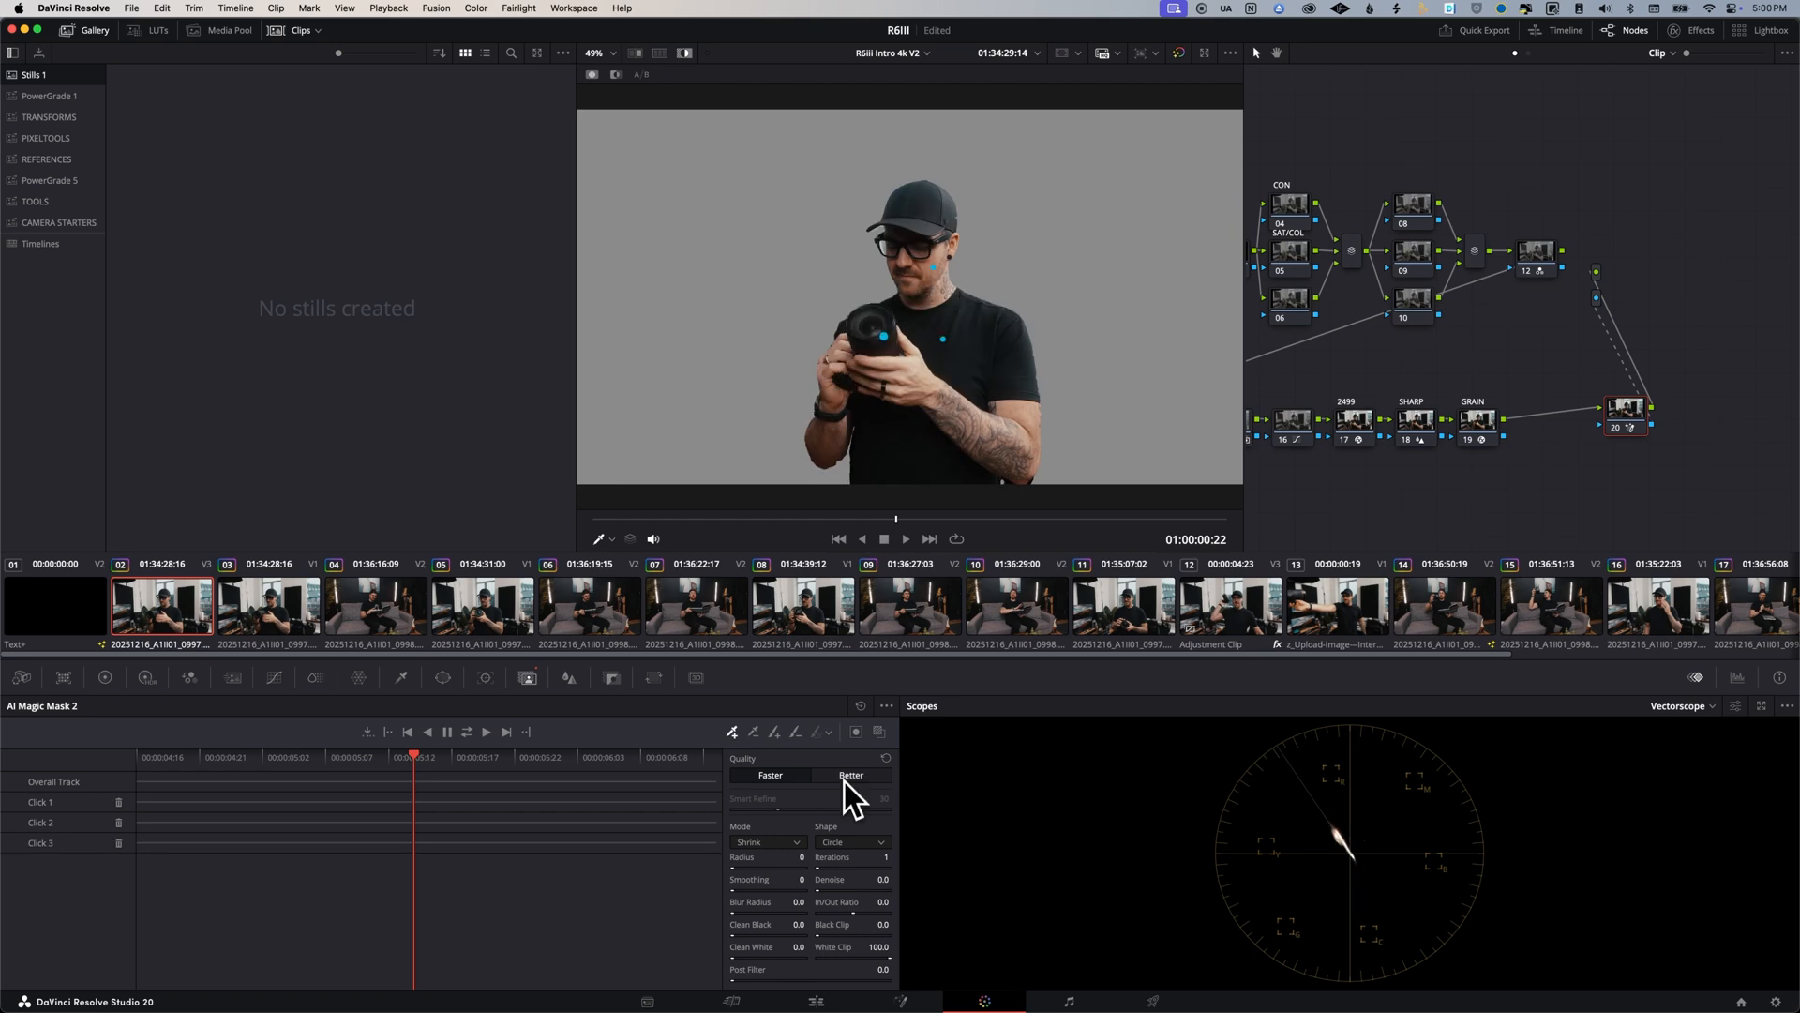
pyautogui.click(851, 775)
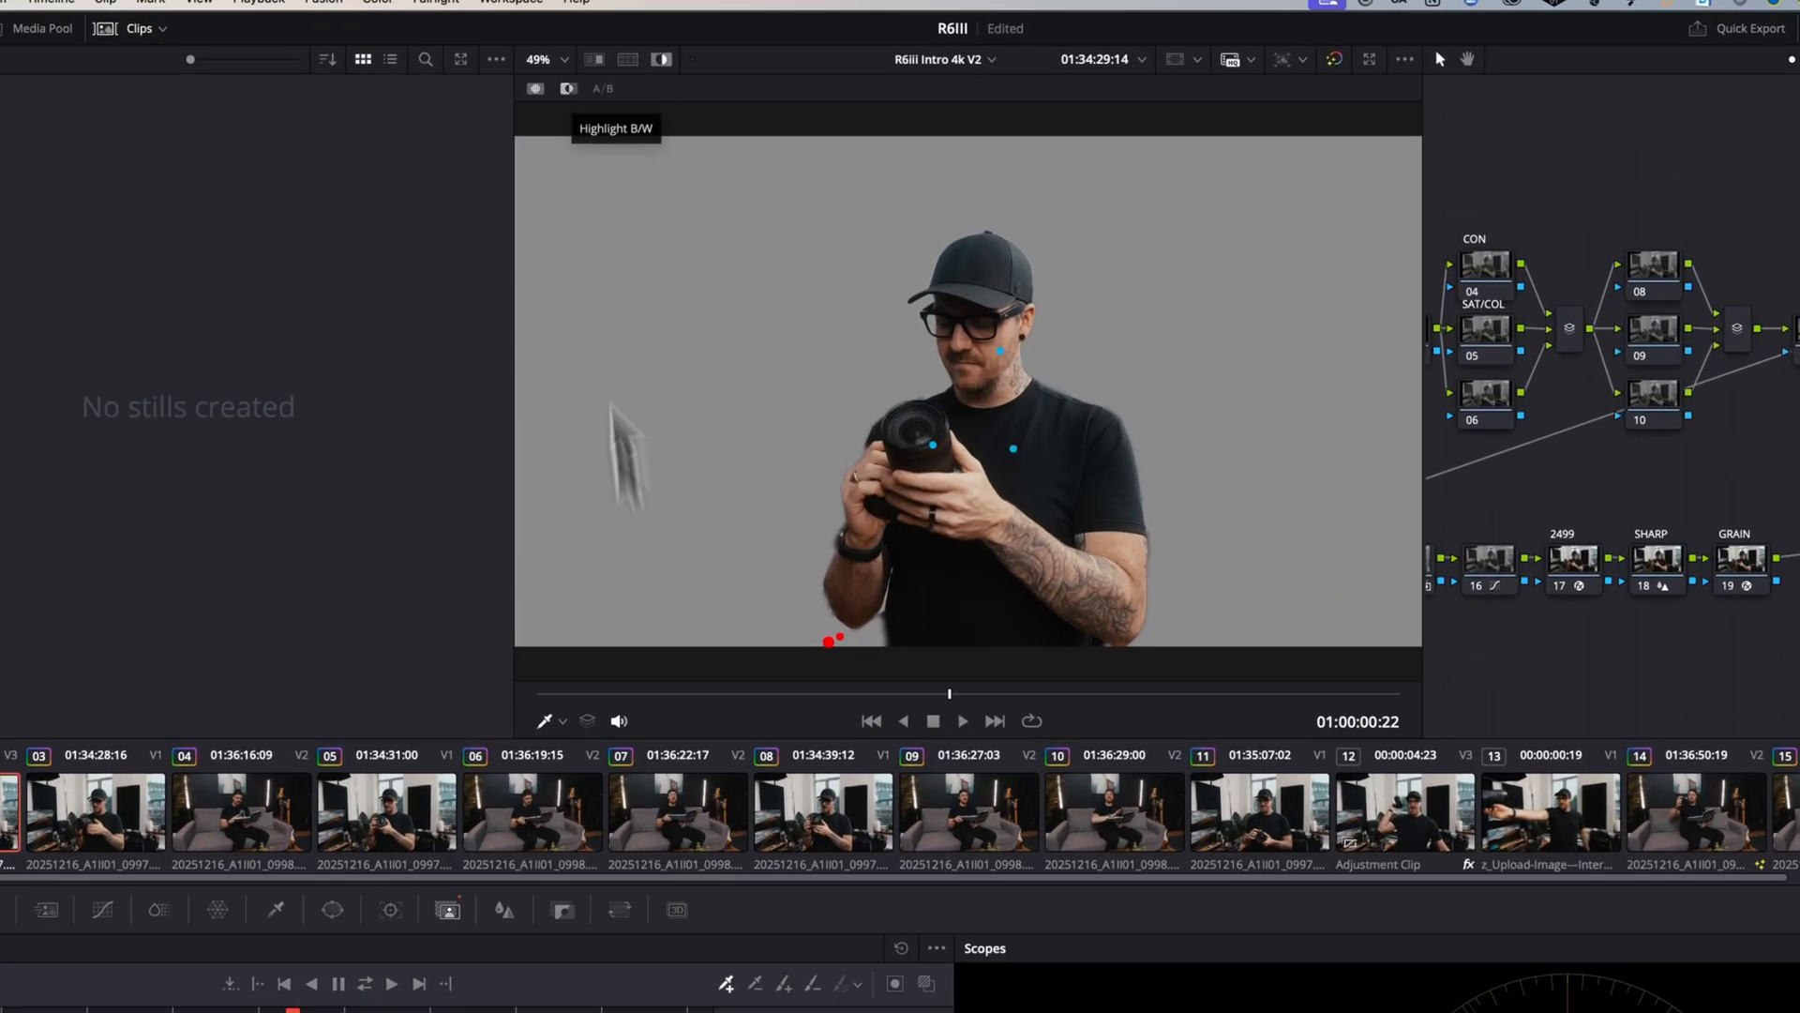
pyautogui.click(565, 89)
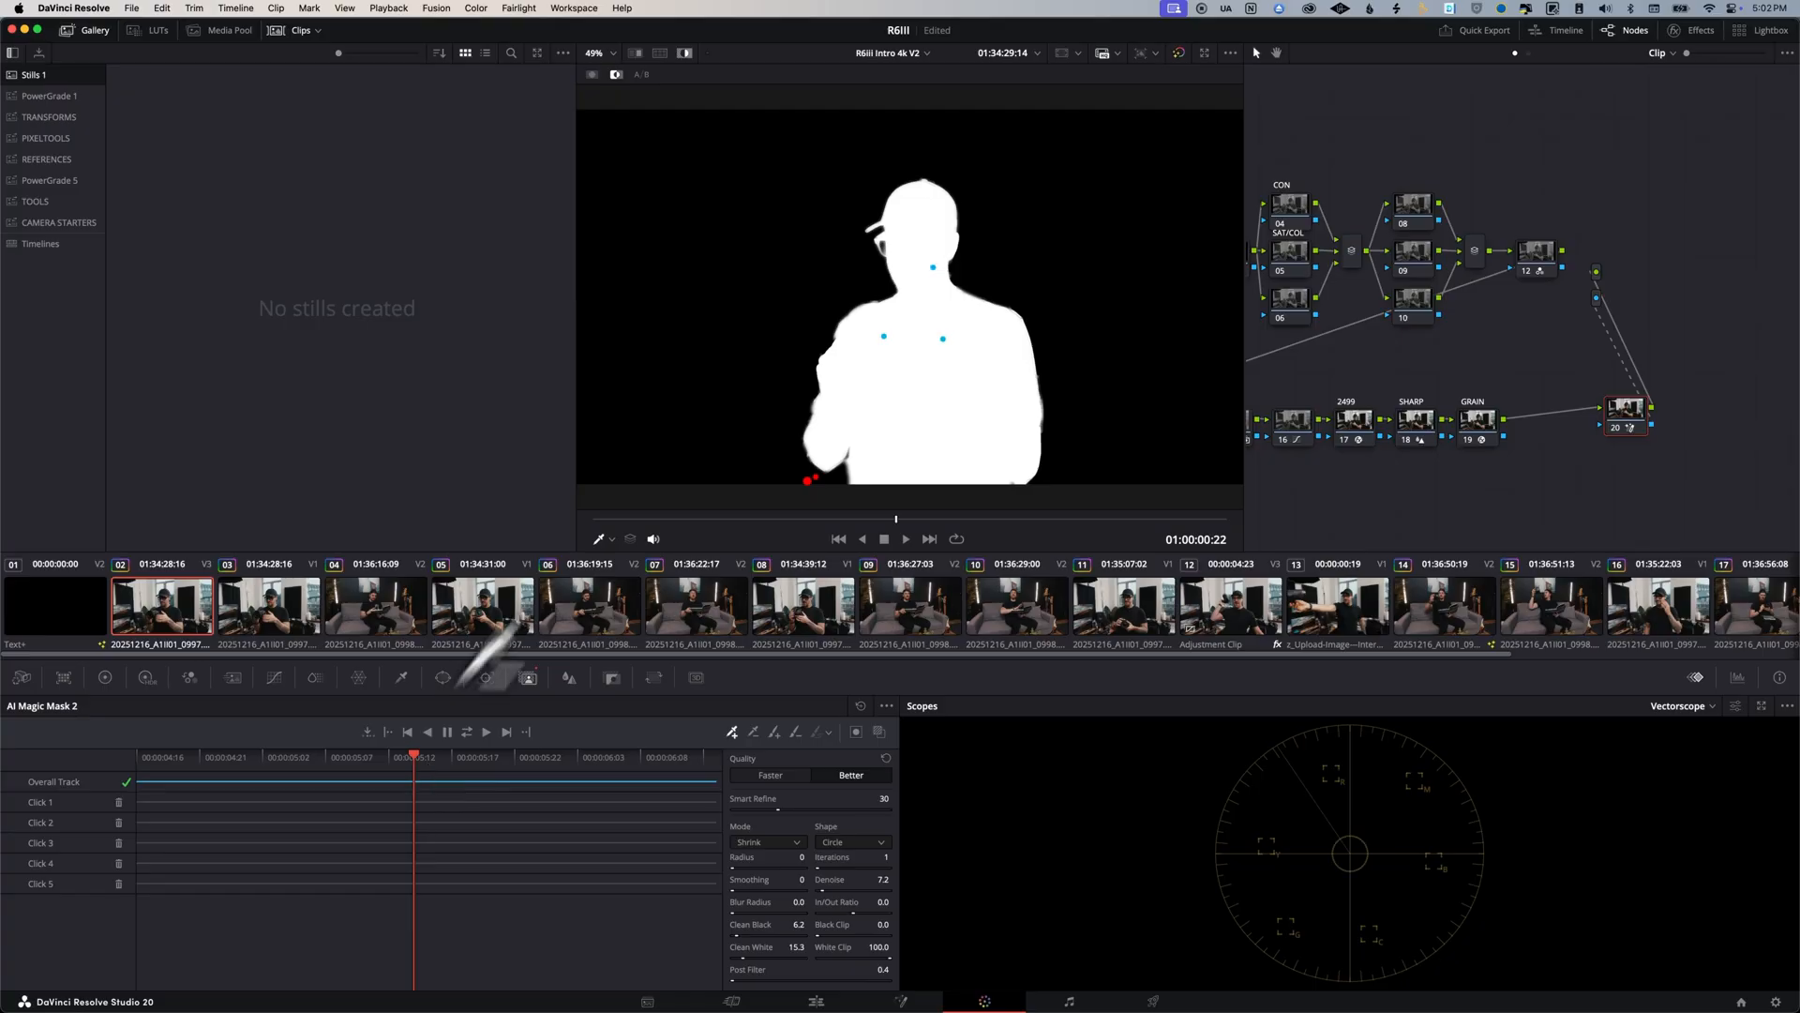
pyautogui.click(484, 731)
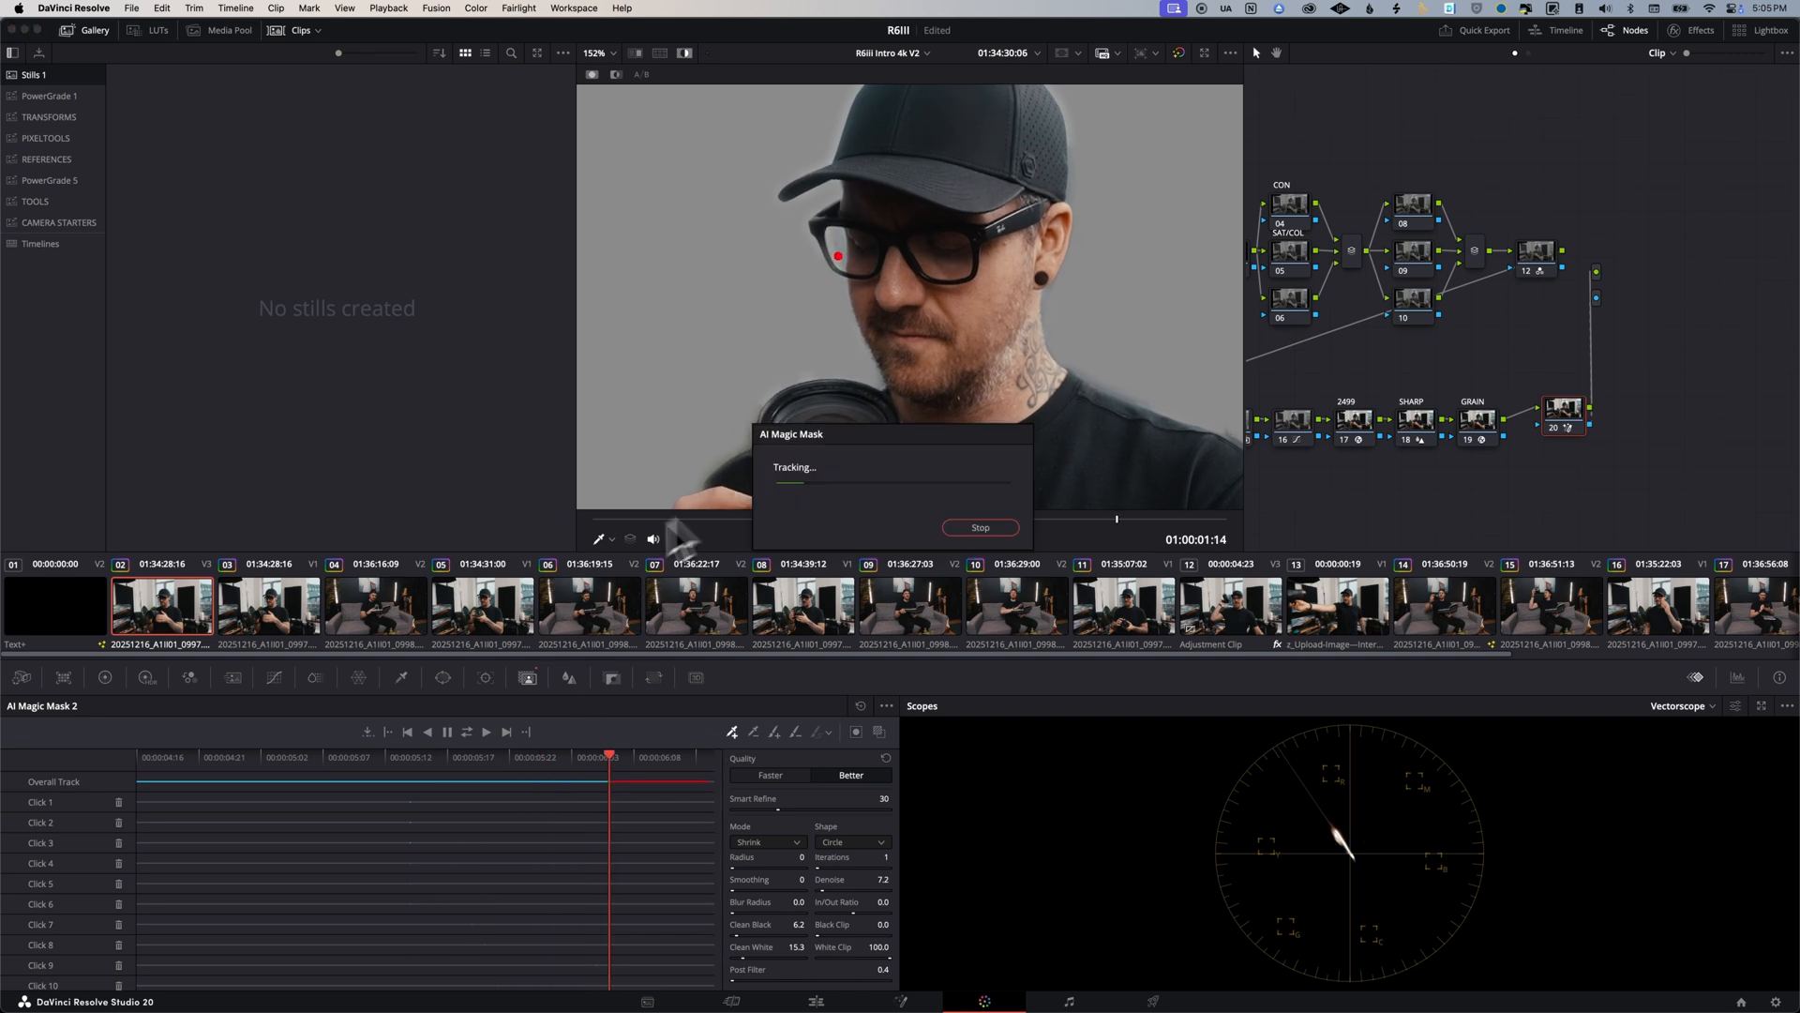
pyautogui.click(978, 527)
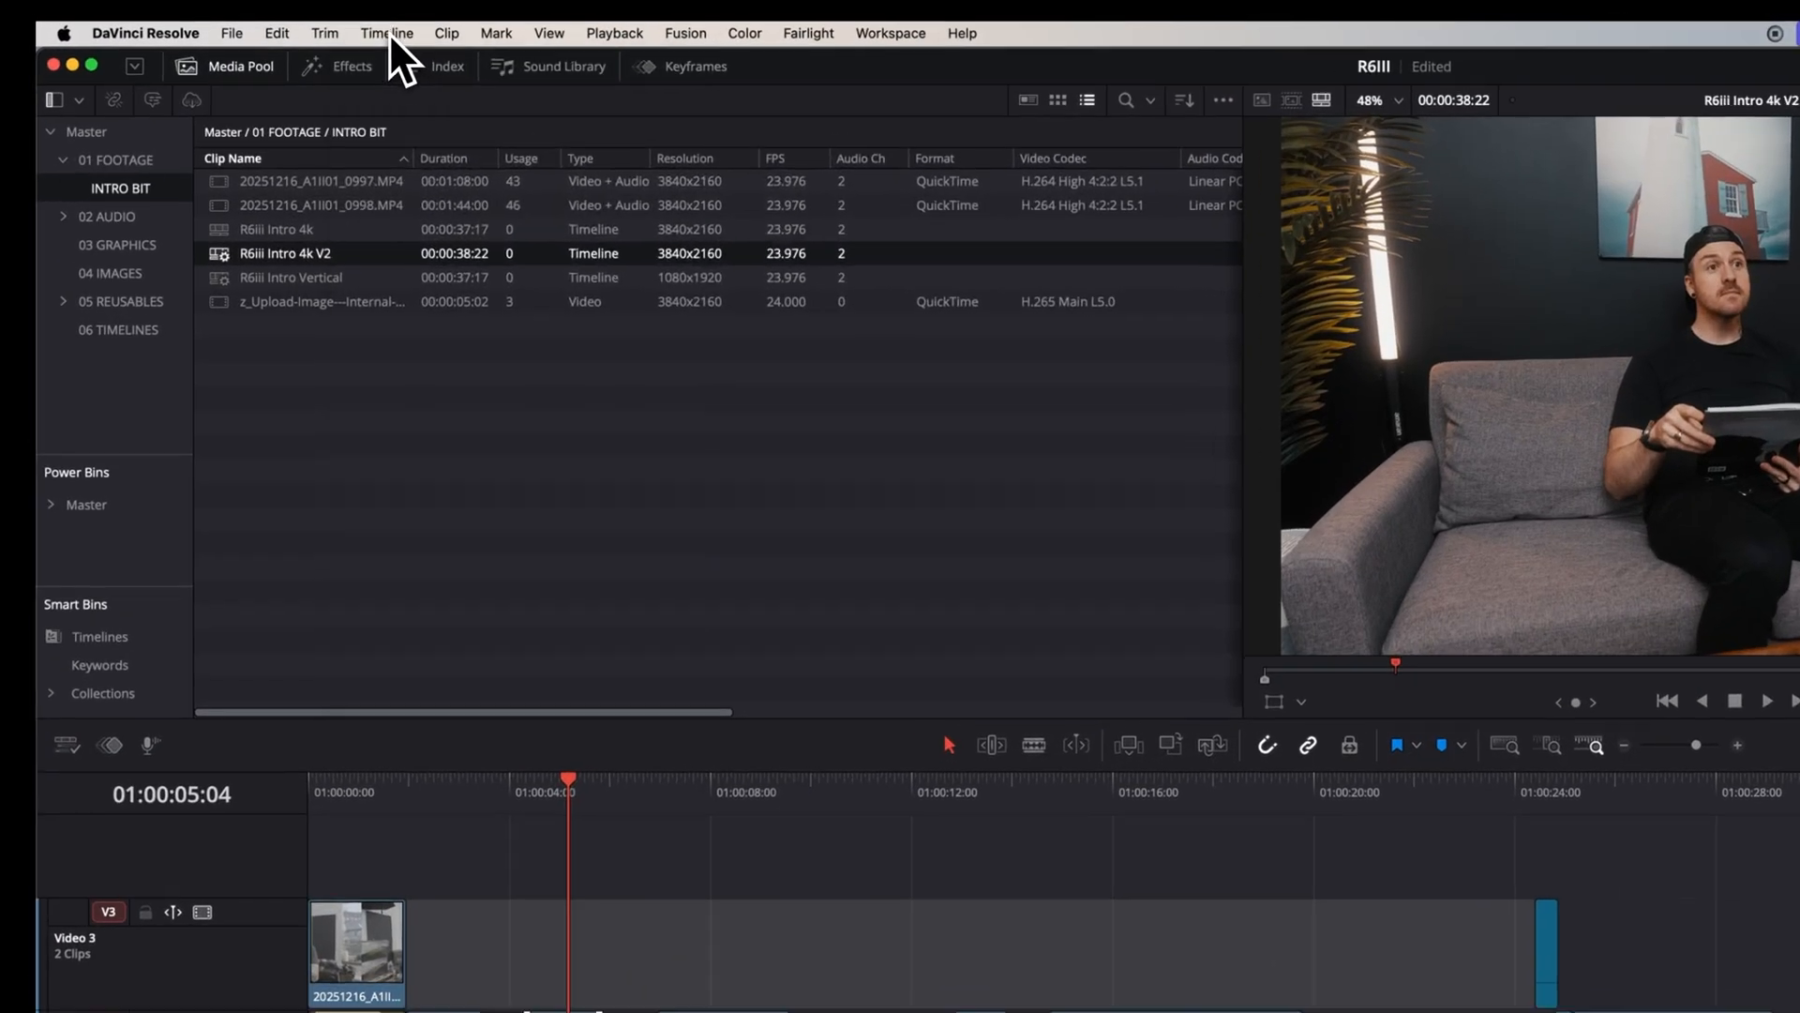
# Step: Create subtitles from audio with Maximum characters per line set to 3
pyautogui.click(387, 32)
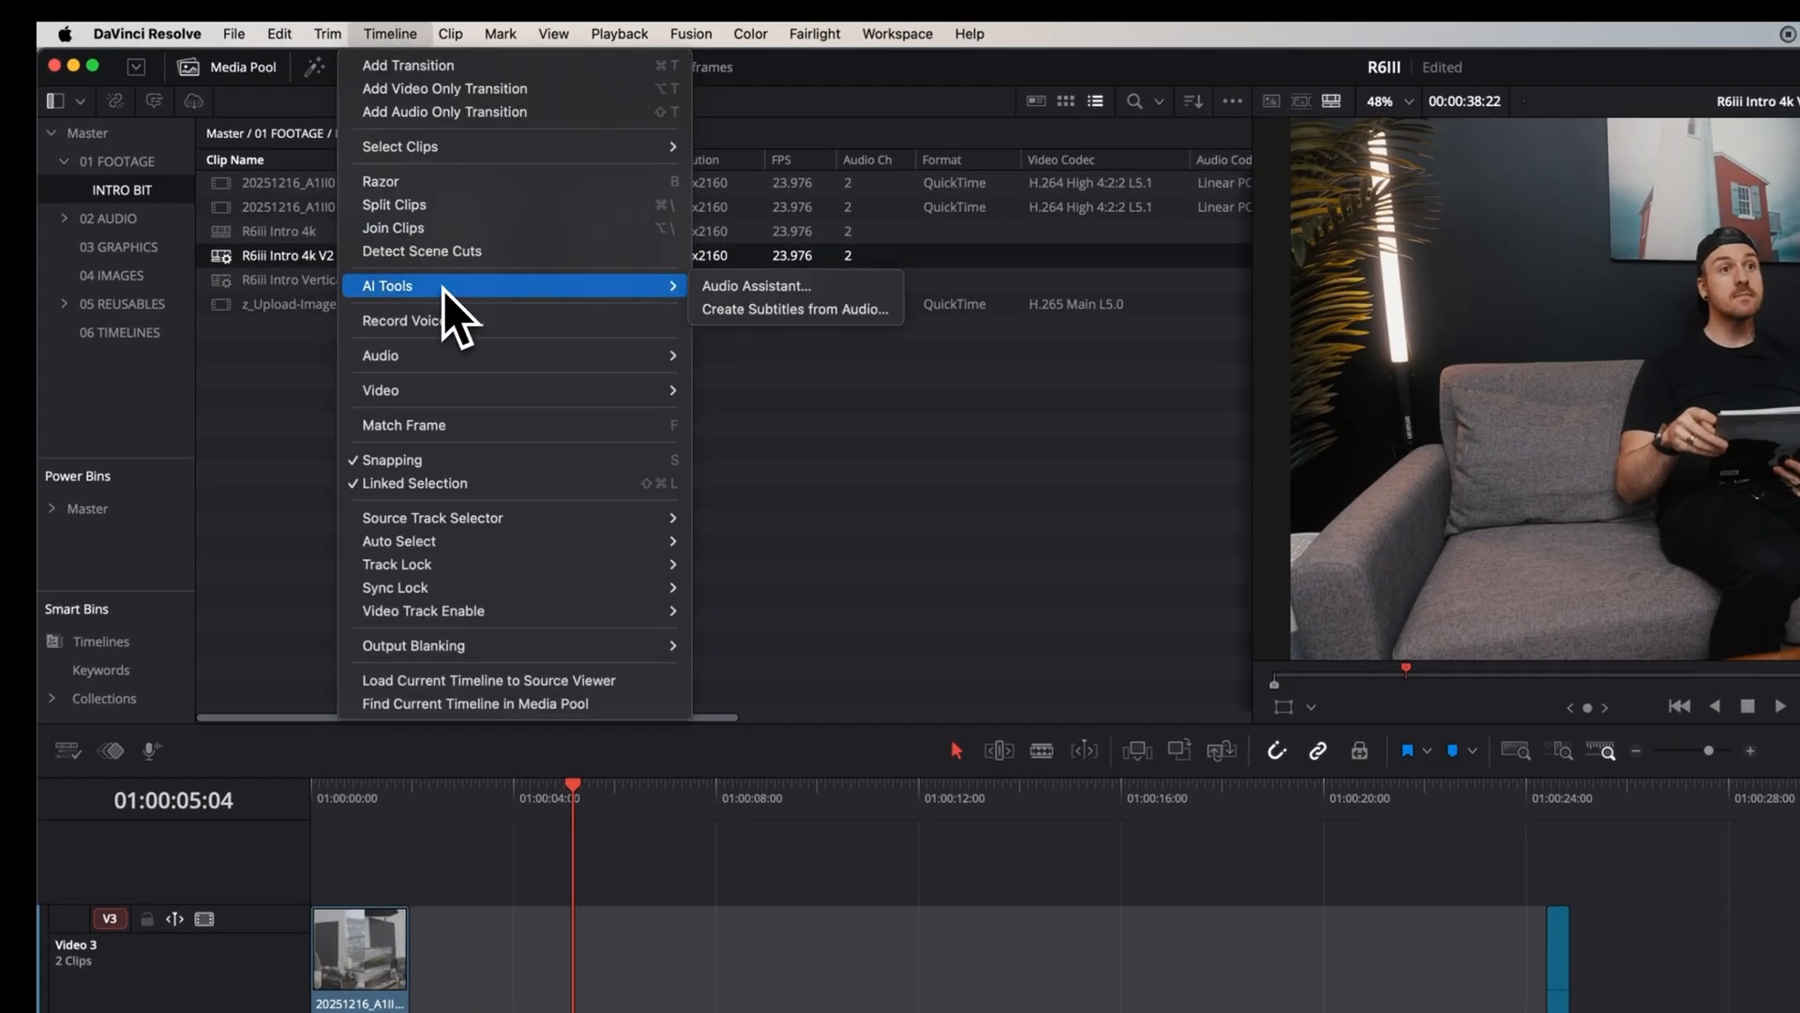
pyautogui.moveTo(796, 308)
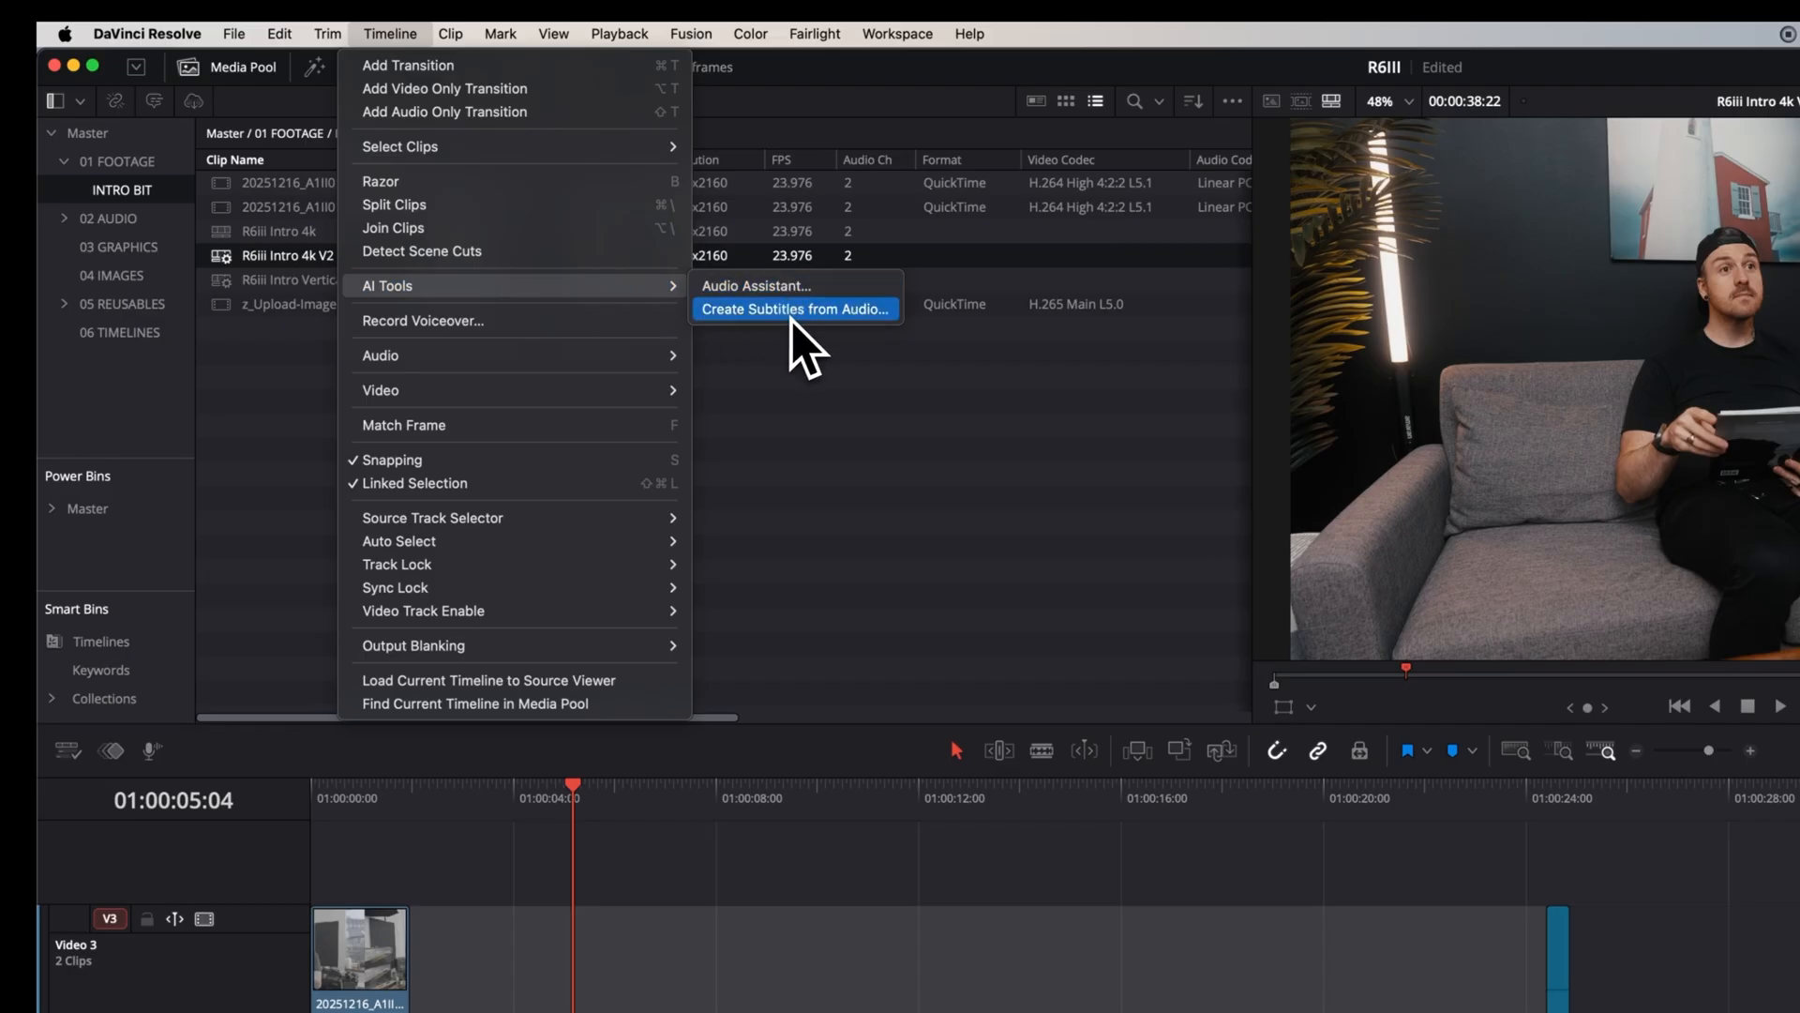
pyautogui.click(792, 308)
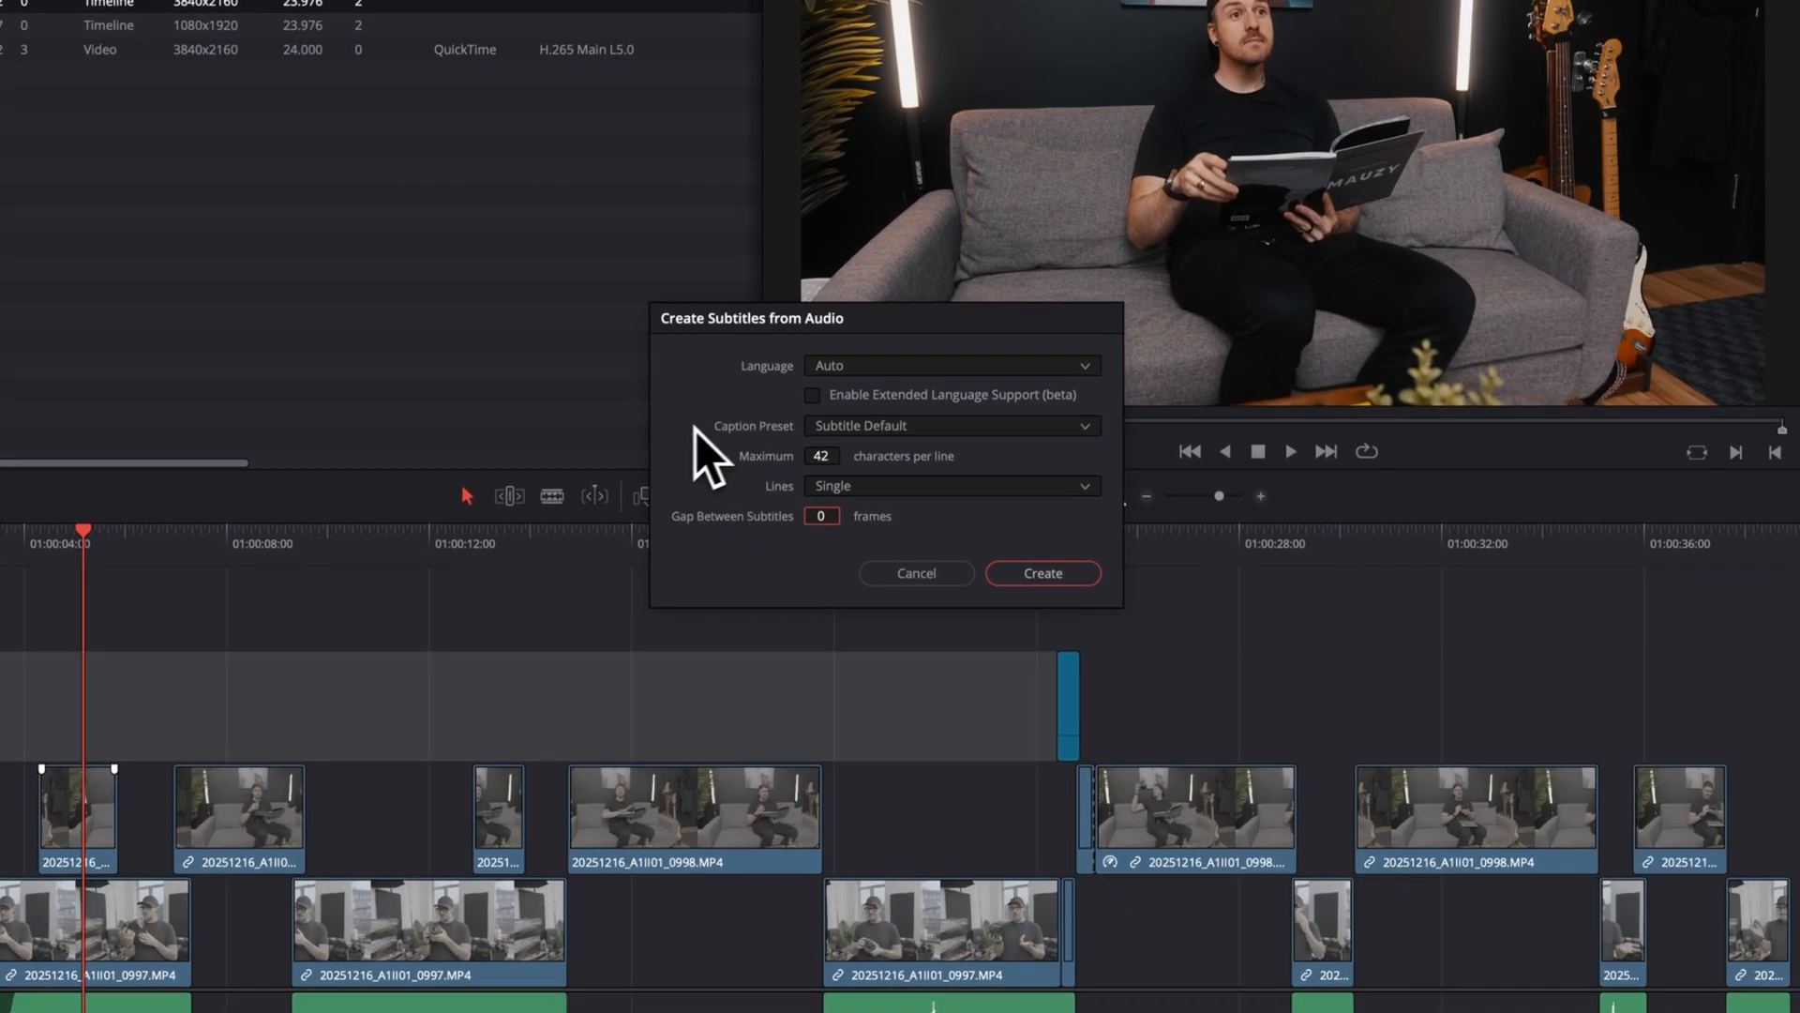
pyautogui.write('3')
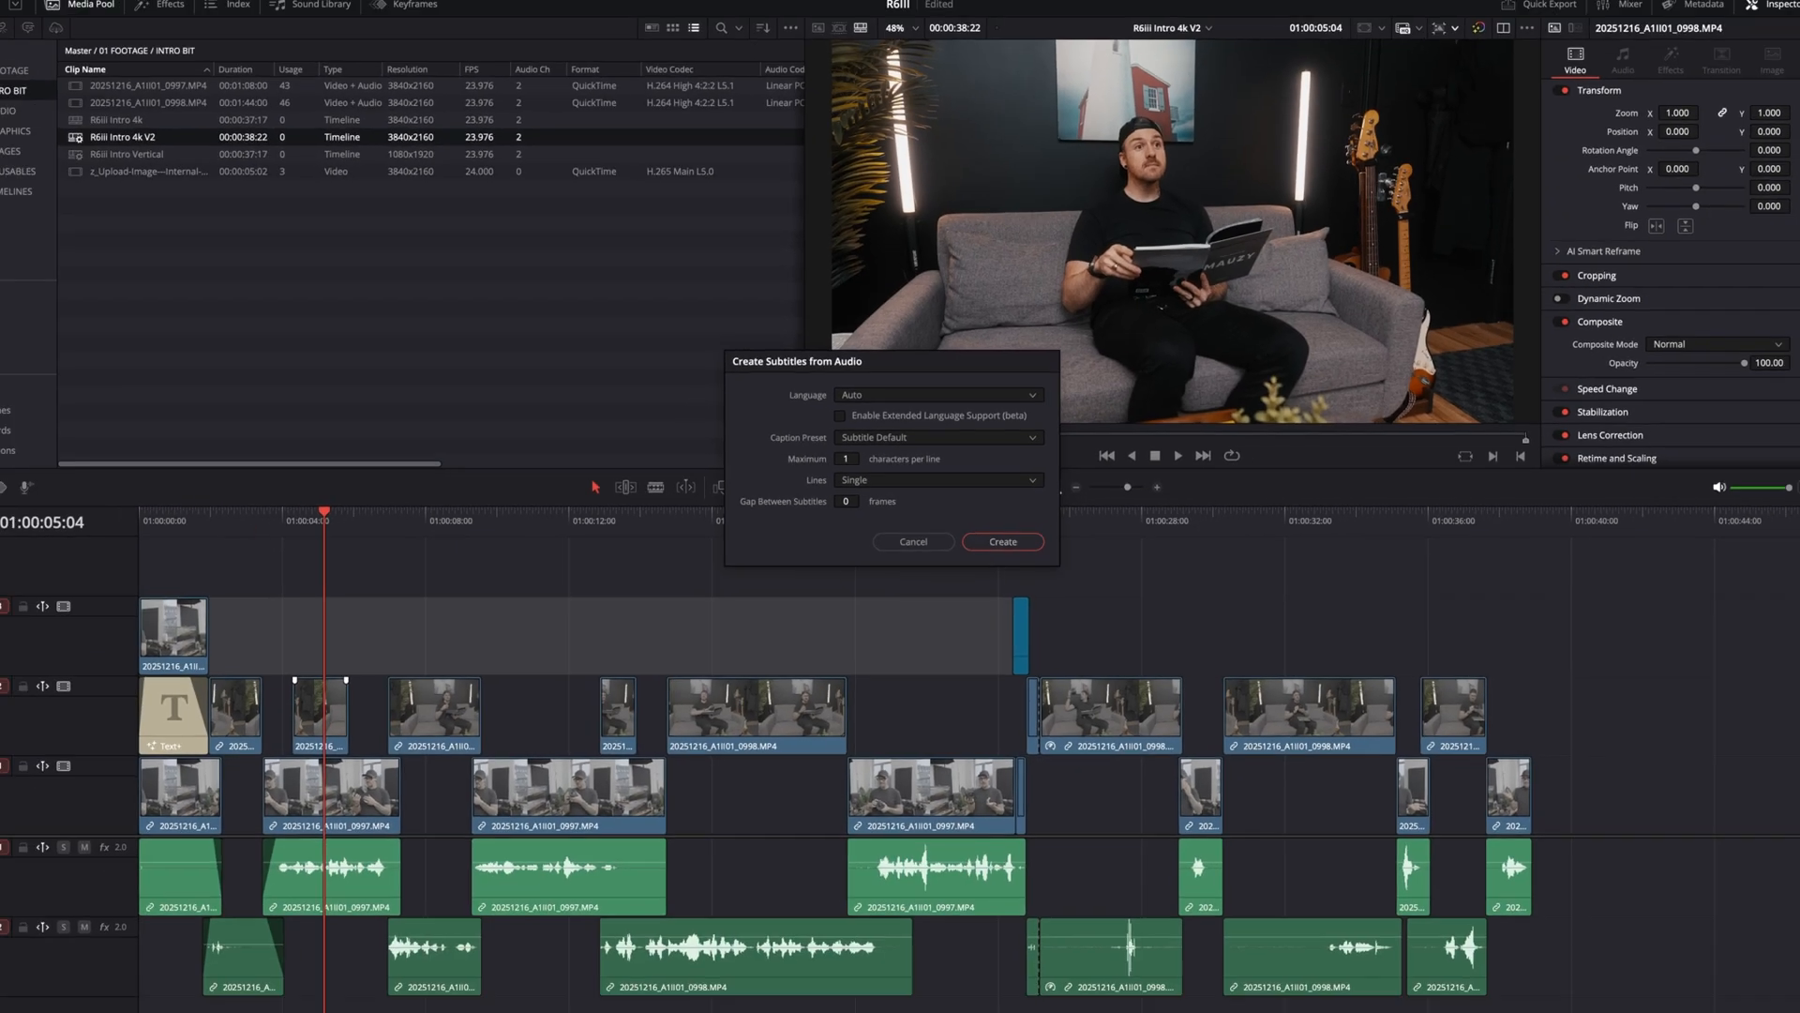
pyautogui.click(913, 541)
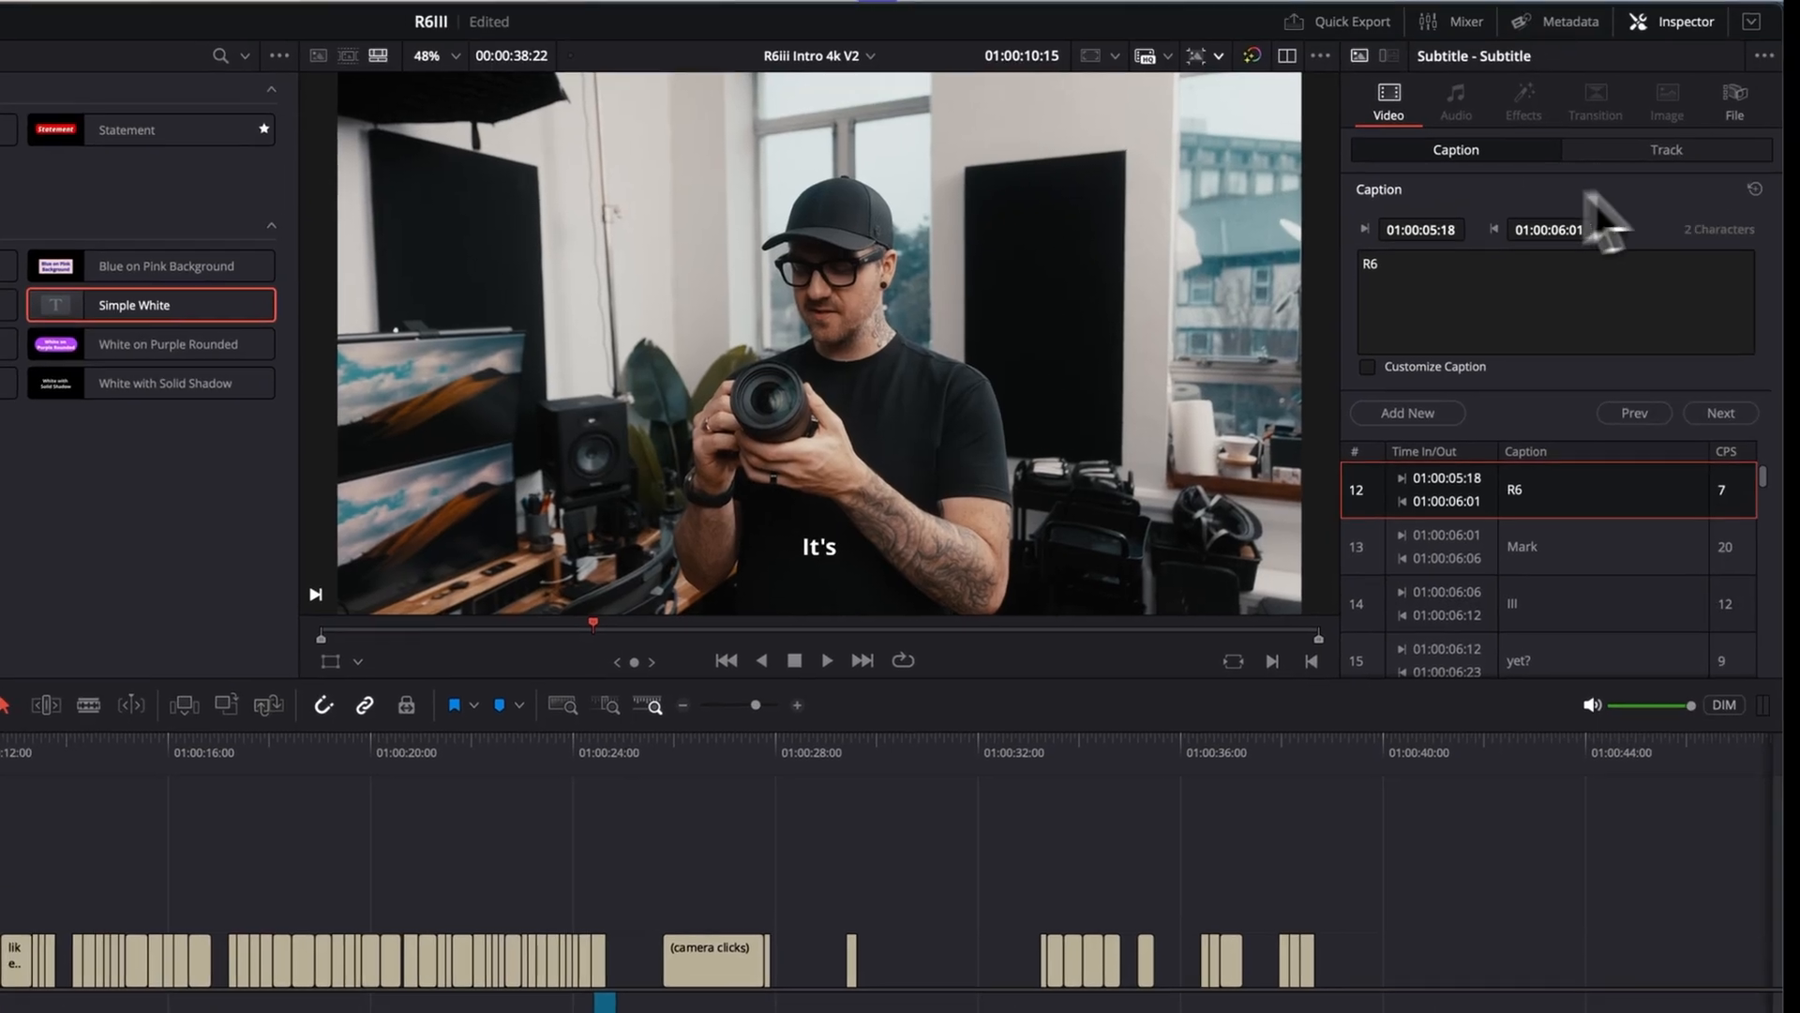
# Step: Open the Inspector's subtitle Track tab and its Font dropdown
pyautogui.click(1667, 149)
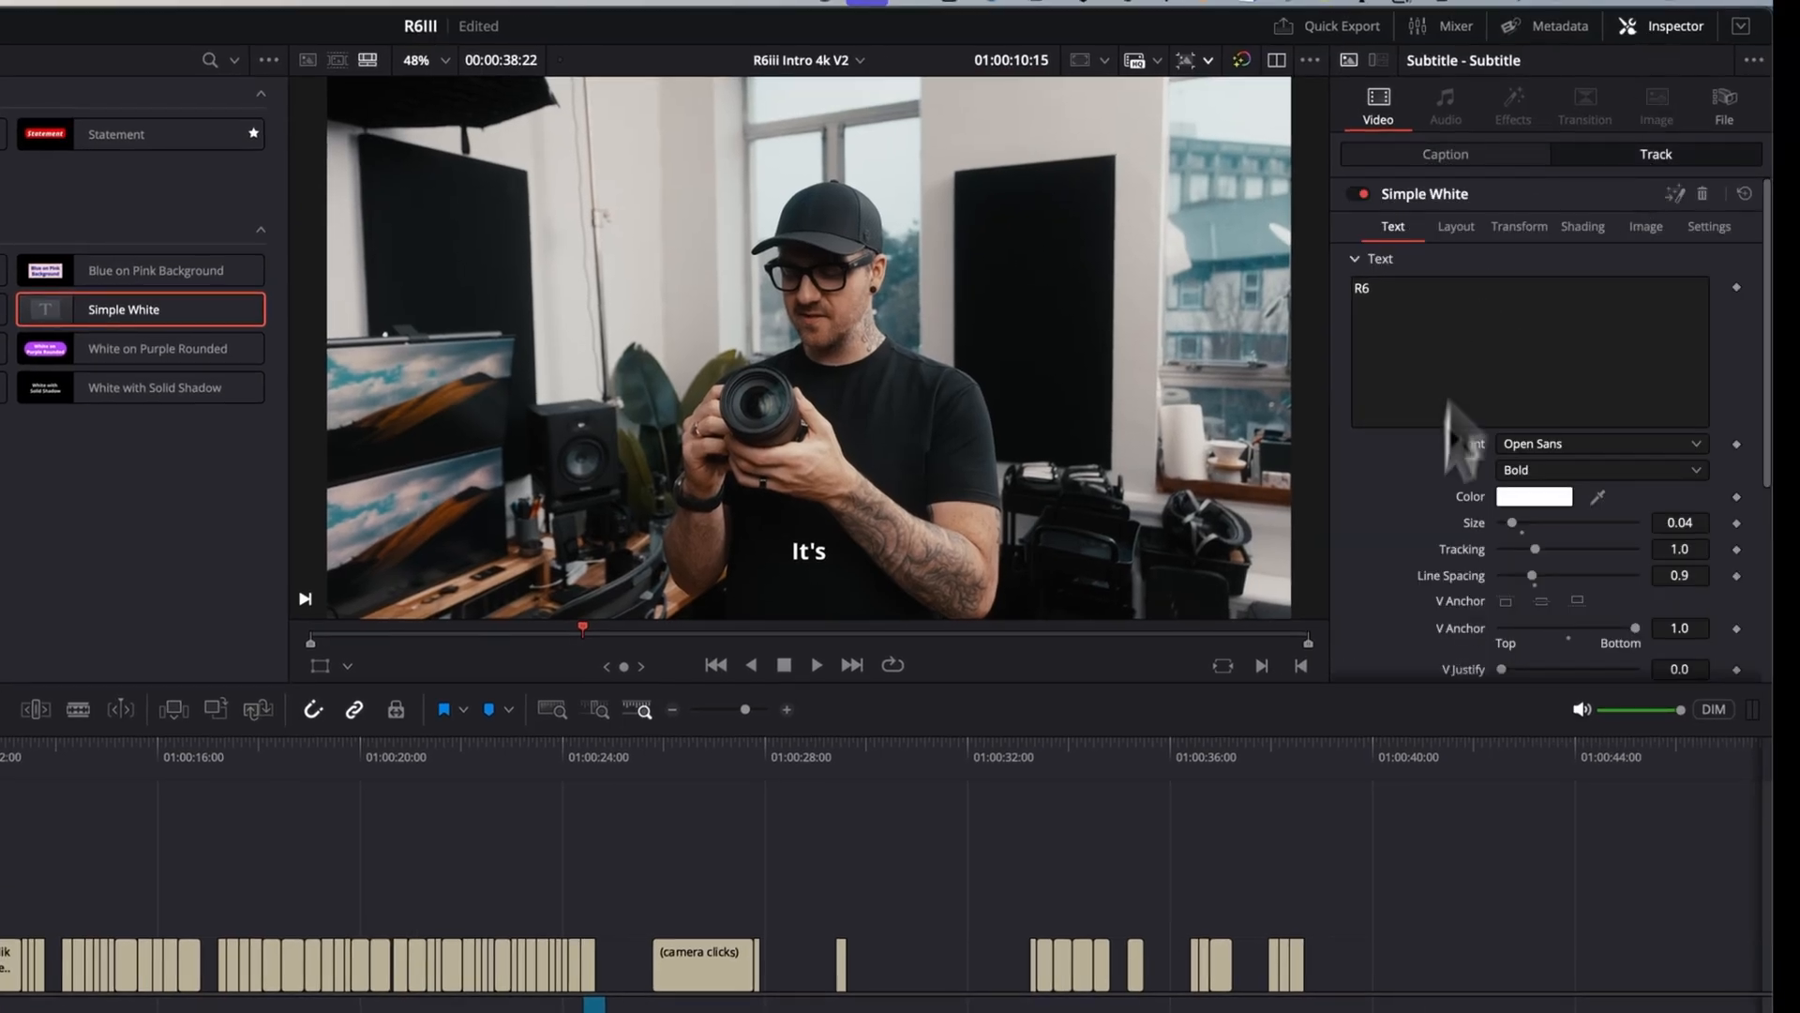
pyautogui.click(1596, 443)
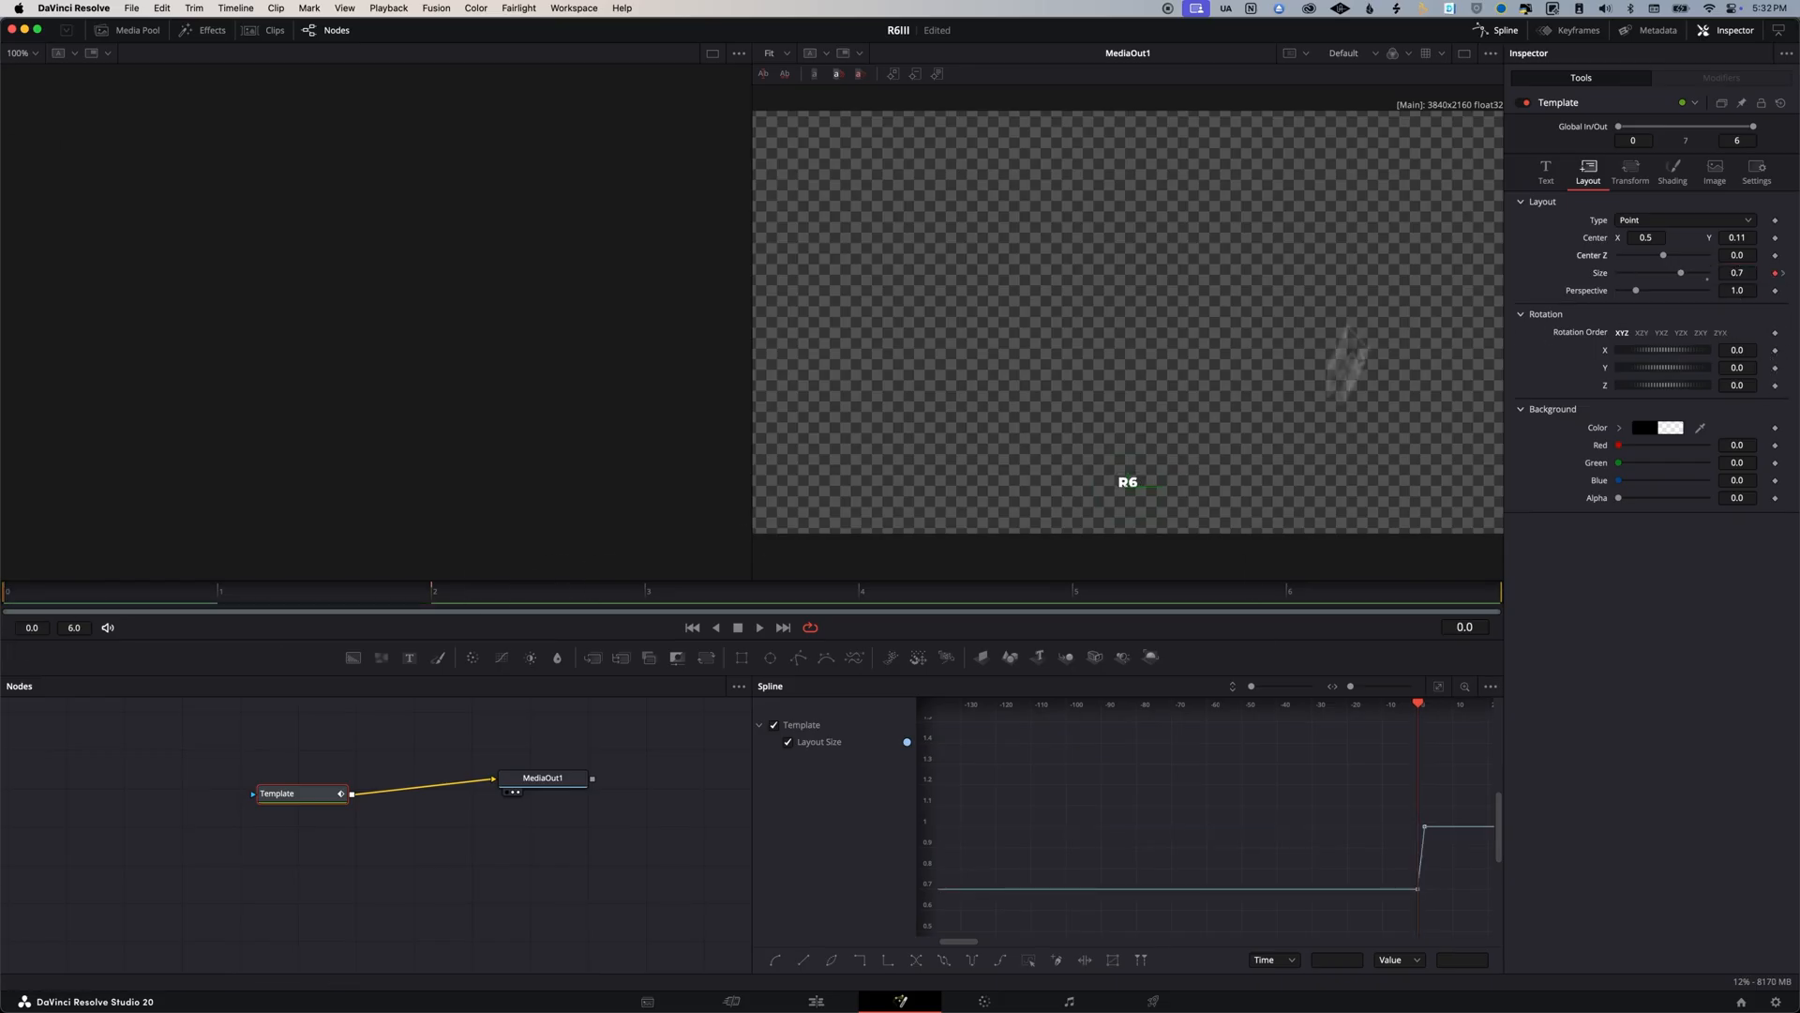
pyautogui.moveTo(1384, 614)
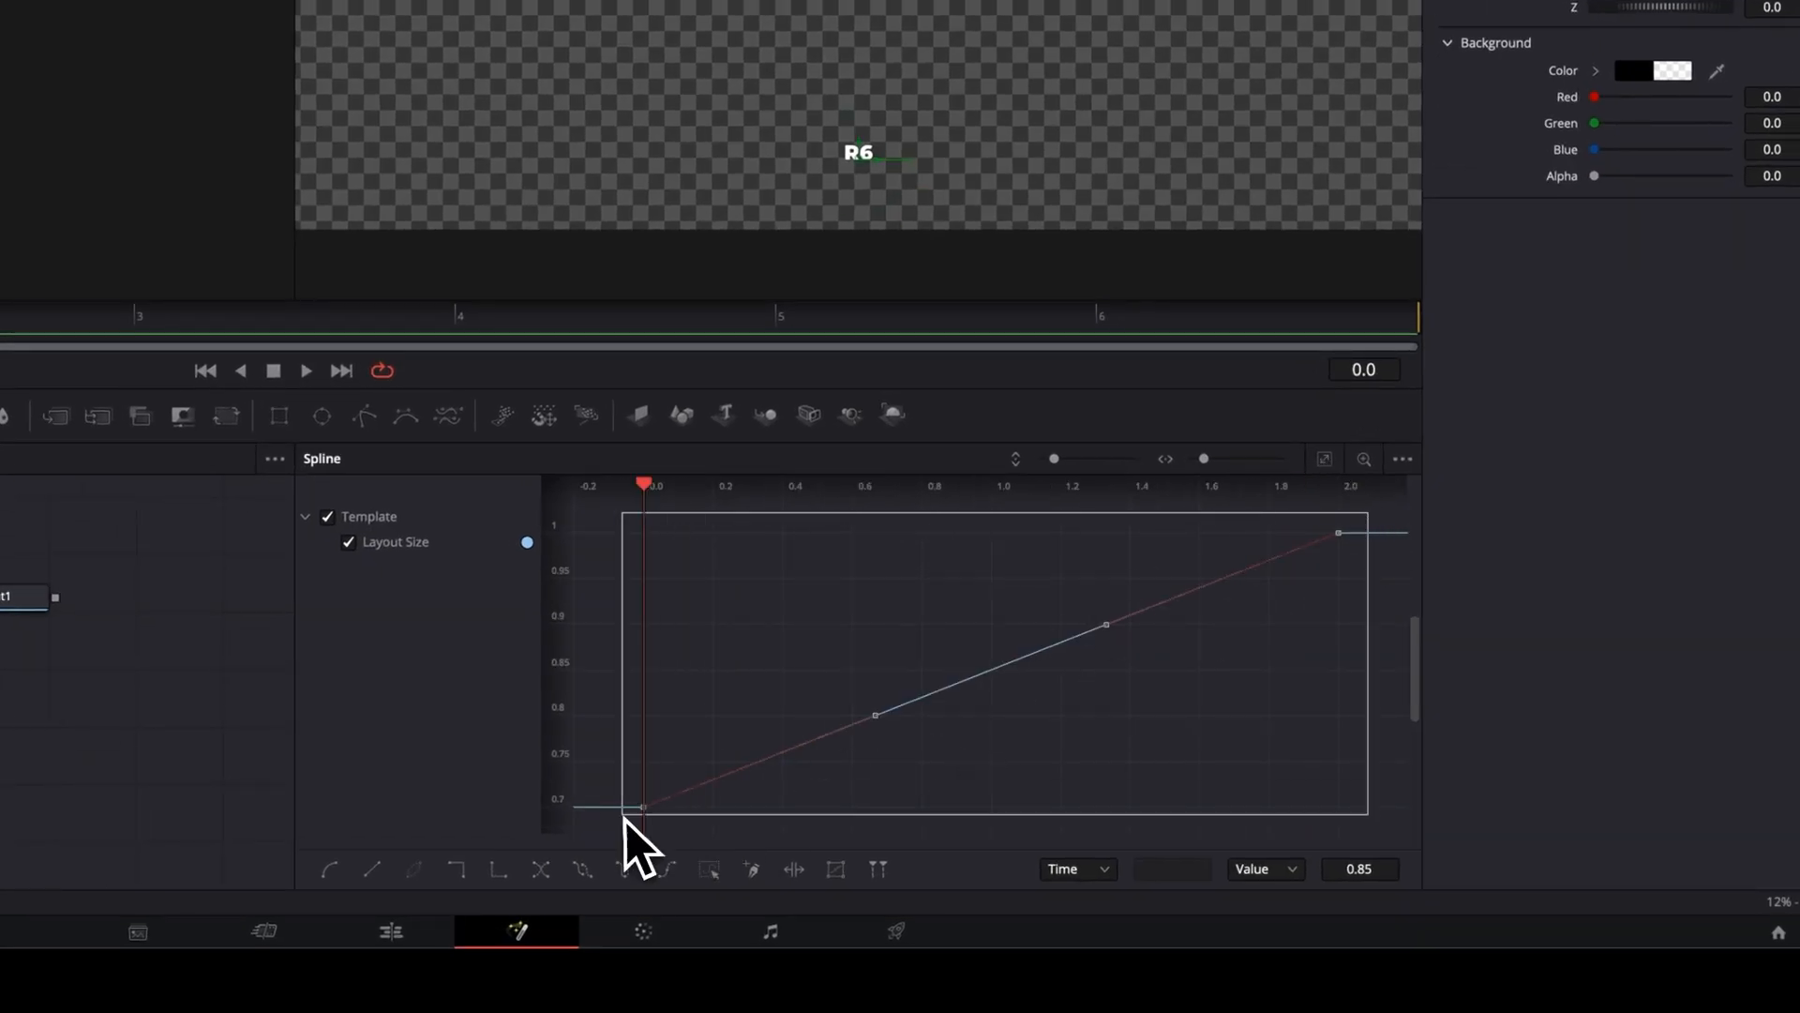
# Step: Apply Ease Out Back to the Layout Size animation spline
pyautogui.rightClick(1338, 532)
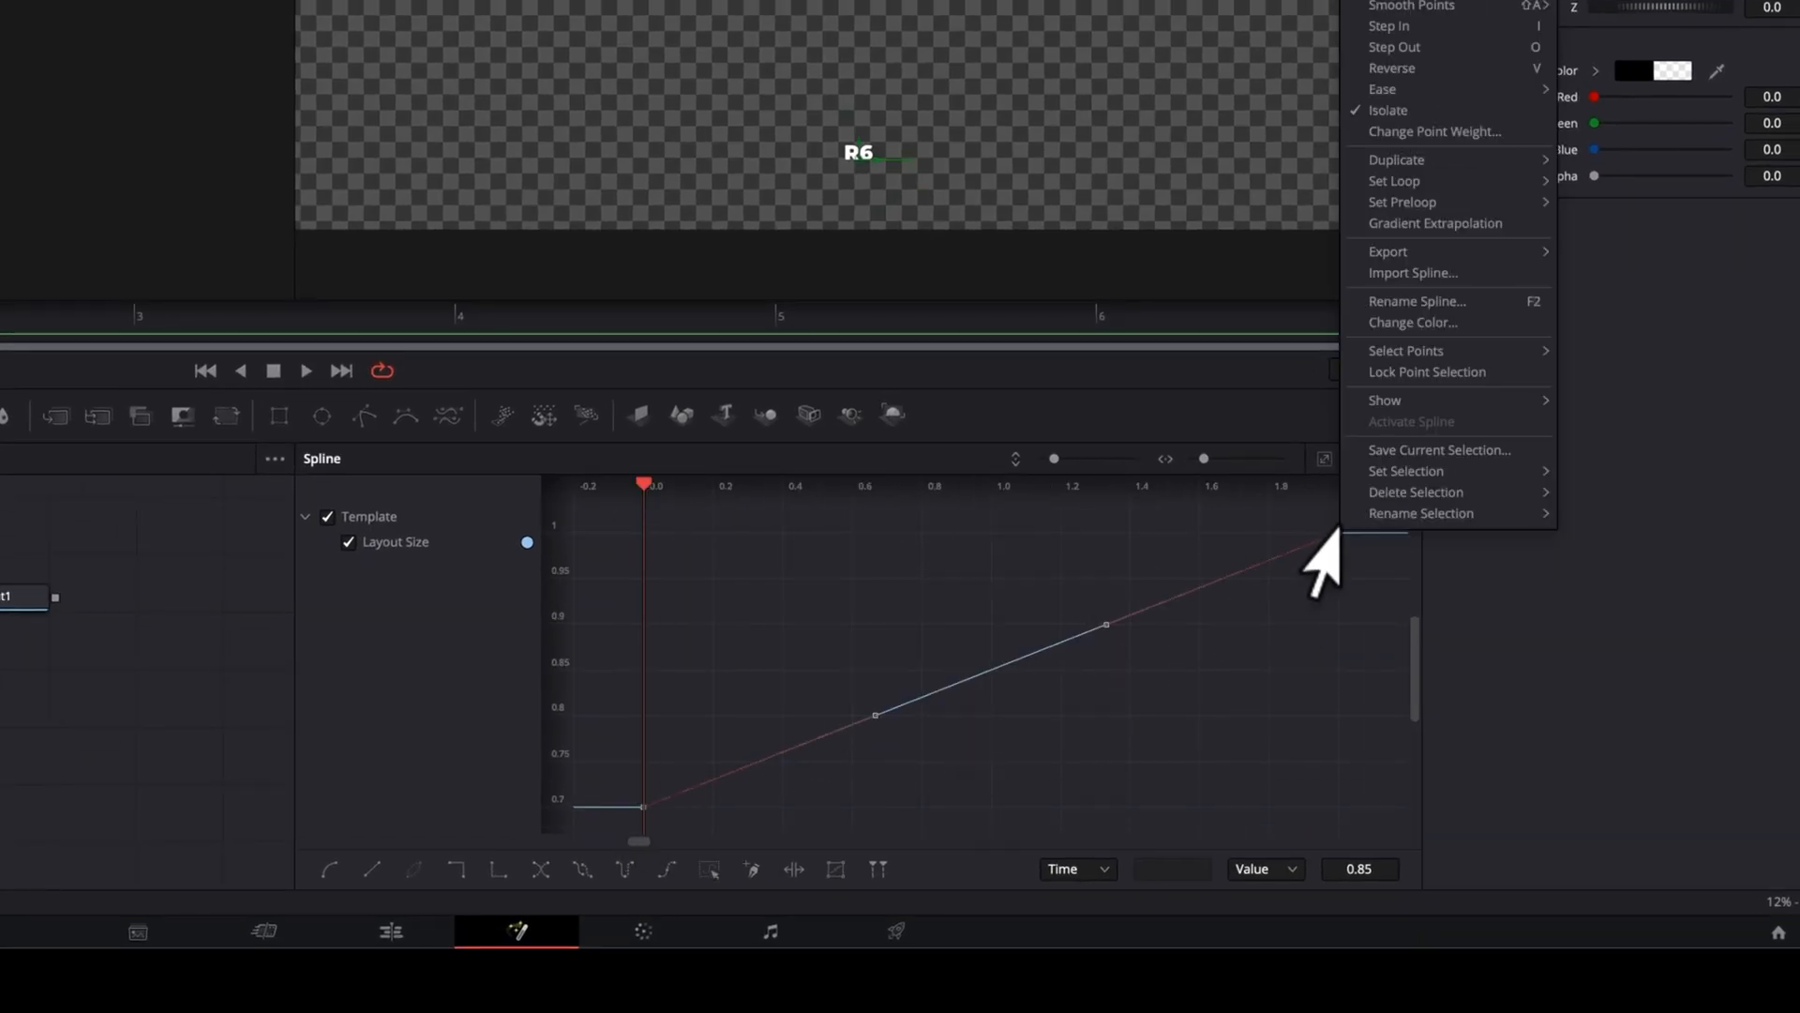
pyautogui.moveTo(1382, 89)
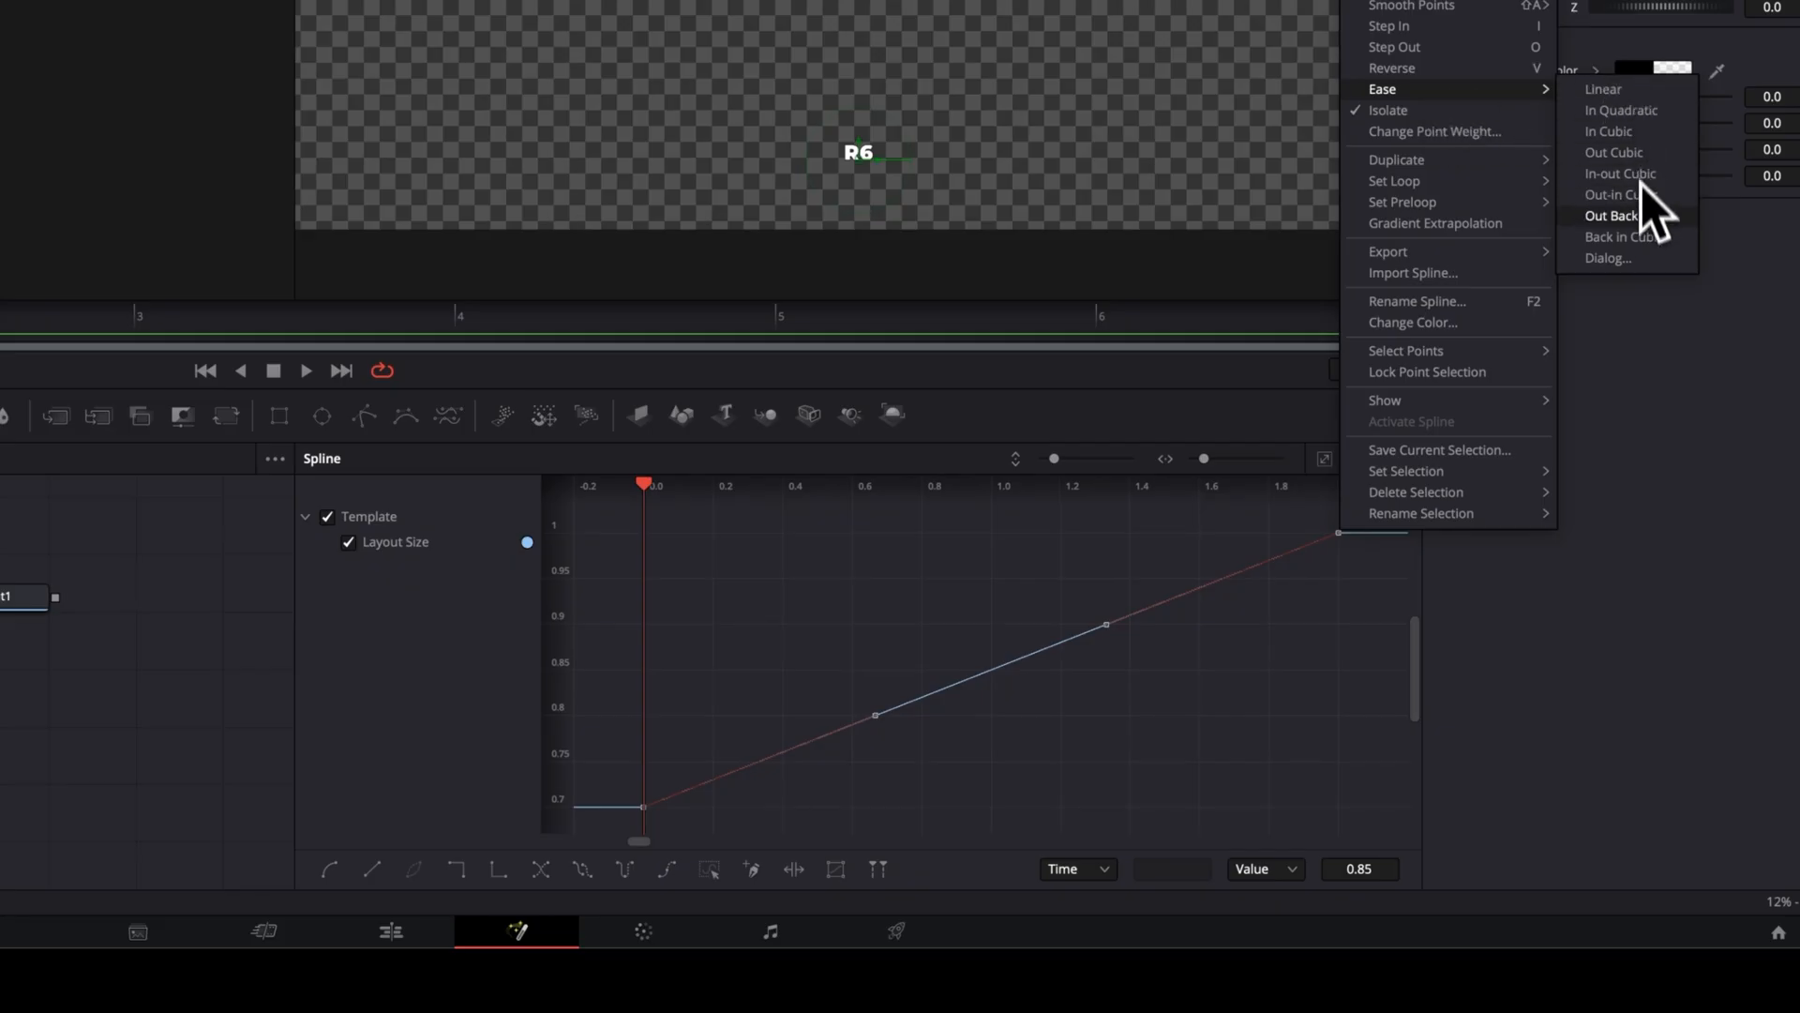
pyautogui.click(1611, 216)
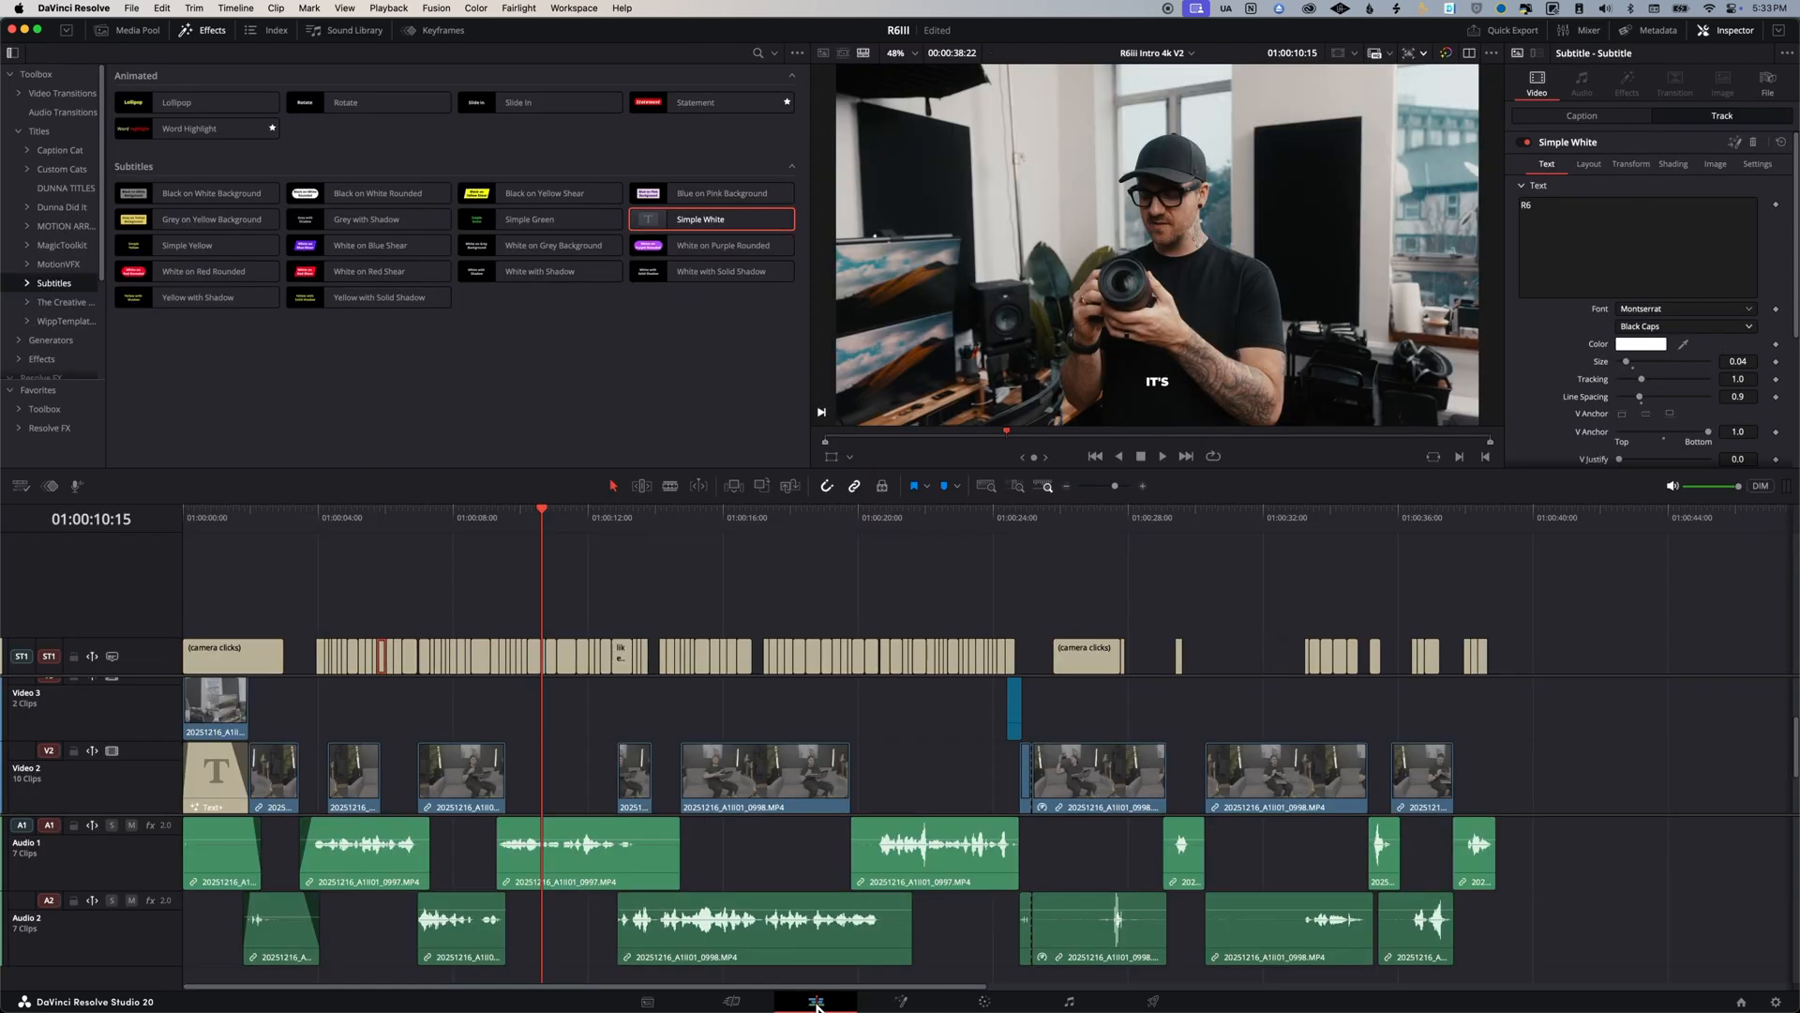
pyautogui.click(318, 517)
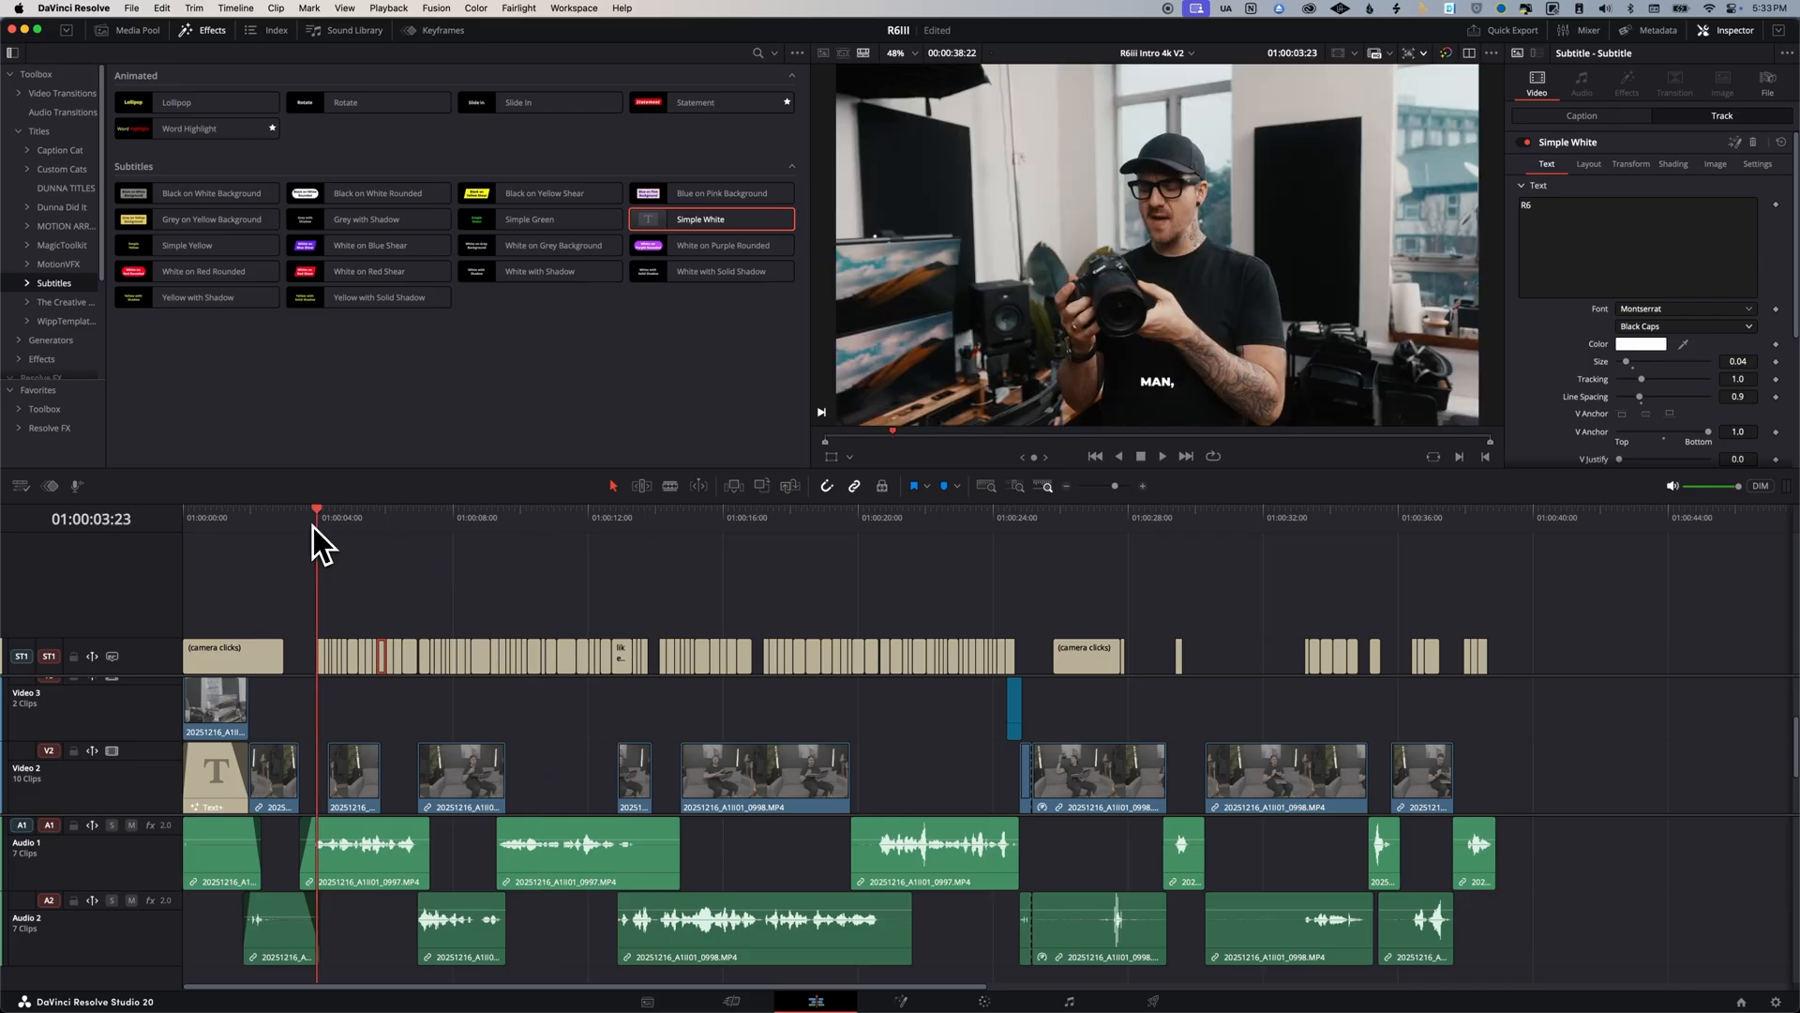
pyautogui.moveTo(526, 607)
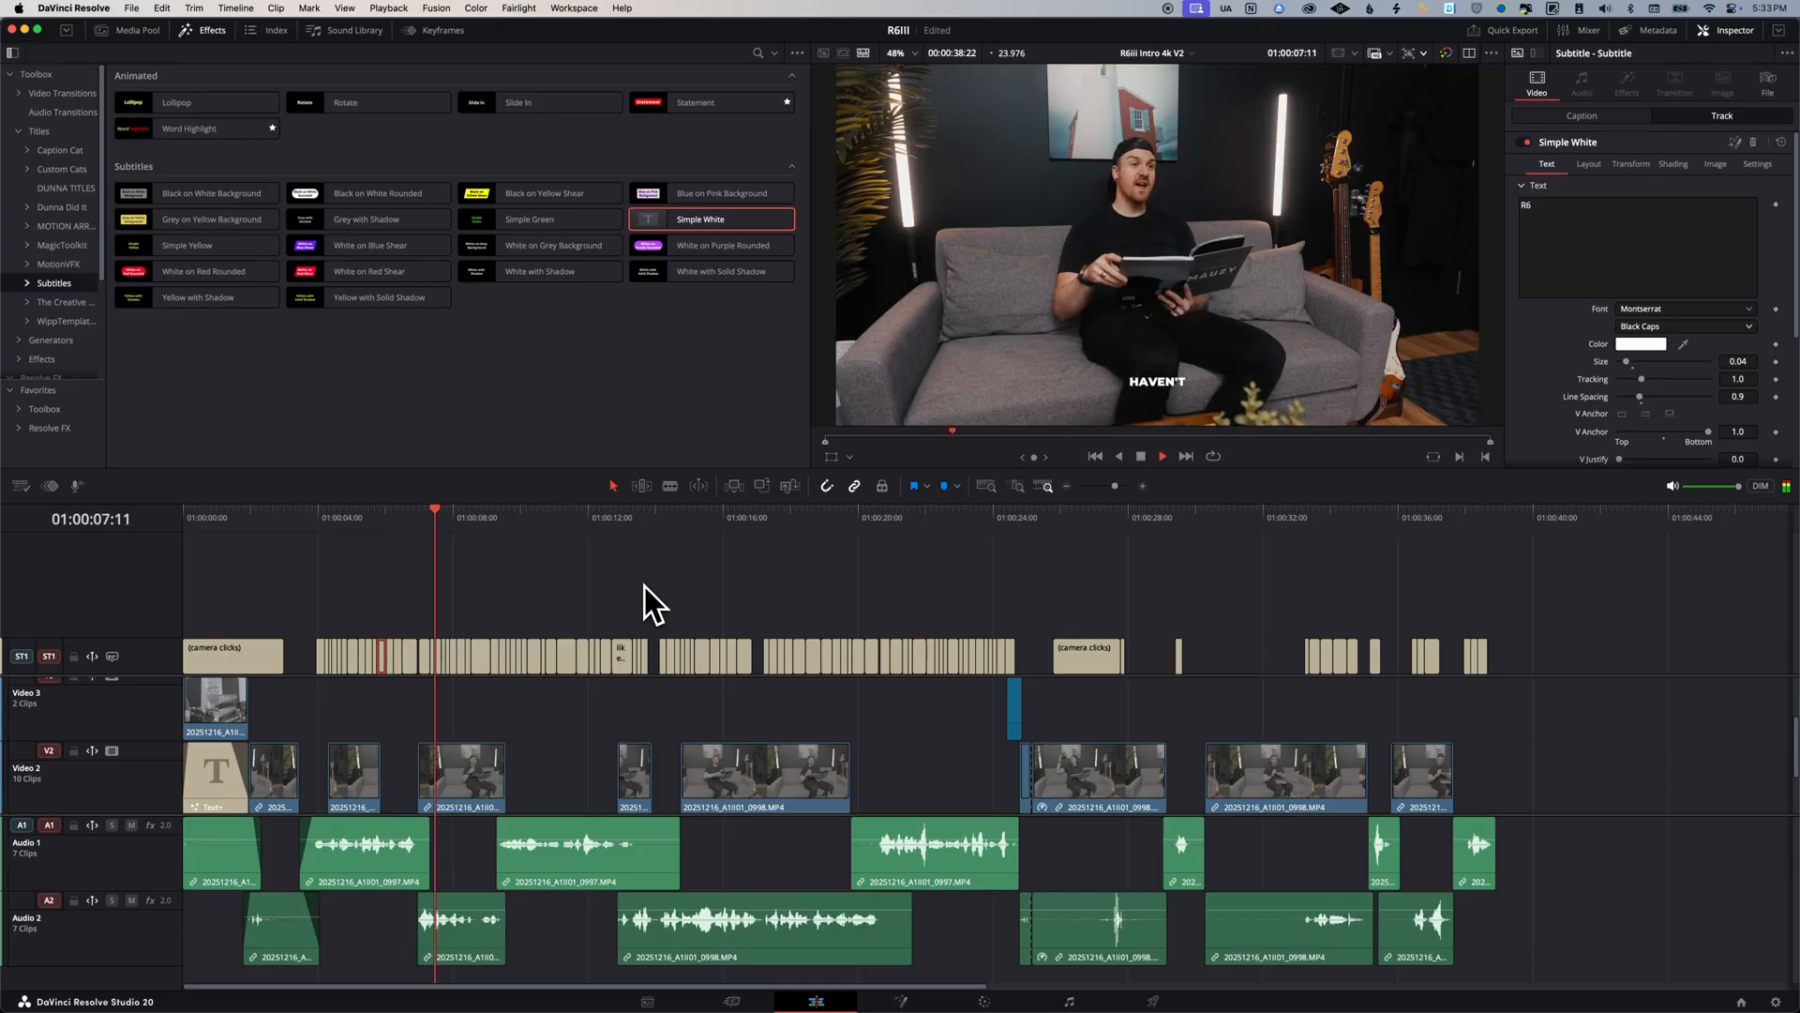
pyautogui.click(135, 30)
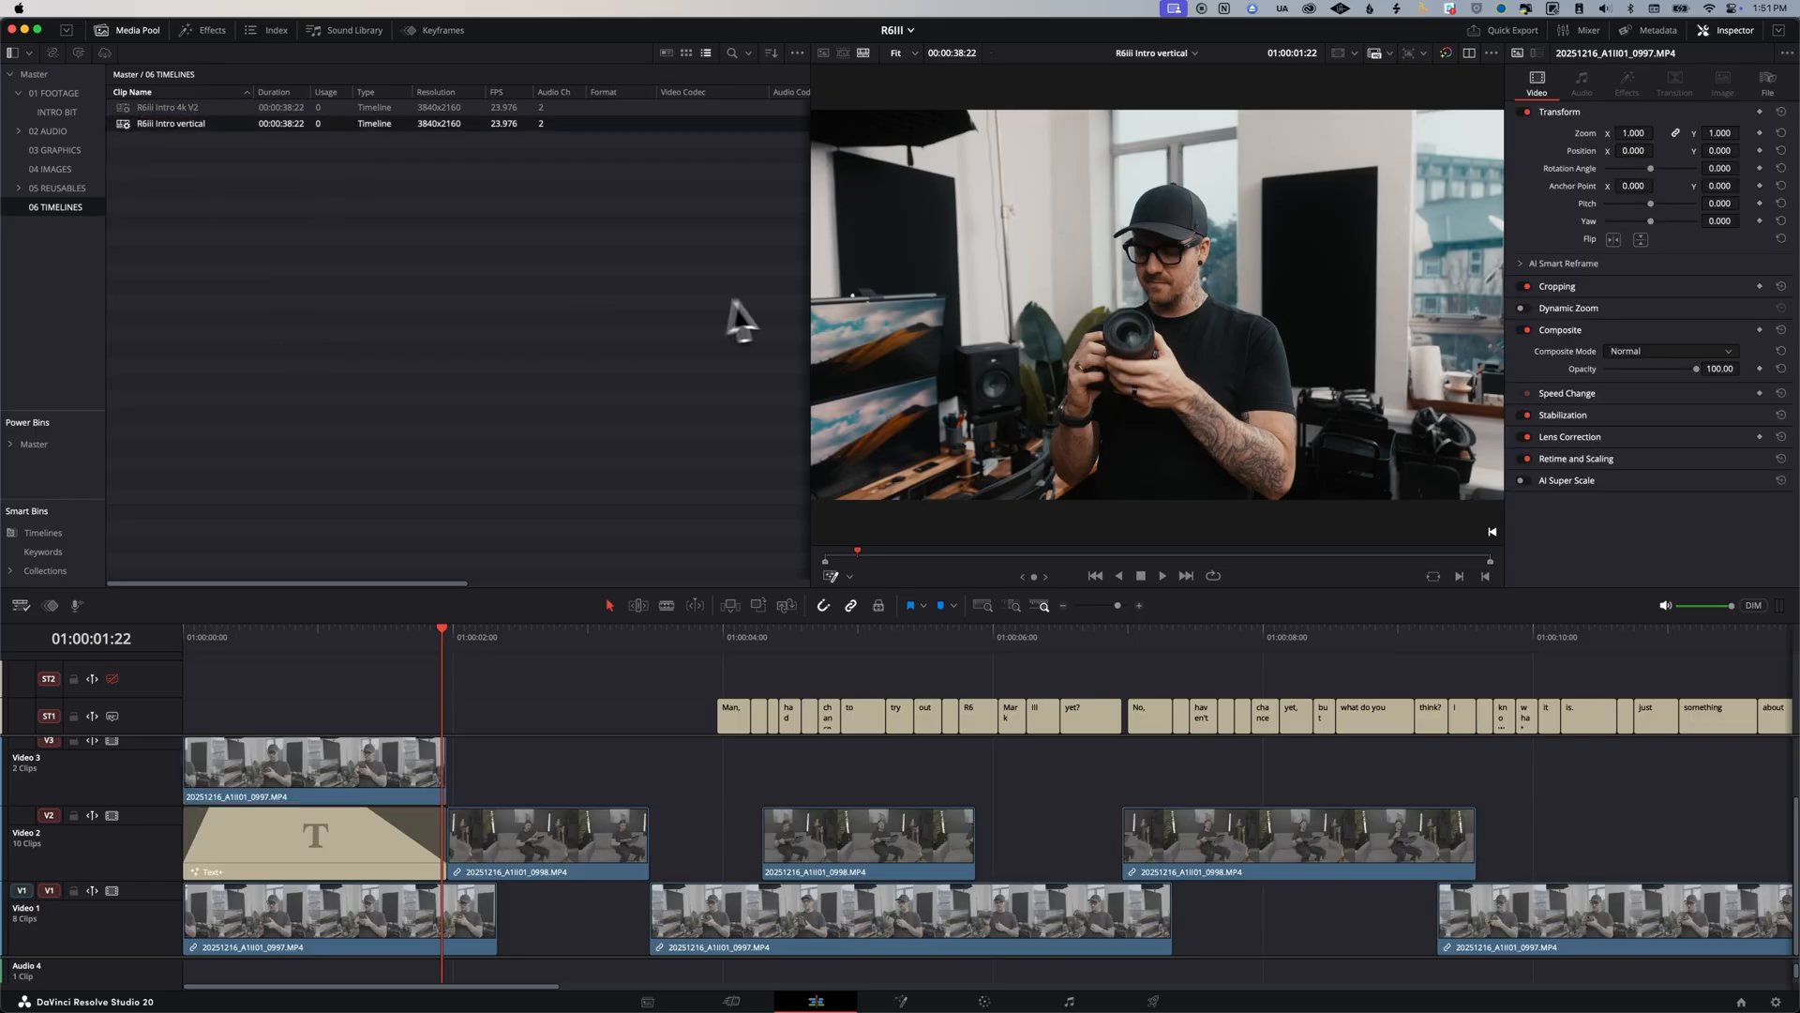
pyautogui.moveTo(1429, 103)
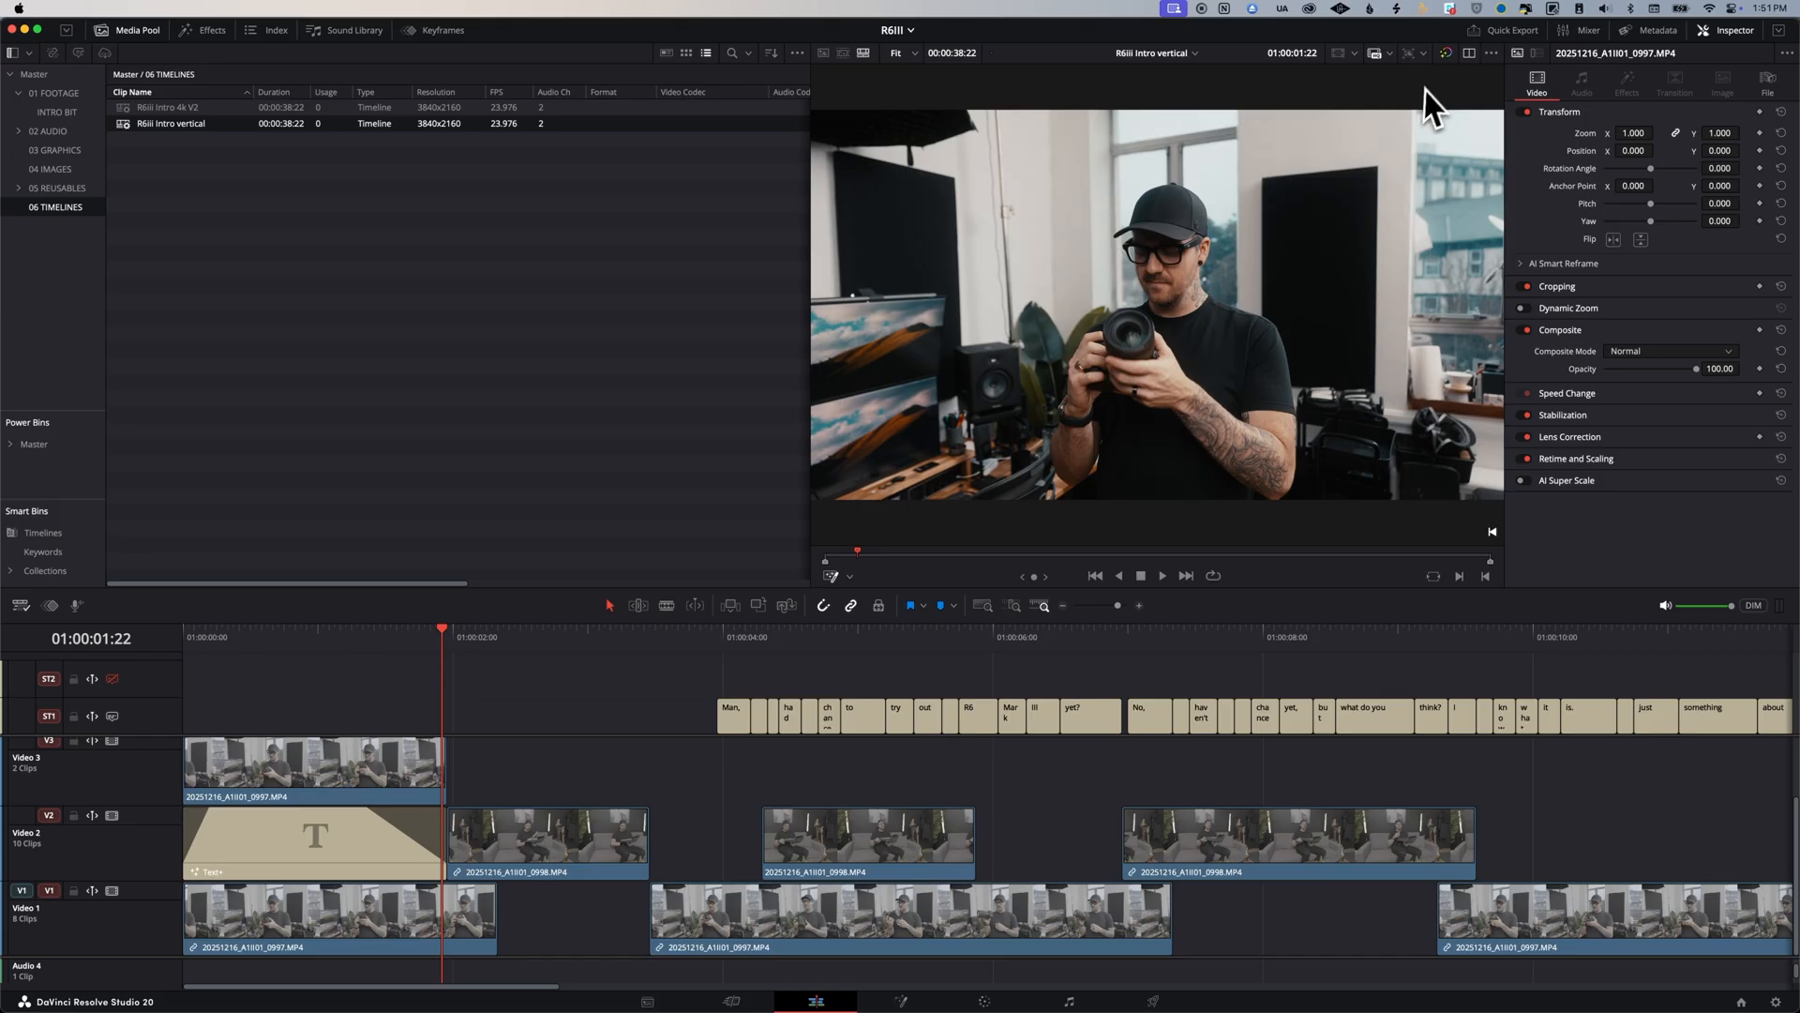
pyautogui.moveTo(1423, 54)
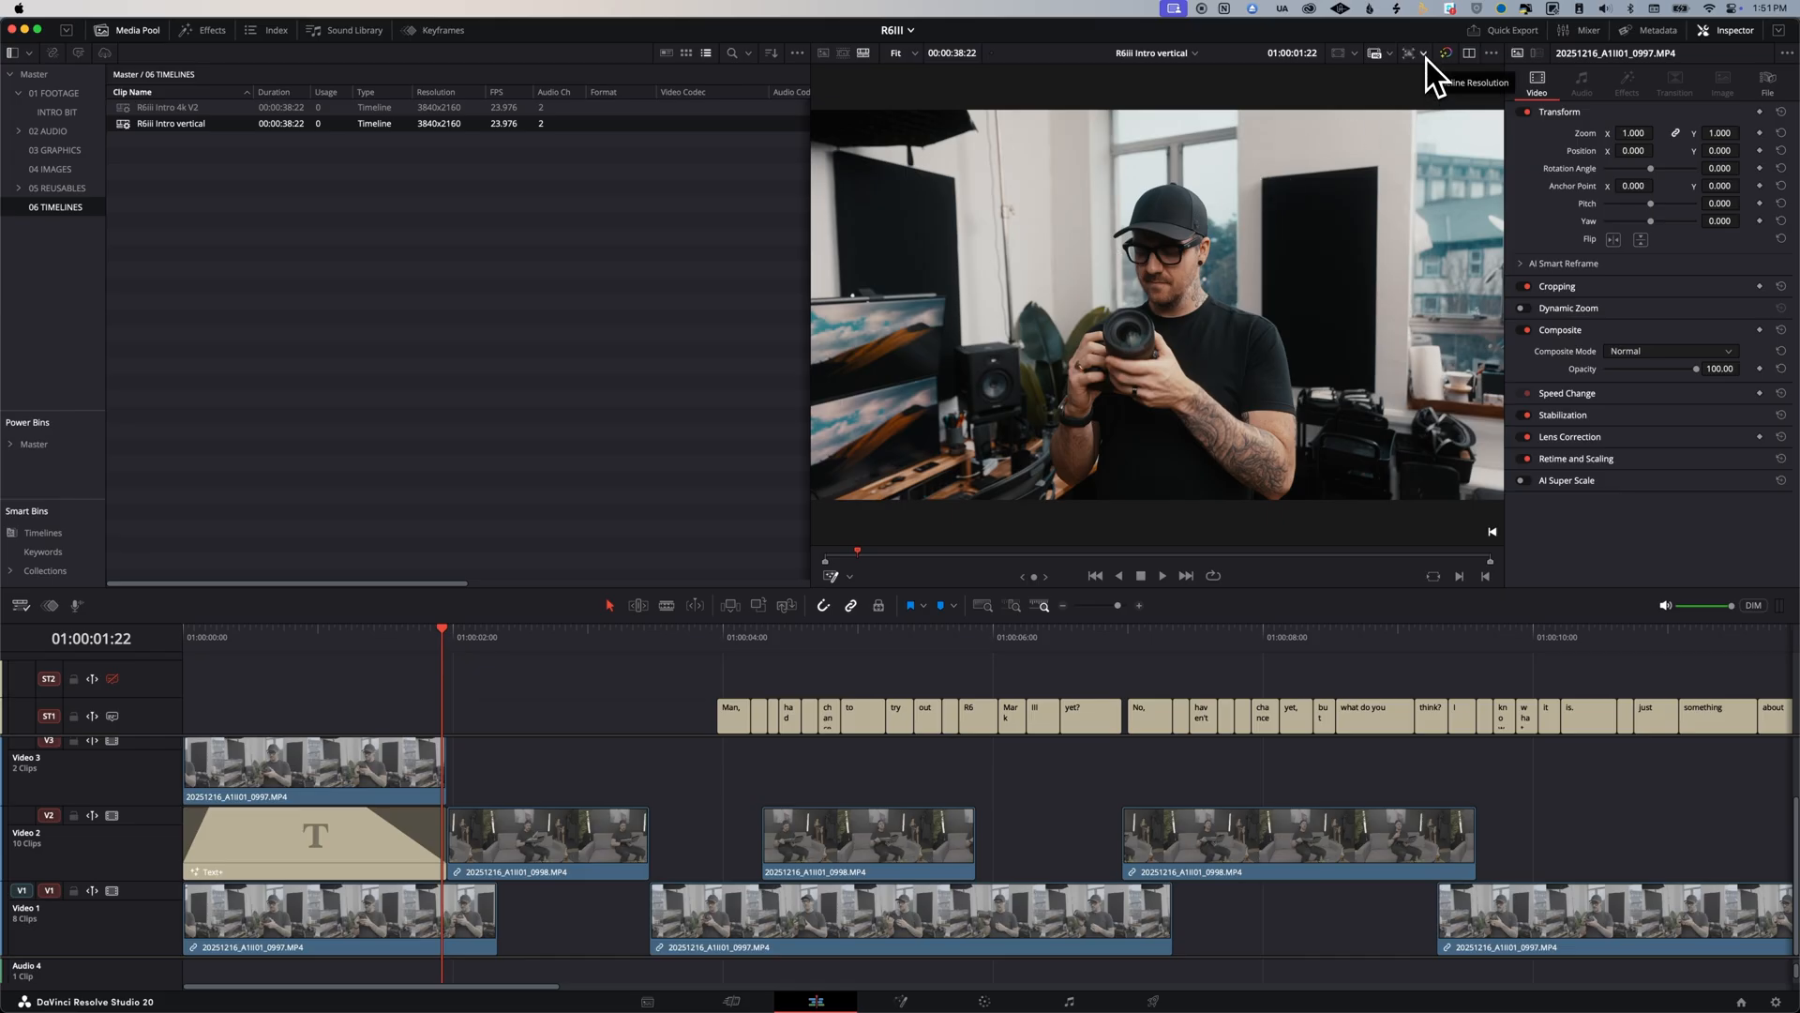
# Step: Set the vertical timeline resolution to 1080x1920 in the viewer options
pyautogui.click(1422, 53)
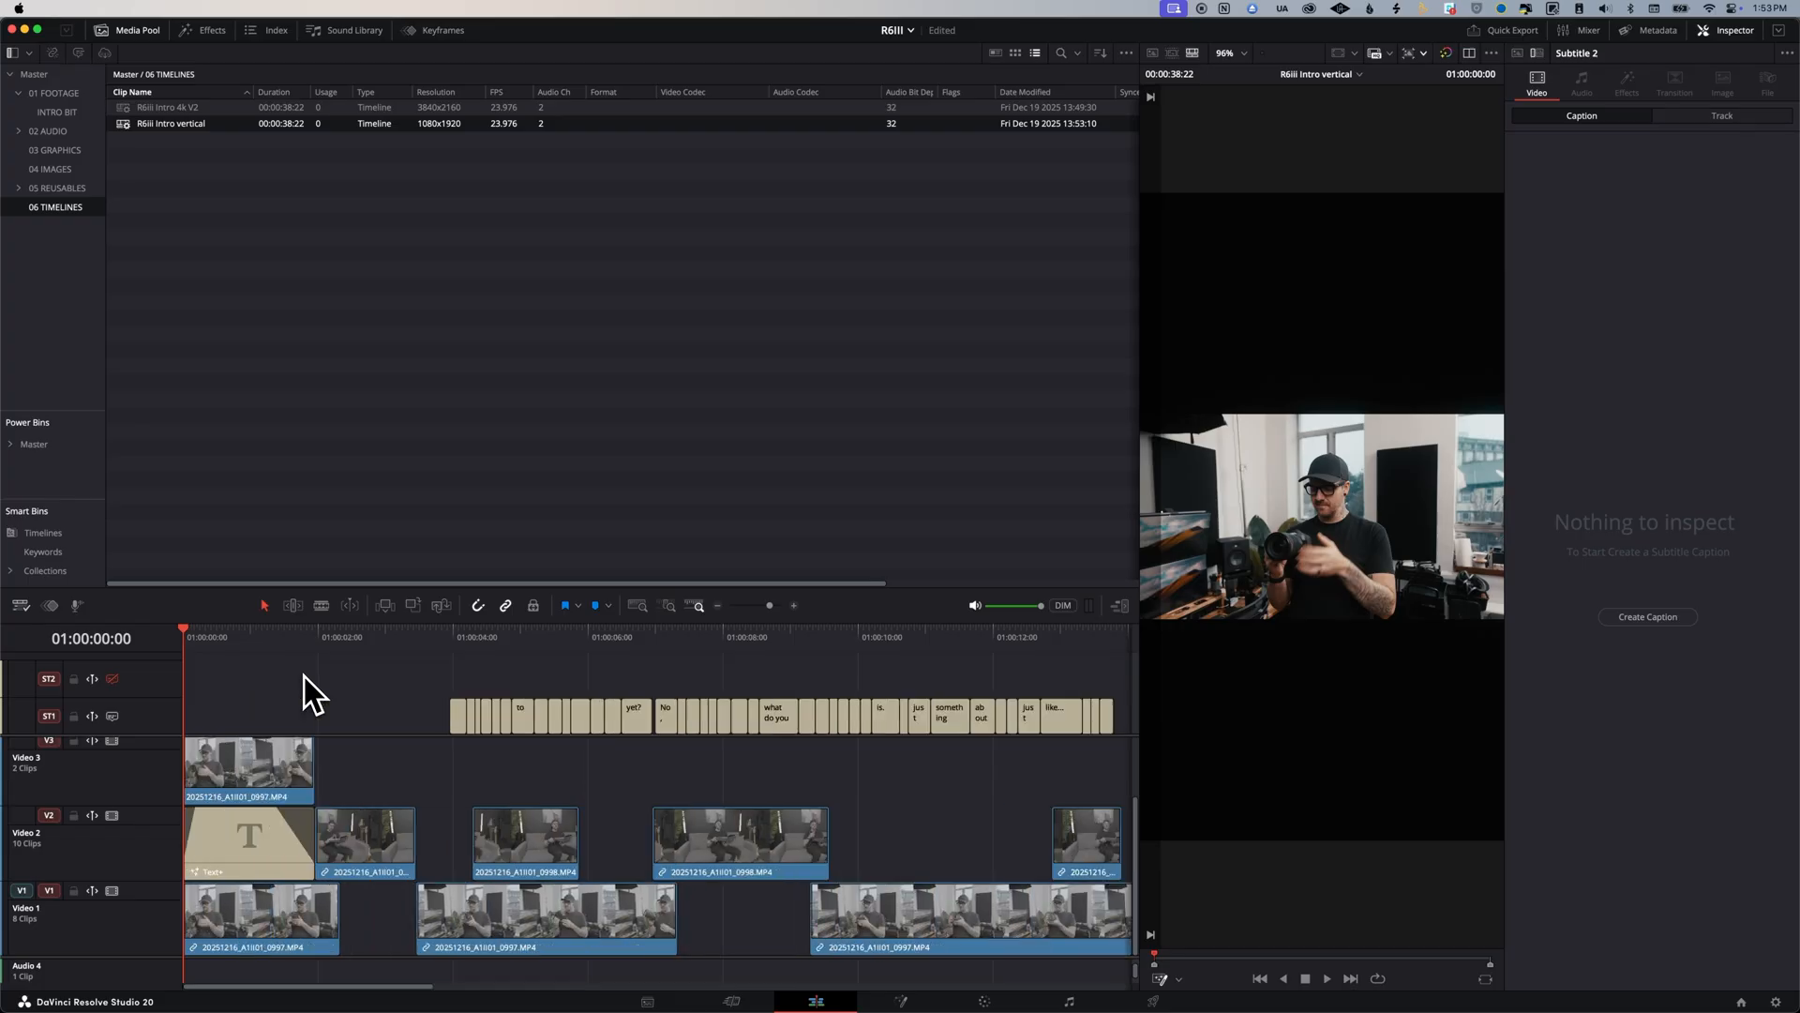
pyautogui.moveTo(333, 730)
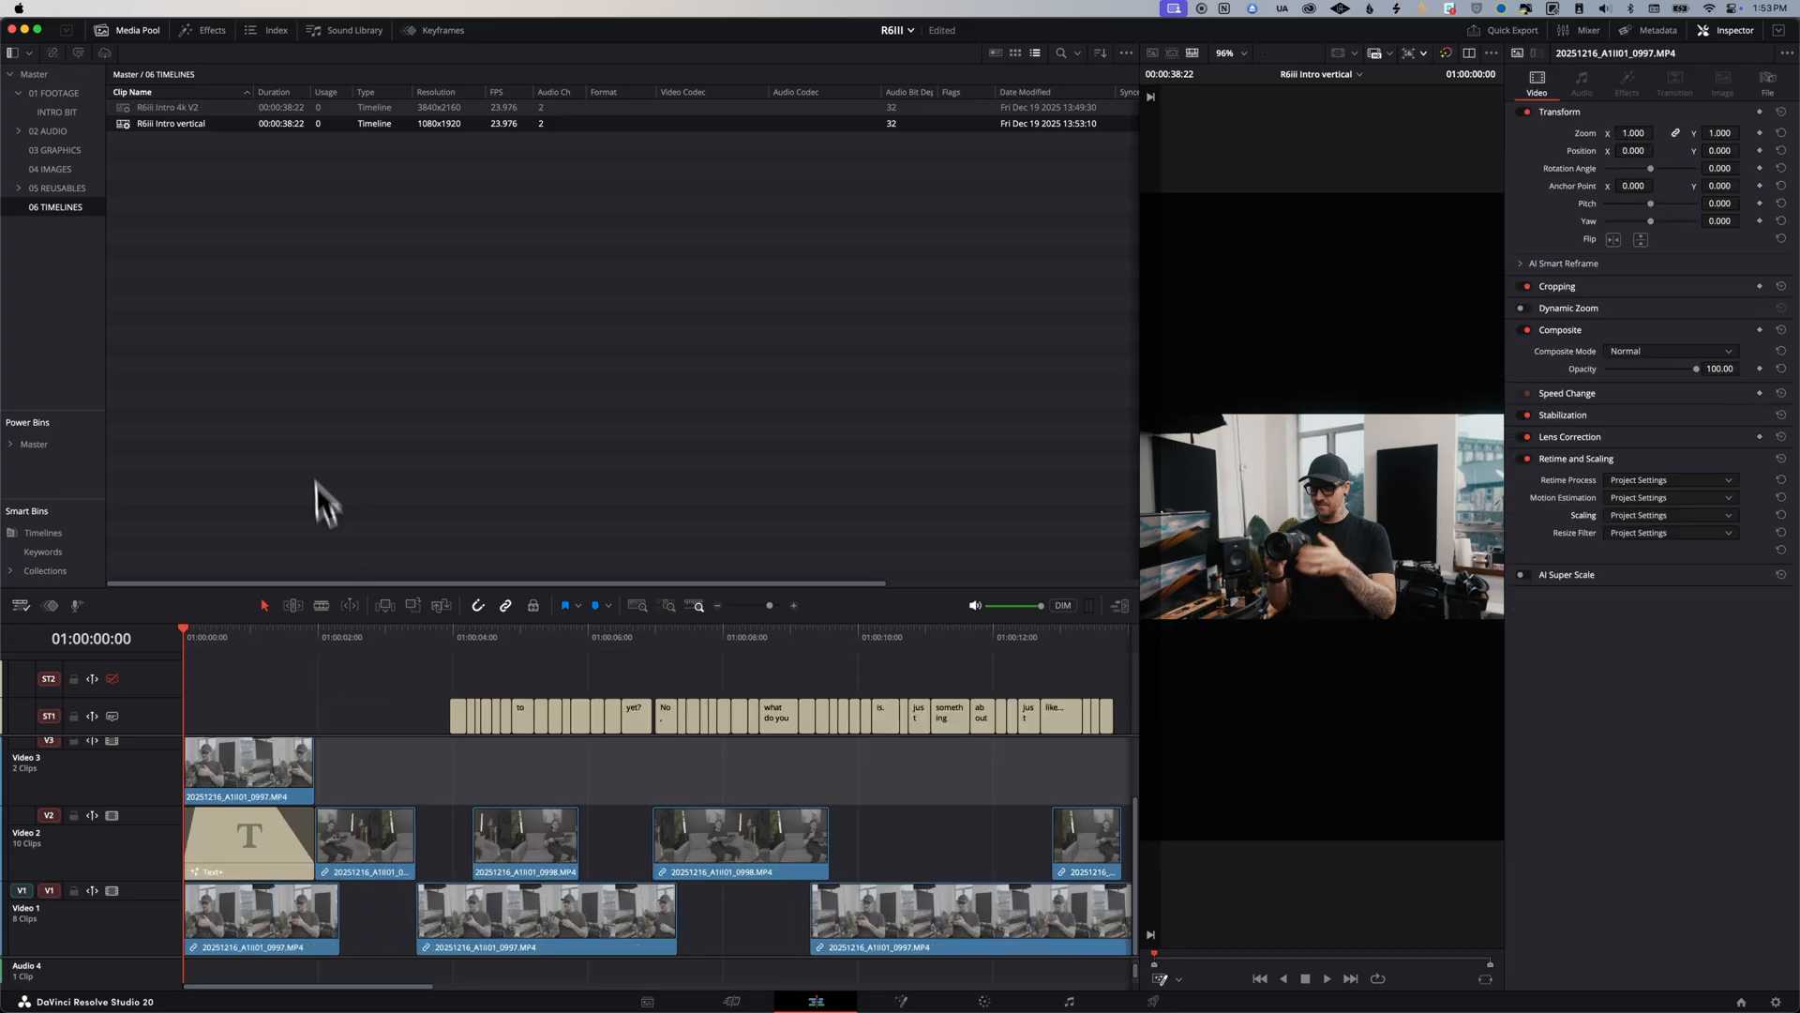
# Step: In Timeline Settings, set Mismatched resolution to Scale full frame with crop
pyautogui.rightClick(170, 123)
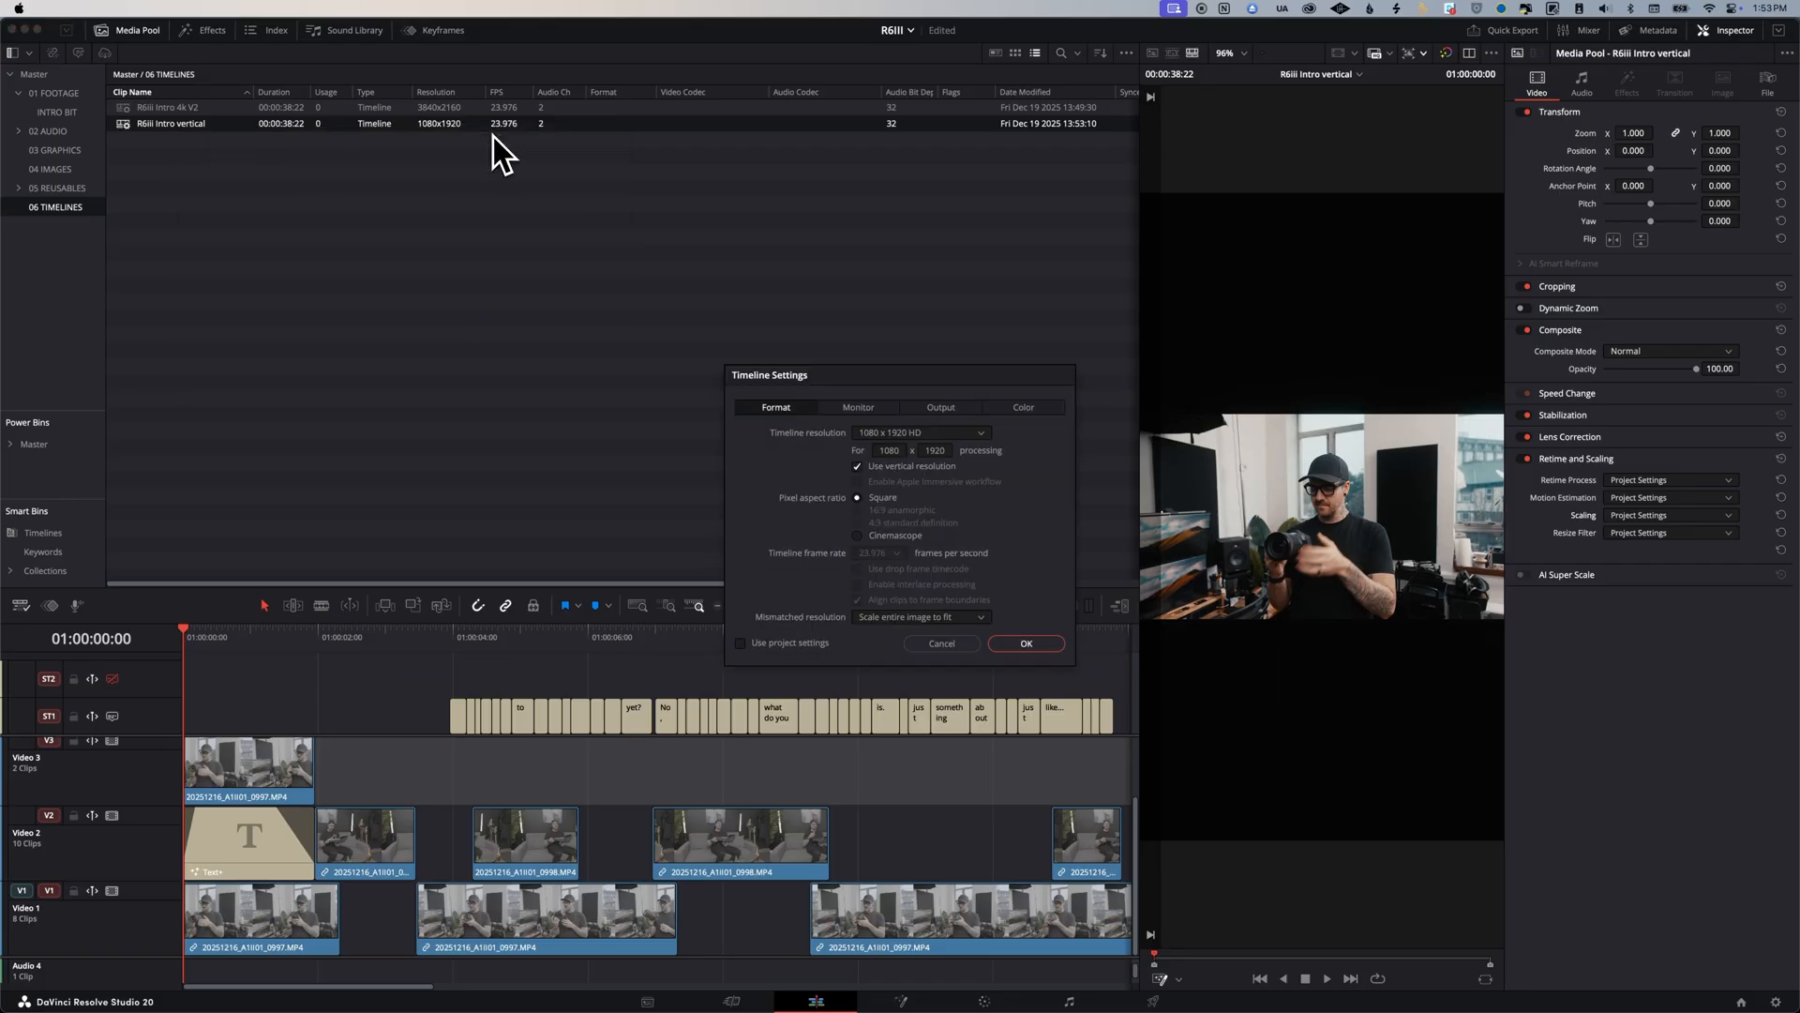
pyautogui.click(919, 617)
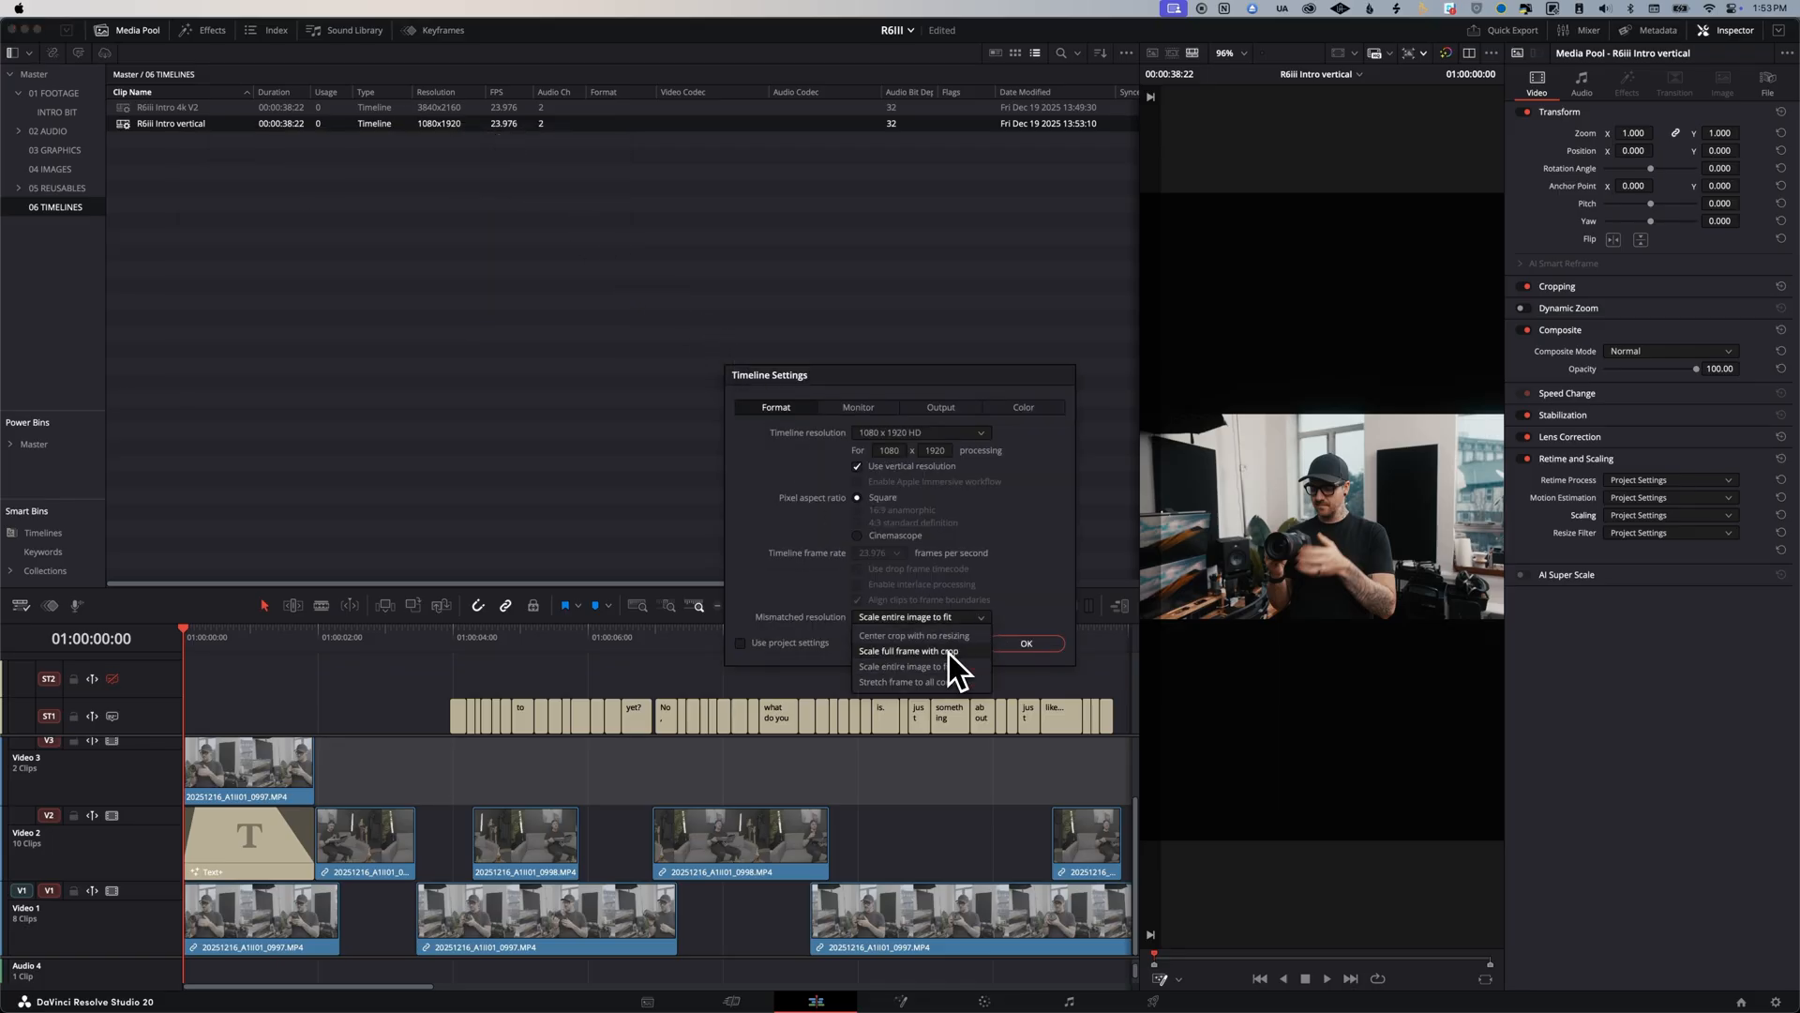
pyautogui.click(907, 651)
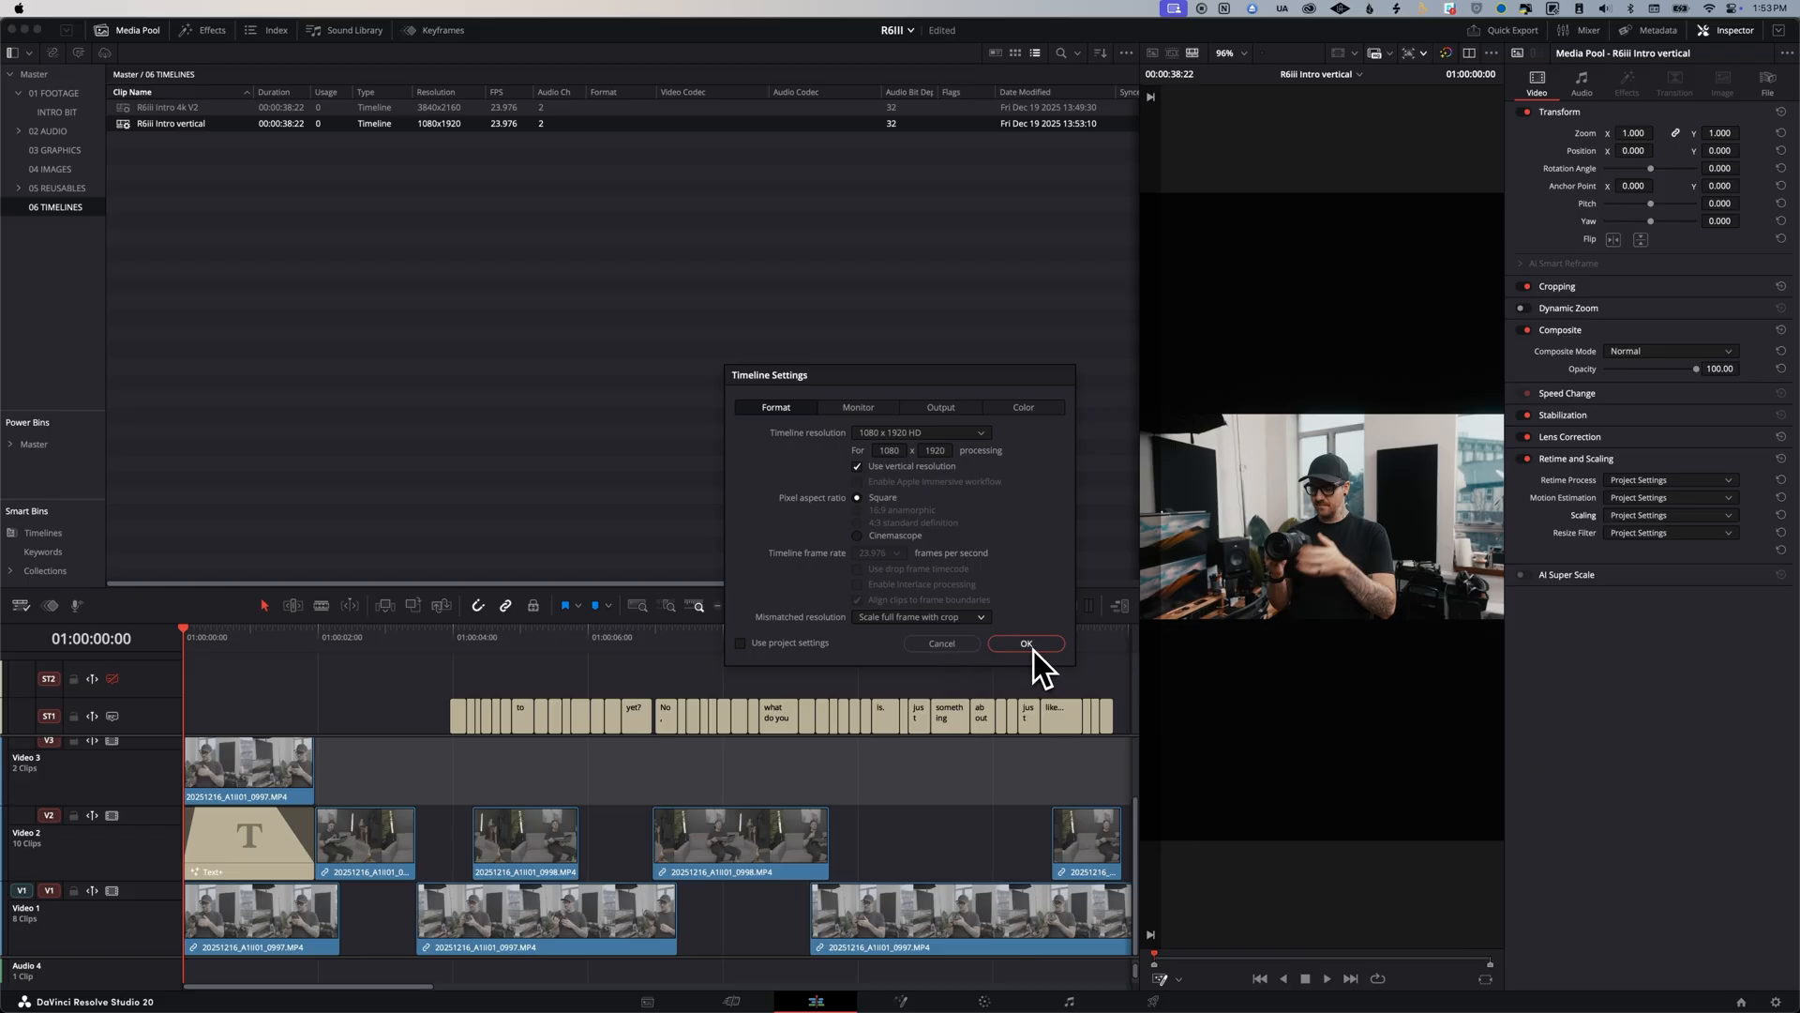
pyautogui.click(1025, 643)
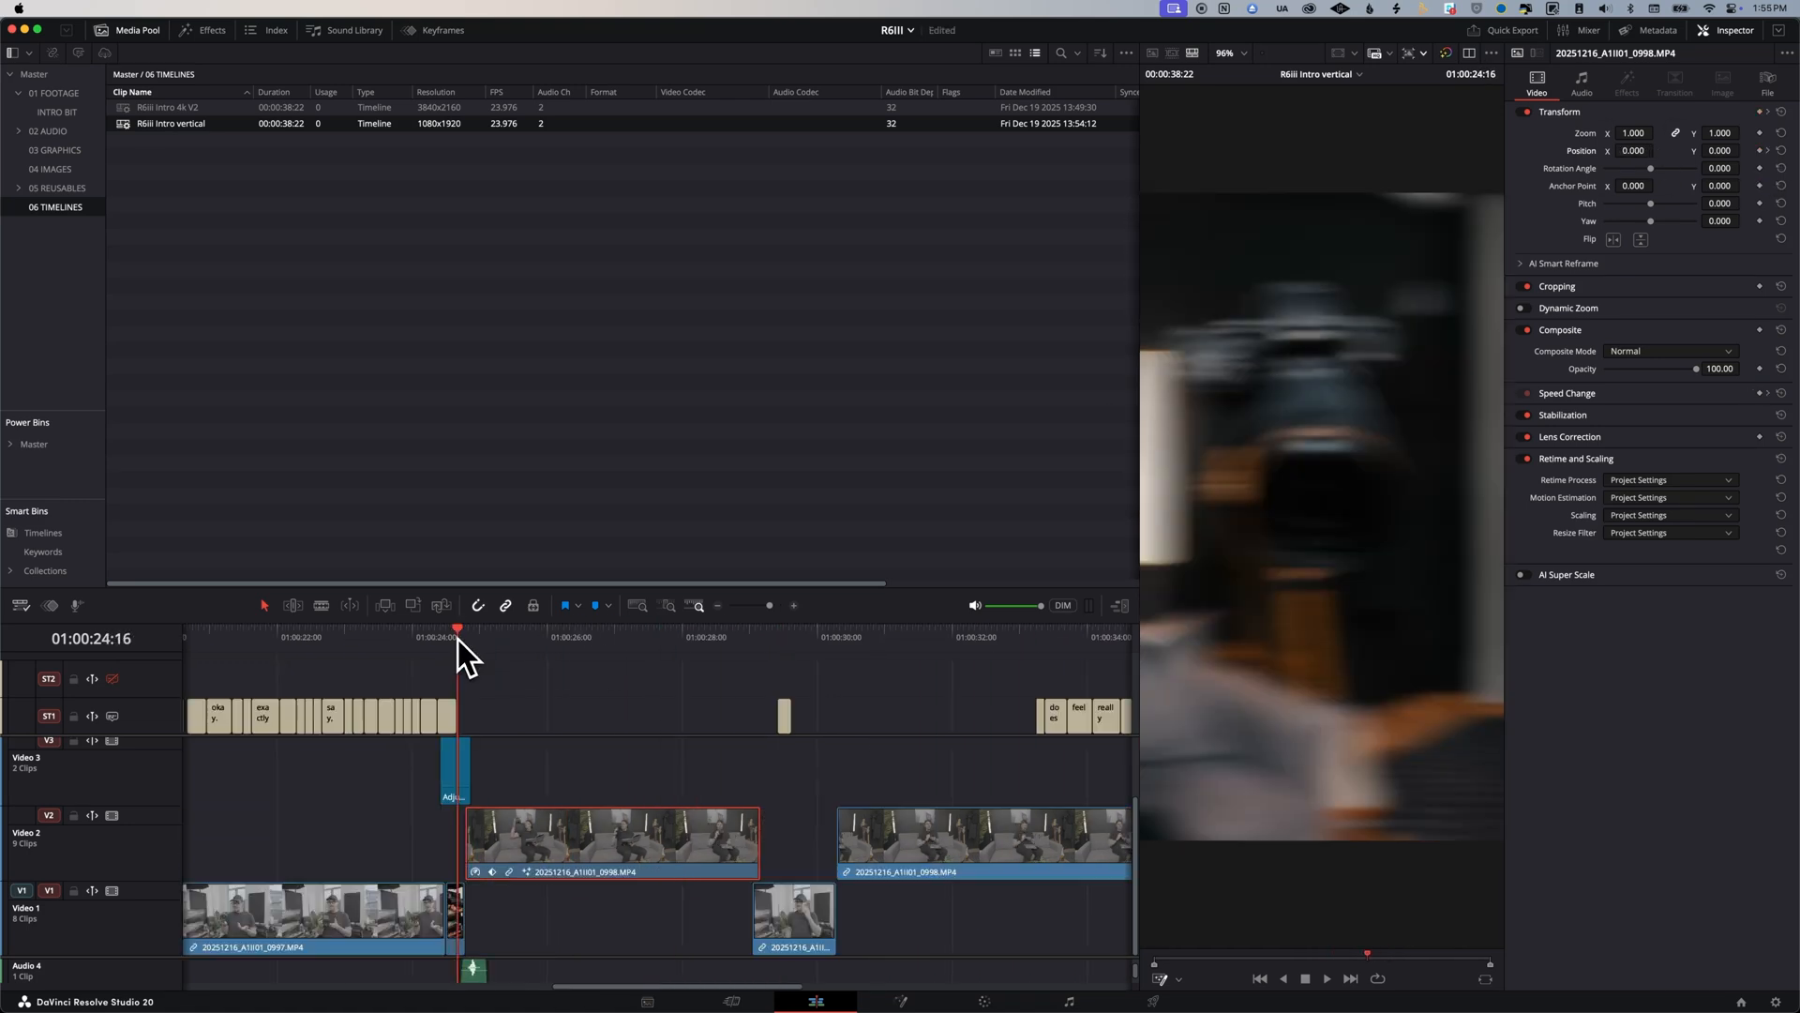
pyautogui.click(983, 1002)
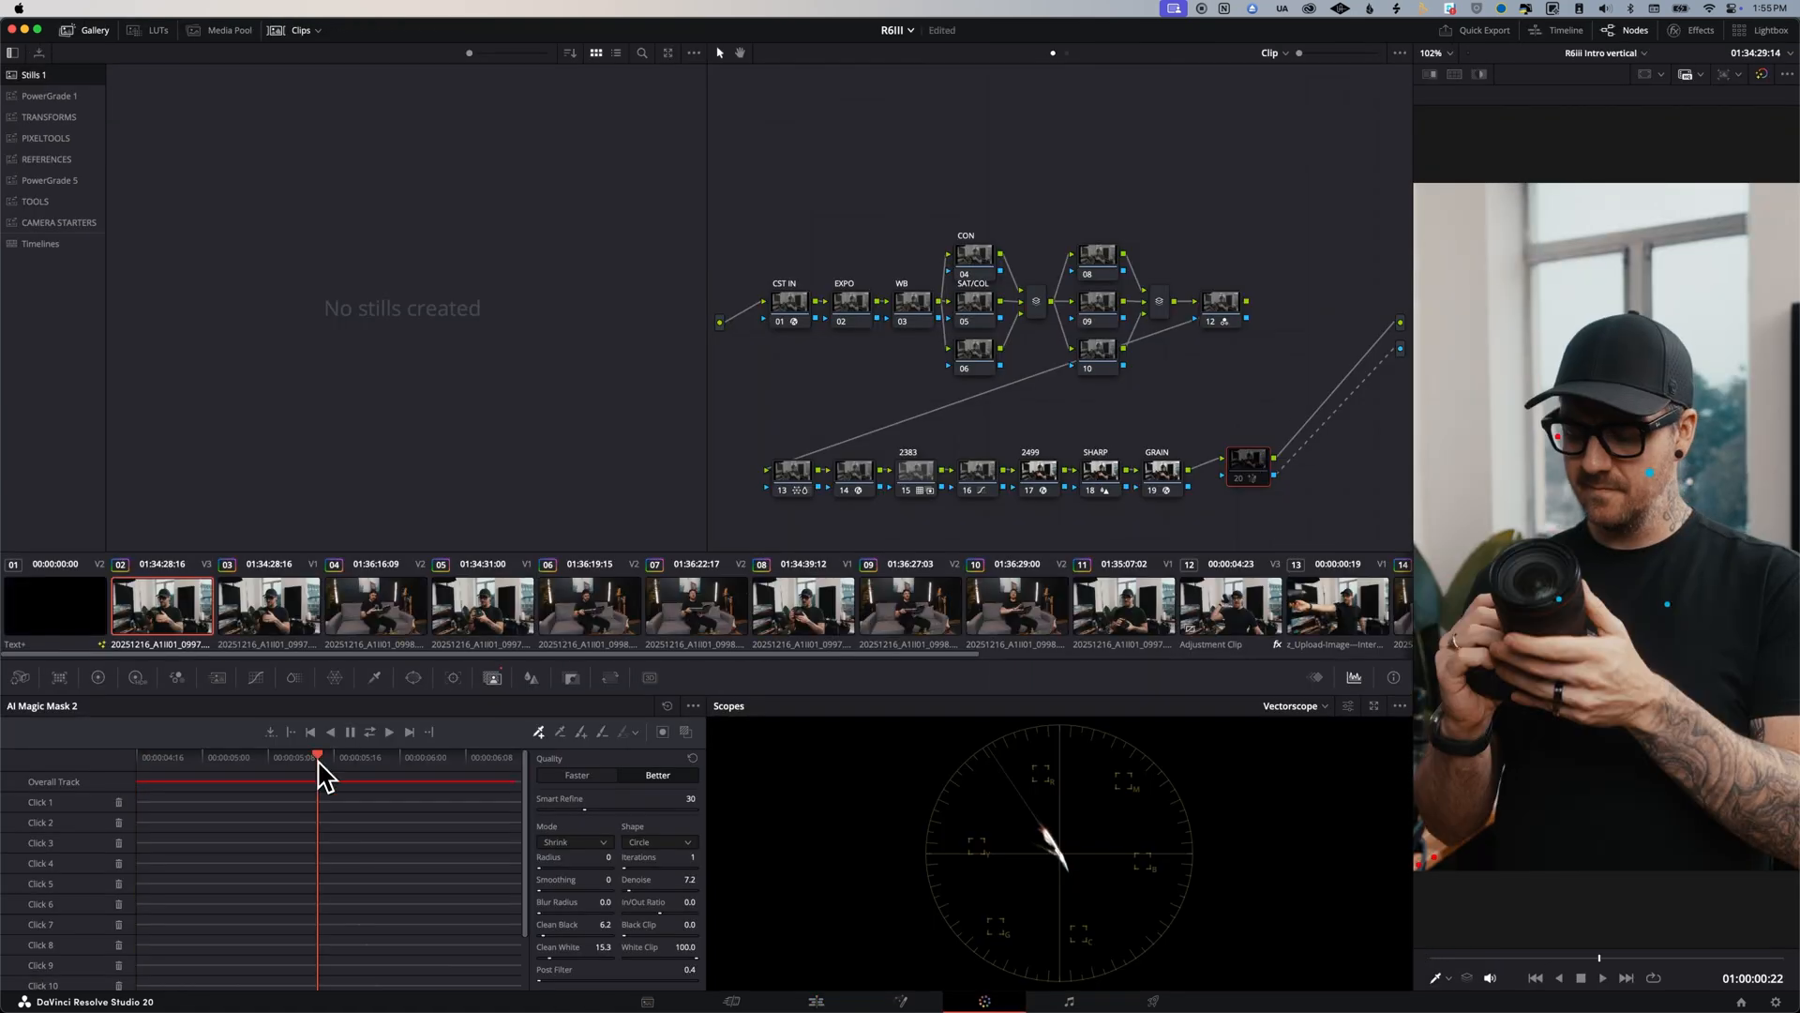